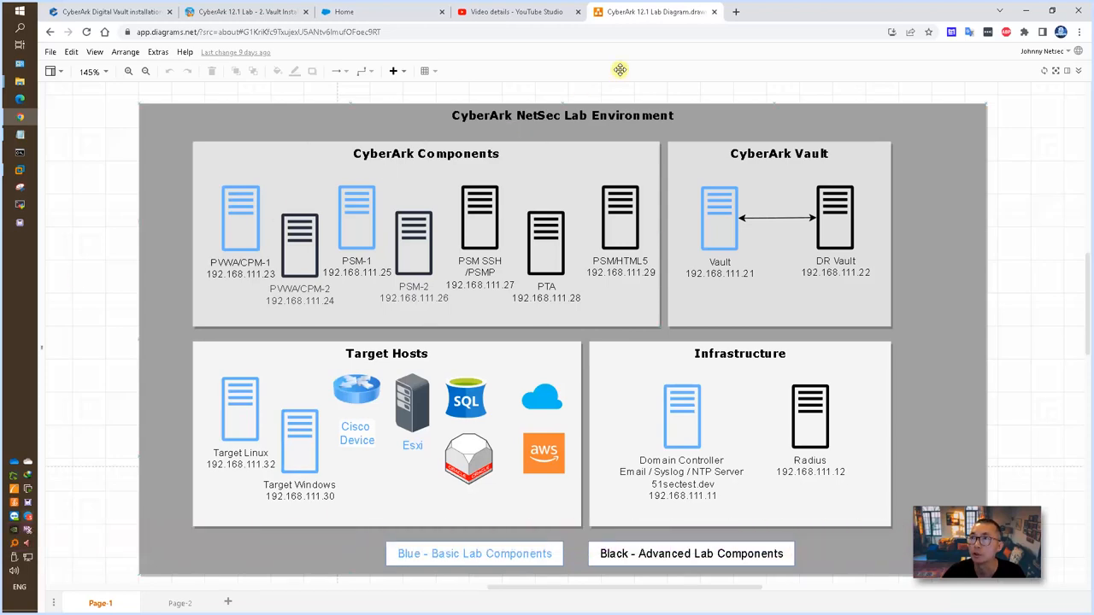
Switch to the vault installation blog post and scroll past its lab diagram with the Vault server
left_click(513, 10)
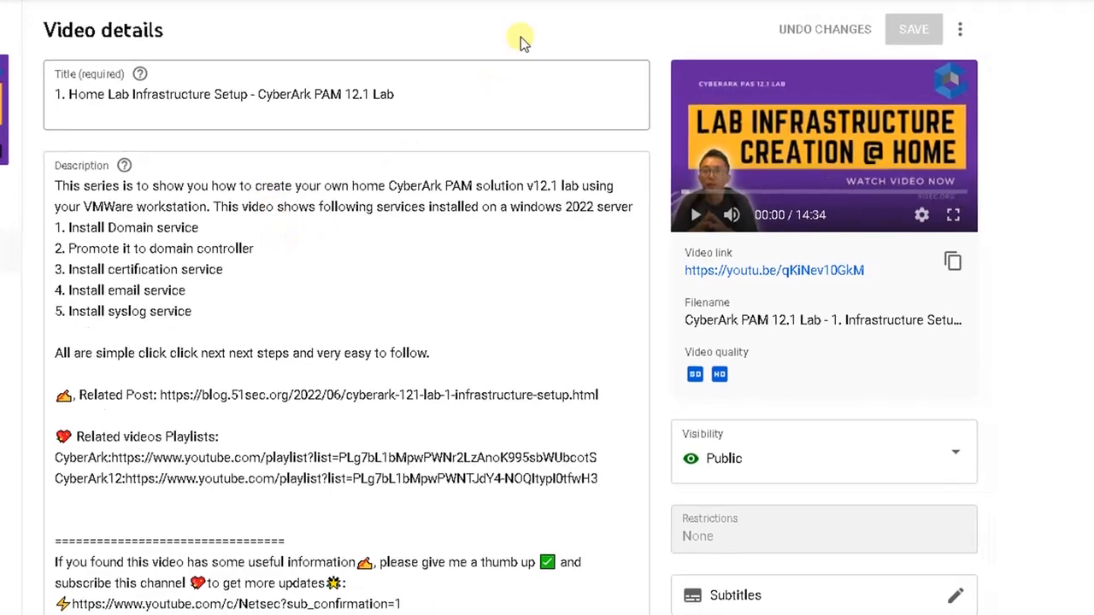
left_click(653, 10)
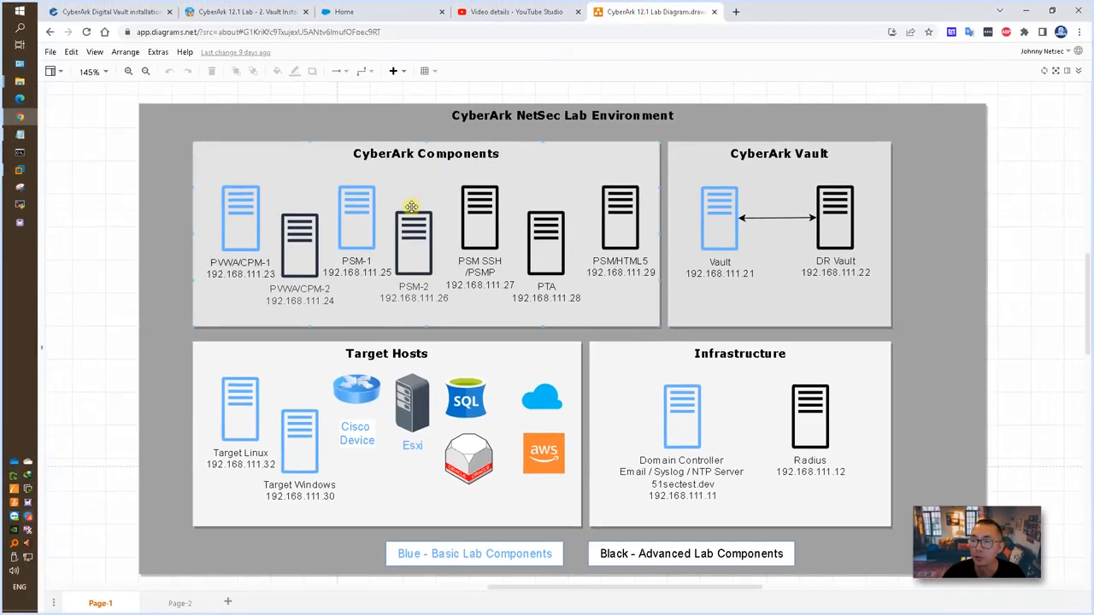
mouse_move(388, 198)
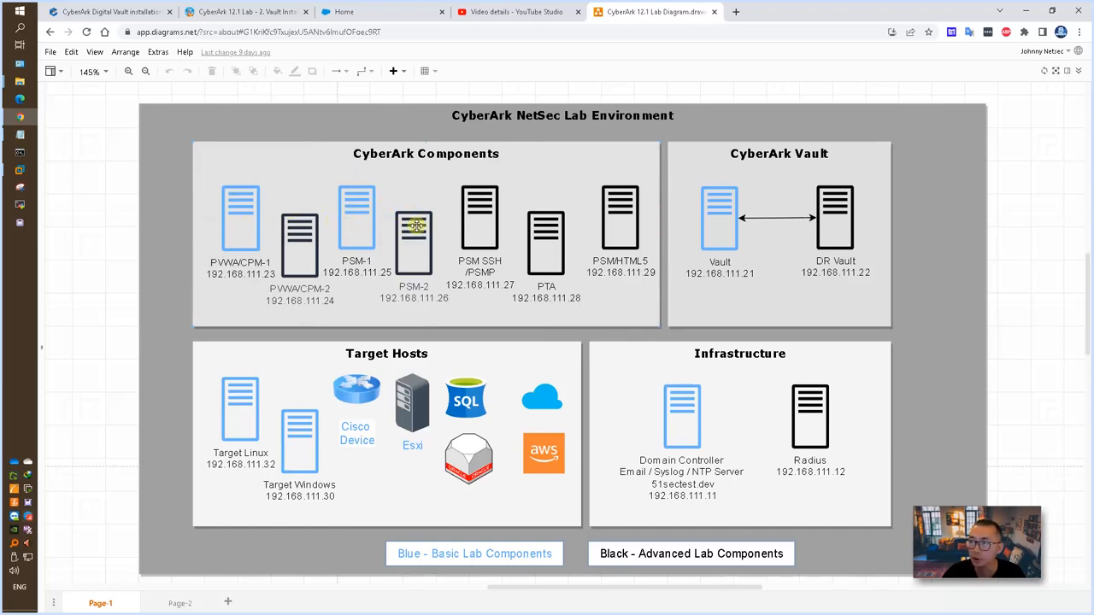
left_click(719, 219)
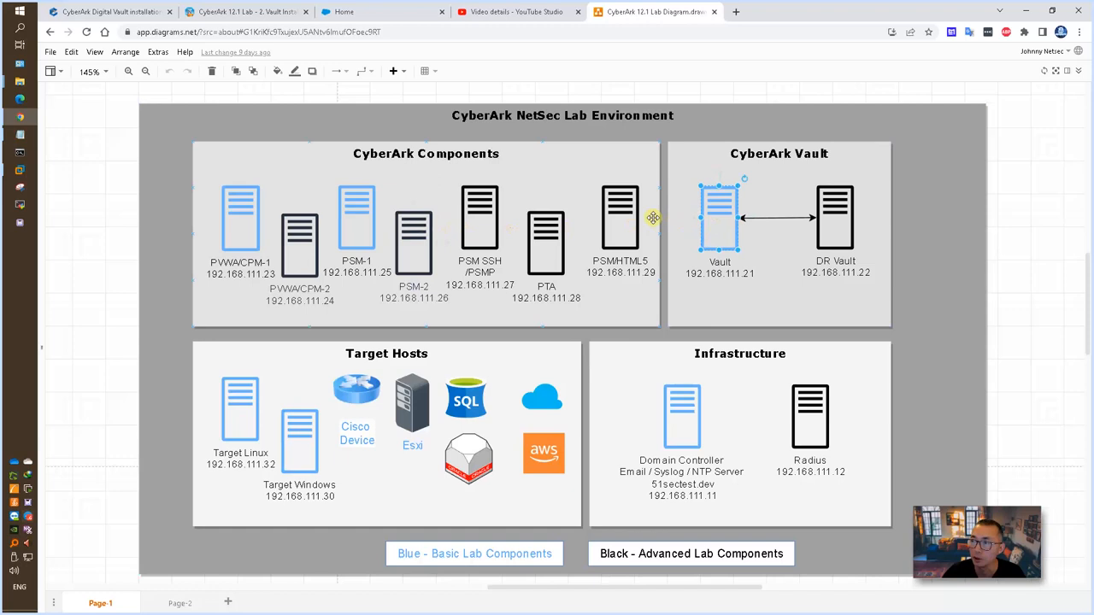
mouse_move(714, 283)
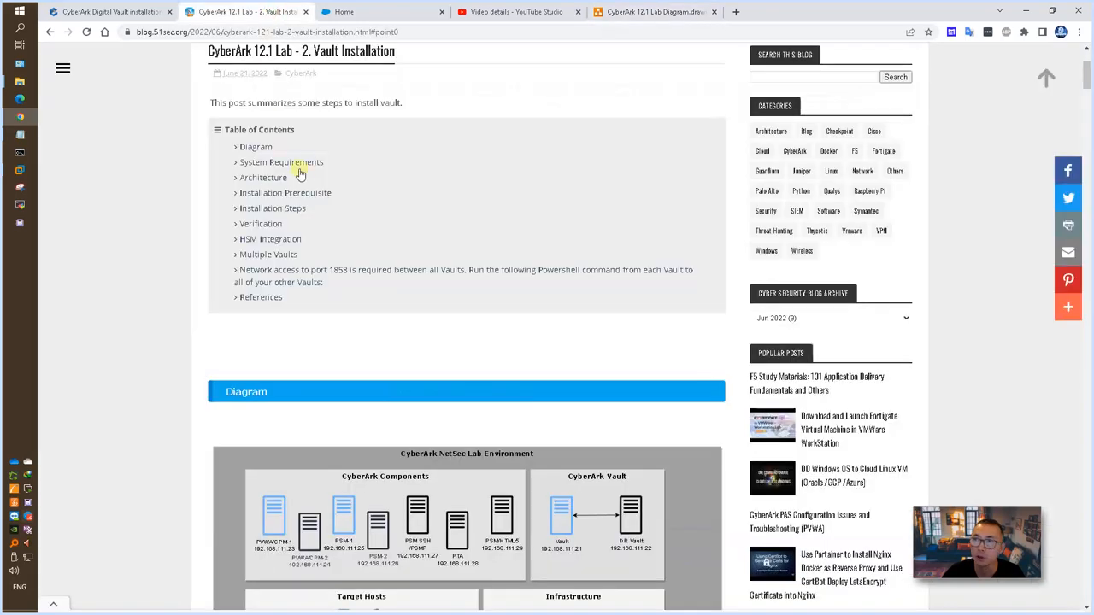
mouse_move(317, 140)
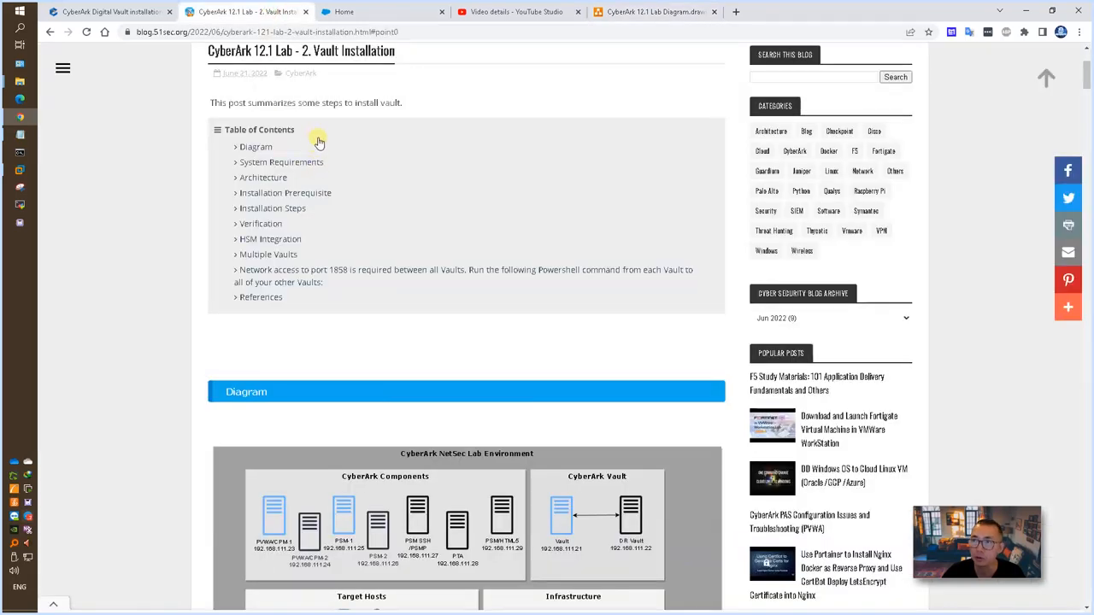
scroll("down", 3)
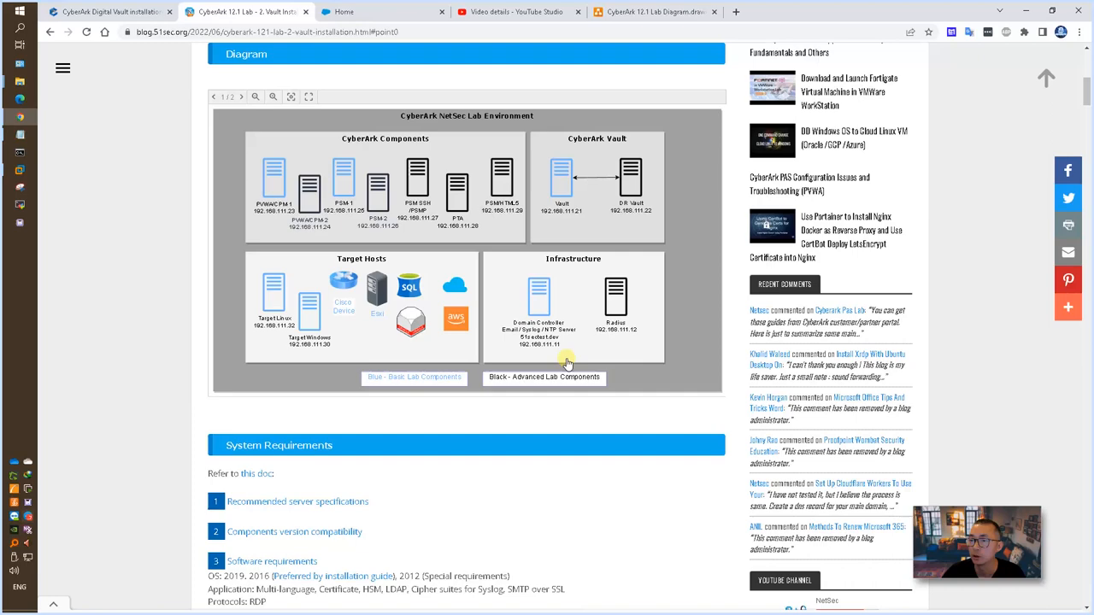
scroll("down", 3)
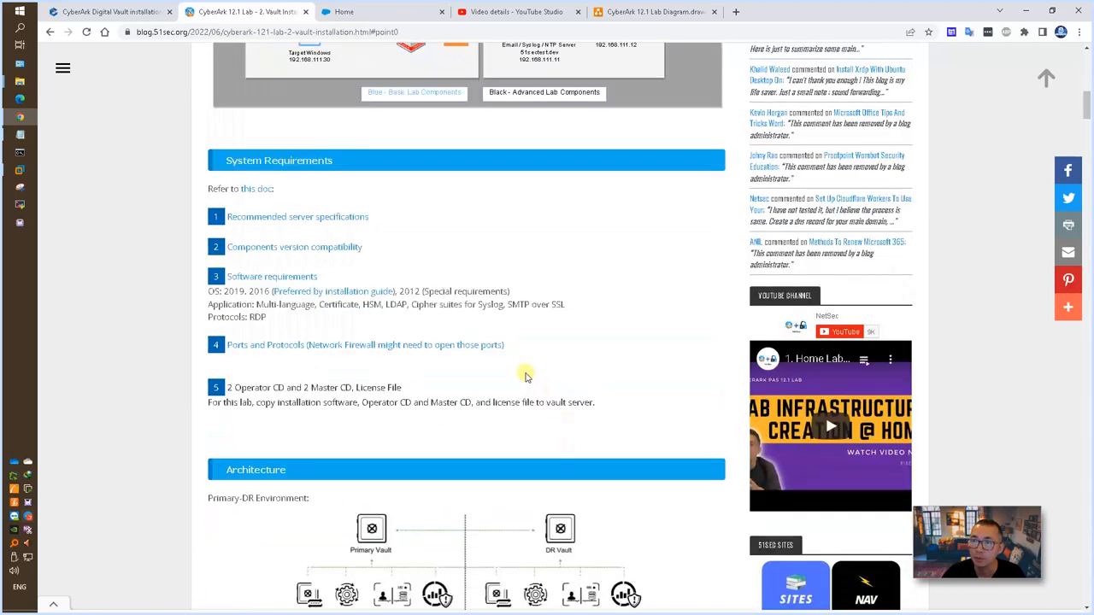
Open the referenced CyberArk install documentation in a new tab at the Install PAM overview
right_click(267, 131)
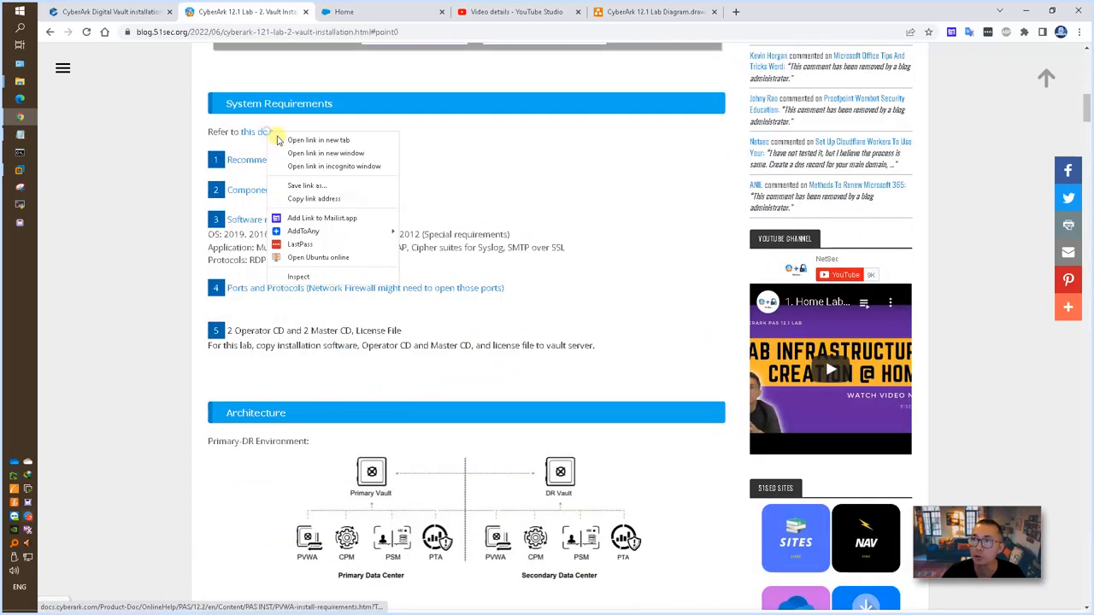
left_click(318, 140)
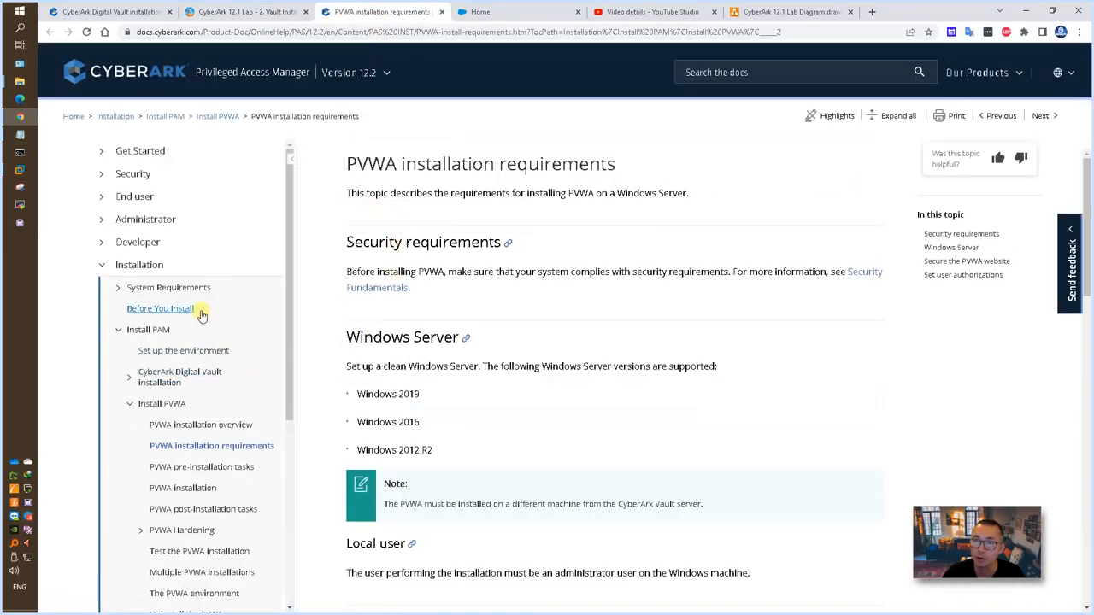
left_click(149, 328)
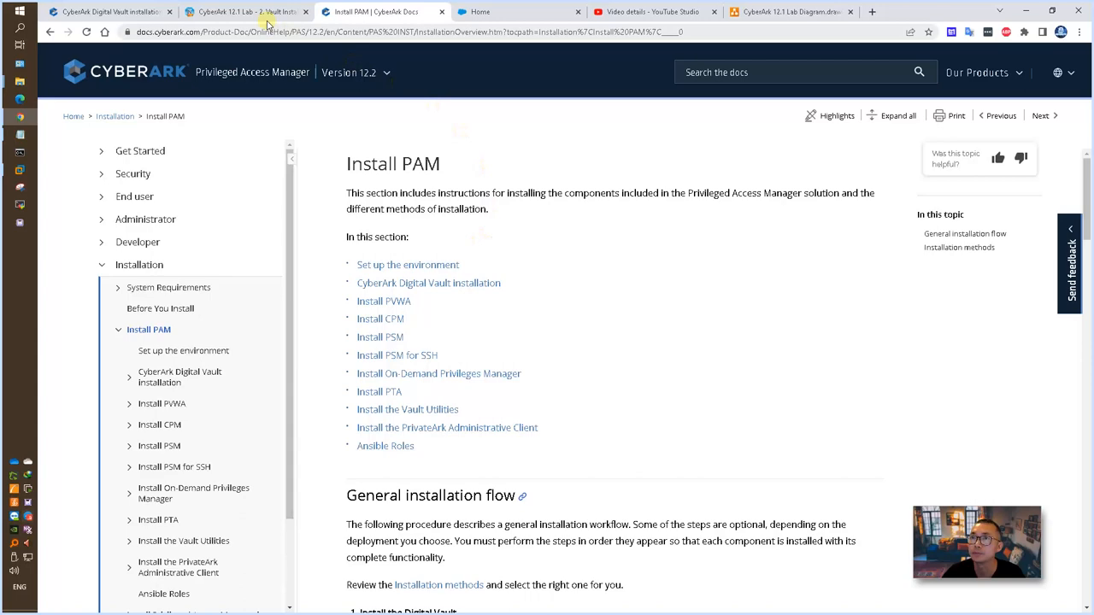
left_click(243, 11)
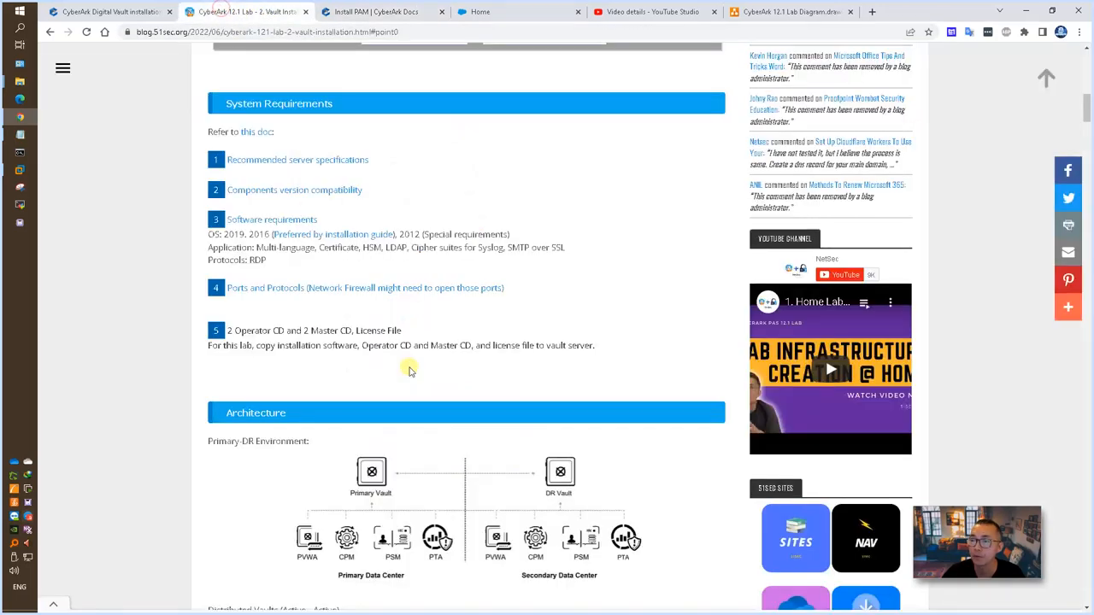
Read down the blog post to its Verification section listing the PrivateArk services
scroll("down", 3)
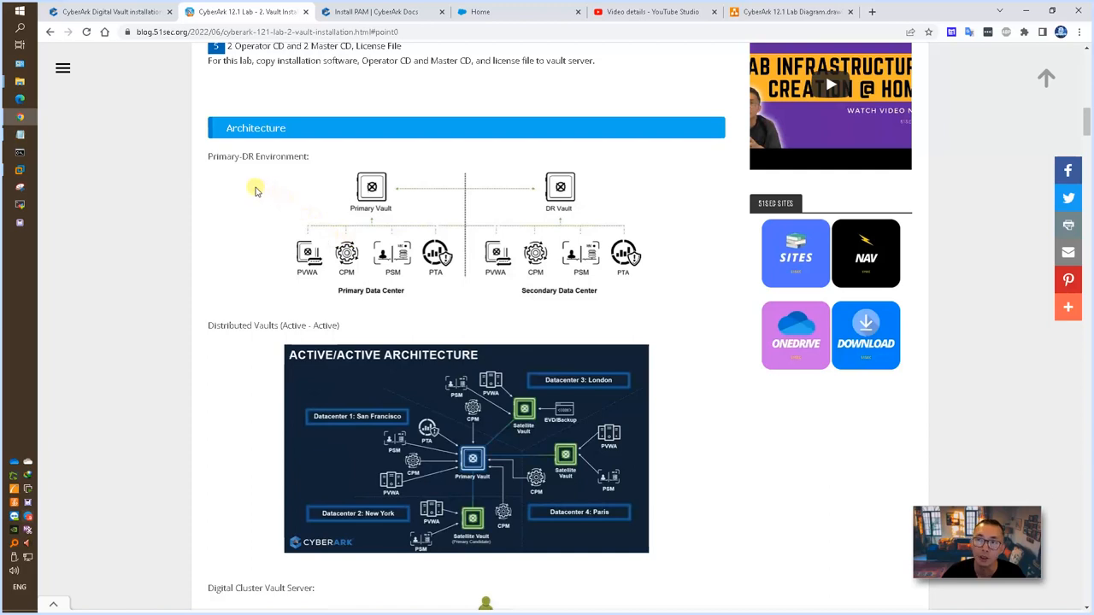
mouse_move(260, 320)
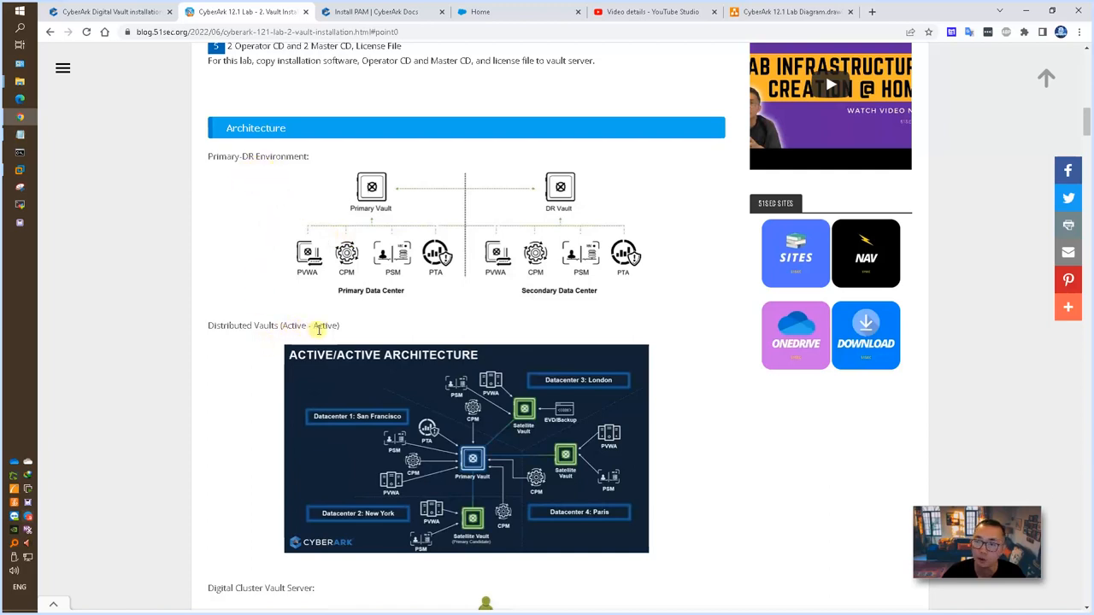
scroll("down", 3)
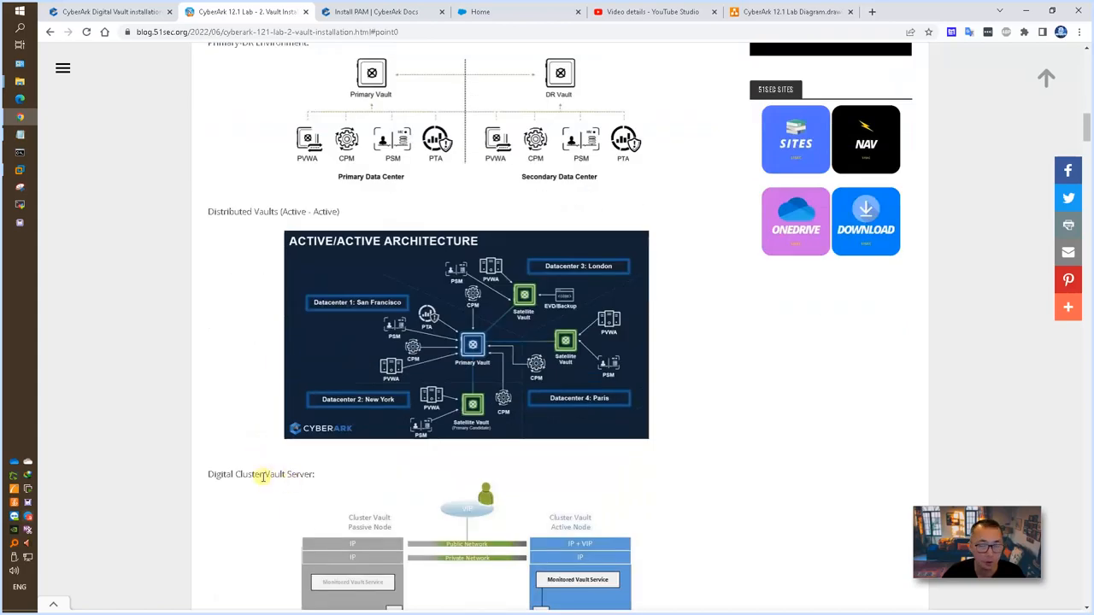
scroll("down", 3)
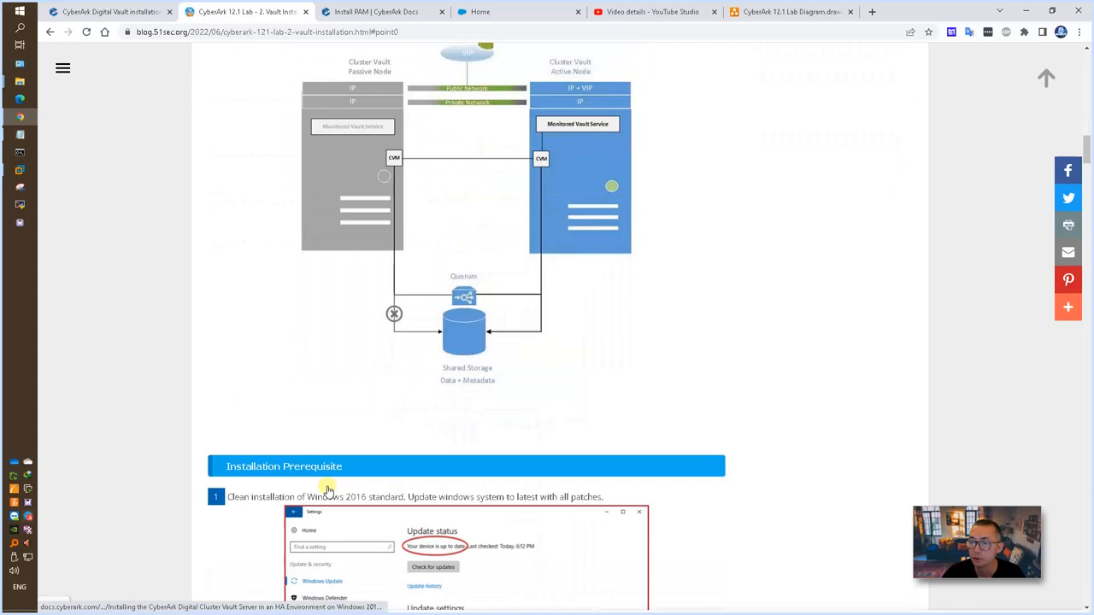
scroll("down", 3)
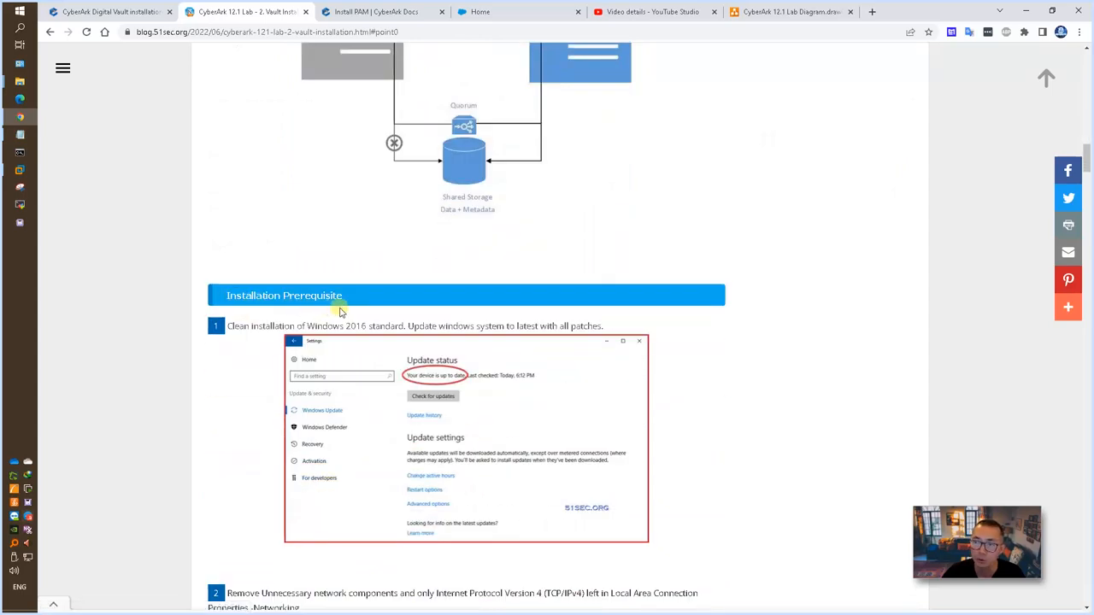
scroll("down", 3)
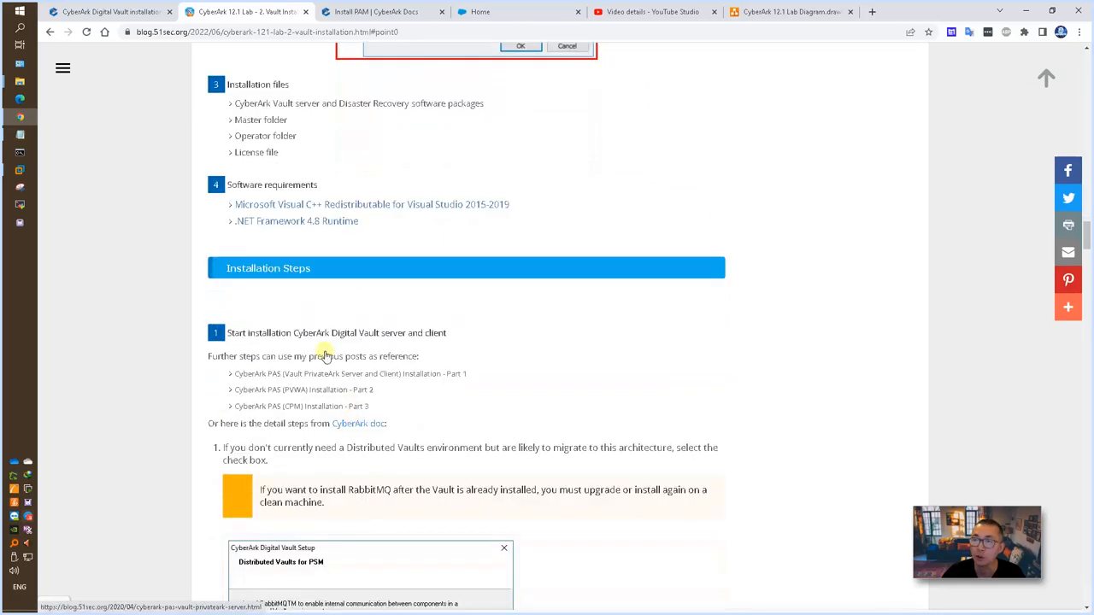
scroll("down", 3)
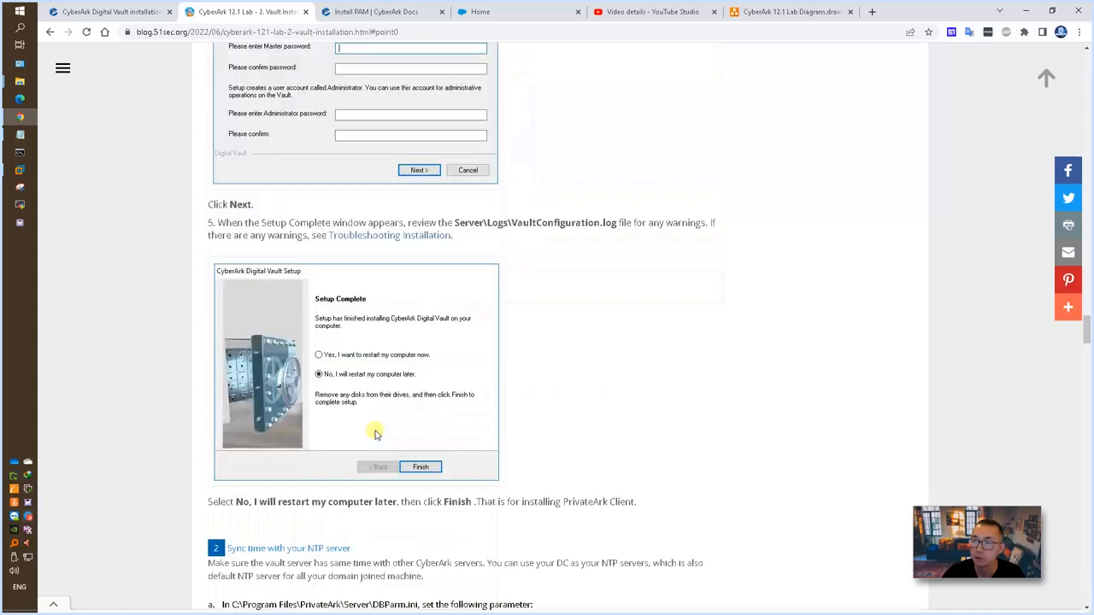
scroll("down", 3)
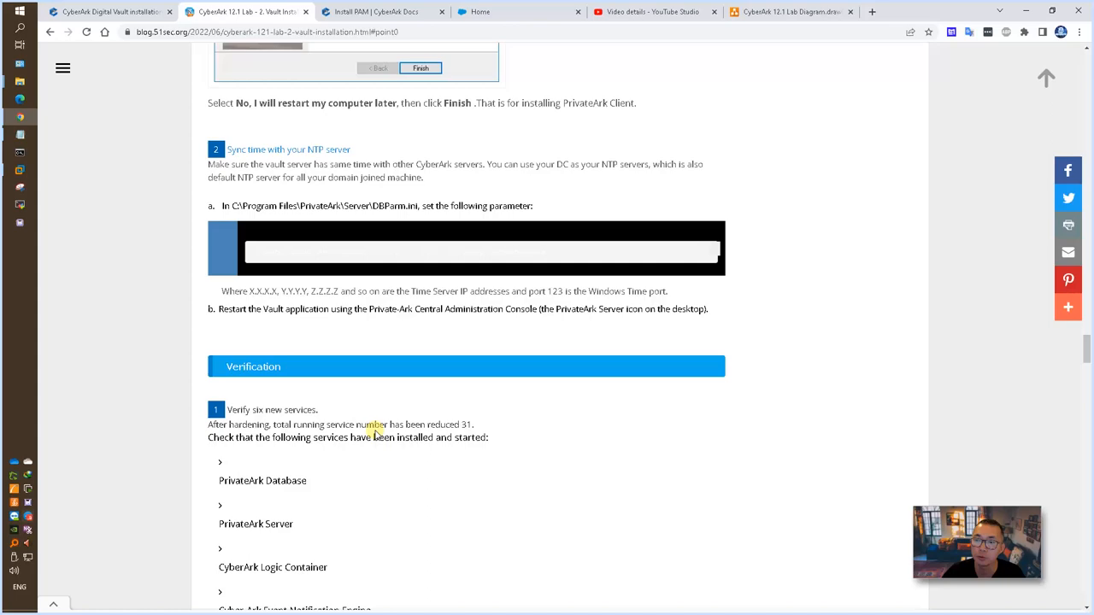
scroll("down", 3)
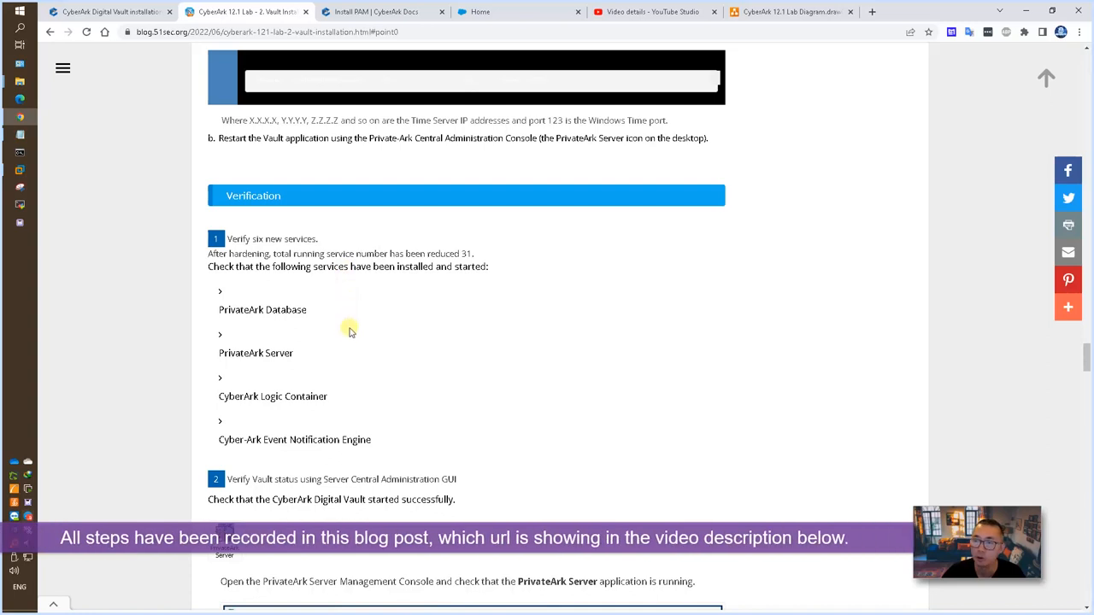
mouse_move(355, 344)
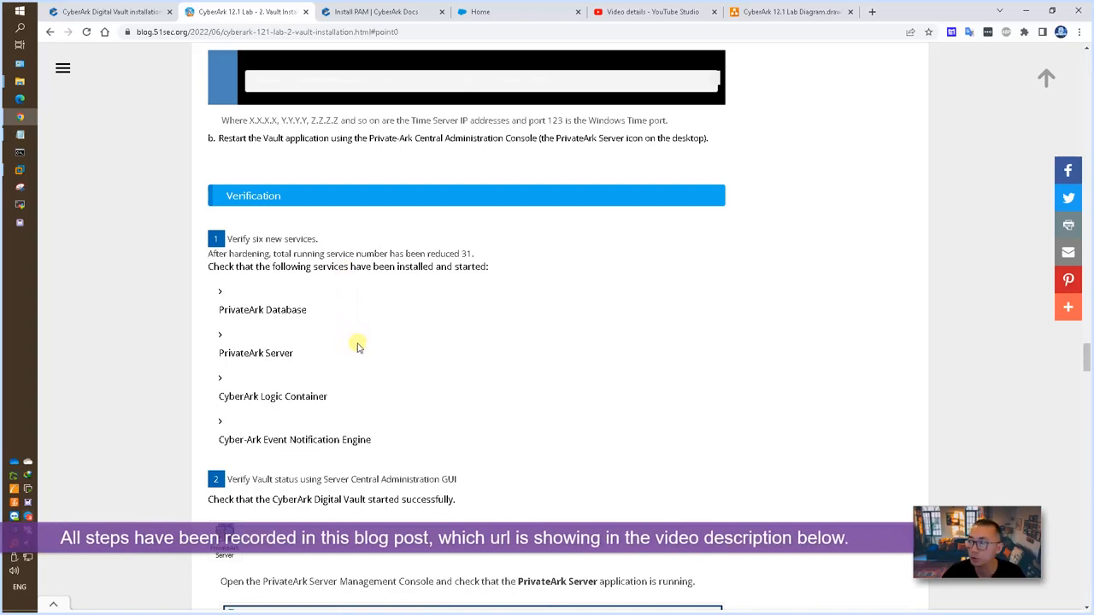
mouse_move(330, 333)
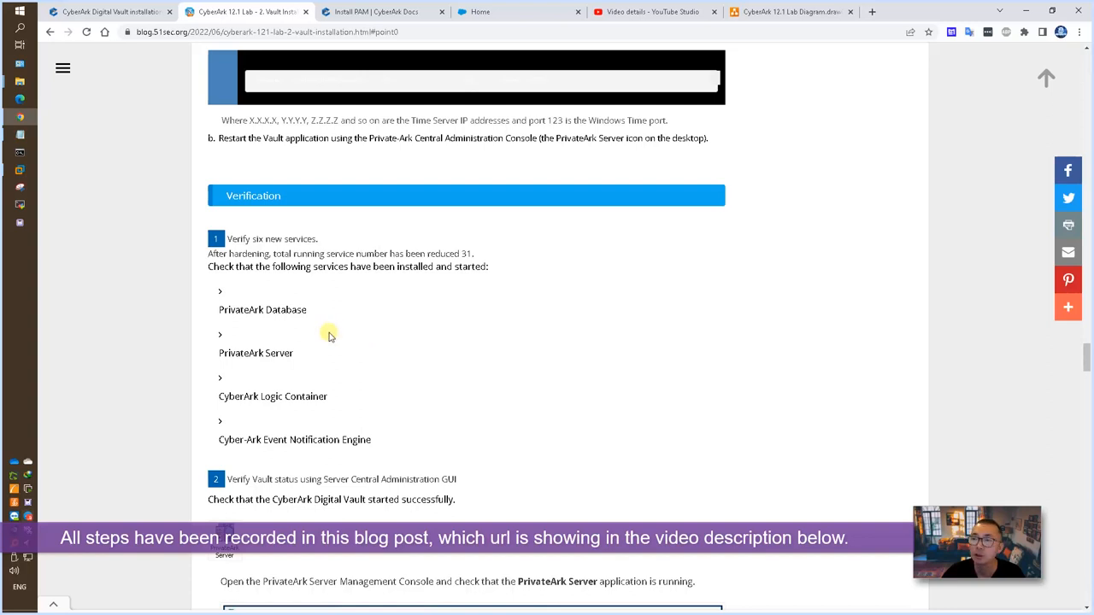
mouse_move(325, 344)
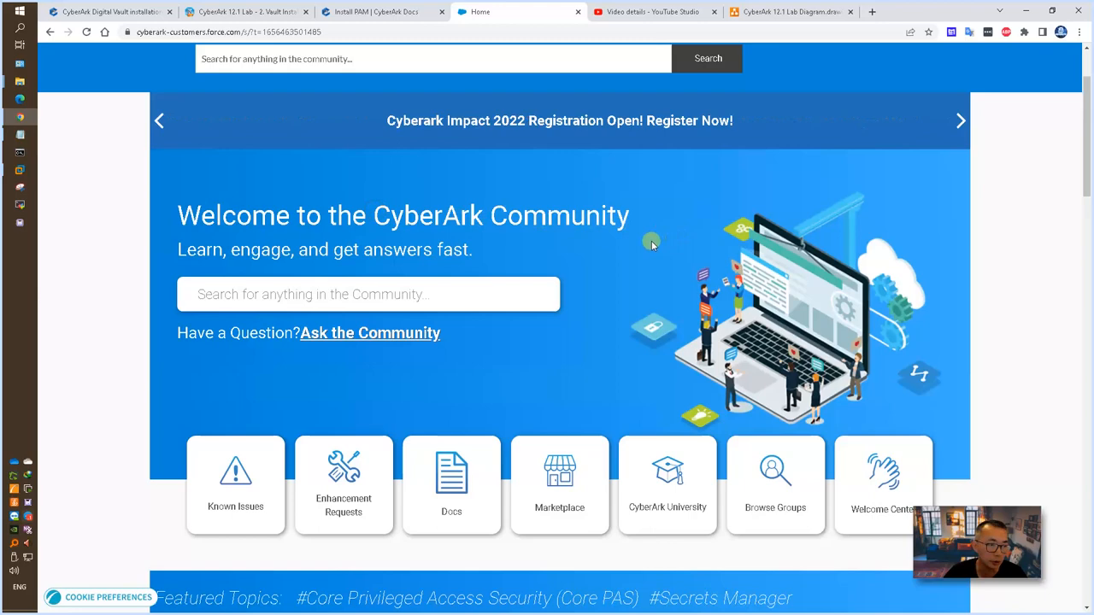
mouse_move(629, 242)
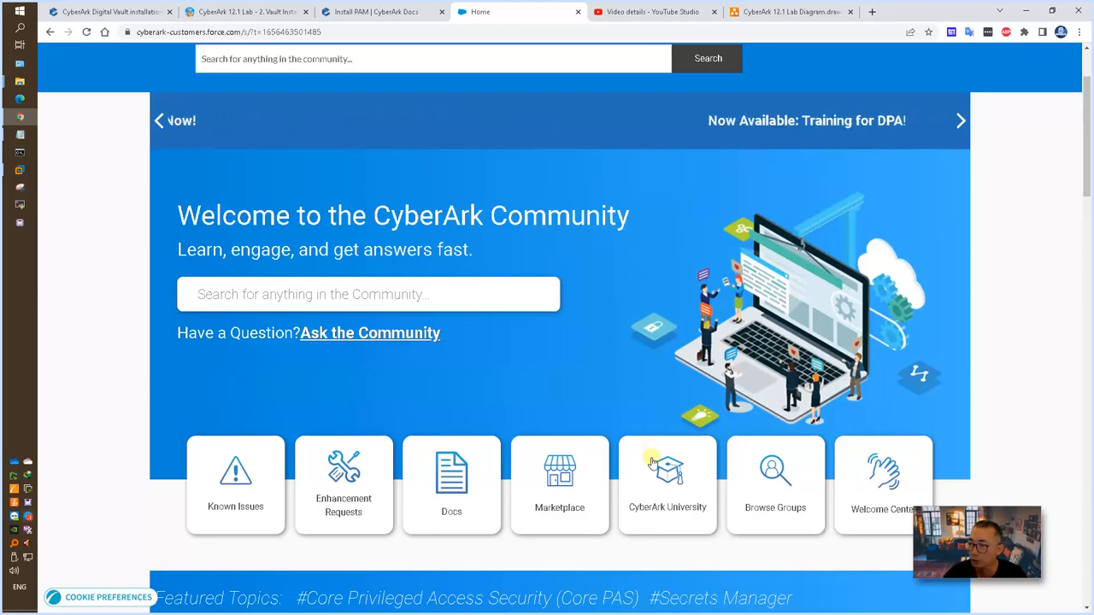
Reach the Marketplace's CyberArk Software listing showing Privileged Access Manager Self-Hosted 12.2
left_click(667, 485)
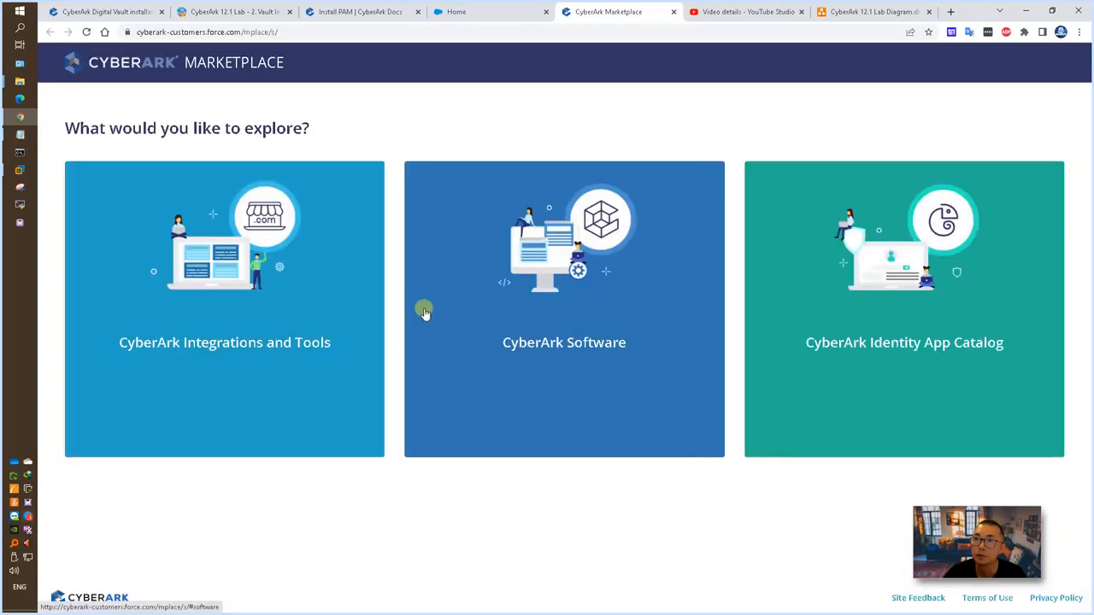
left_click(564, 342)
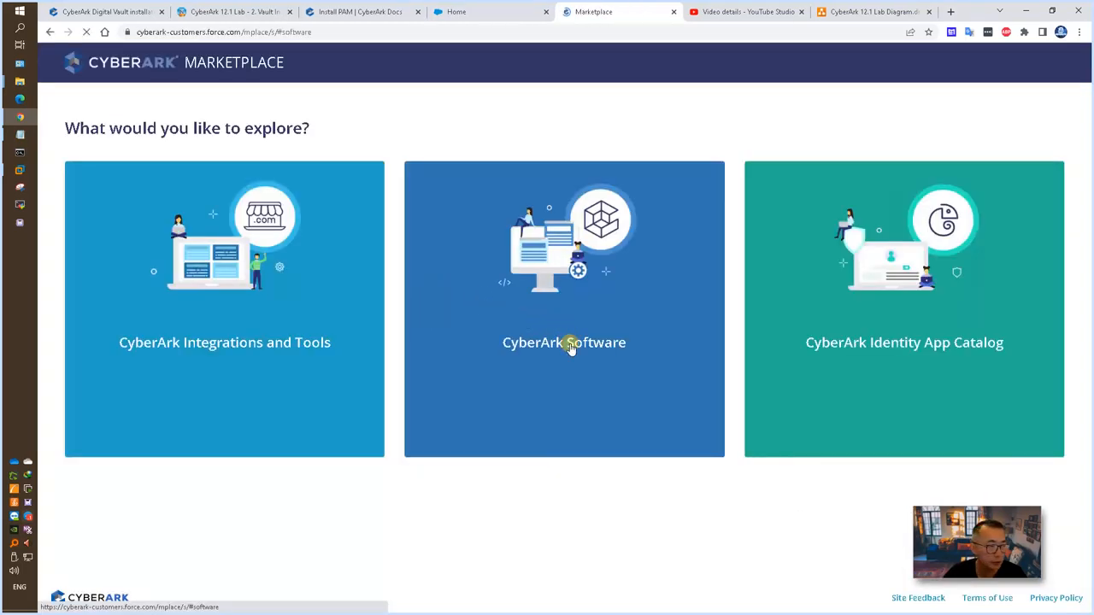
left_click(563, 342)
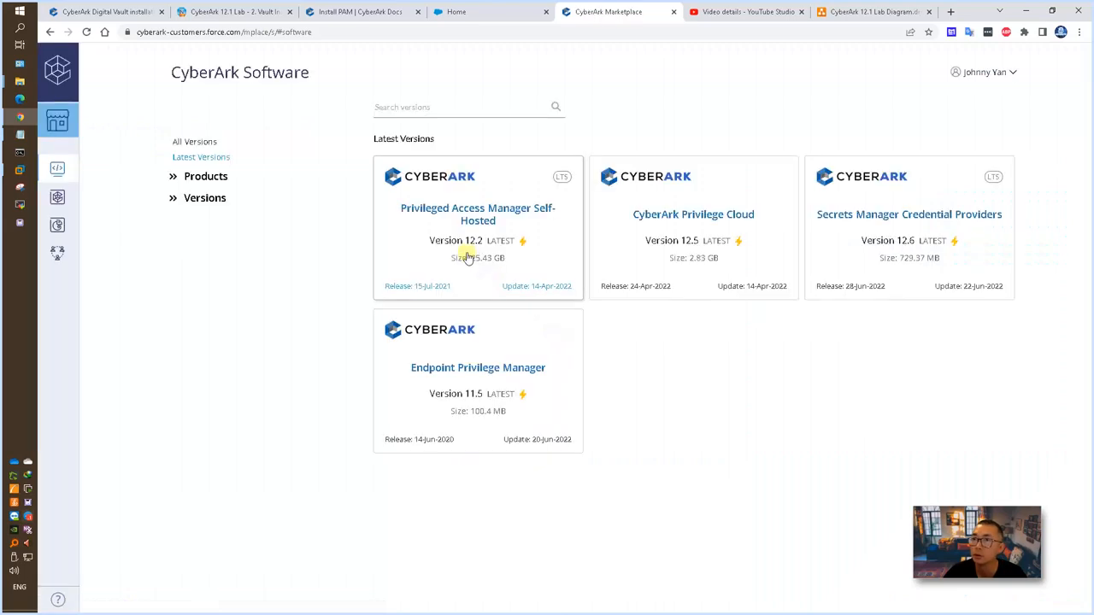
mouse_move(325, 211)
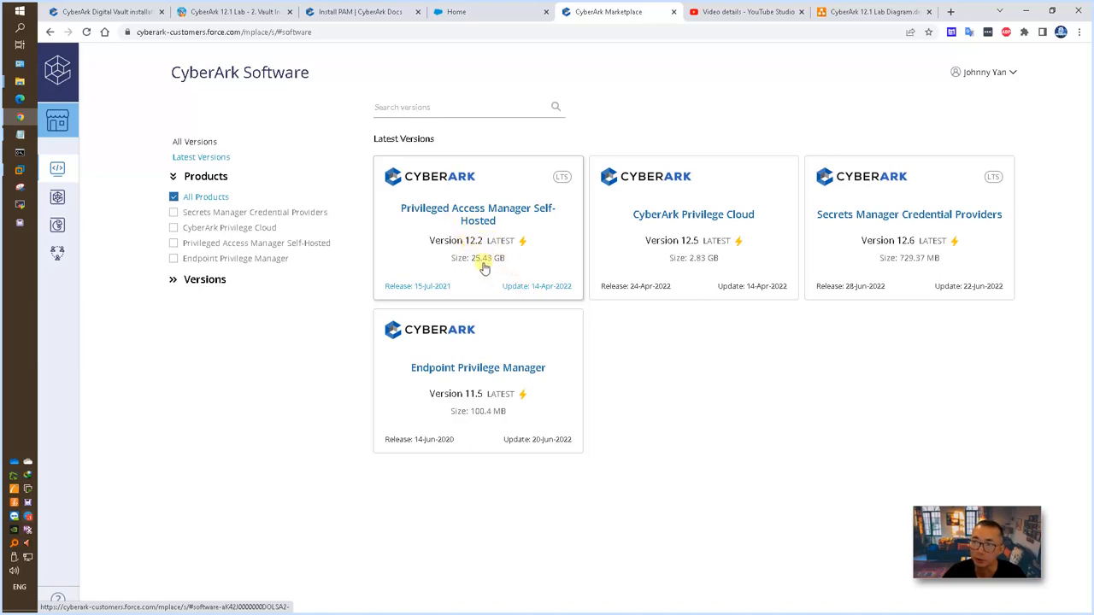
Show the PAM Self-Hosted 12.2 components and the packages in the Vault 12.2.4 release
left_click(478, 214)
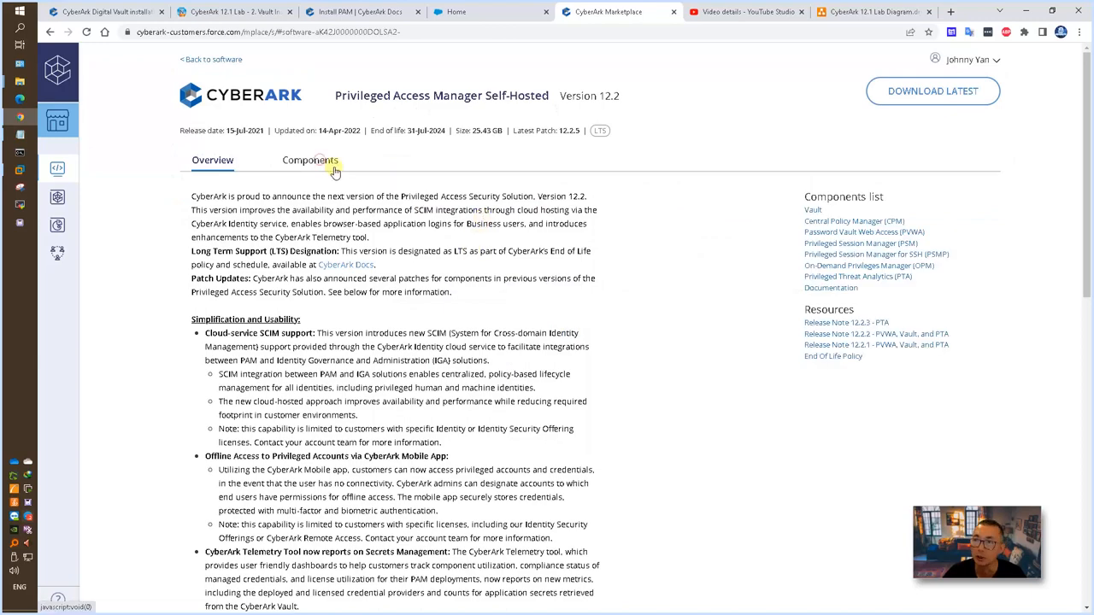
left_click(311, 160)
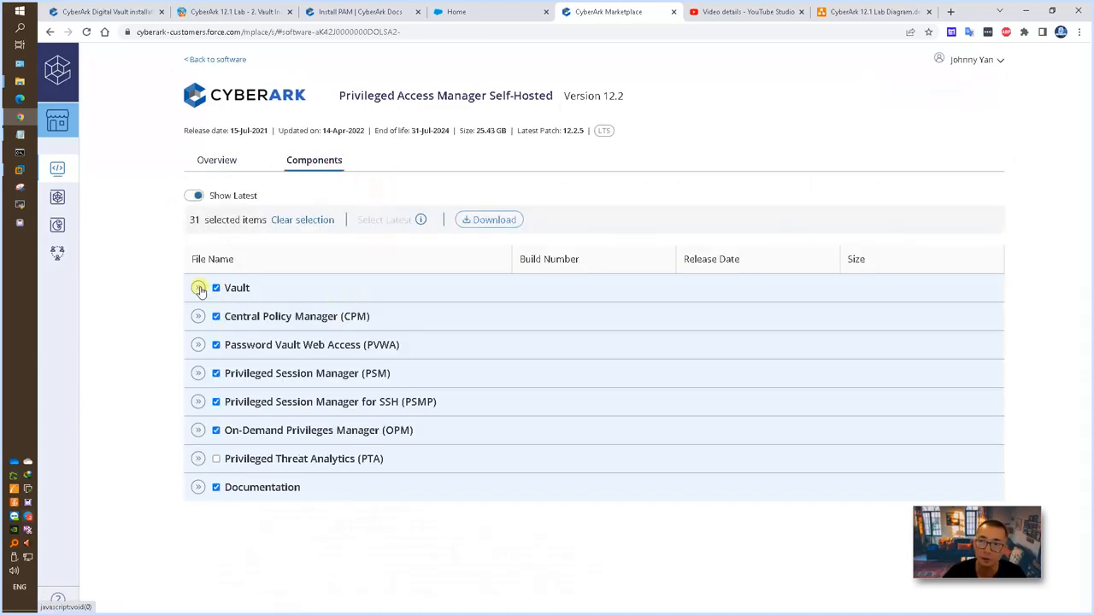
left_click(198, 287)
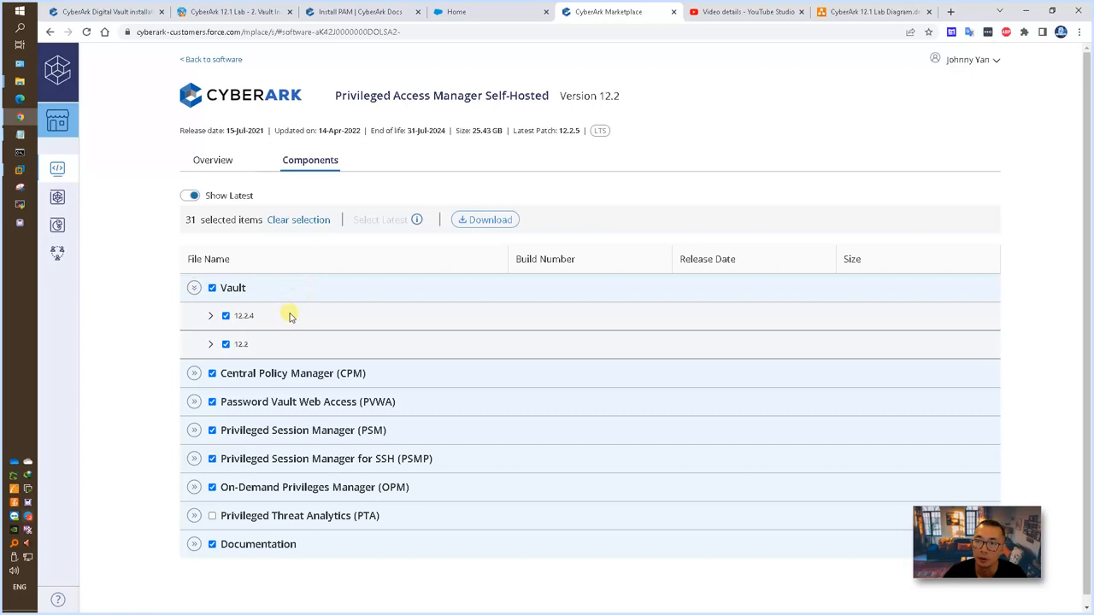
left_click(211, 314)
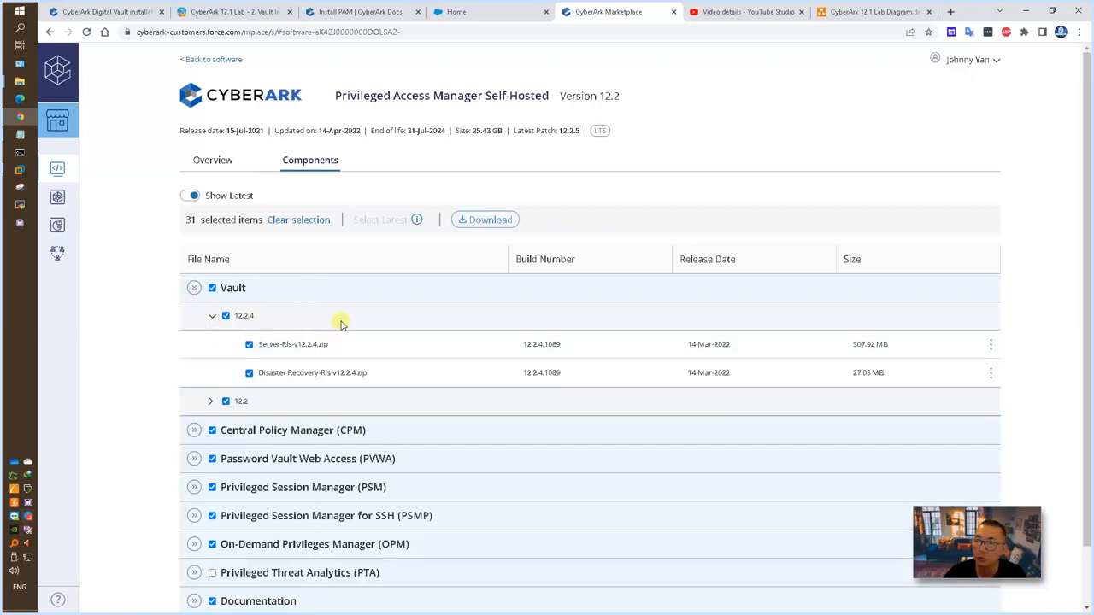
mouse_move(332, 327)
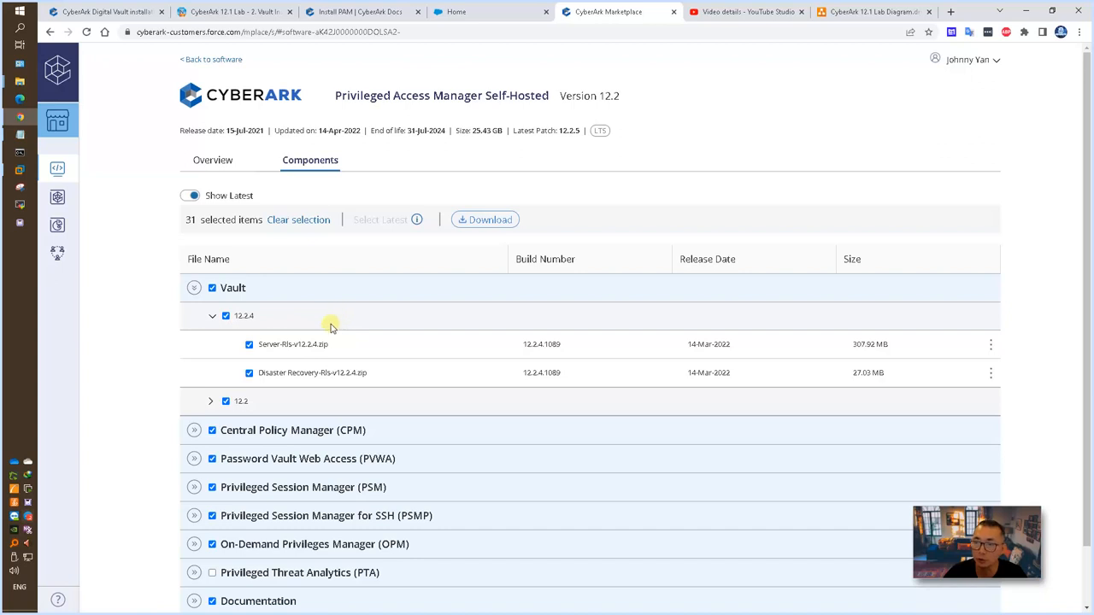
Expand the CPM, PSM, PSMP and PTA groups and start downloading the 31 selected files
left_click(195, 431)
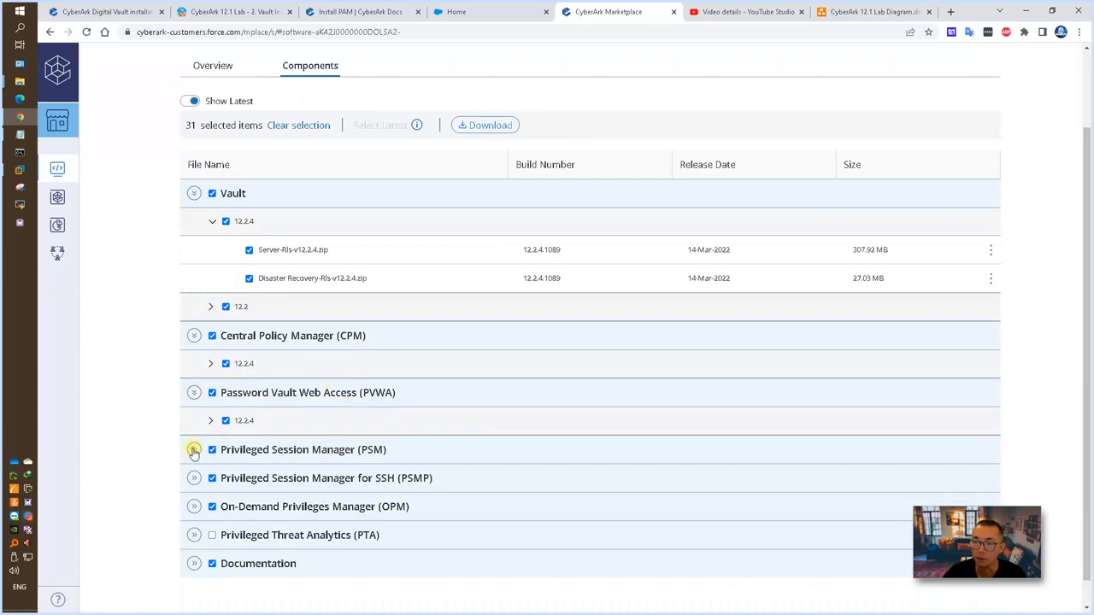
left_click(194, 449)
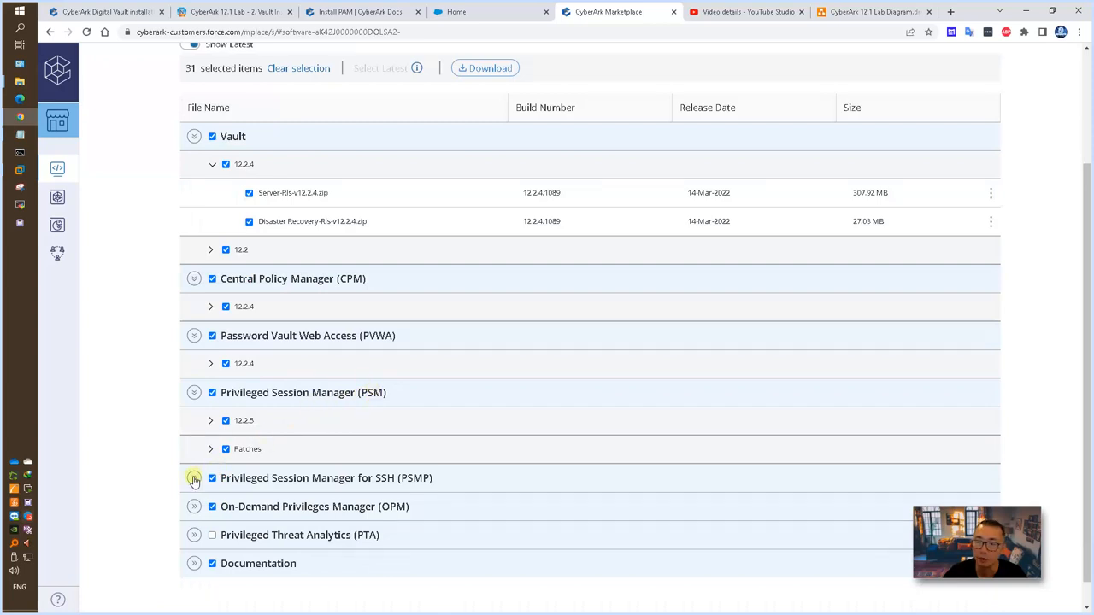
left_click(195, 478)
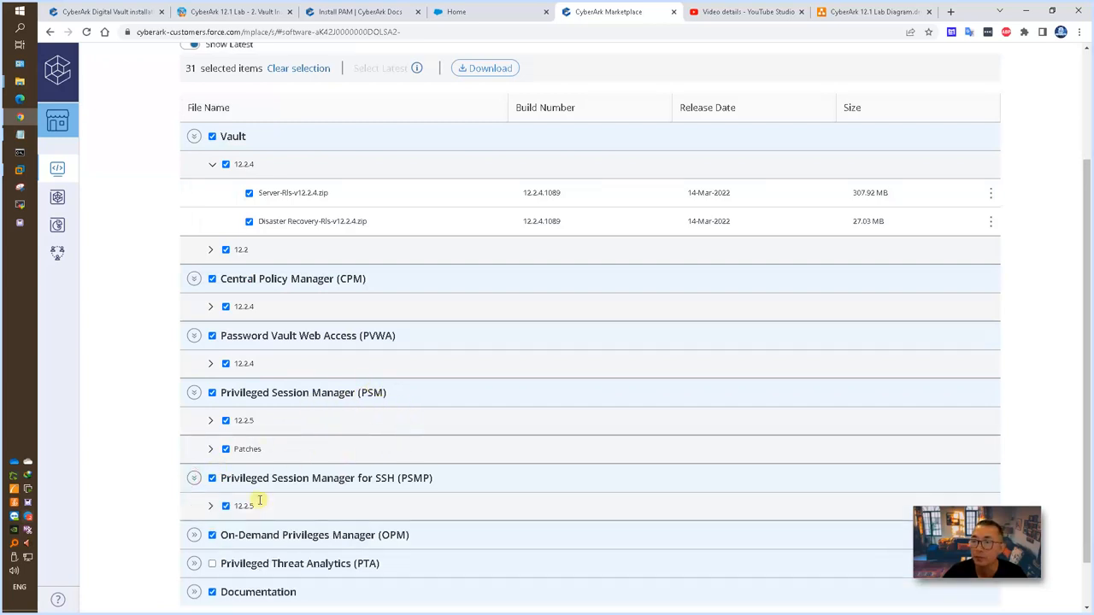
scroll("down", 3)
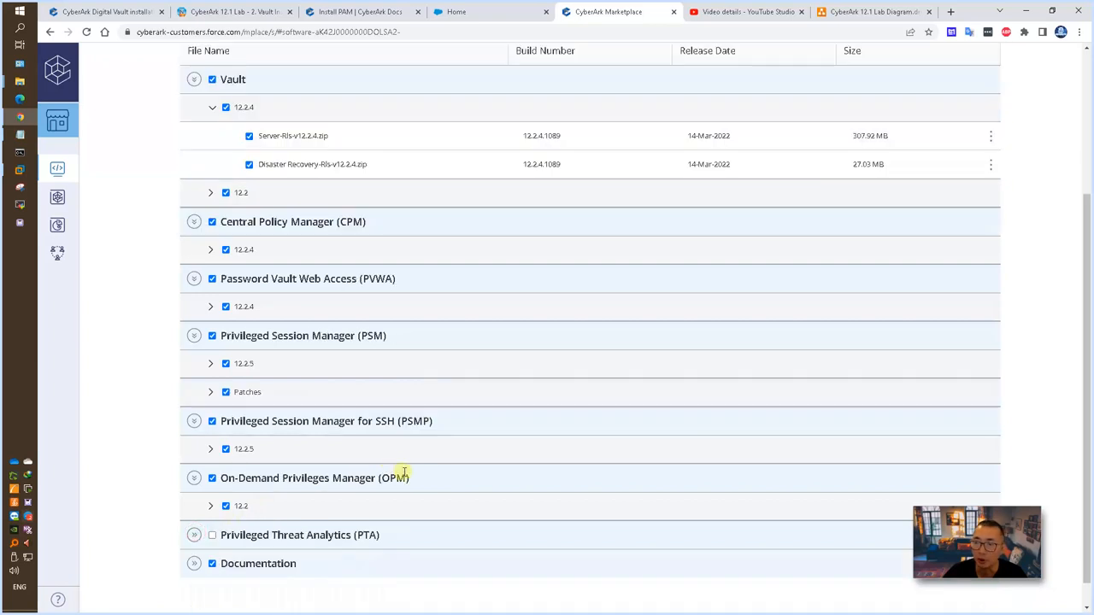
mouse_move(393, 499)
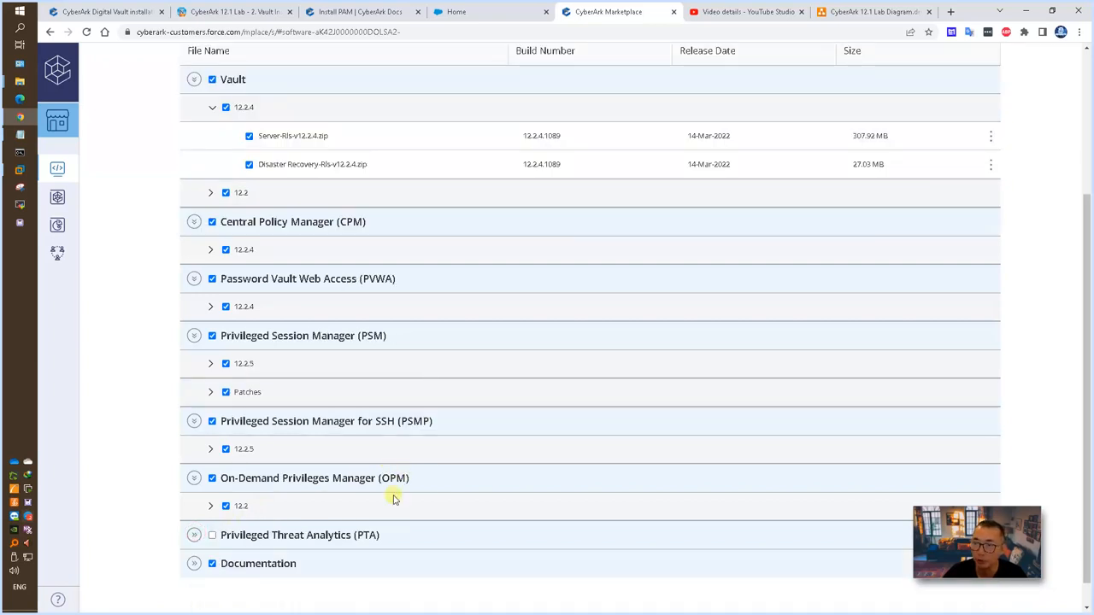
left_click(195, 535)
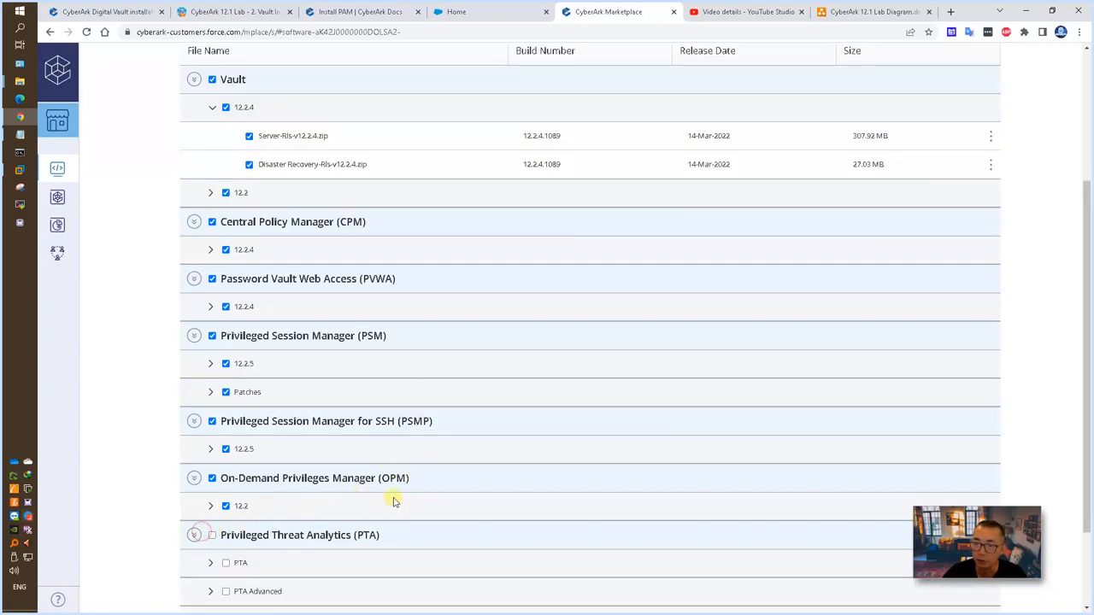
scroll("down", 3)
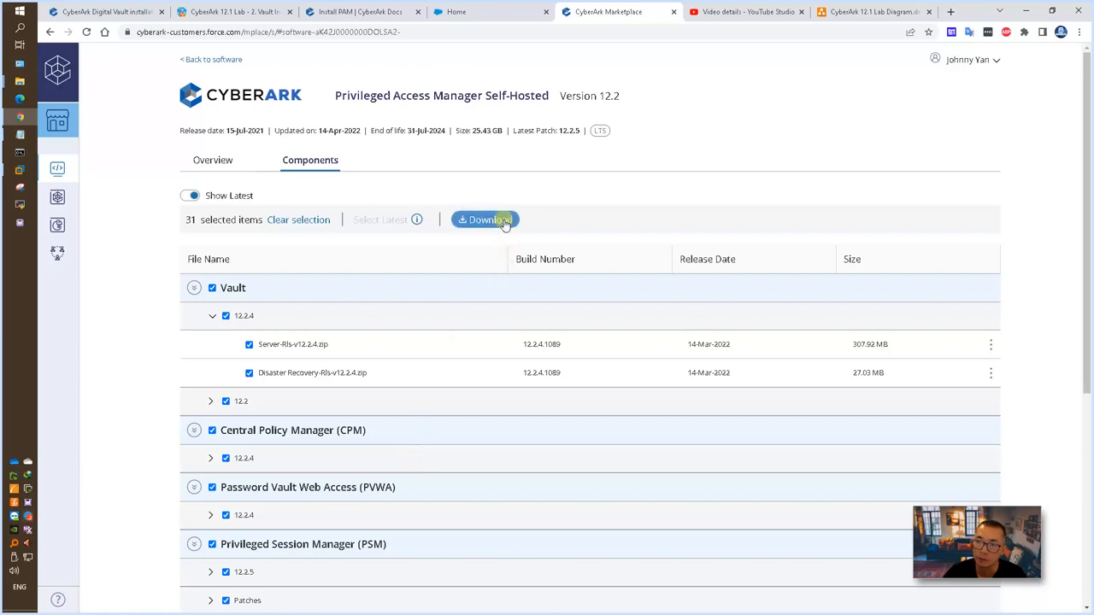
left_click(486, 219)
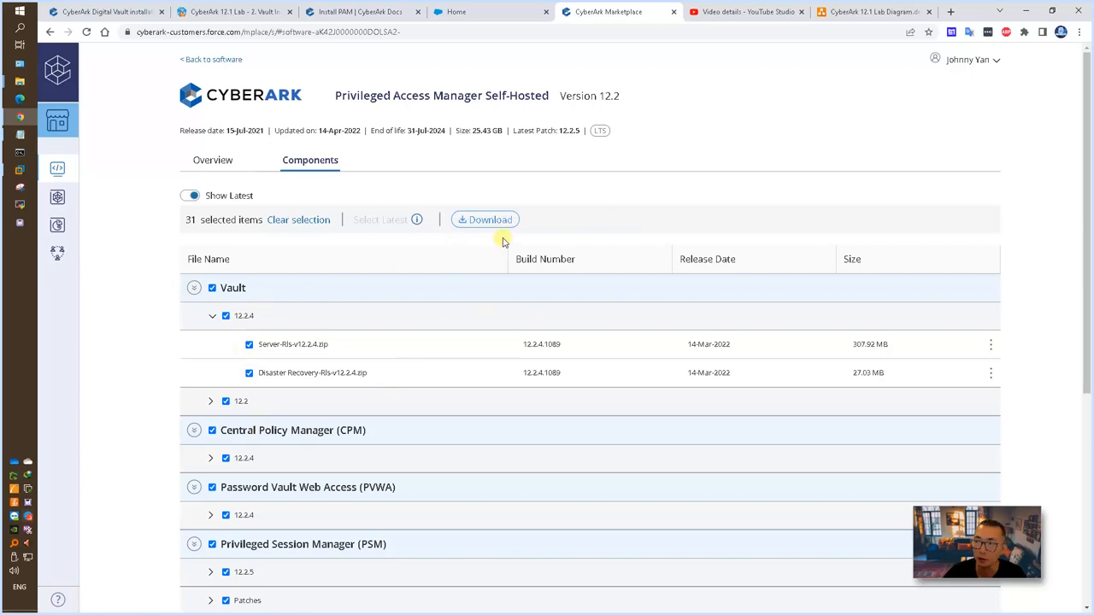
mouse_move(489, 250)
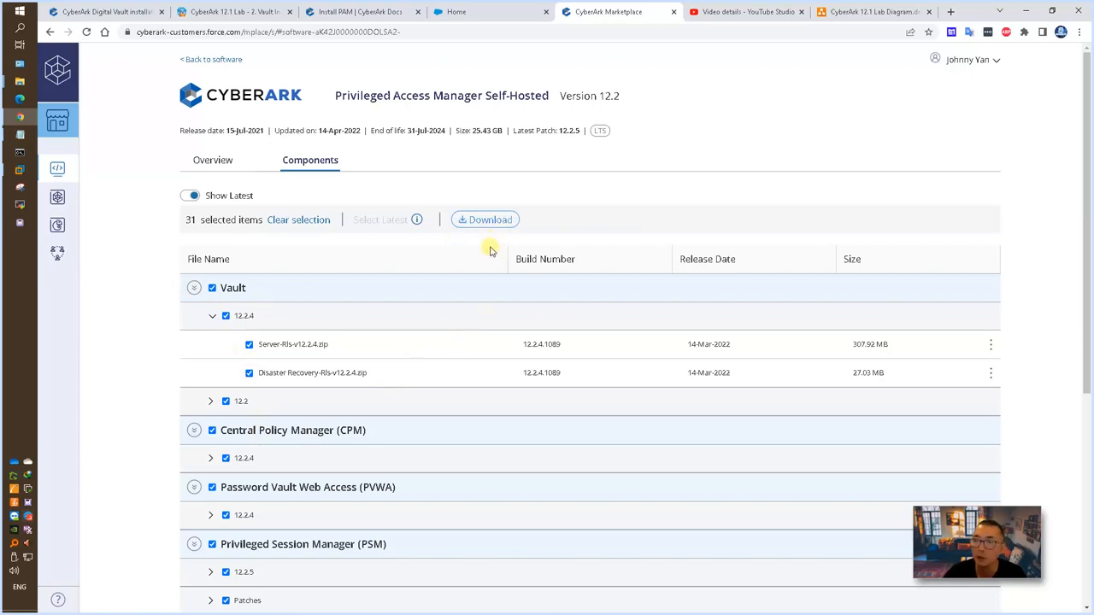
mouse_move(316, 150)
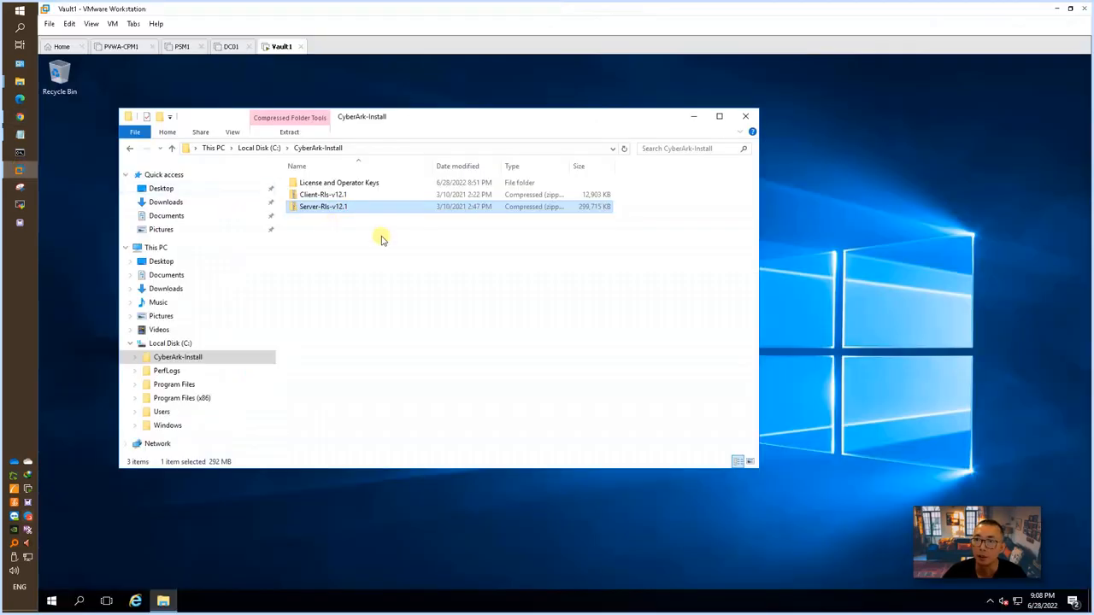
left_click(177, 357)
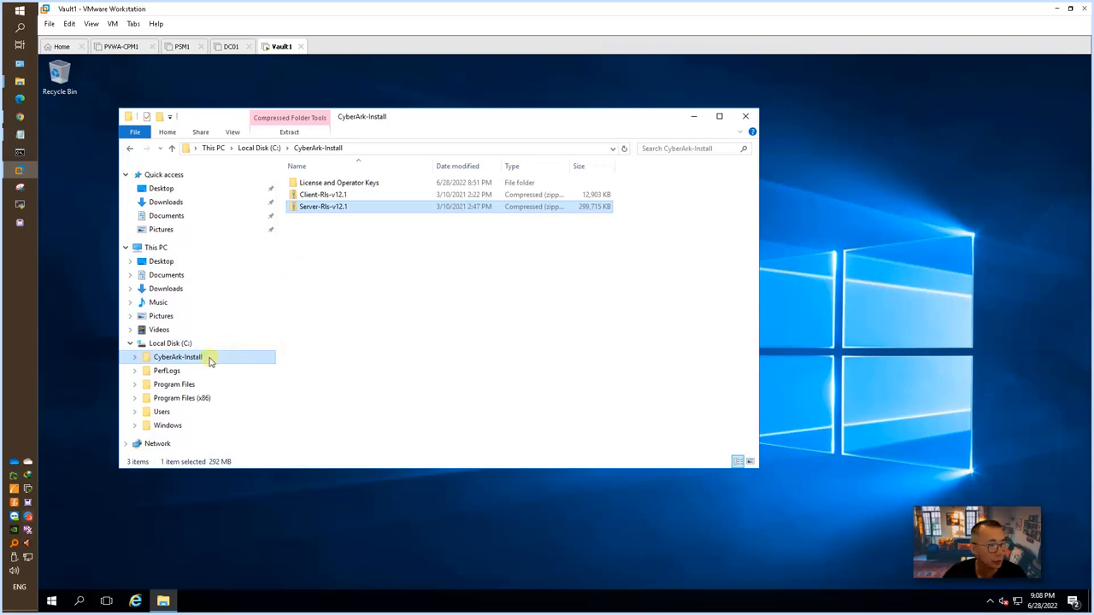
mouse_move(292, 339)
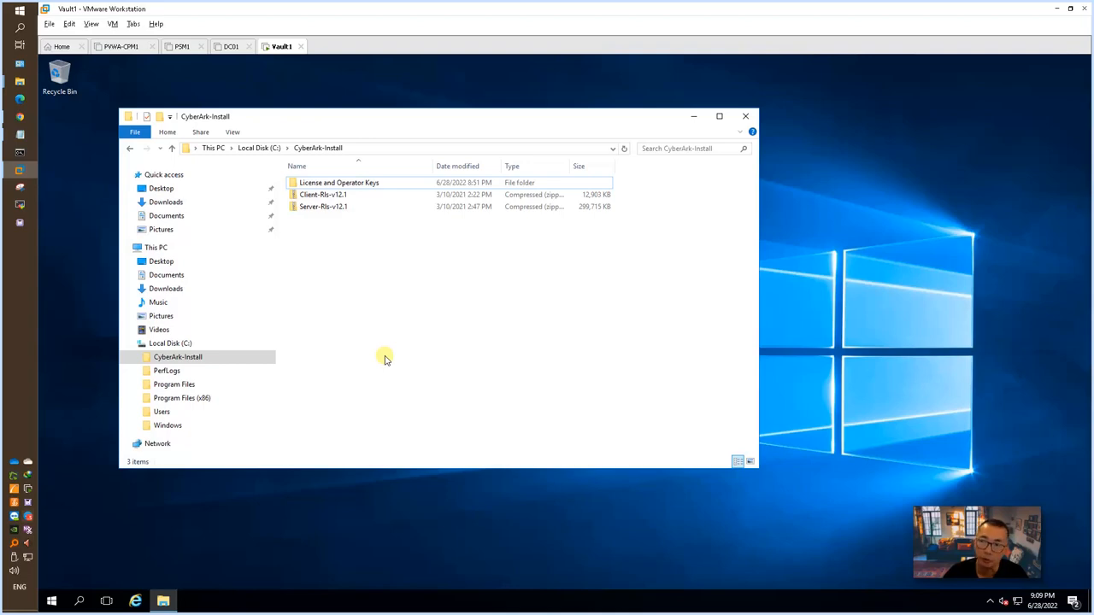
mouse_move(369, 272)
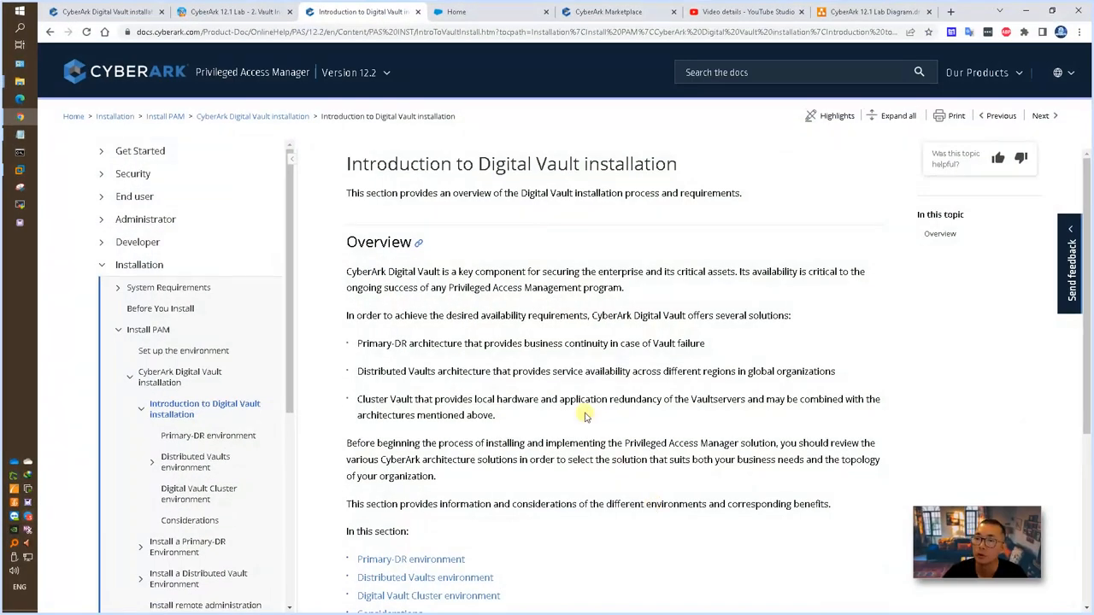
mouse_move(311, 422)
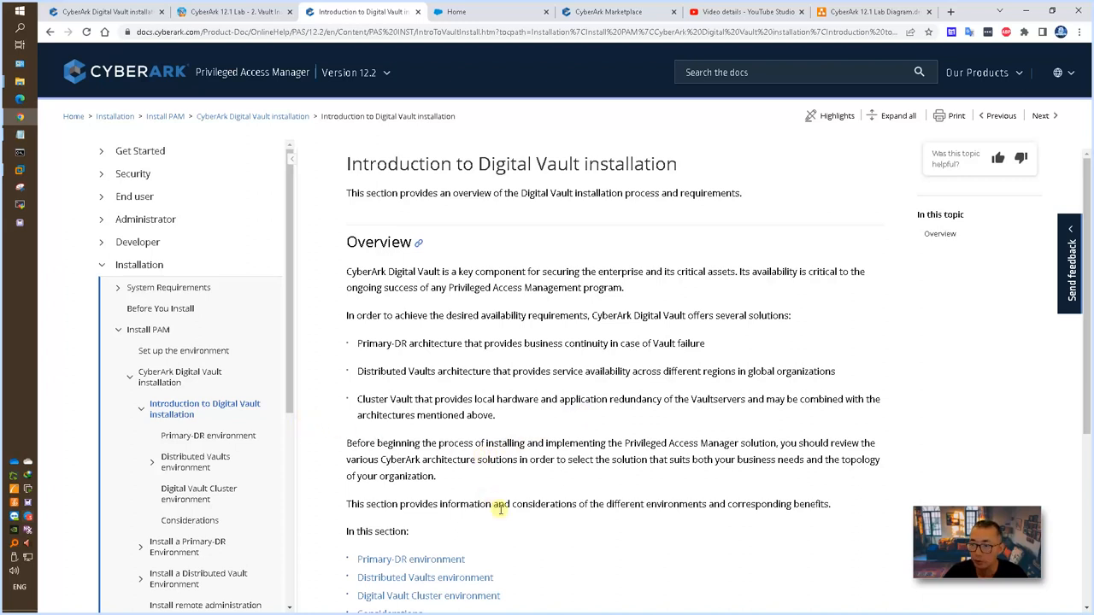
mouse_move(410, 495)
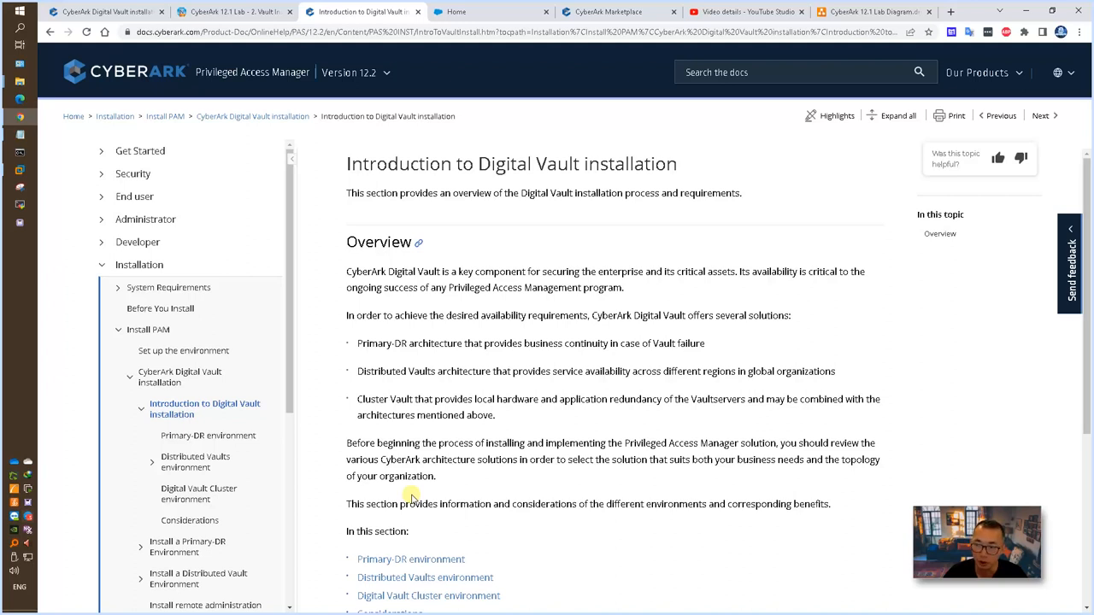
mouse_move(519, 577)
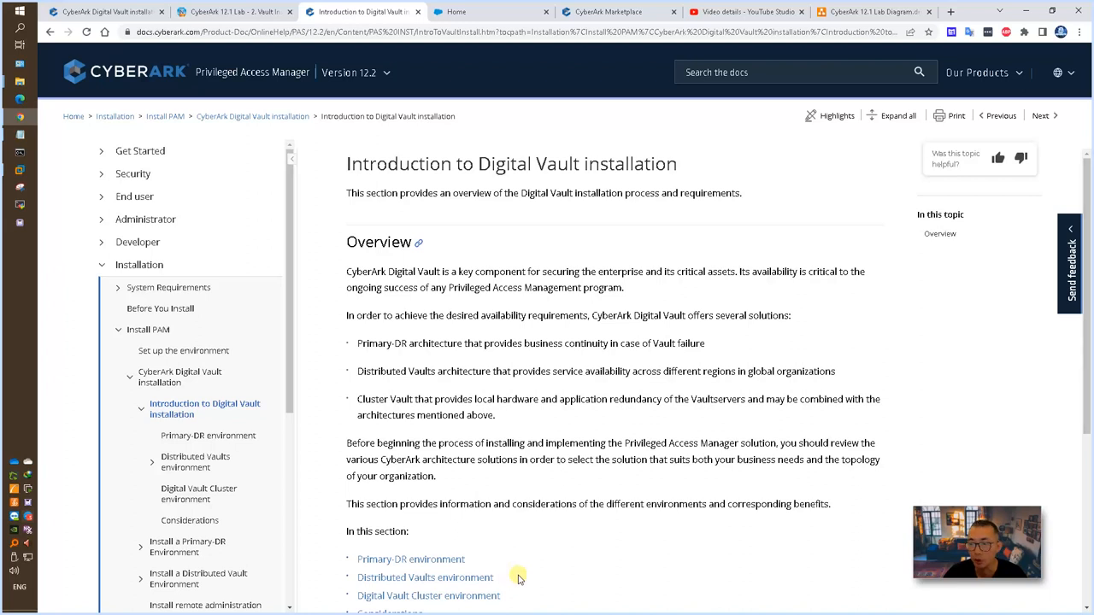
mouse_move(338, 448)
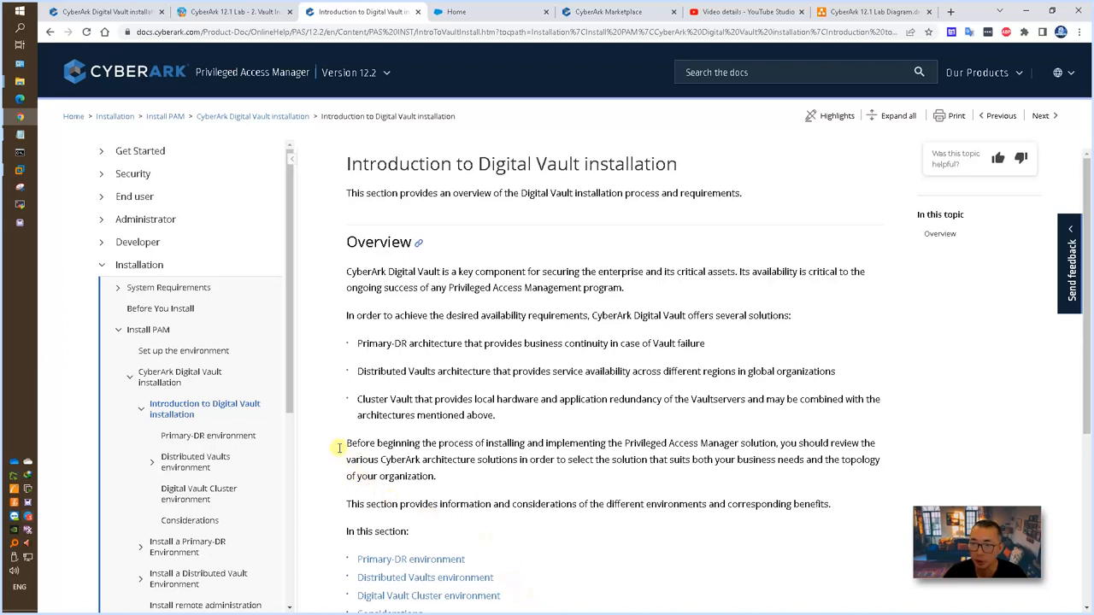
mouse_move(299, 430)
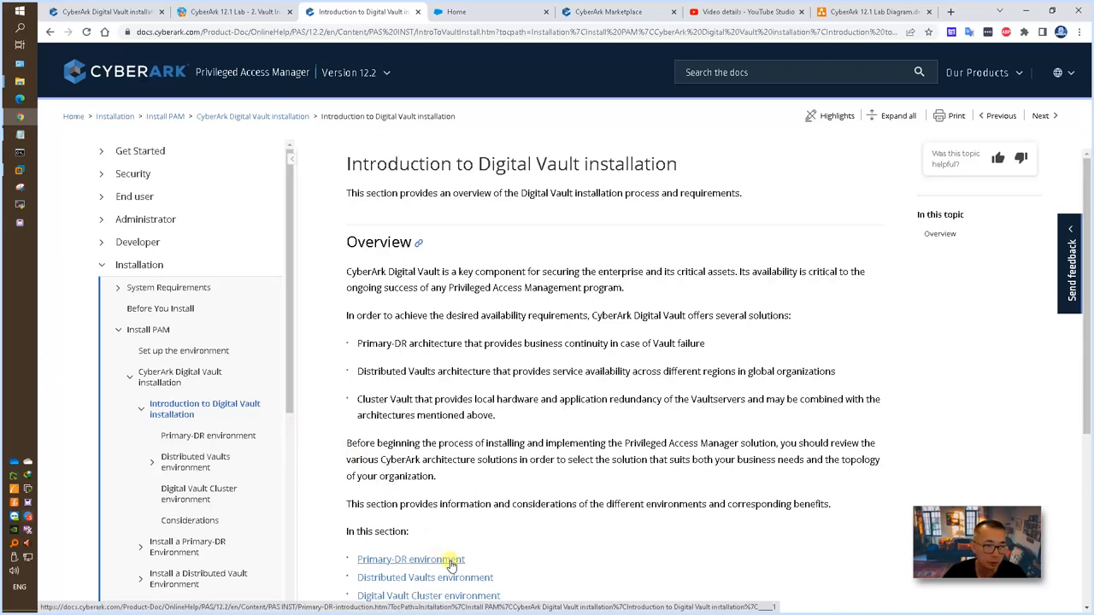
Read the Primary-DR environment overview topic in the Digital Vault installation docs
left_click(410, 559)
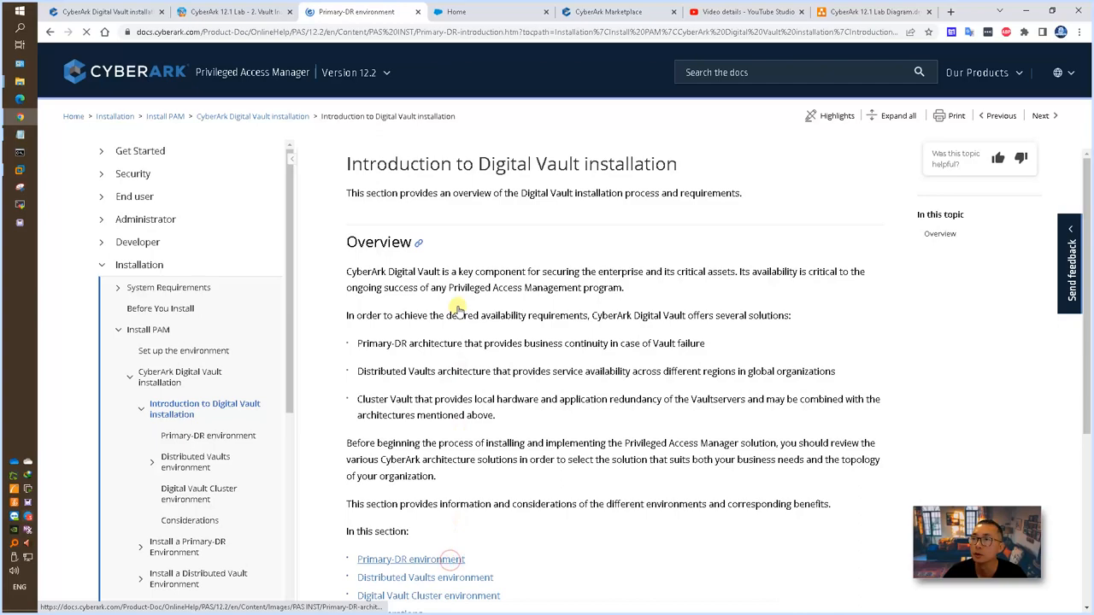
left_click(410, 559)
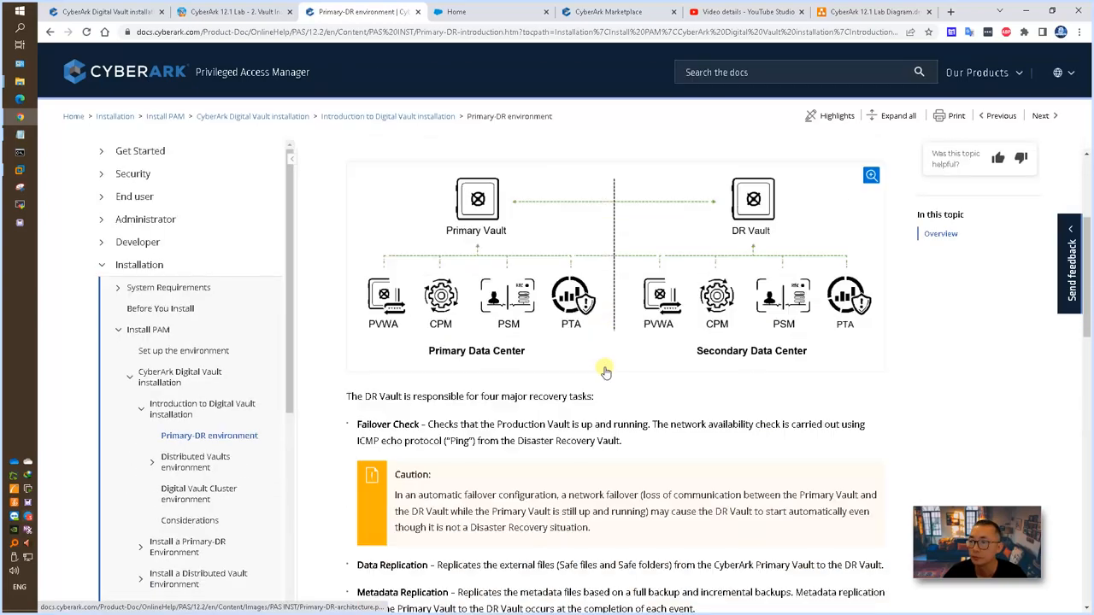
scroll("down", 3)
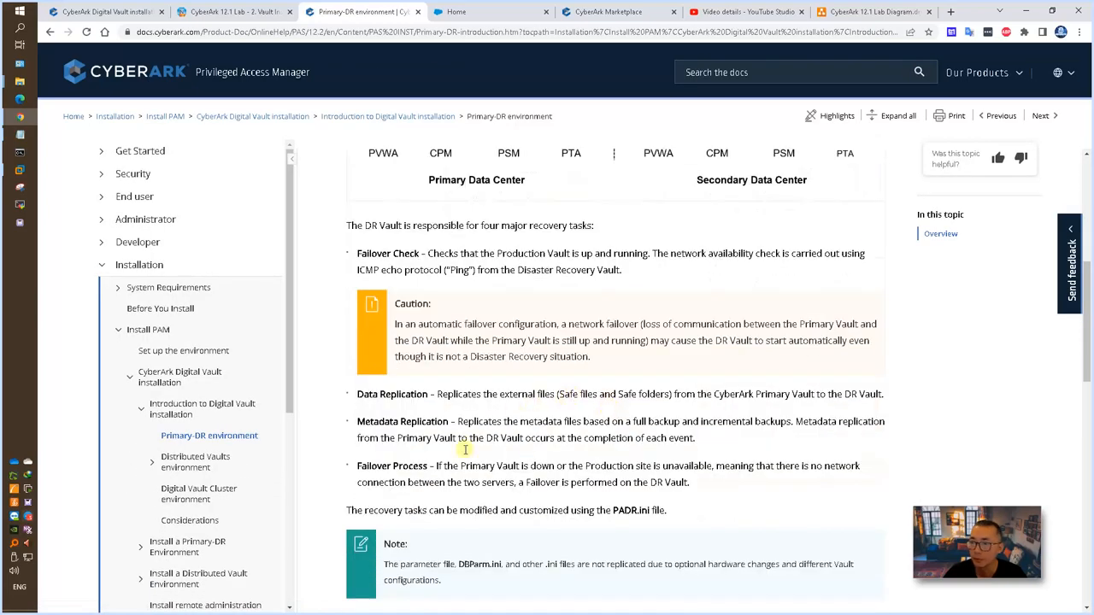
scroll("down", 3)
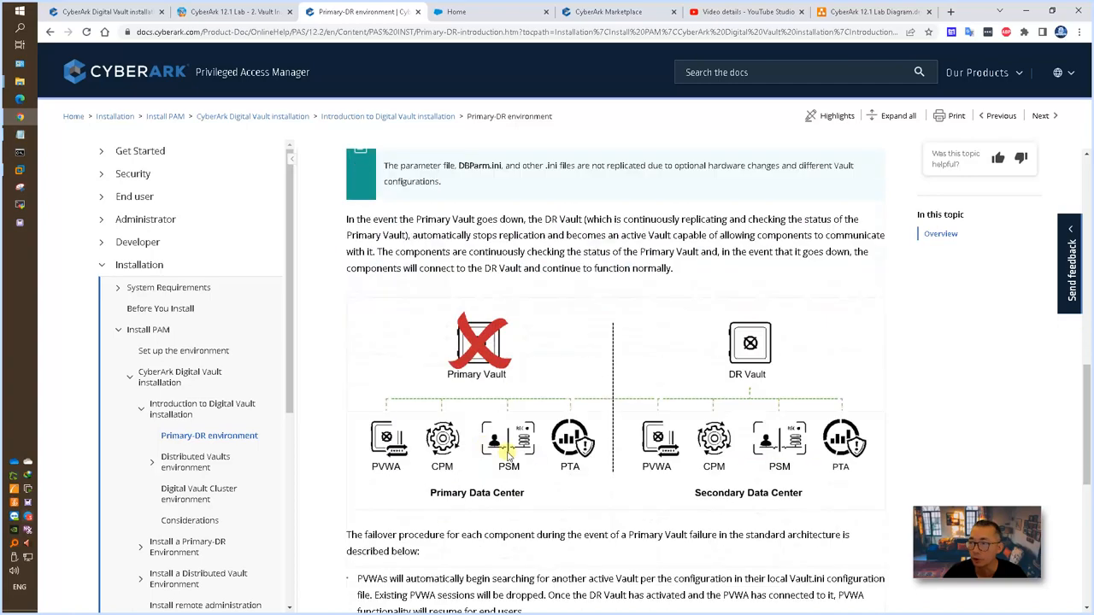
scroll("down", 3)
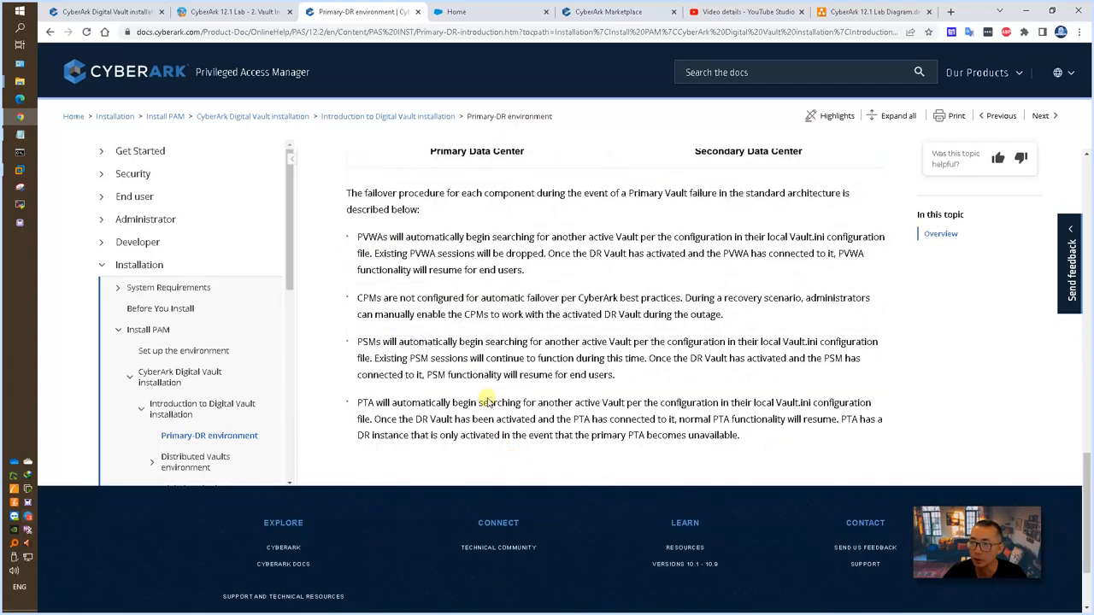
mouse_move(290, 280)
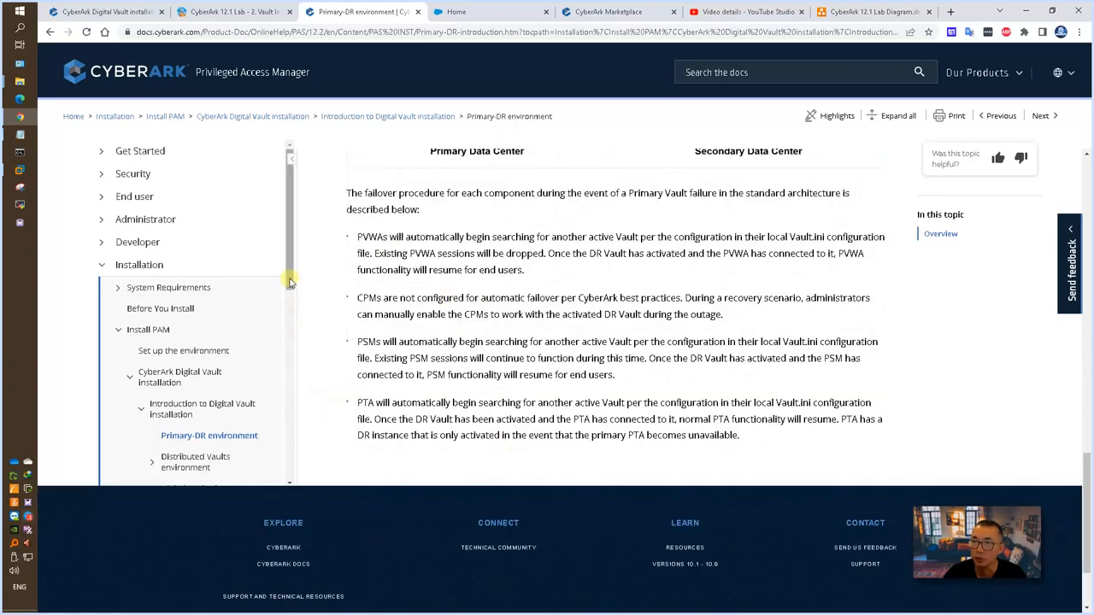
scroll("down", 3)
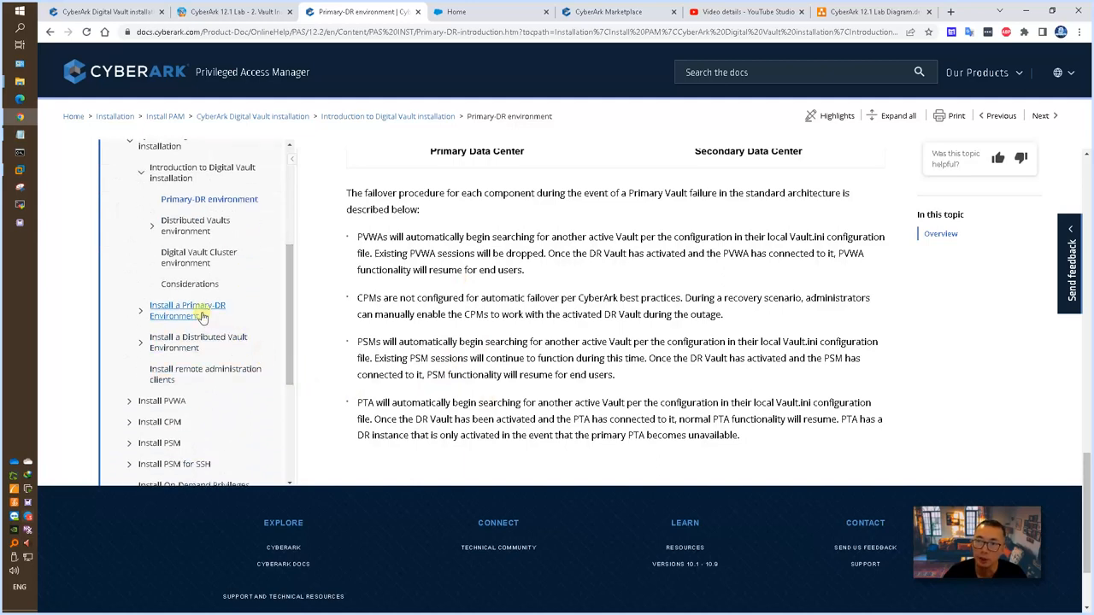
Open the Install a Primary-DR Environment guide and review its installation workflow table
left_click(188, 311)
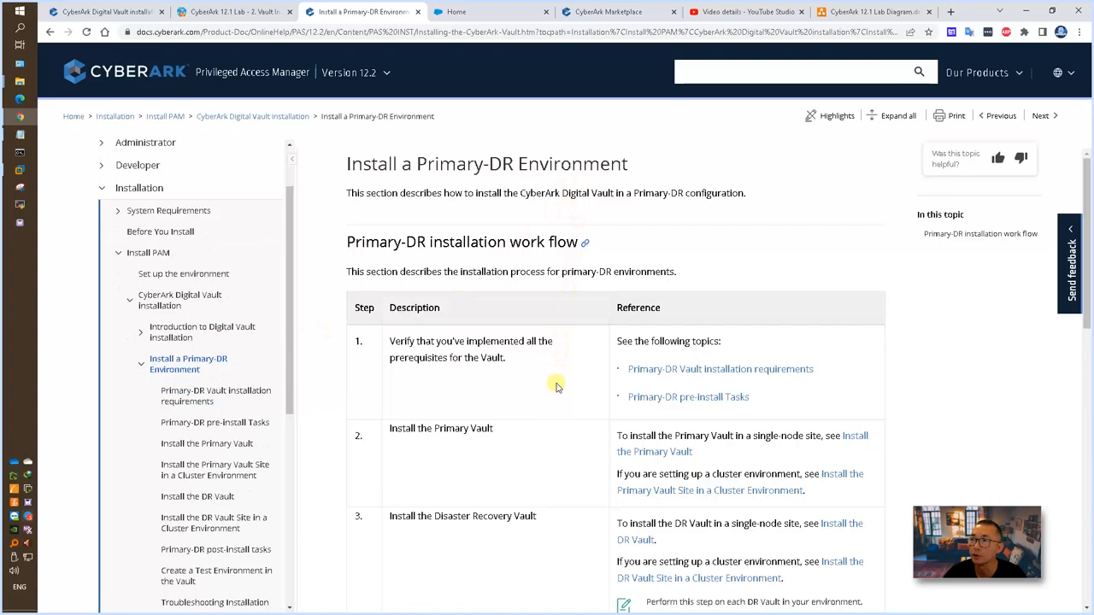
scroll("down", 3)
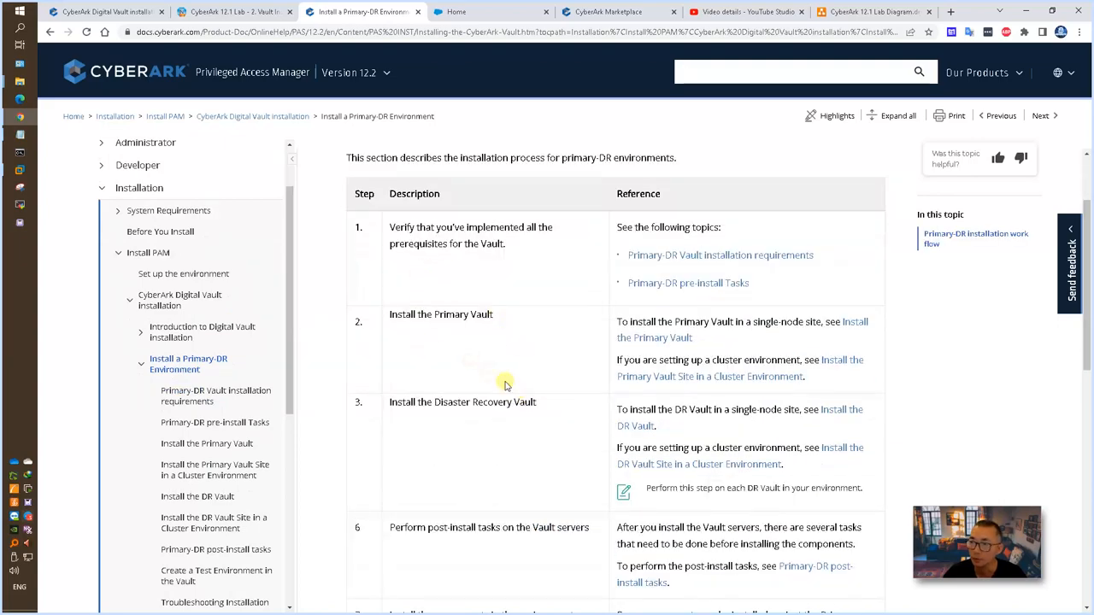
scroll("down", 3)
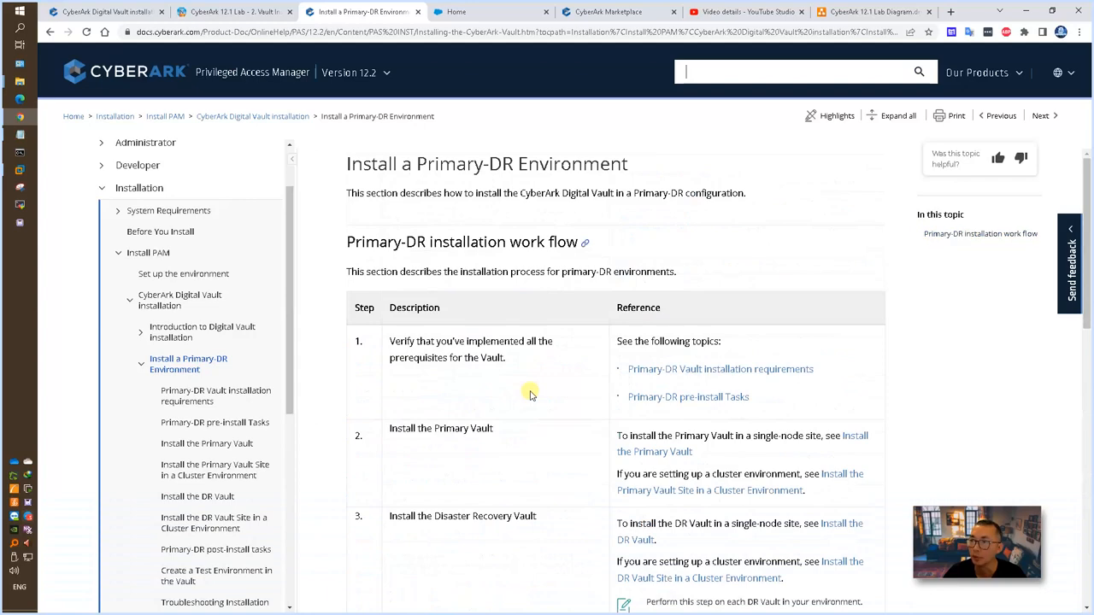
mouse_move(496, 289)
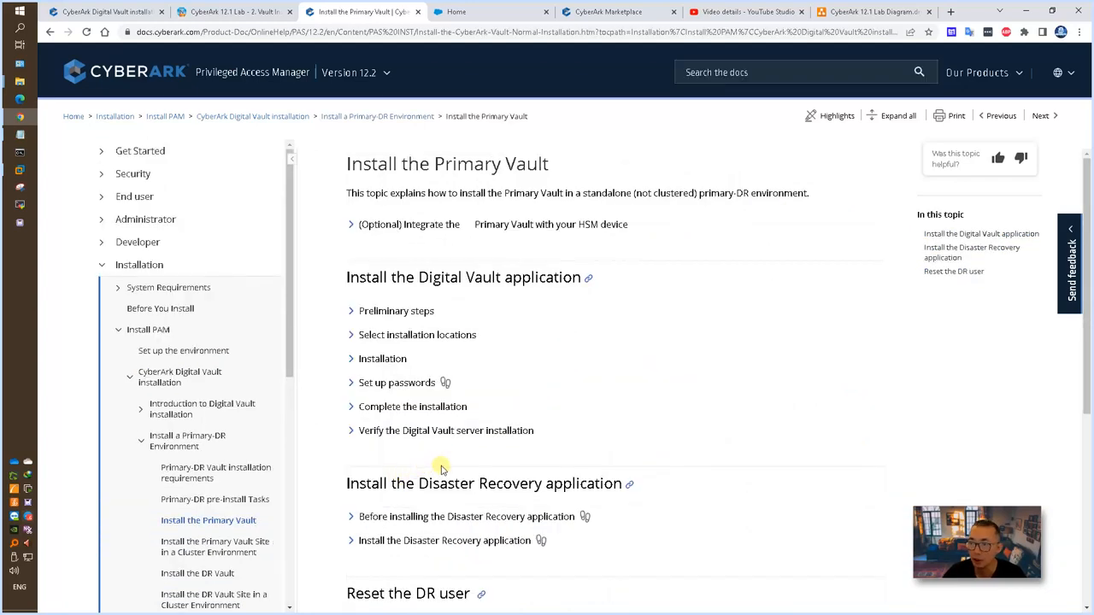
mouse_move(27, 170)
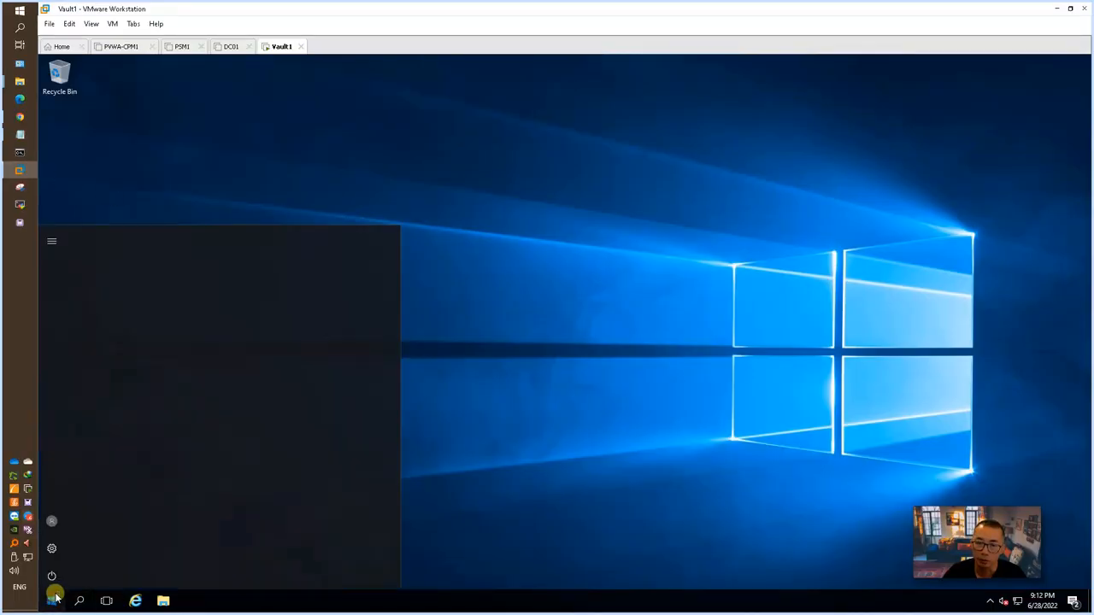
Browse C:\CyberArk Install, then search 'update' to show Windows Update with a pending Defender update
left_click(52, 602)
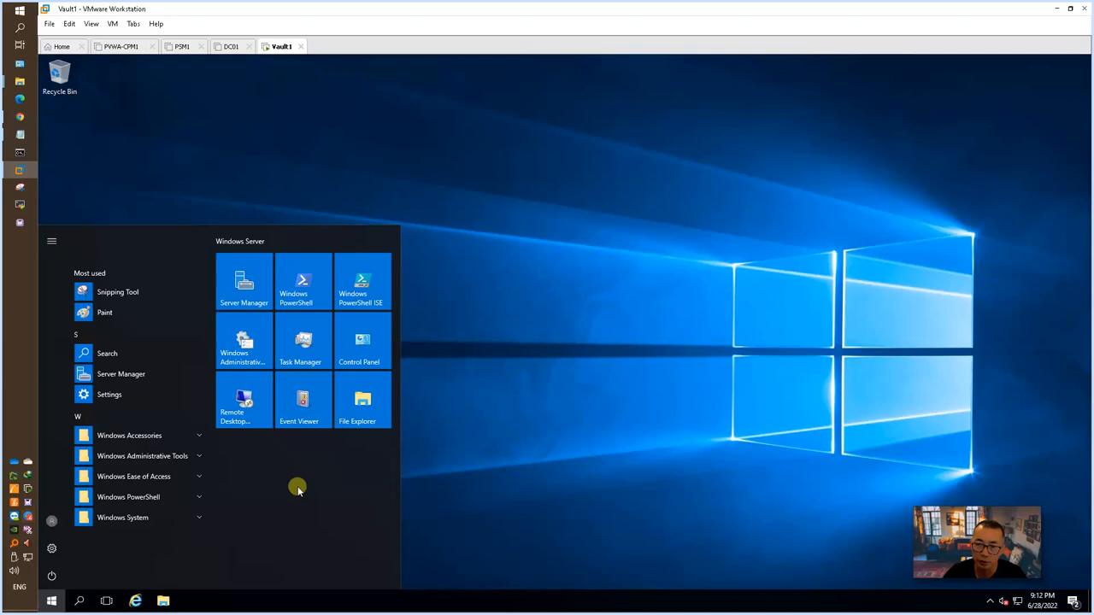
mouse_move(292, 485)
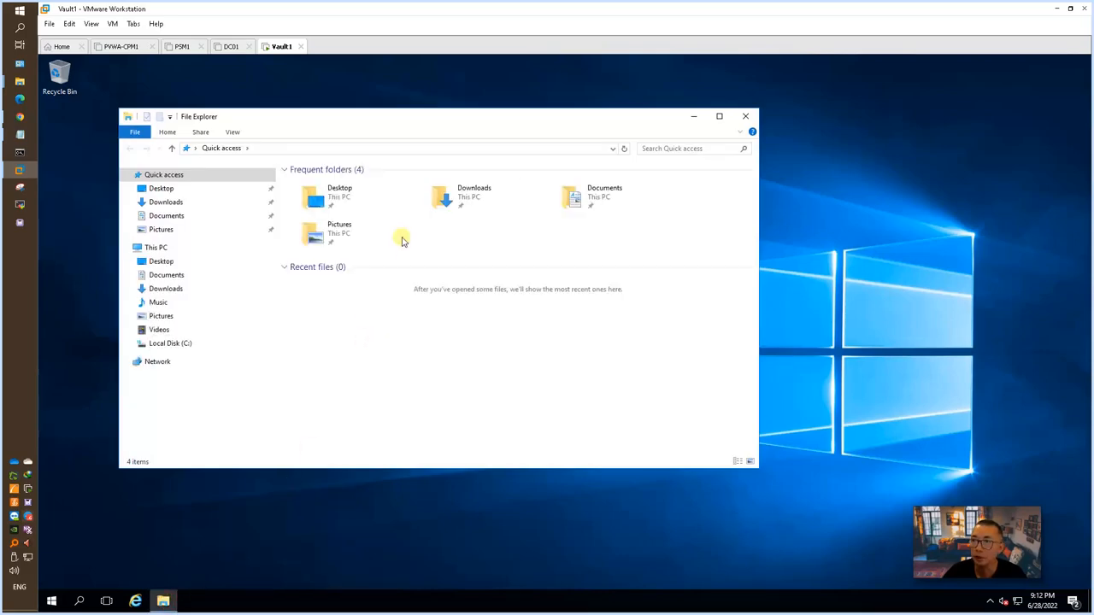
left_click(177, 358)
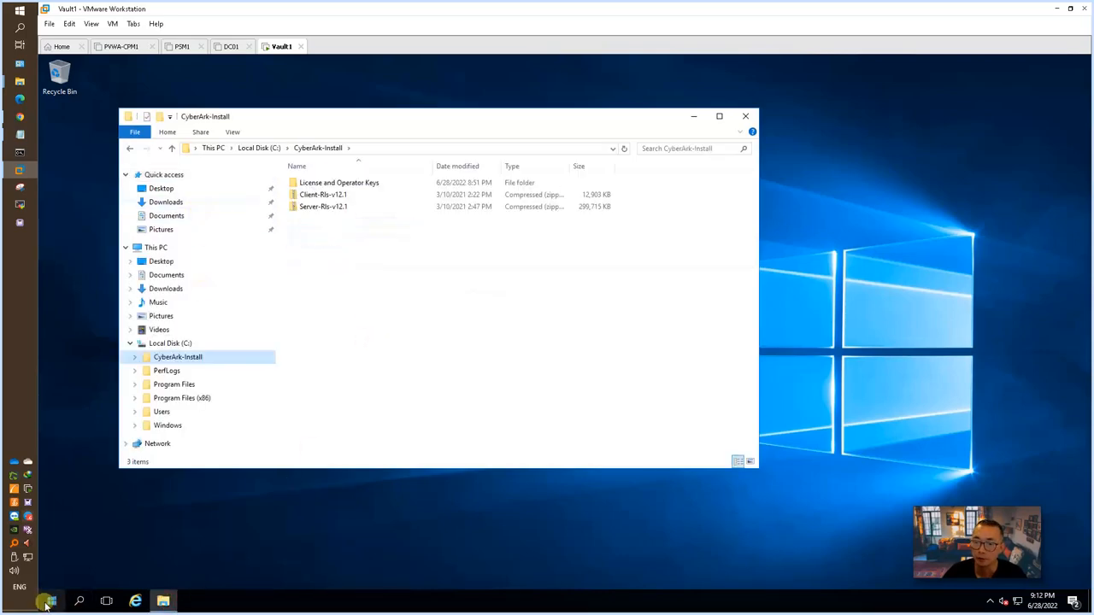
left_click(47, 601)
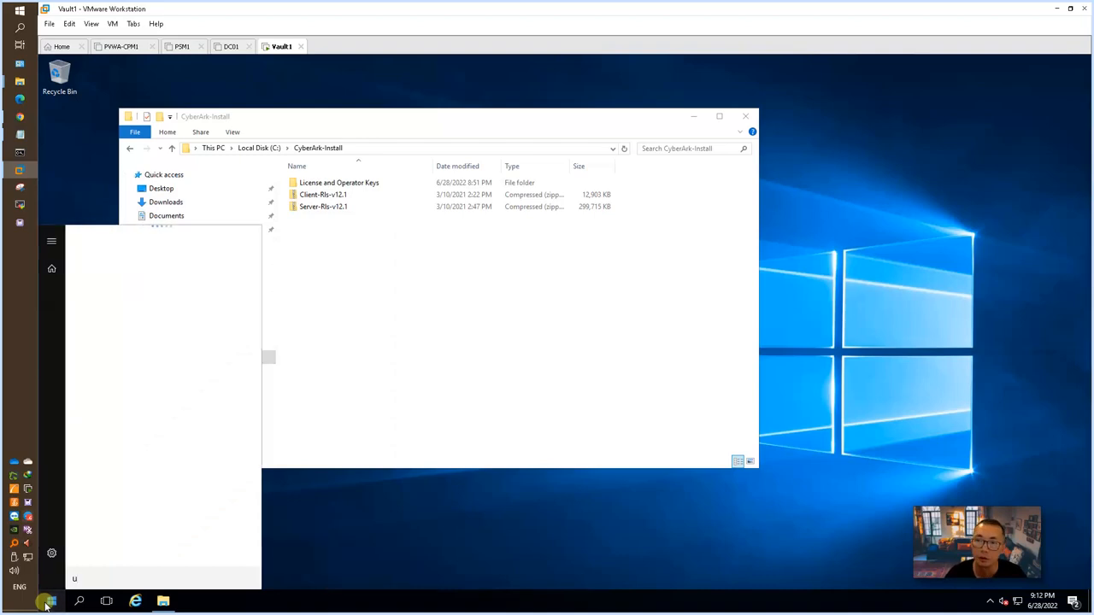
type("pdate")
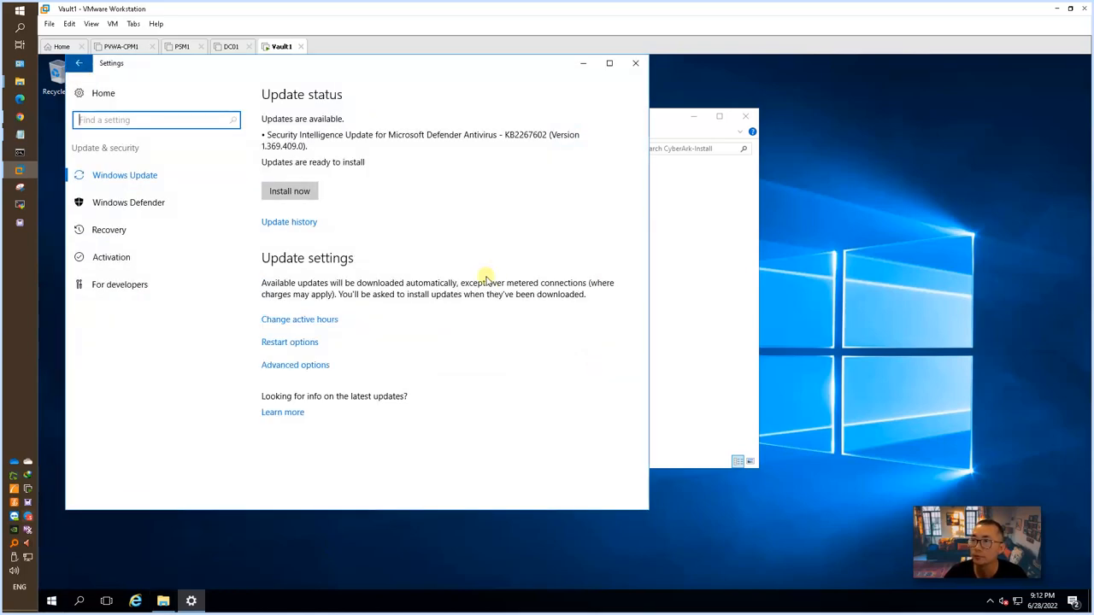
mouse_move(489, 157)
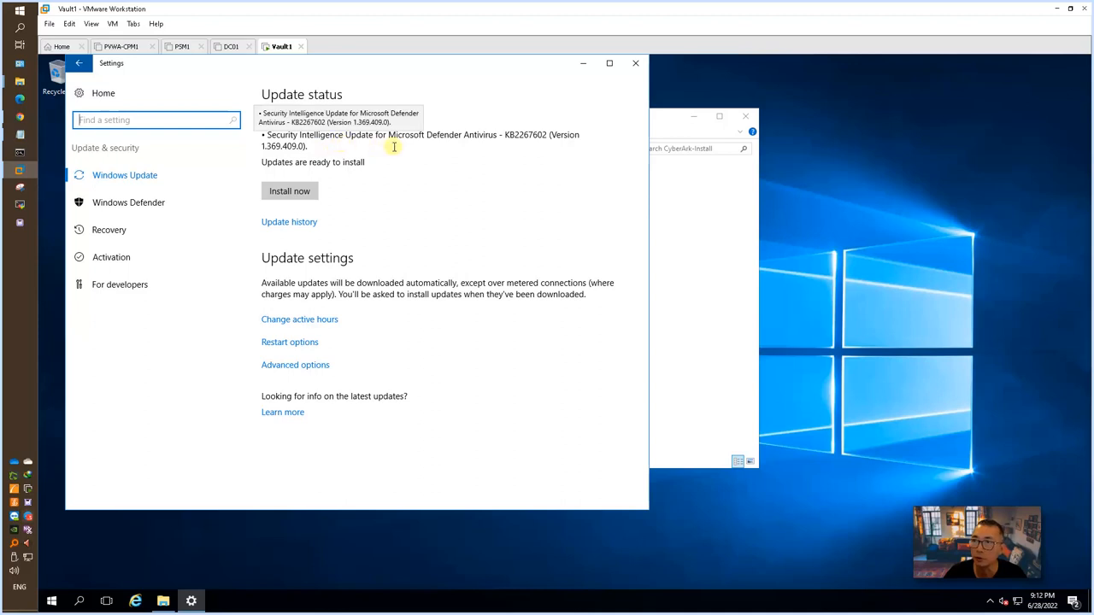
mouse_move(462, 140)
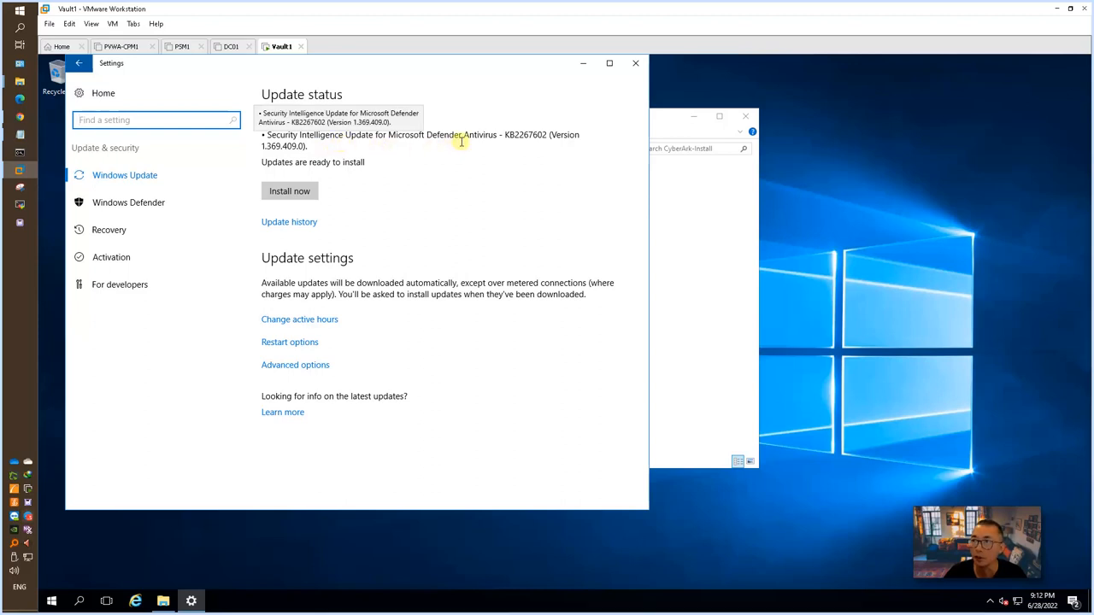
left_click(289, 191)
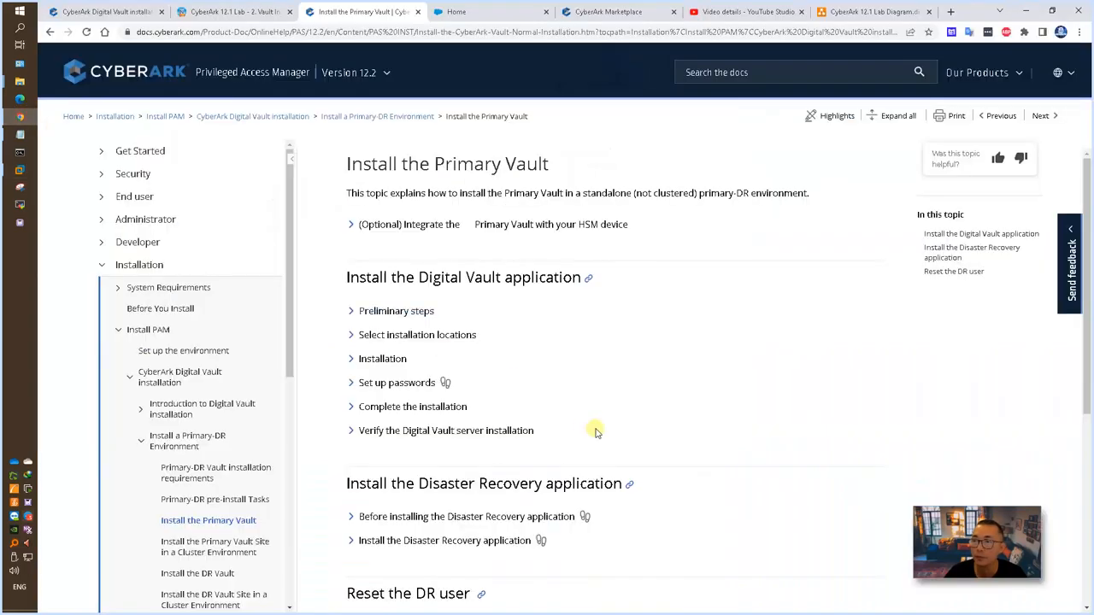
mouse_move(567, 420)
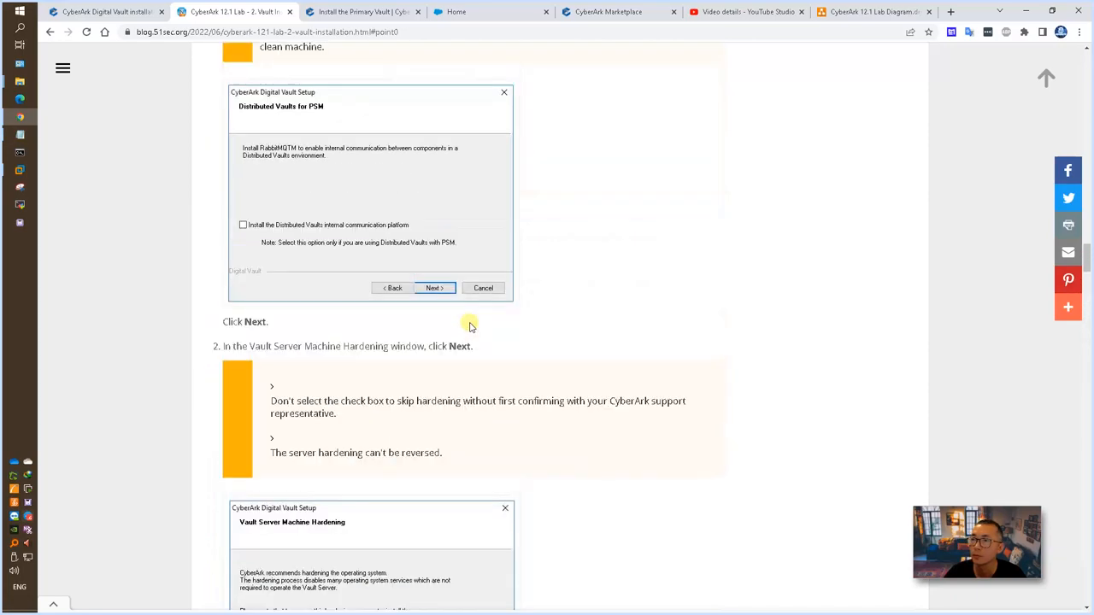
Scroll the blog to the Installation Prerequisite steps on patching, IPv4-only and disabling LMHOSTS/NetBIOS
scroll("down", 3)
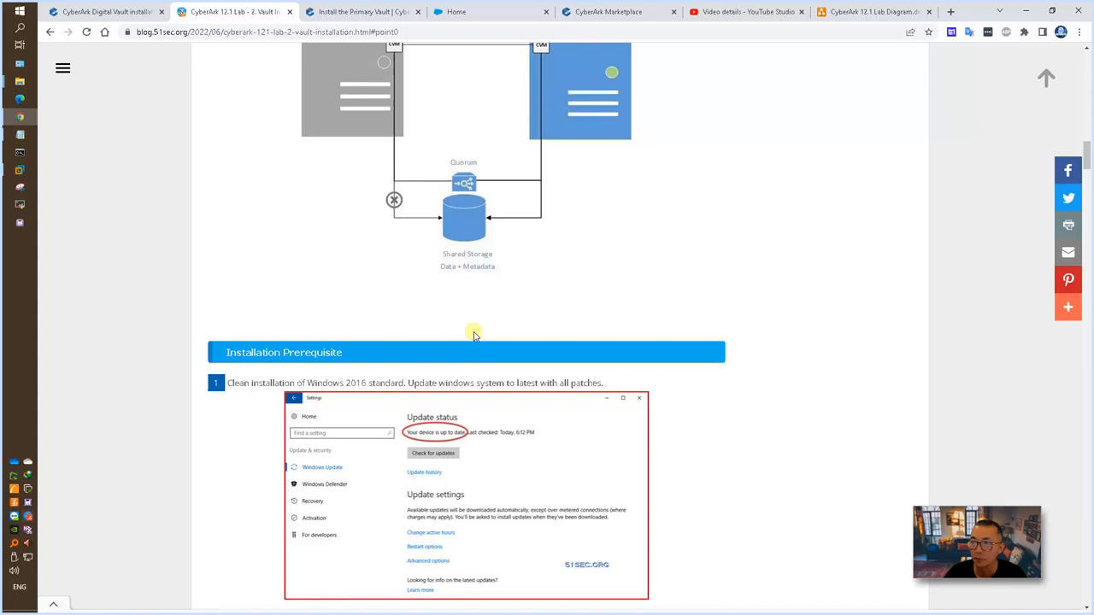
scroll("down", 3)
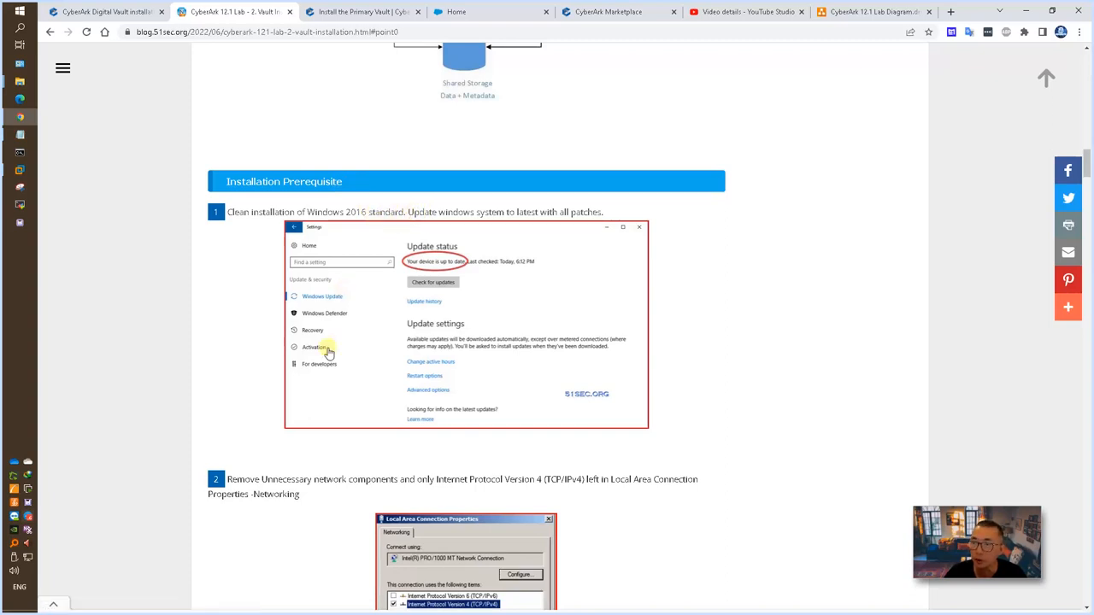
scroll("down", 3)
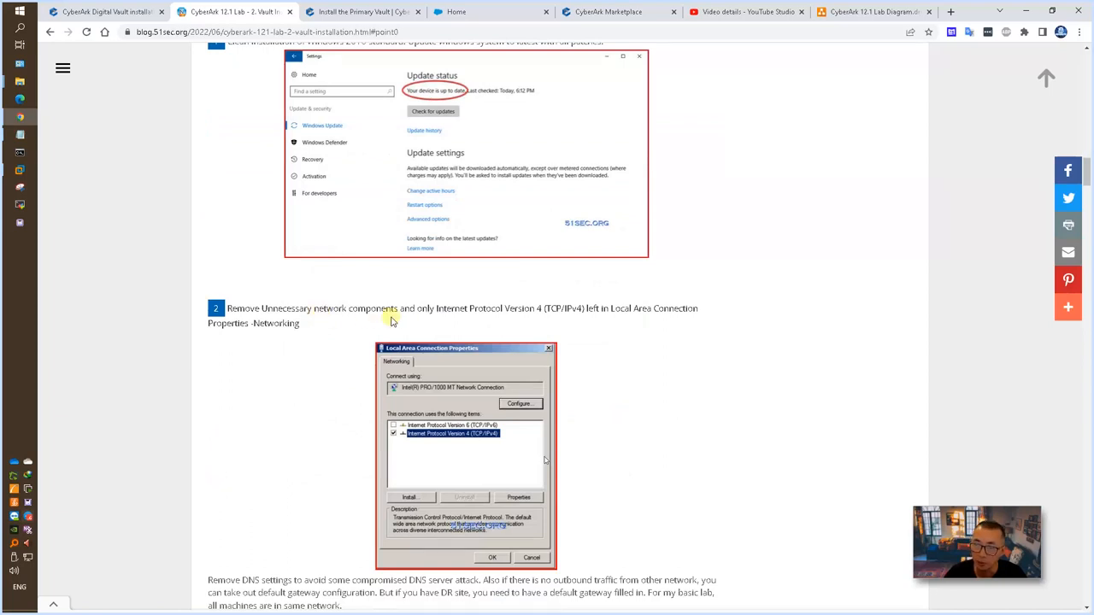
mouse_move(410, 345)
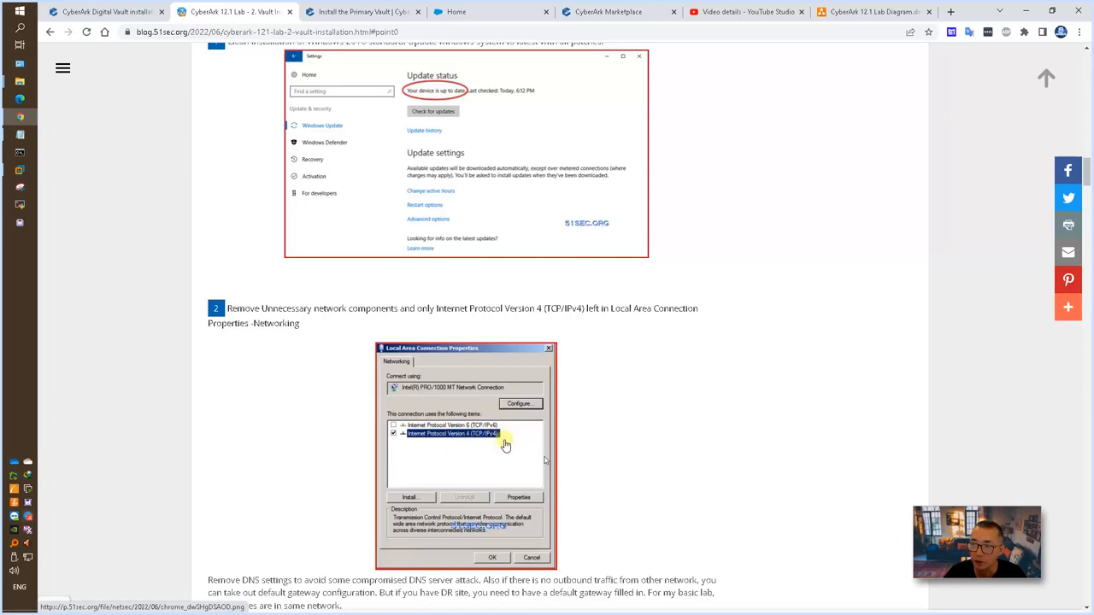
left_click(445, 434)
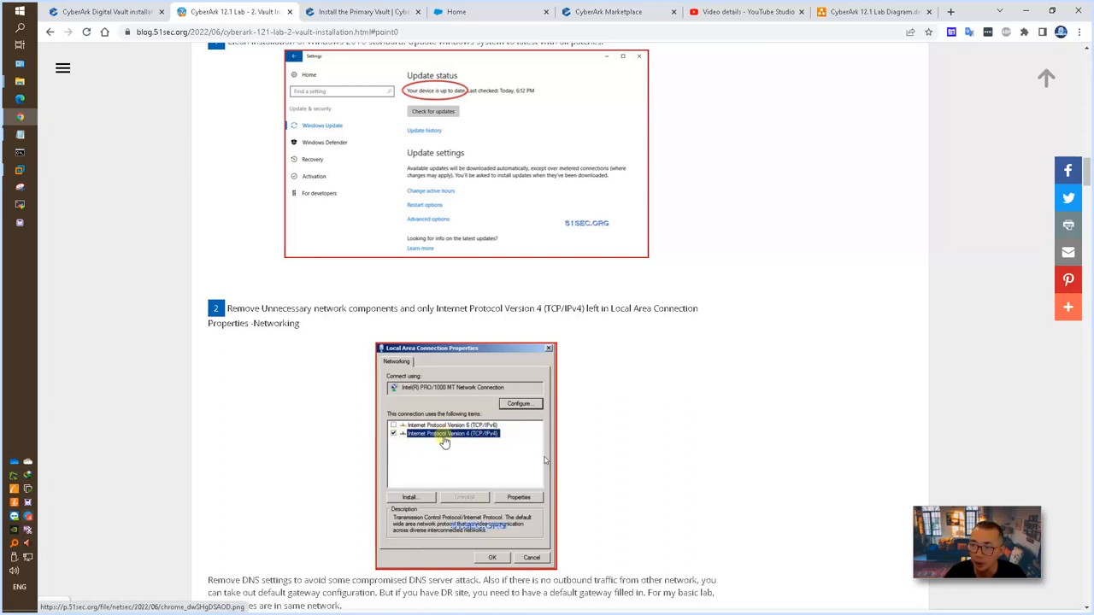
mouse_move(478, 439)
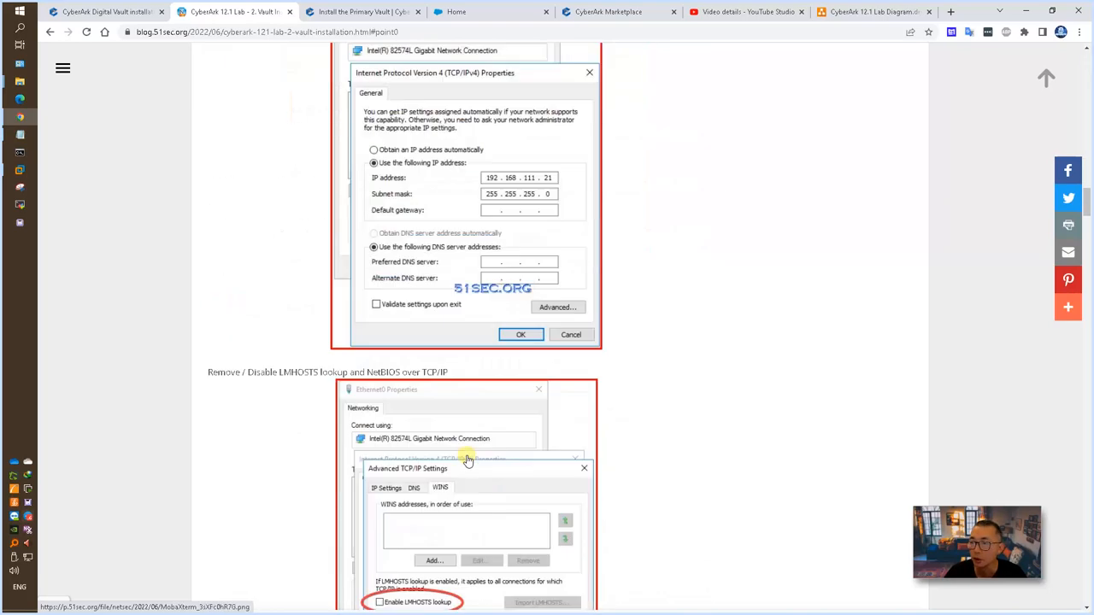
scroll("down", 3)
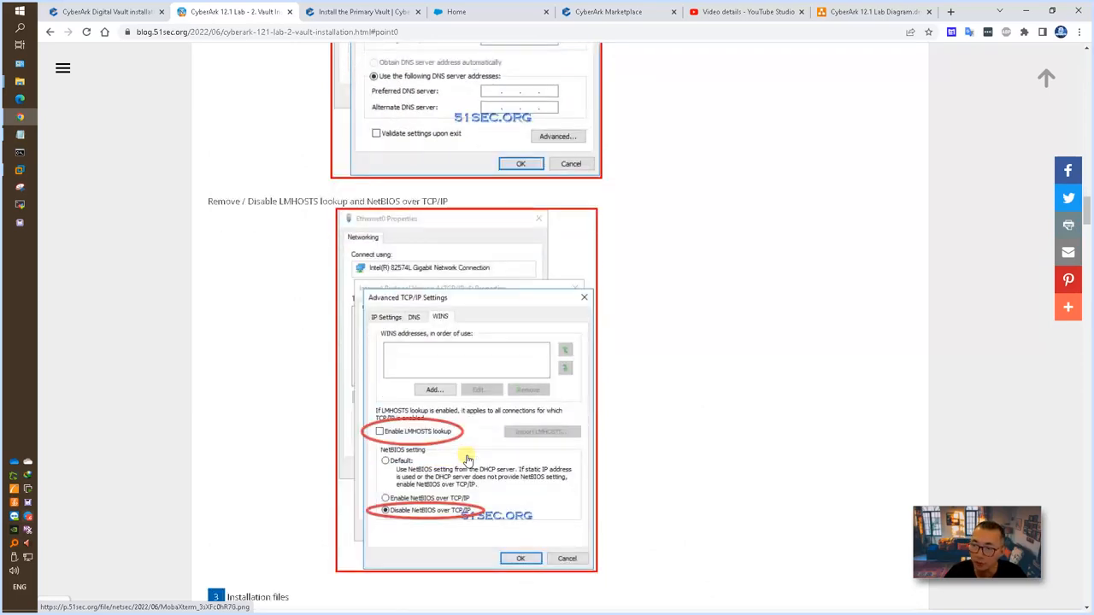
scroll("down", 3)
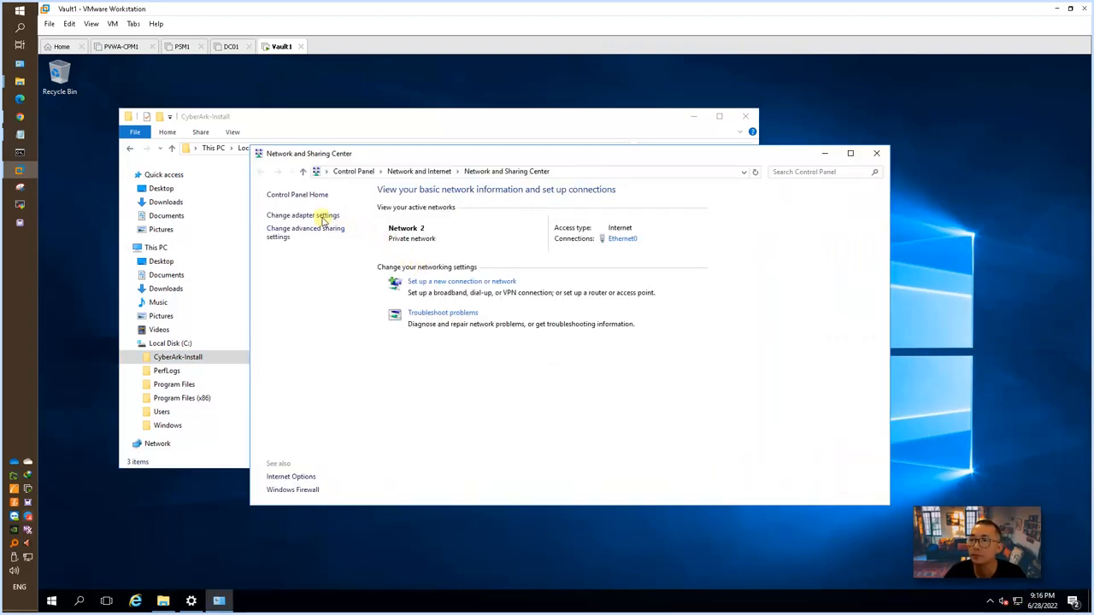
In Ethernet0 Properties, uninstall Client for Microsoft Networks, QoS Packet Scheduler and the Multiplexor Protocol
left_click(303, 215)
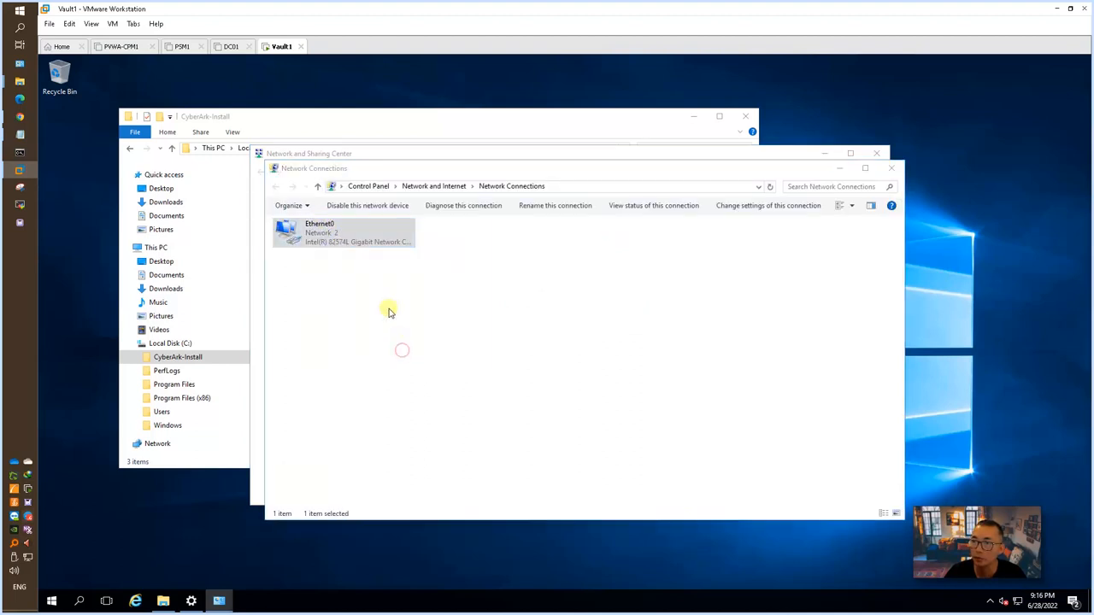
double_click(341, 232)
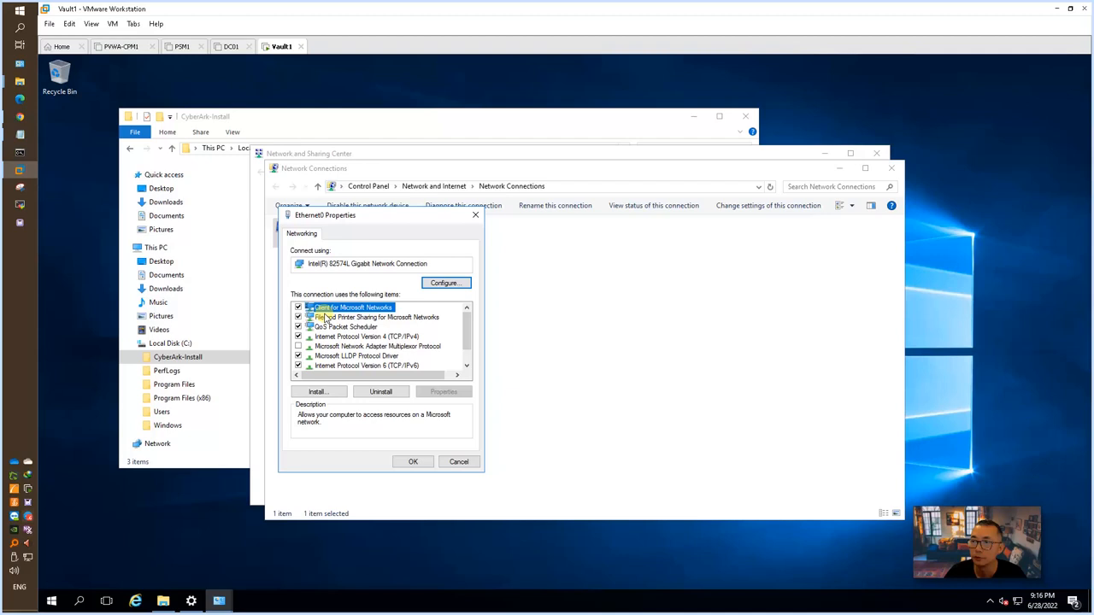
left_click(380, 392)
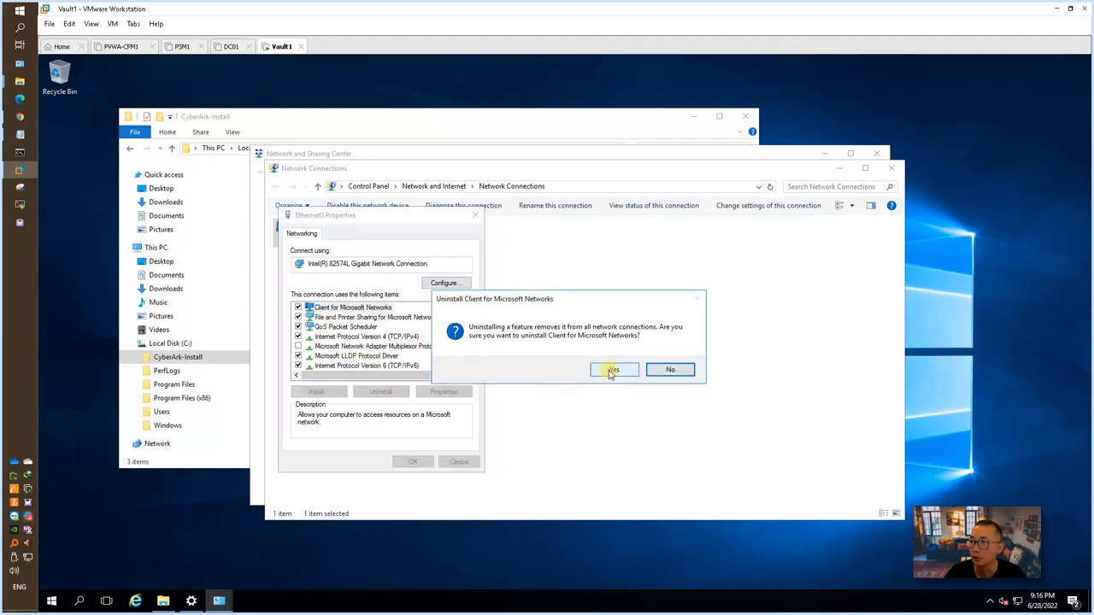
left_click(614, 369)
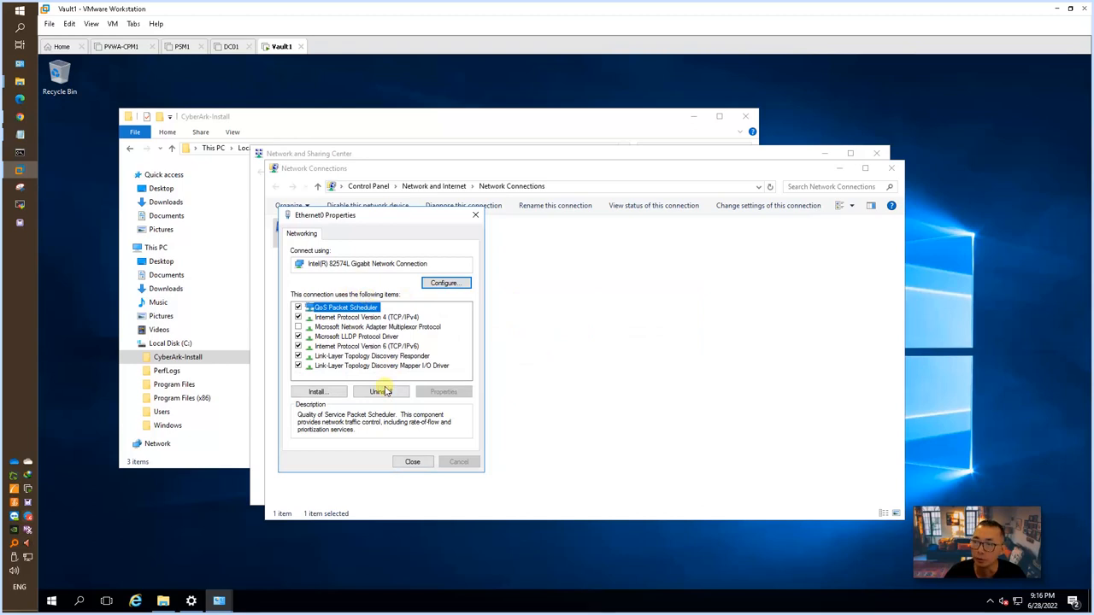
left_click(379, 391)
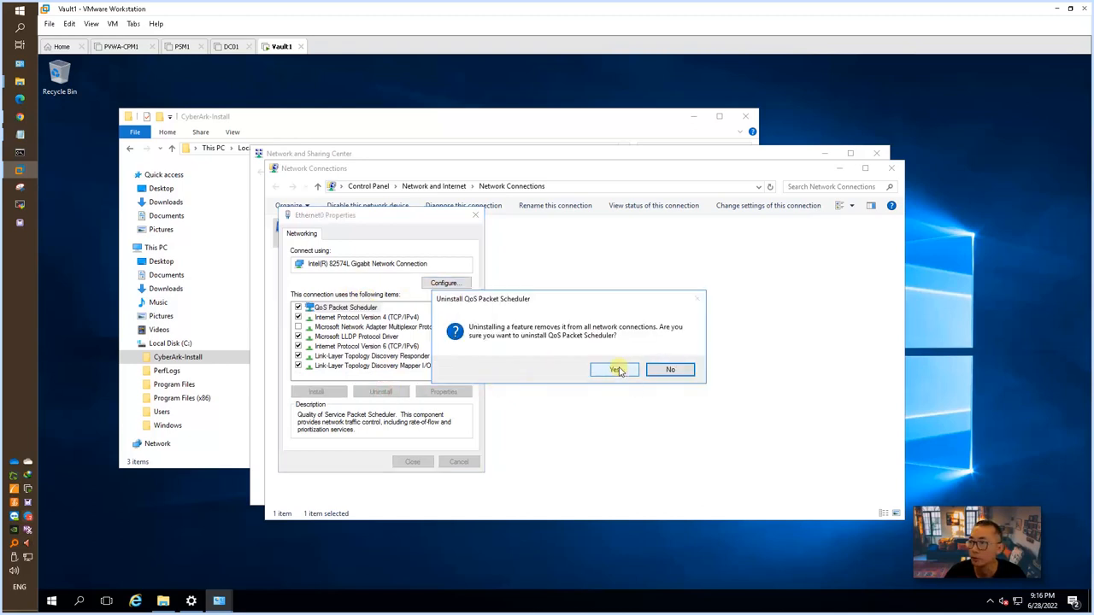
left_click(615, 369)
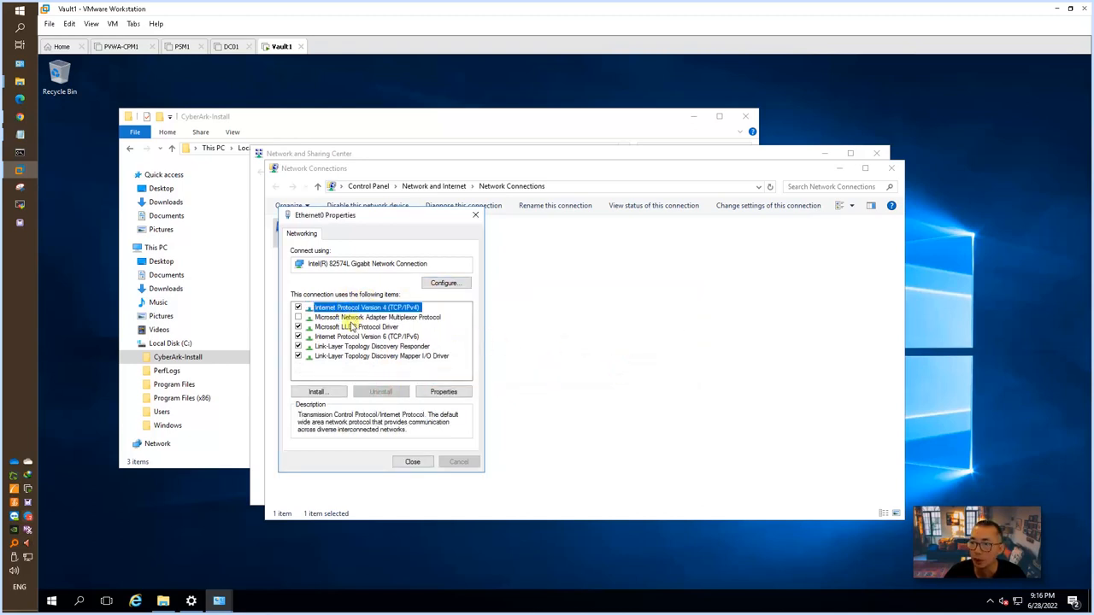
left_click(380, 391)
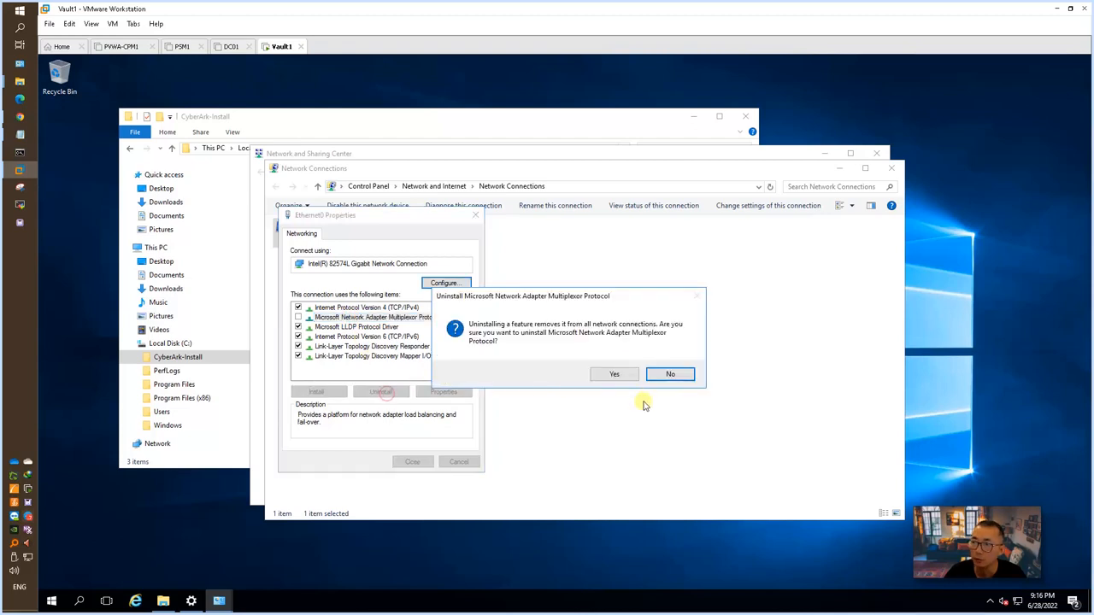
left_click(669, 373)
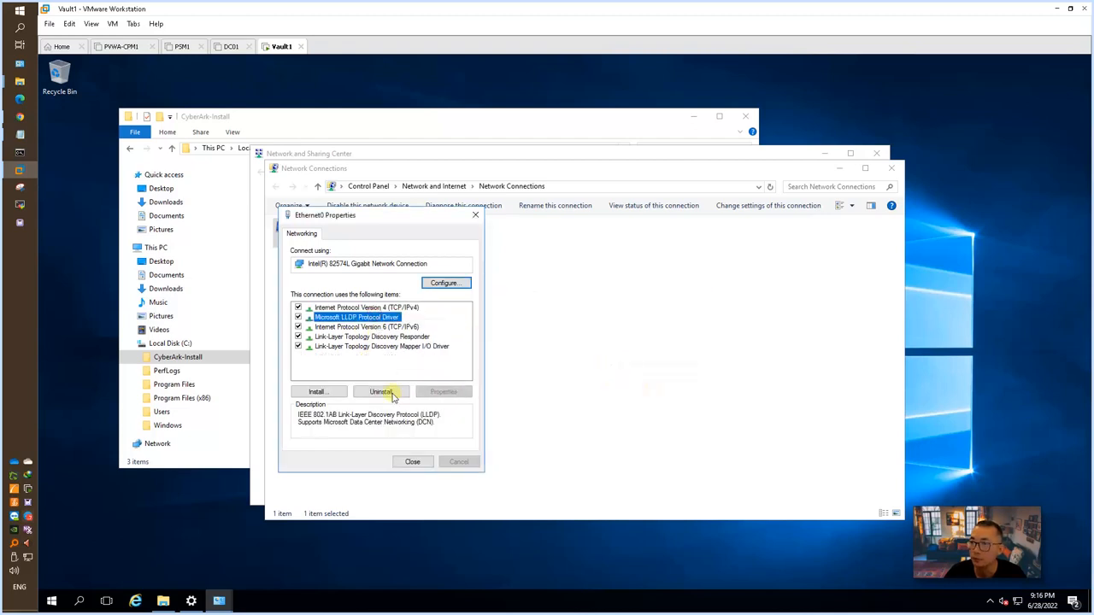
Uninstall the LLDP driver and Link-Layer Topology Discovery Responder, leaving only IPv4 and IPv6
left_click(381, 391)
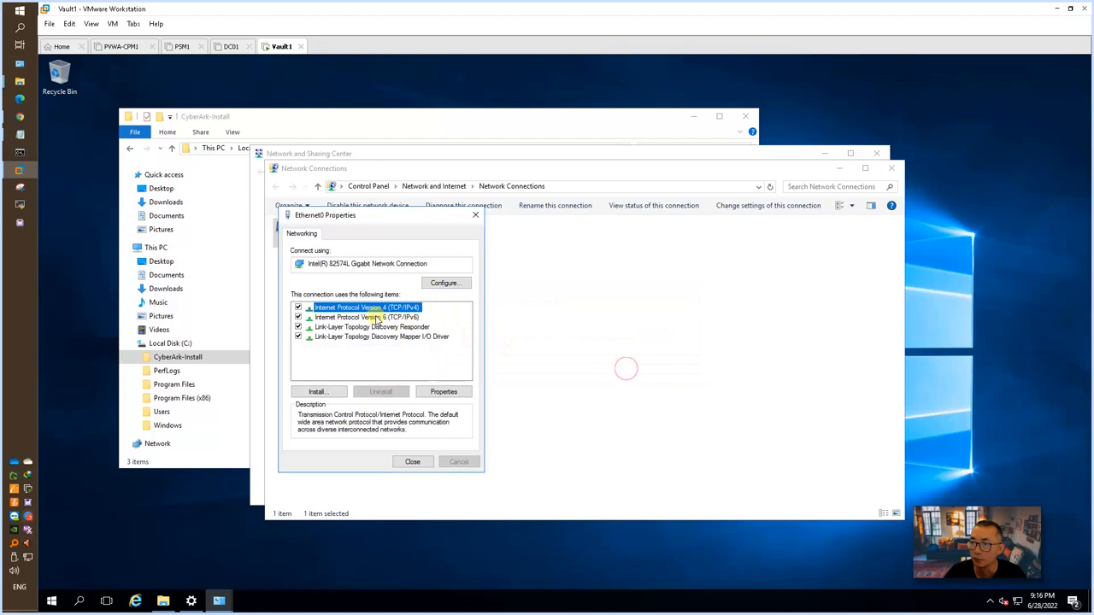
left_click(367, 316)
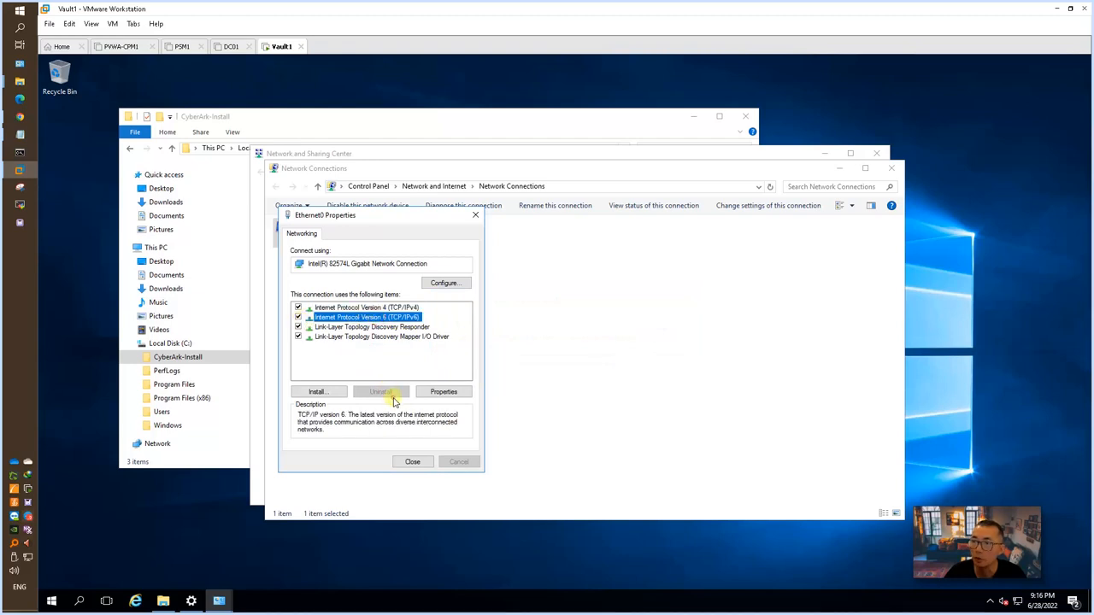
left_click(297, 316)
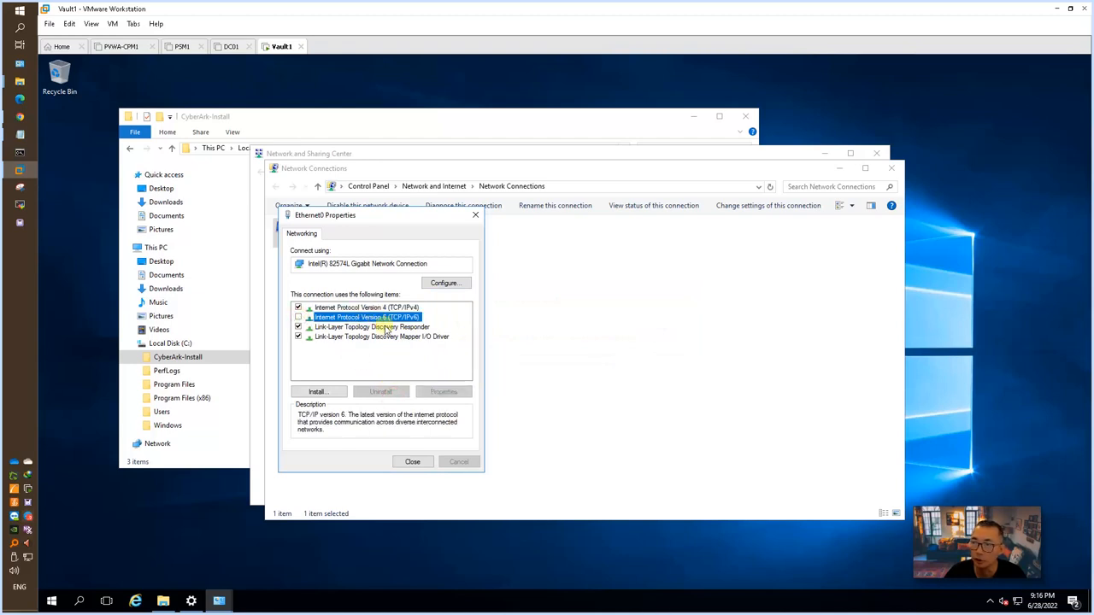
left_click(373, 327)
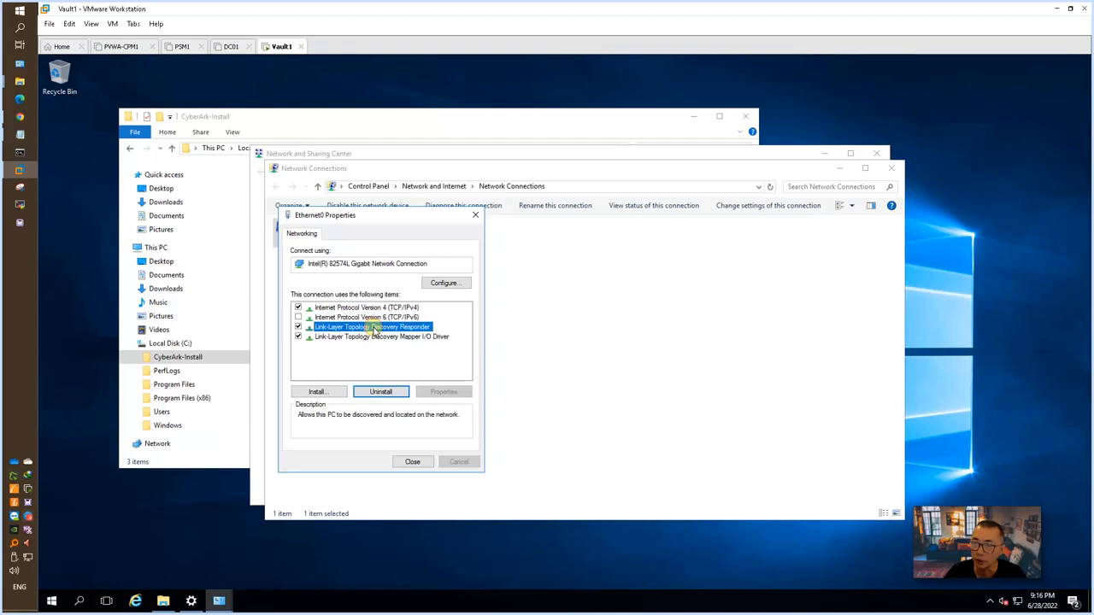
left_click(380, 392)
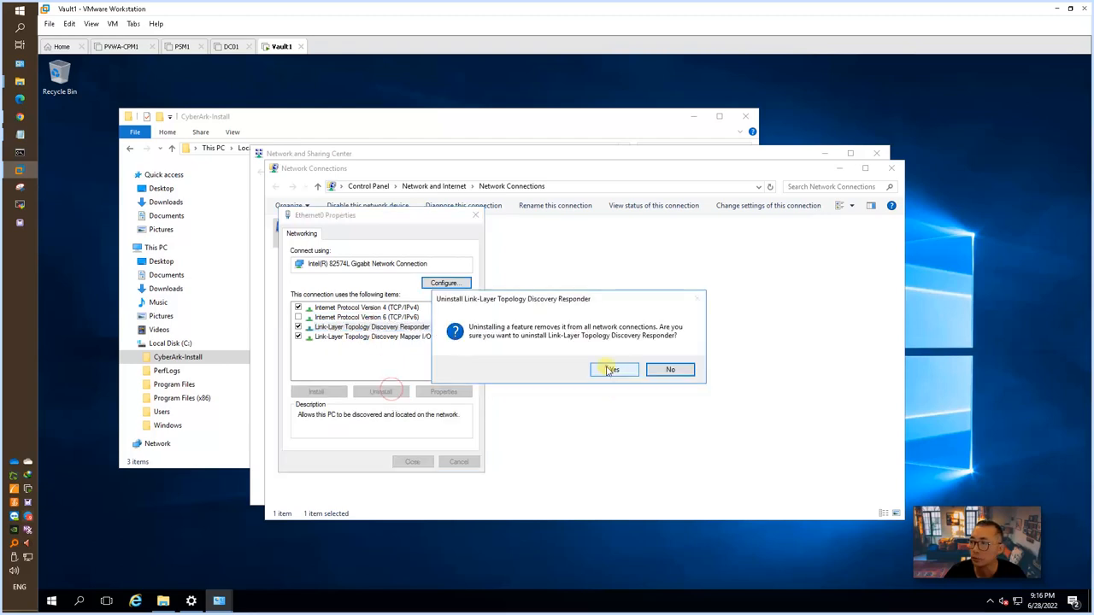
left_click(611, 369)
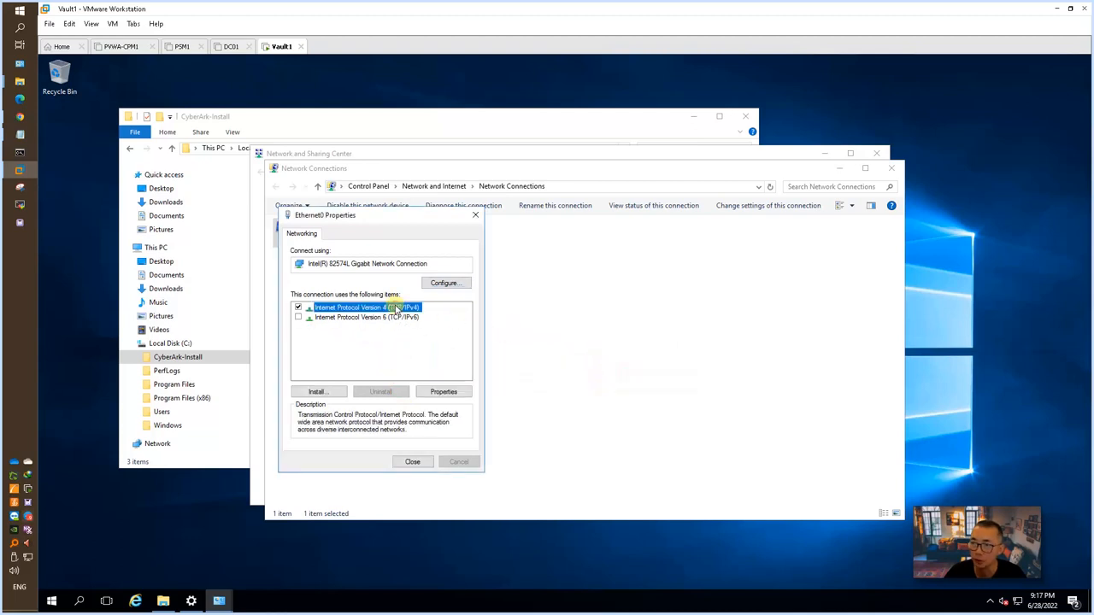
Review the gateway and DNS fields for 192.168.111.21 and the advanced DNS and WINS settings
left_click(444, 391)
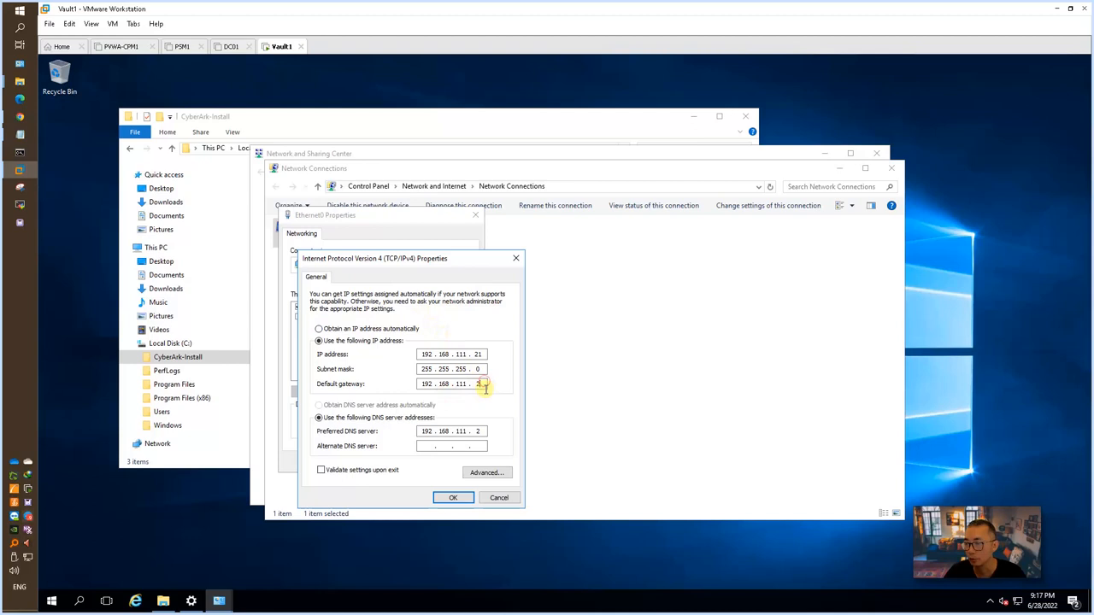
left_click(453, 383)
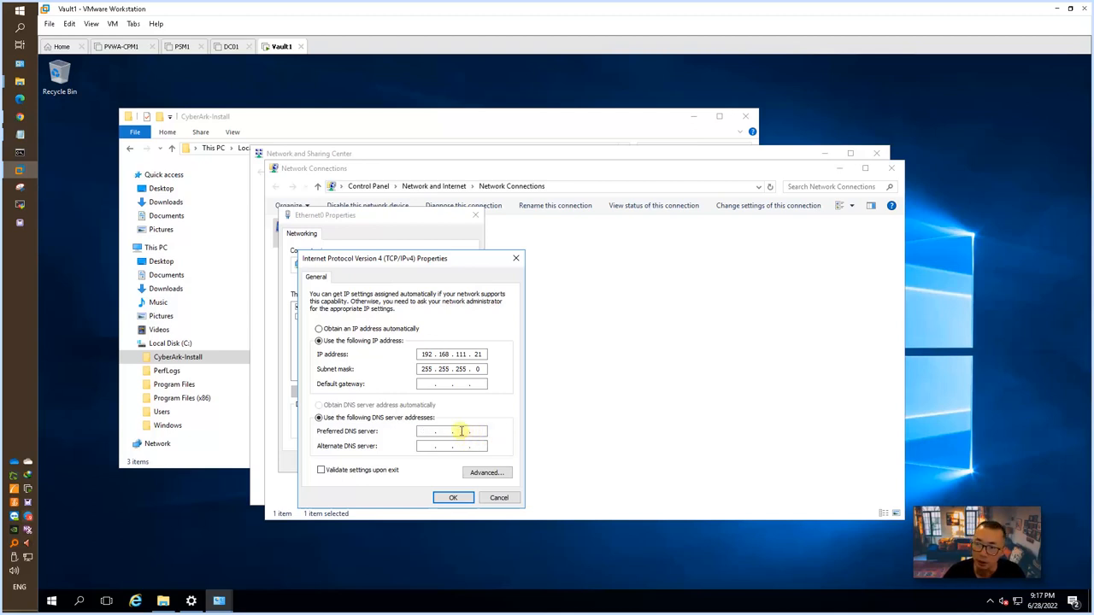
left_click(485, 472)
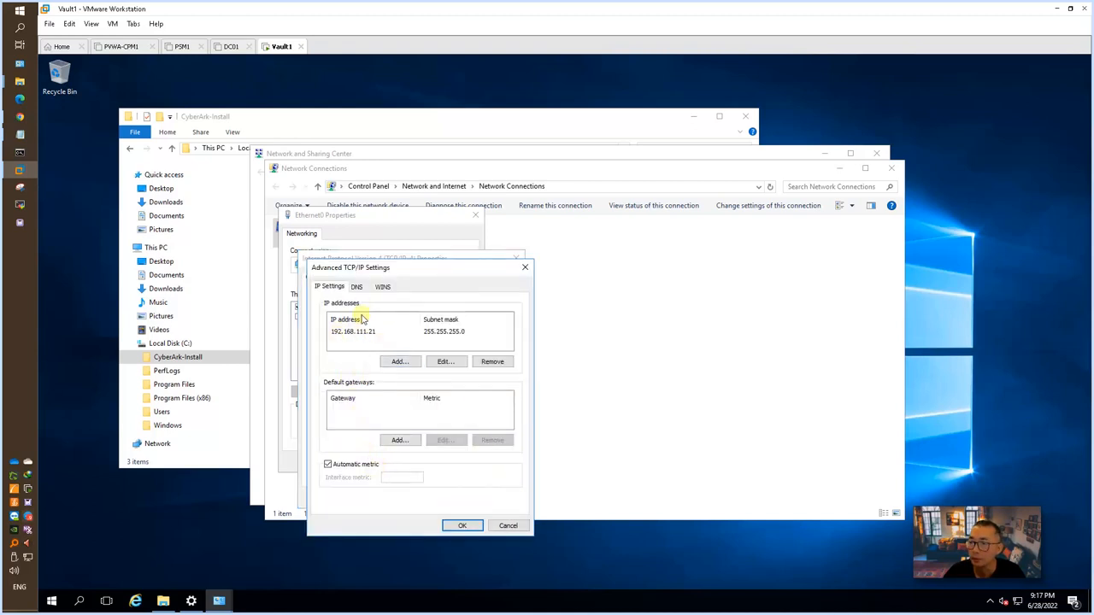
left_click(355, 287)
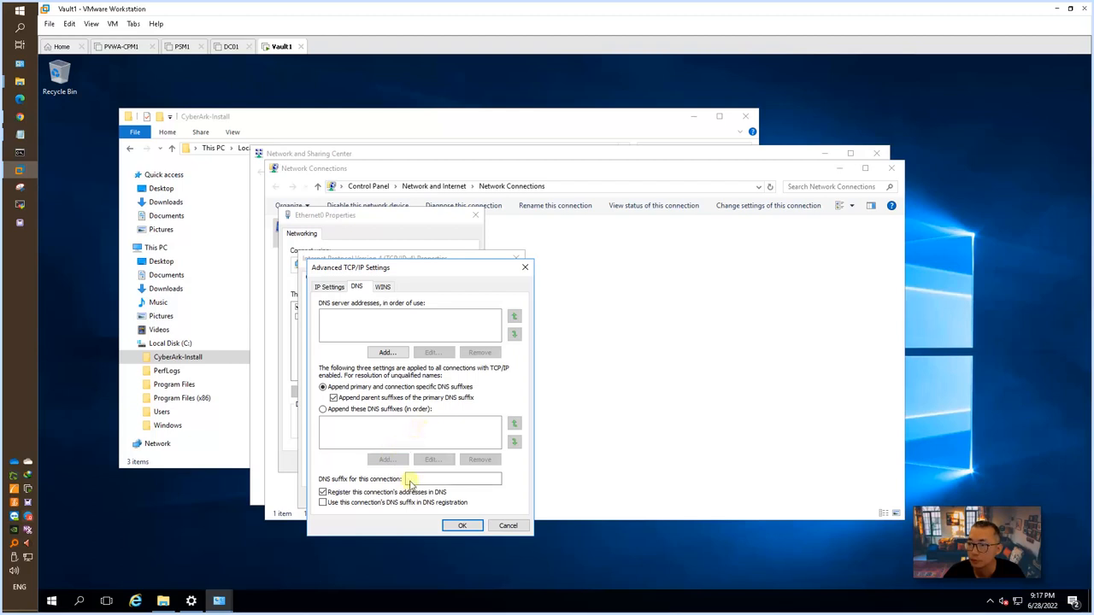
left_click(383, 287)
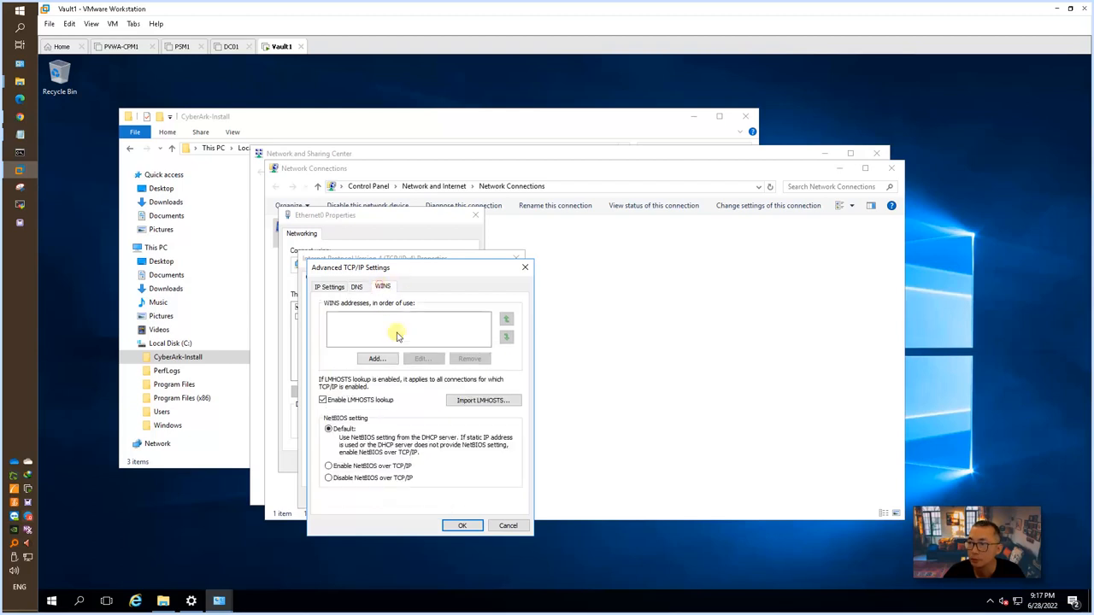
left_click(323, 399)
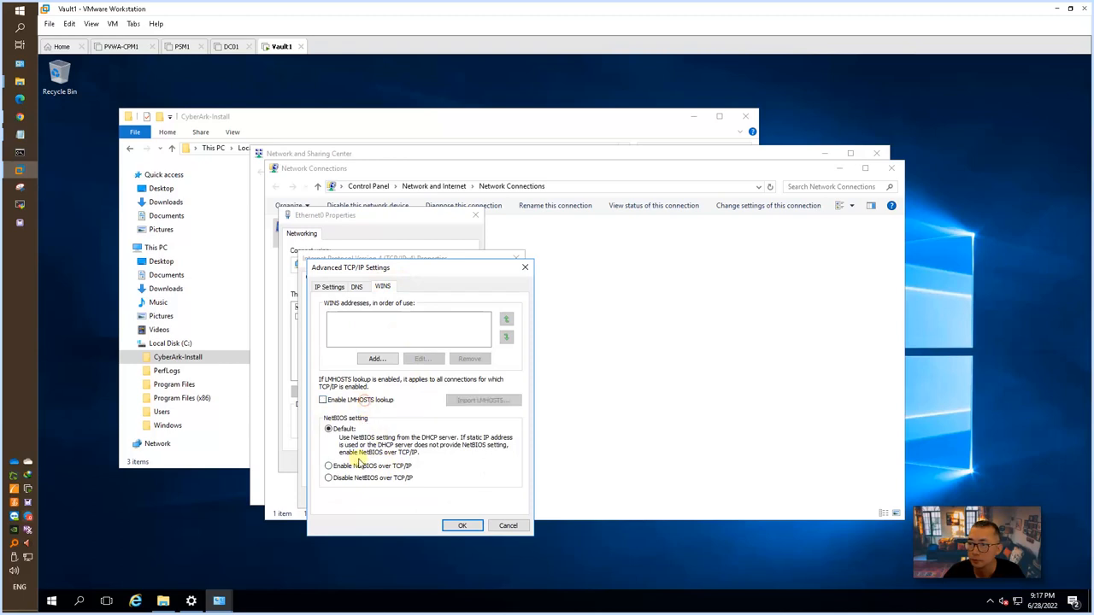
left_click(462, 527)
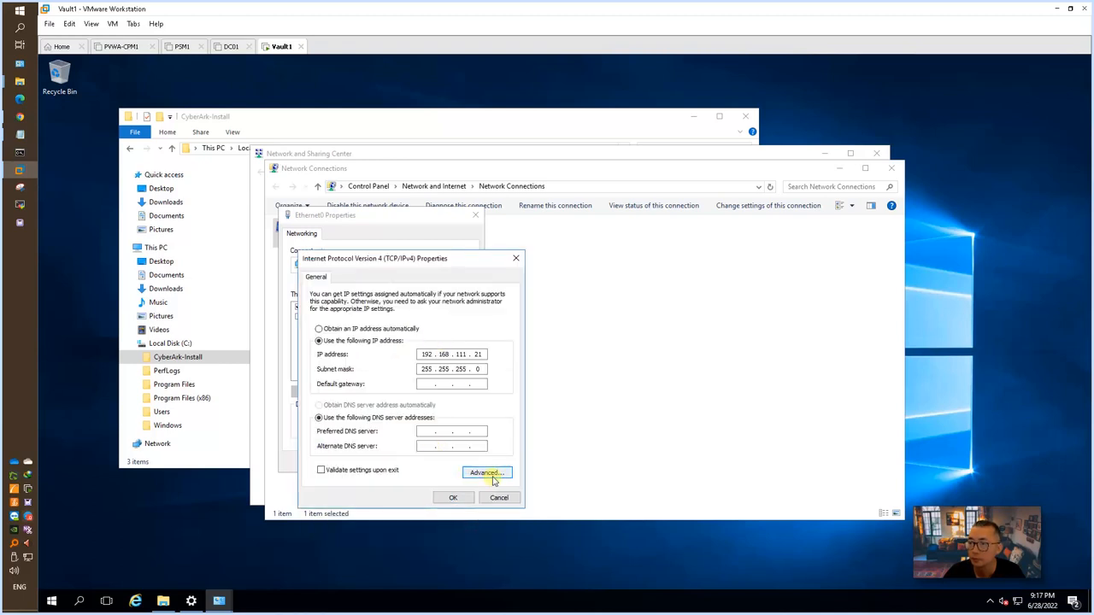
Confirm the IPv4 properties dialogs and close Network and Sharing Center back to the desktop
left_click(487, 472)
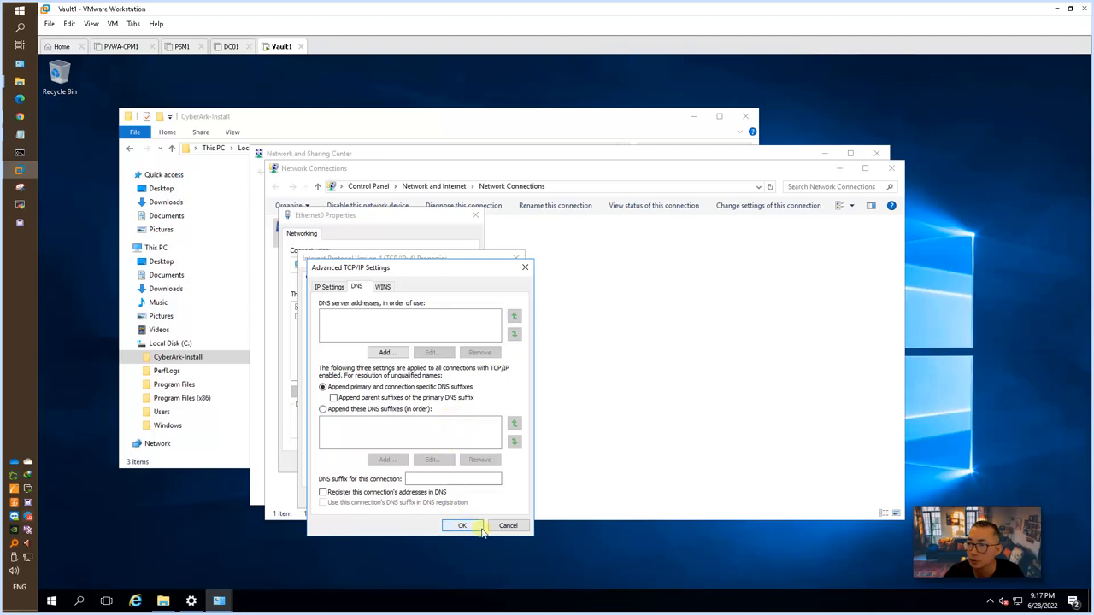
left_click(462, 526)
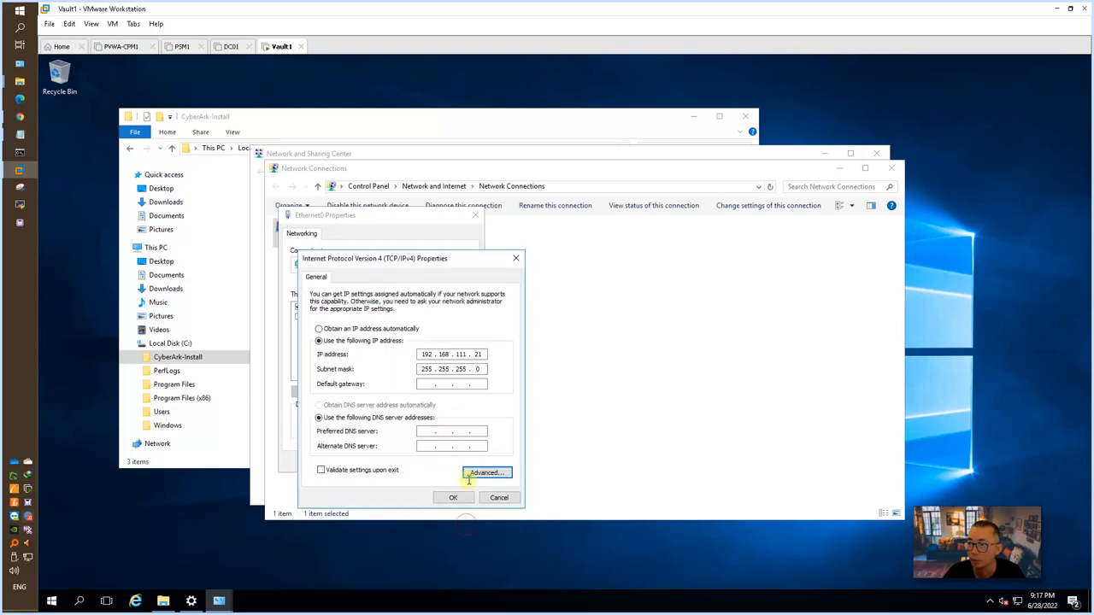
left_click(453, 497)
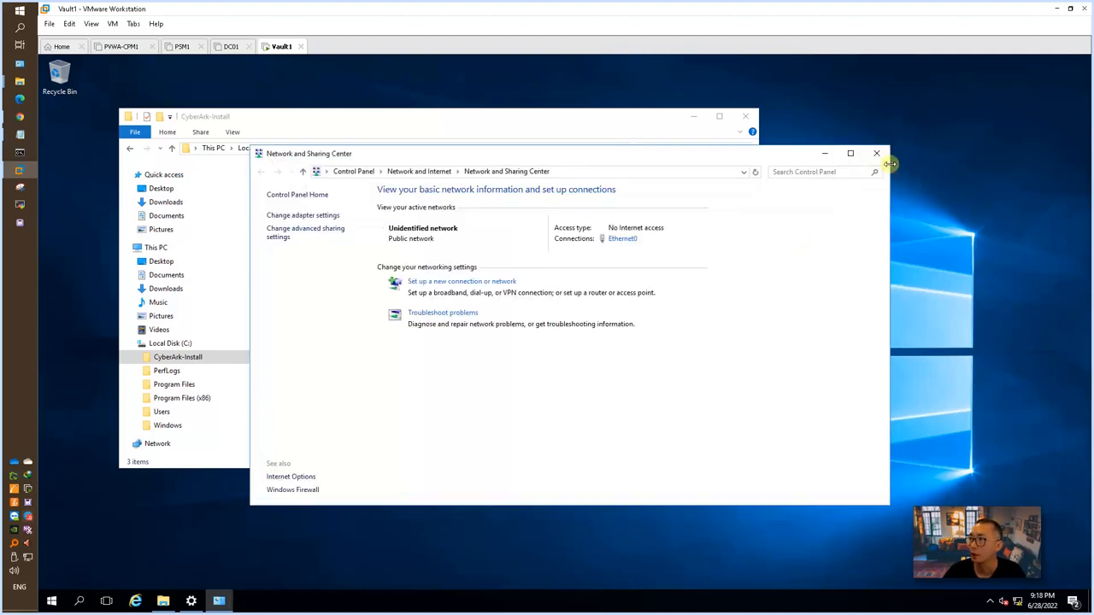
left_click(875, 153)
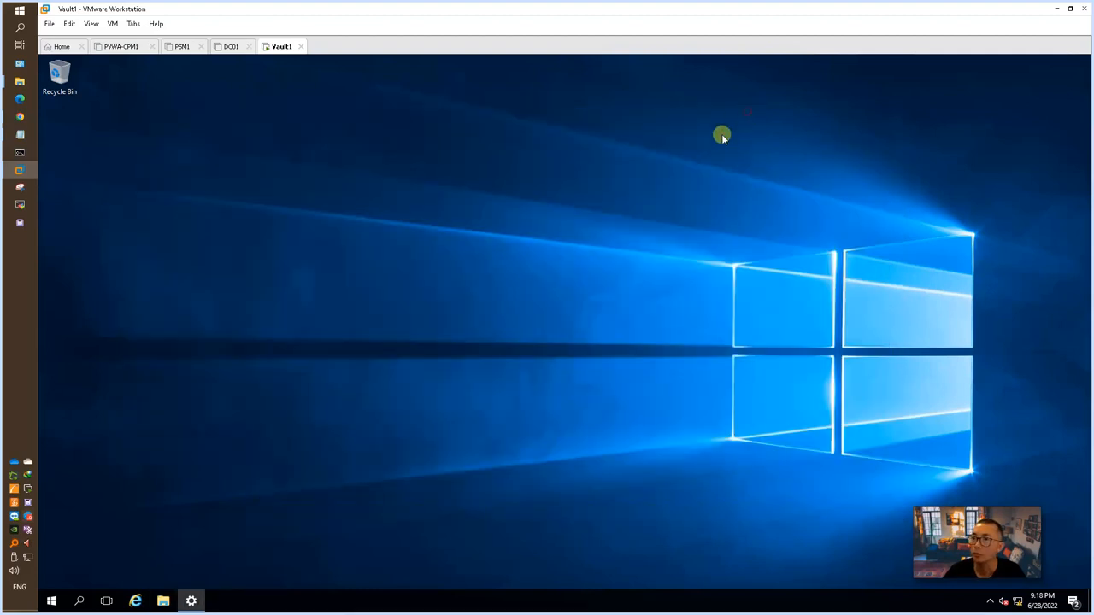
mouse_move(493, 361)
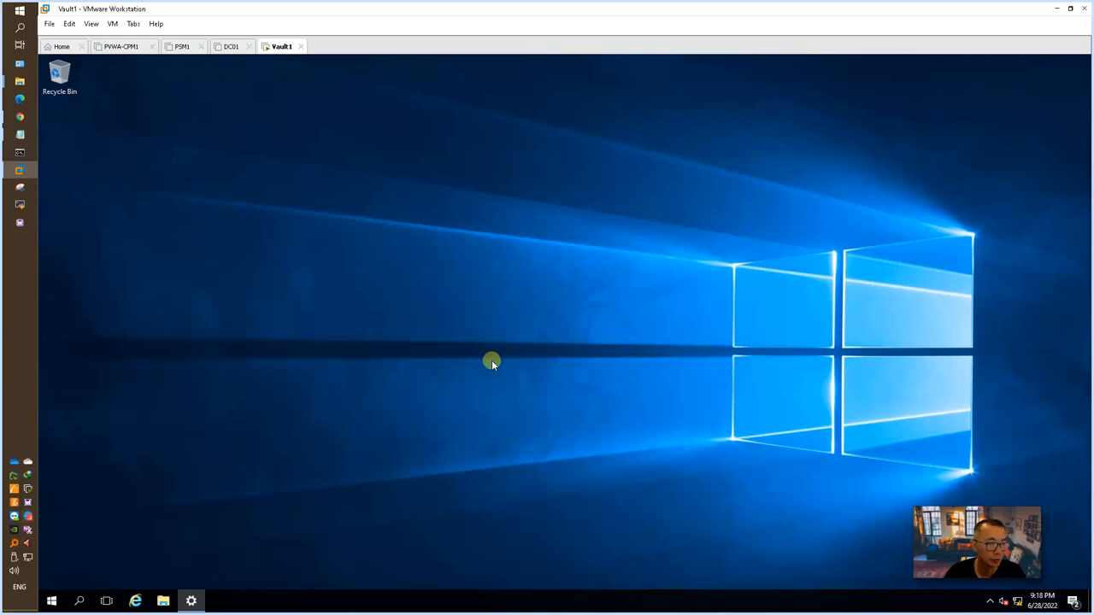
mouse_move(478, 379)
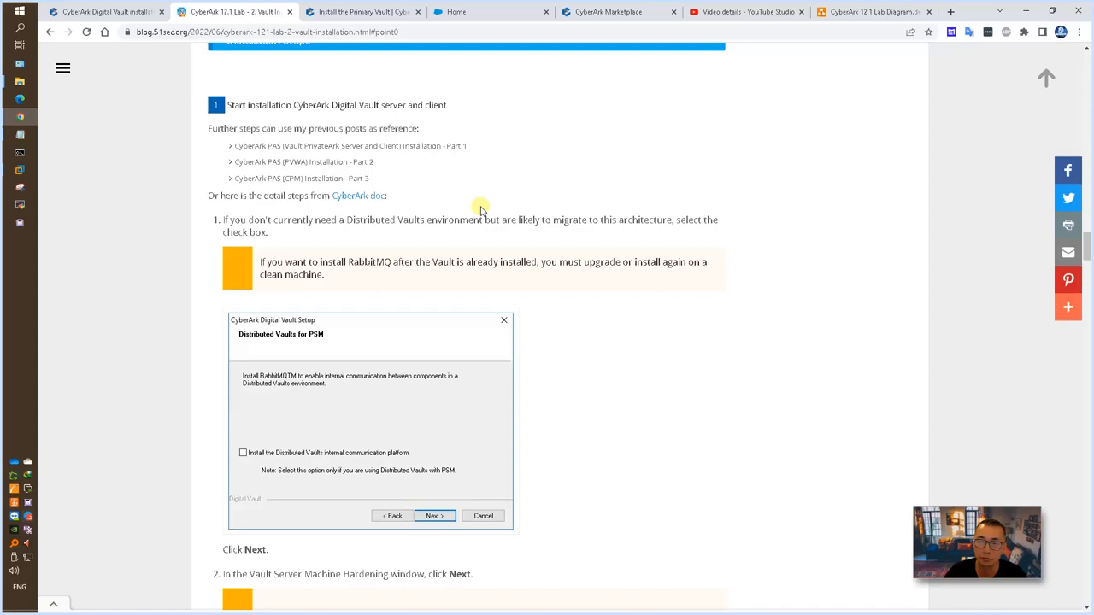
mouse_move(139, 169)
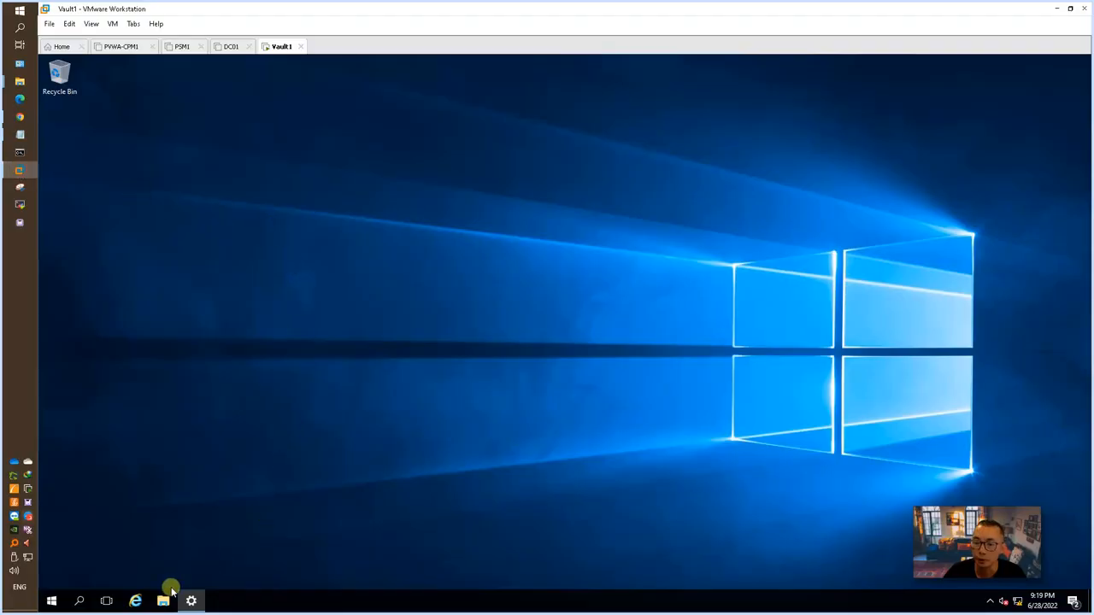
Extract the Server-Rls-v12.1 zip into the C:\Cyberark Install folder
left_click(162, 602)
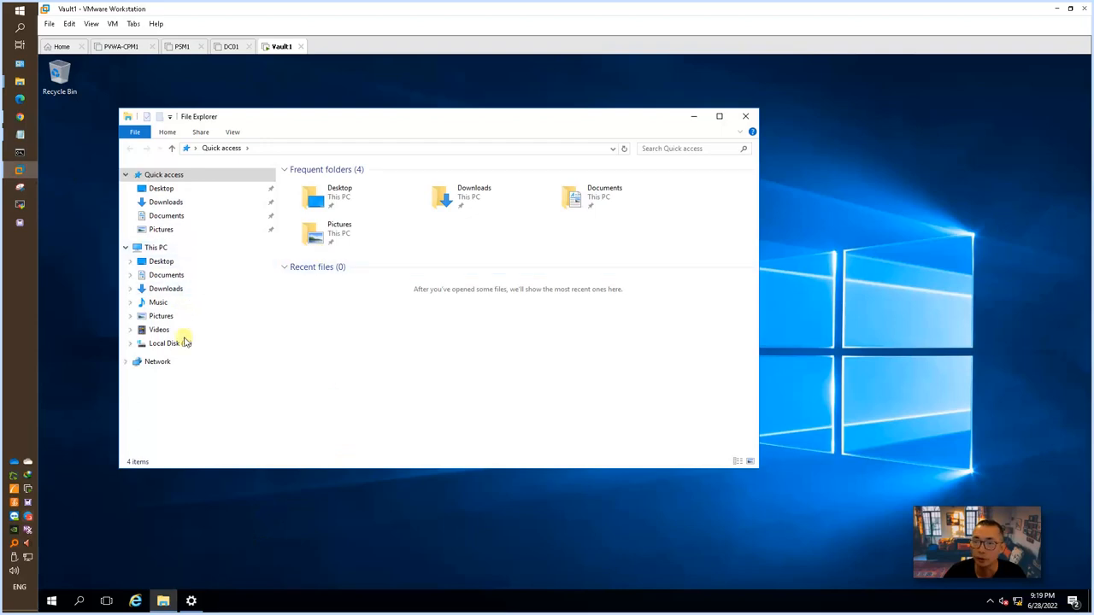
left_click(178, 357)
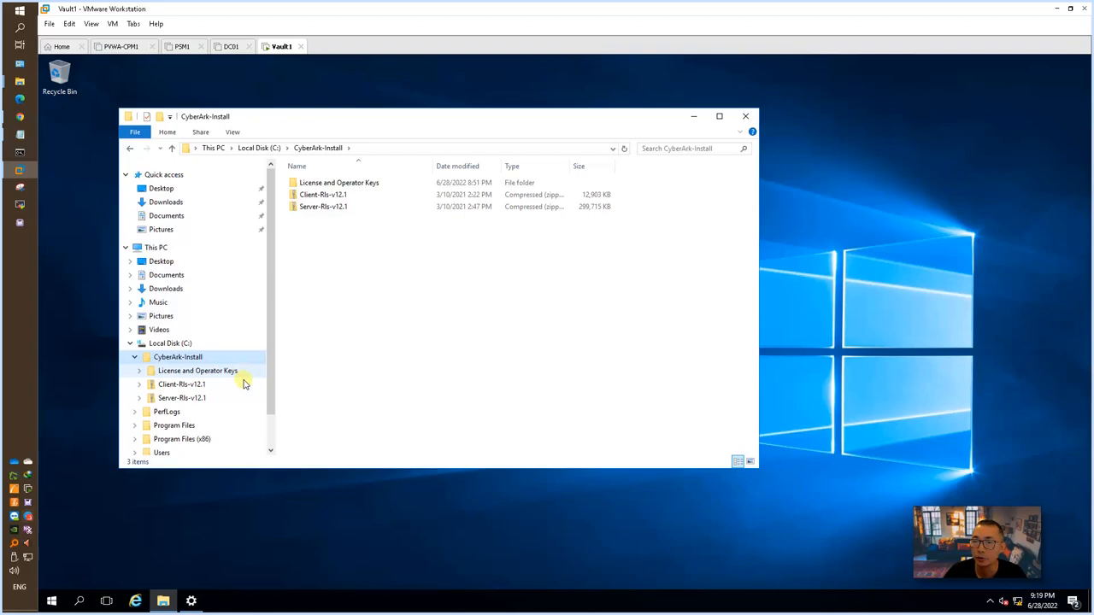
left_click(323, 206)
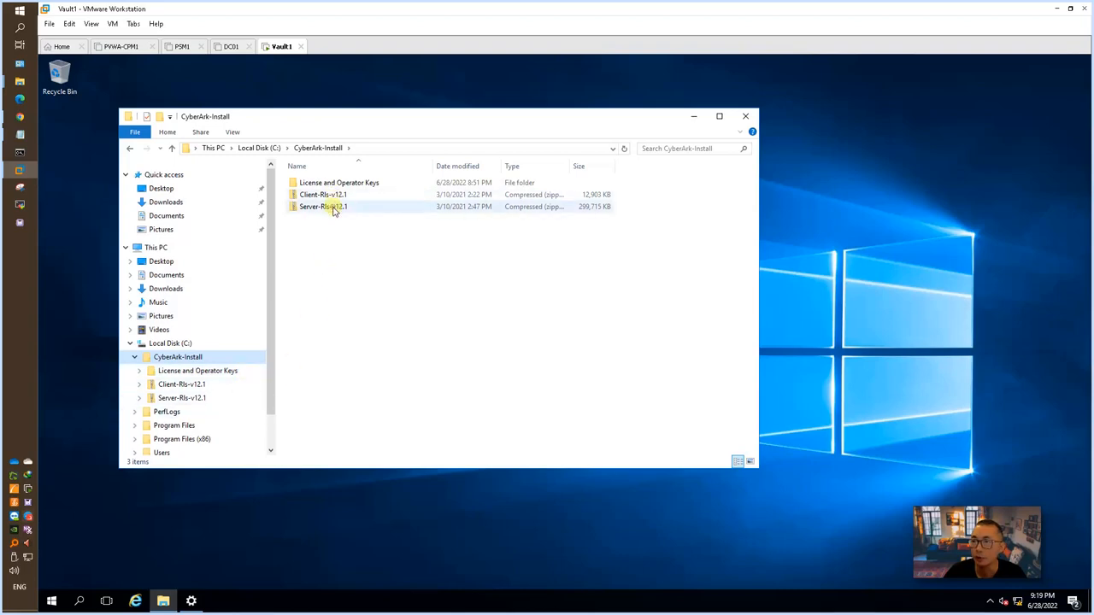
right_click(323, 205)
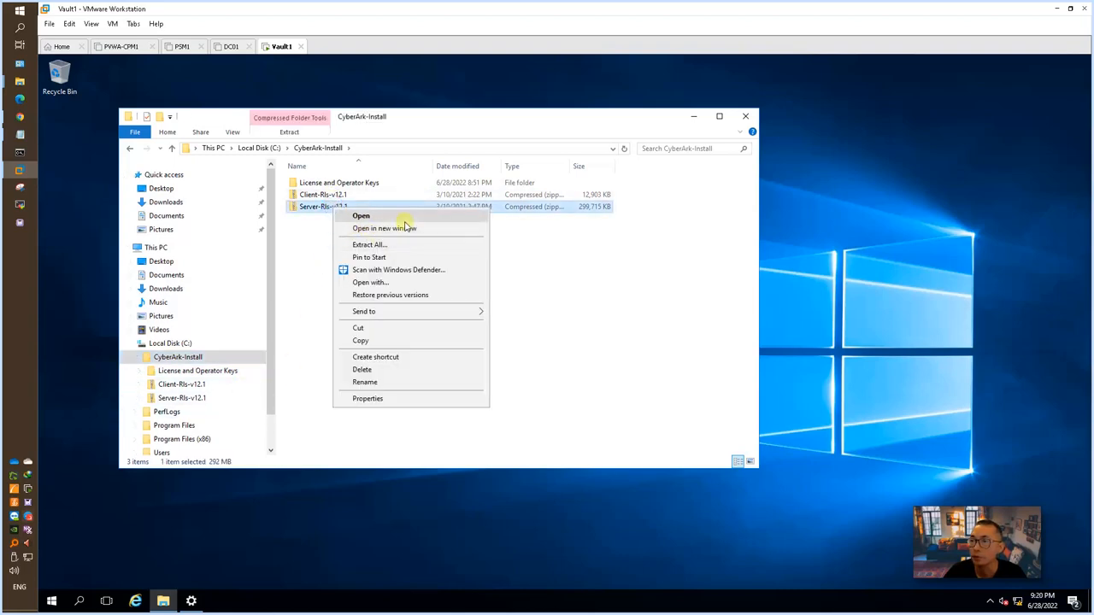
left_click(369, 244)
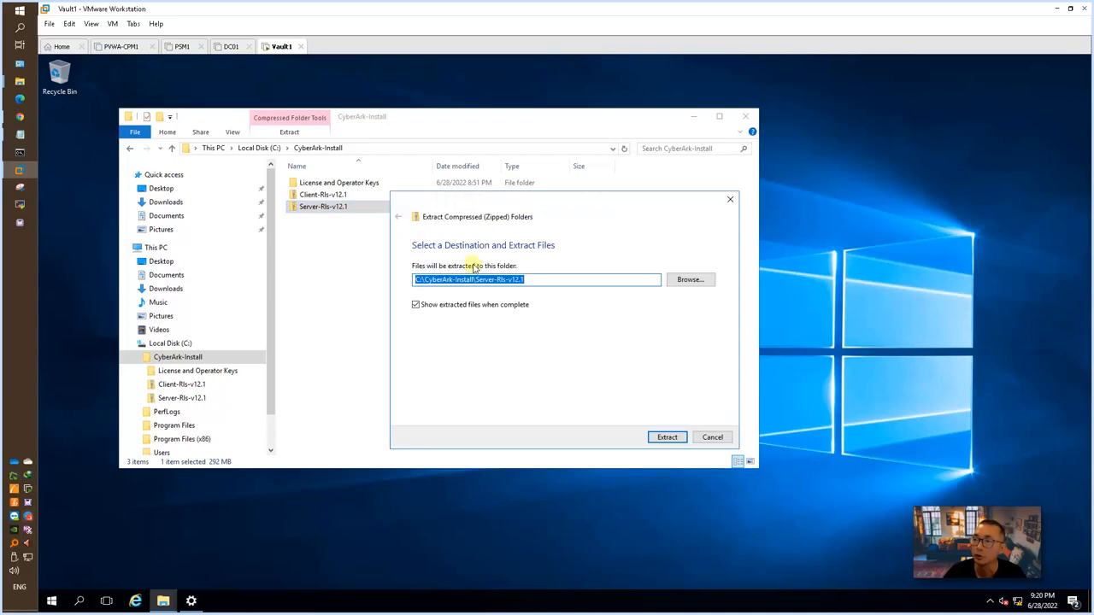
left_click(666, 438)
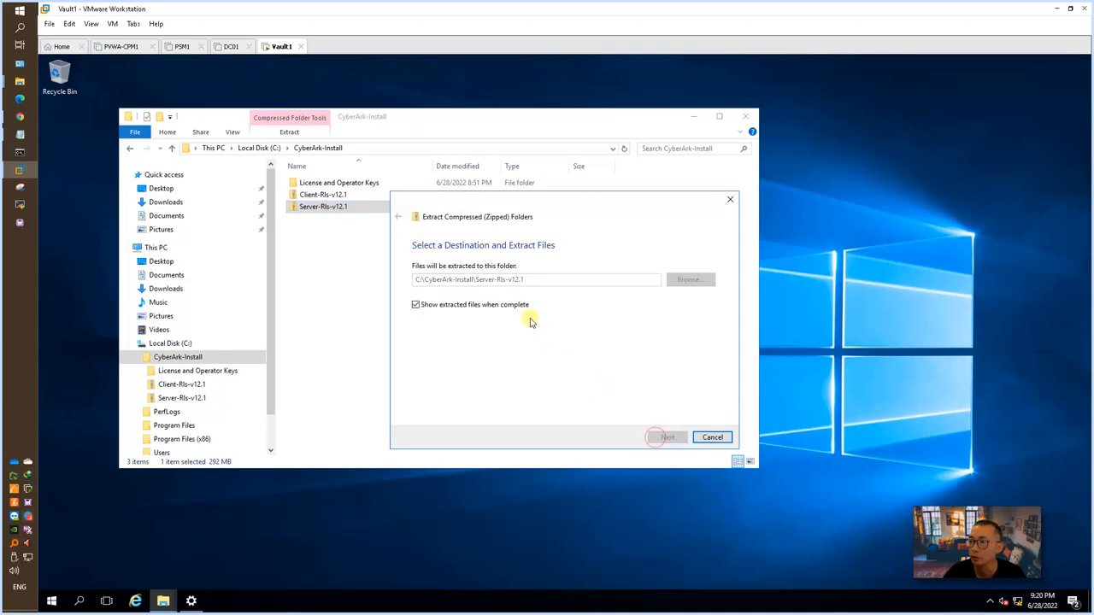
left_click(667, 438)
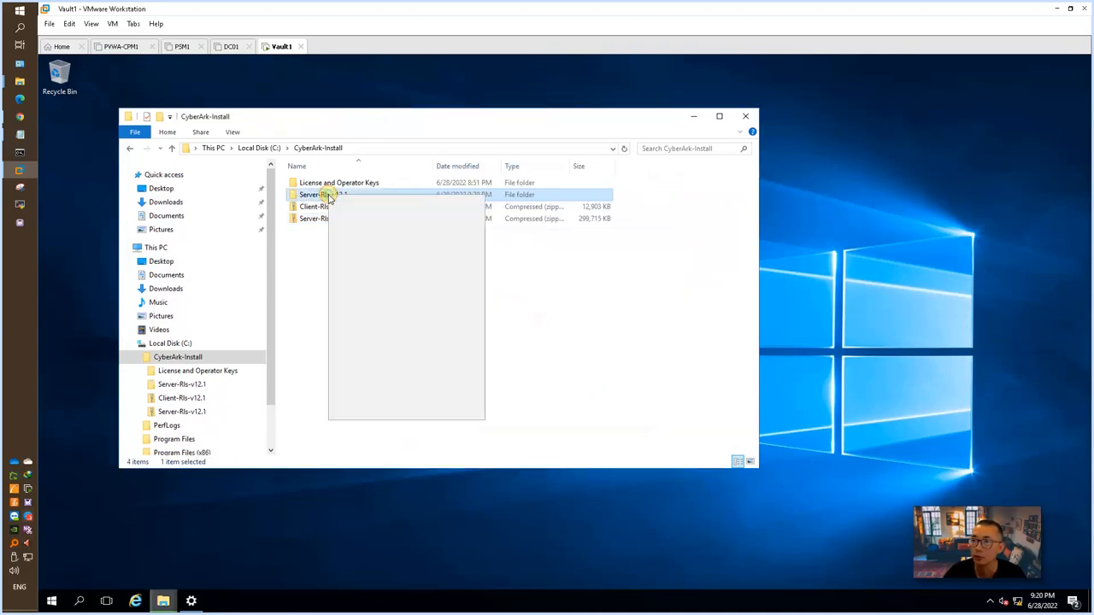
Extract the client release zip and locate the setup application in the server files
right_click(323, 205)
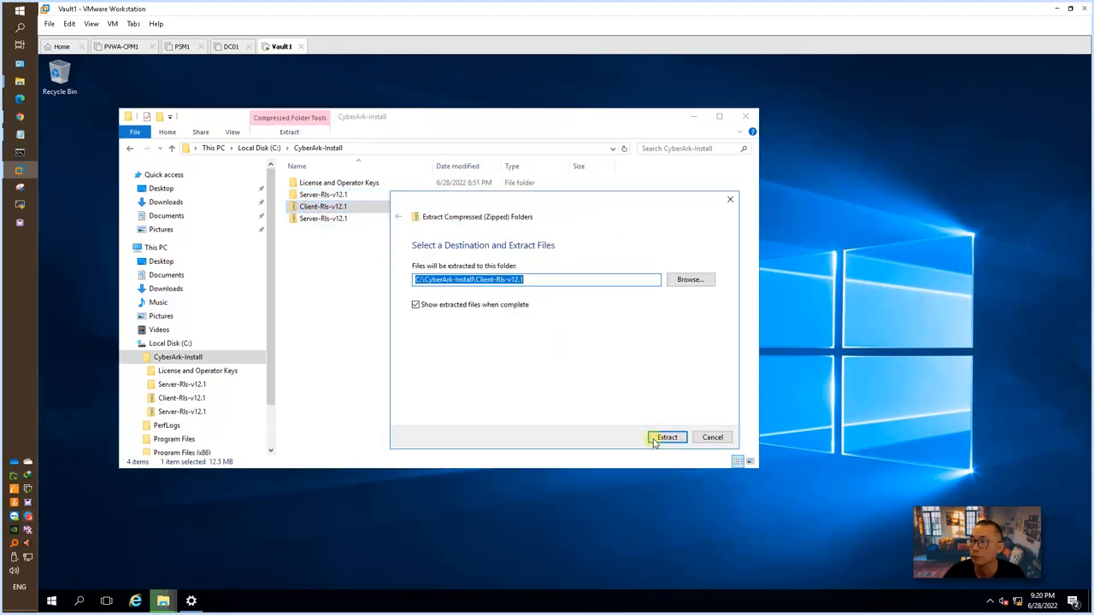
left_click(667, 438)
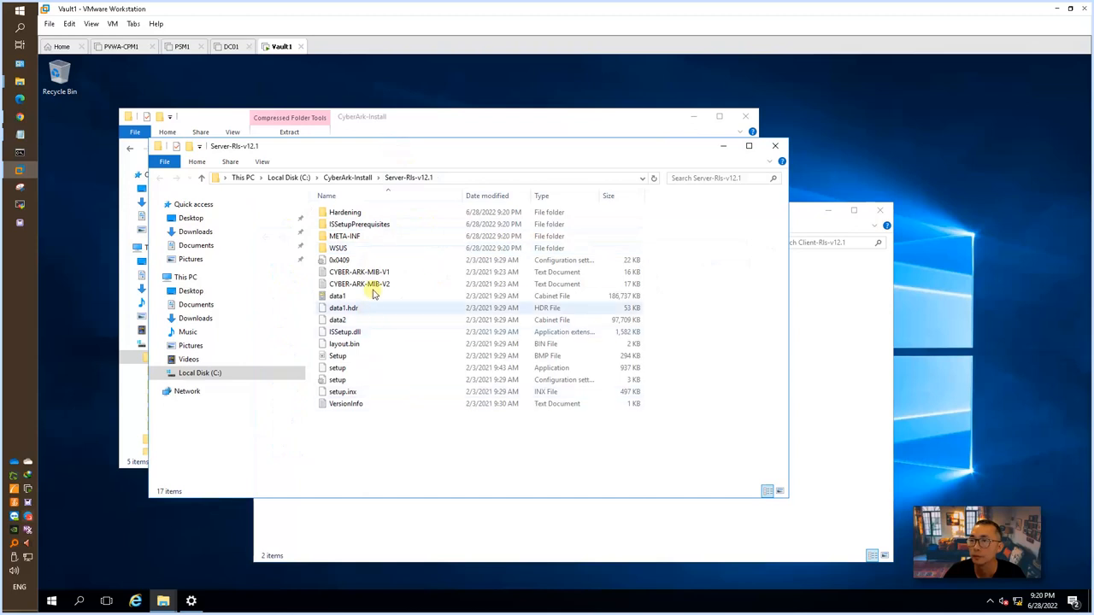
left_click(336, 367)
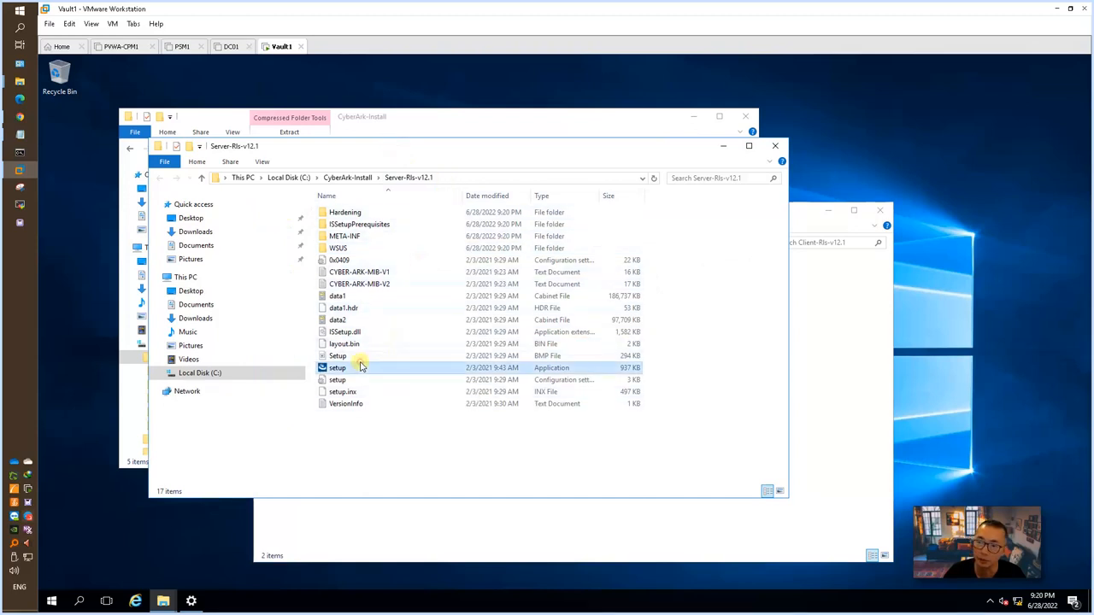
right_click(337, 368)
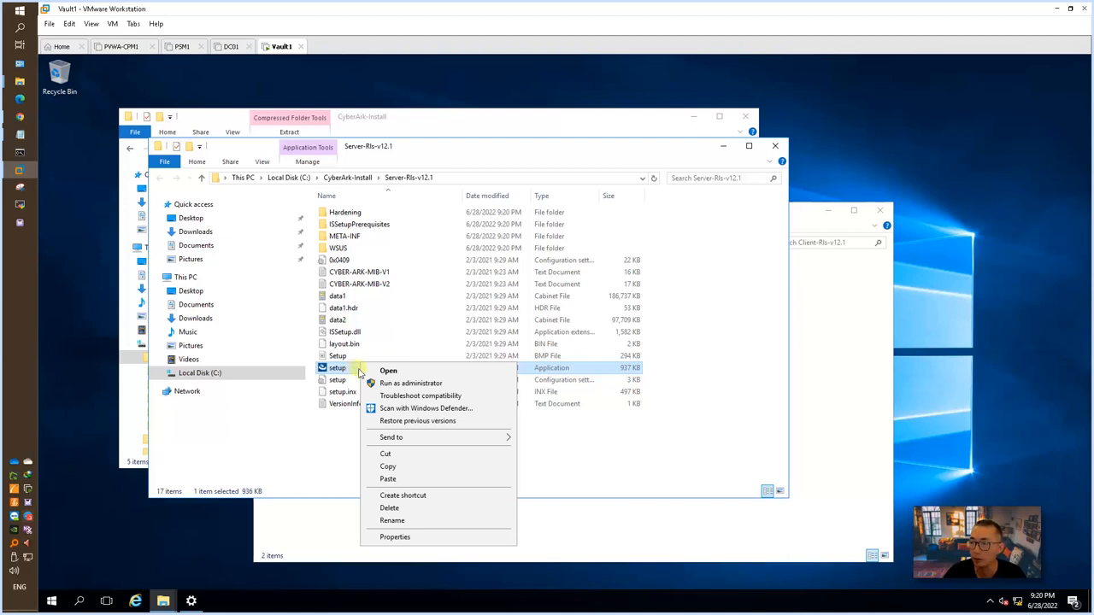
left_click(388, 370)
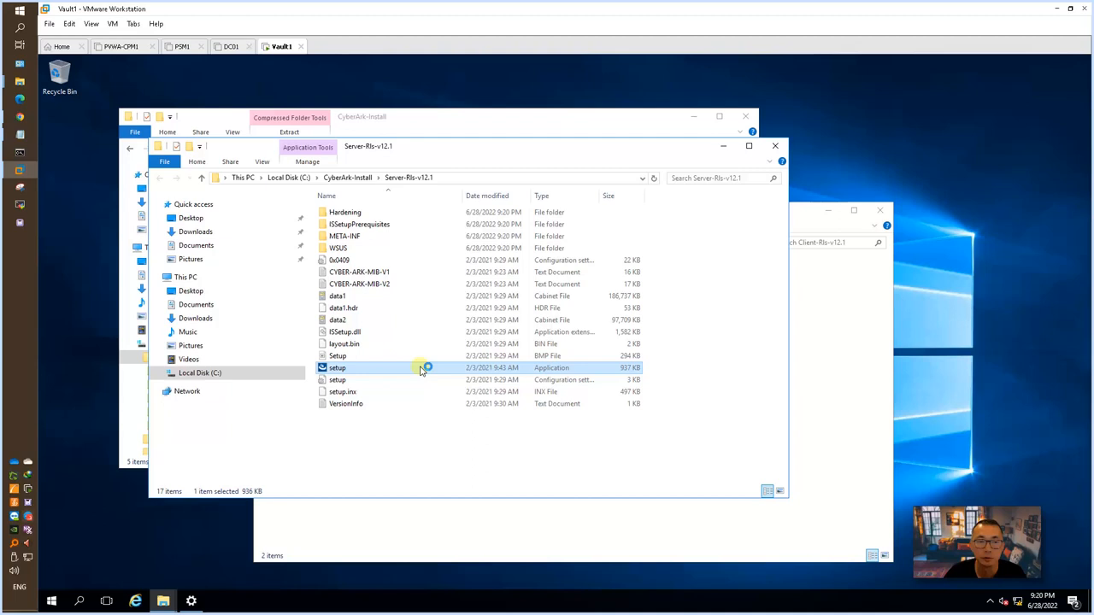
mouse_move(376, 344)
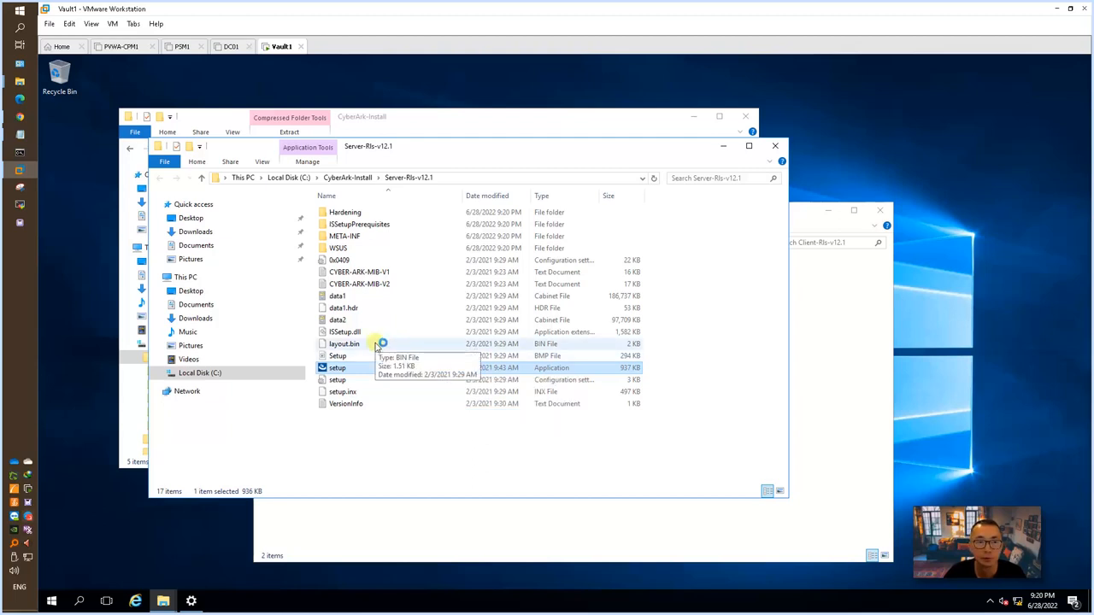
Launch setup.exe to start the CyberArk Digital Vault 12.1 InstallShield wizard
double_click(339, 367)
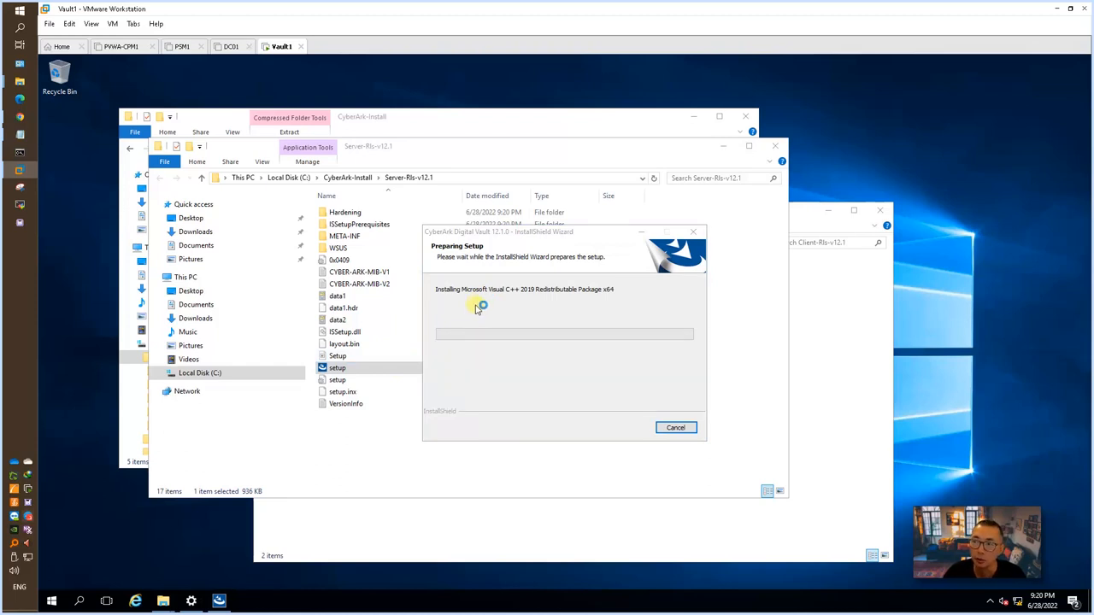
mouse_move(516, 304)
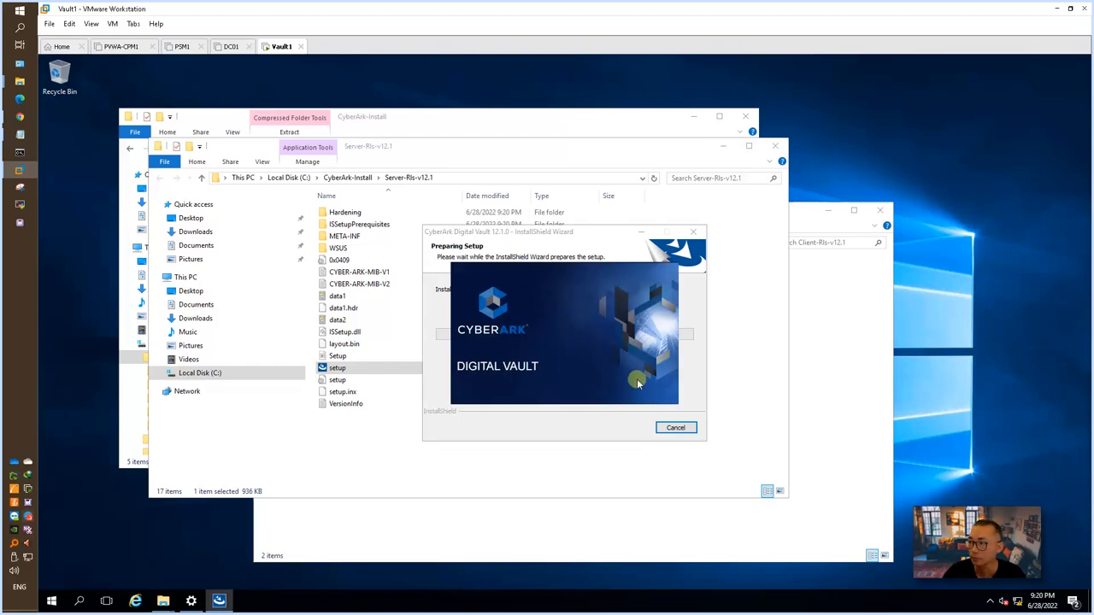
mouse_move(519, 338)
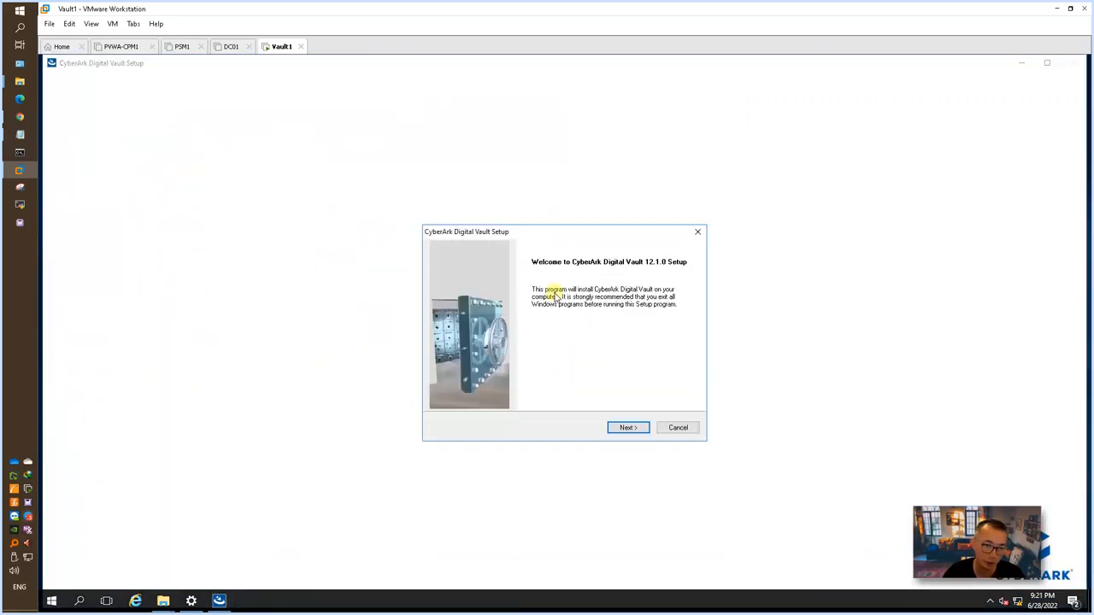
Accept the licence and registration, choose a standalone Vault install with default installation and safes folders
left_click(629, 427)
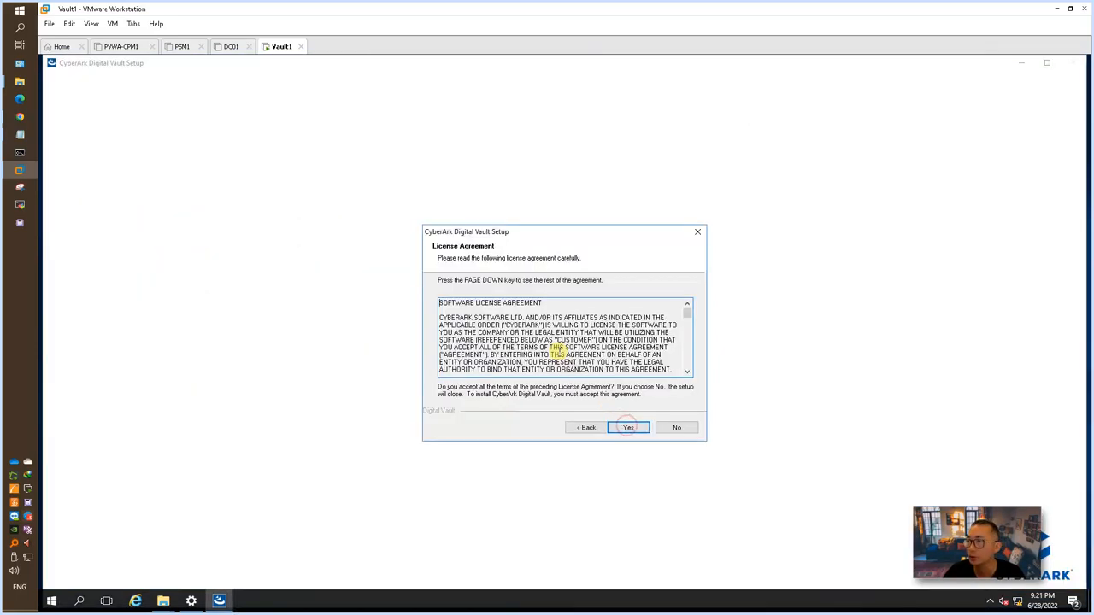
left_click(629, 427)
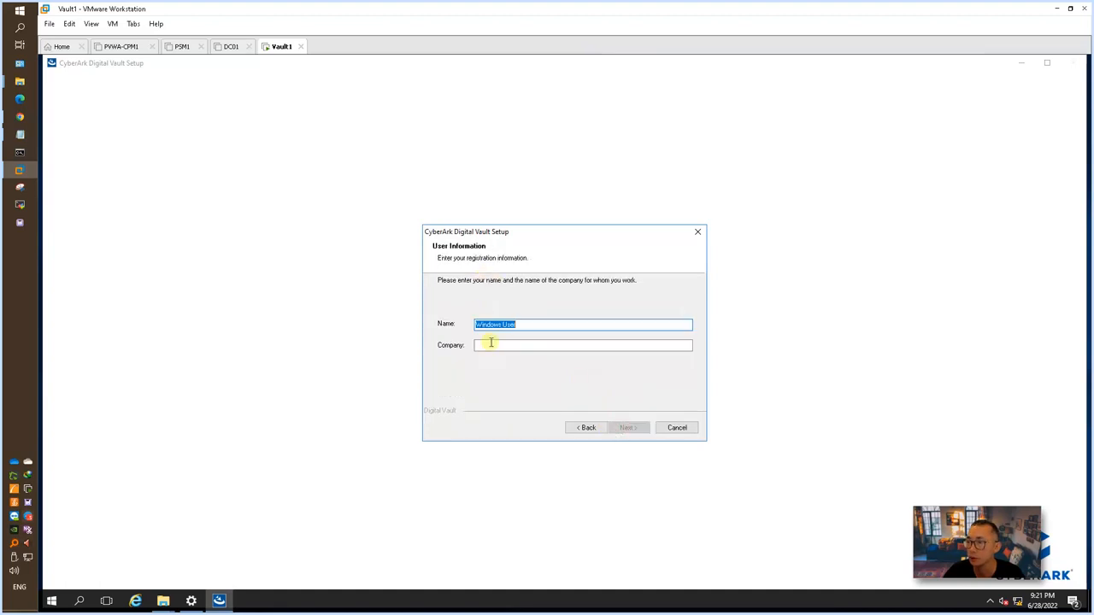
type("51sec")
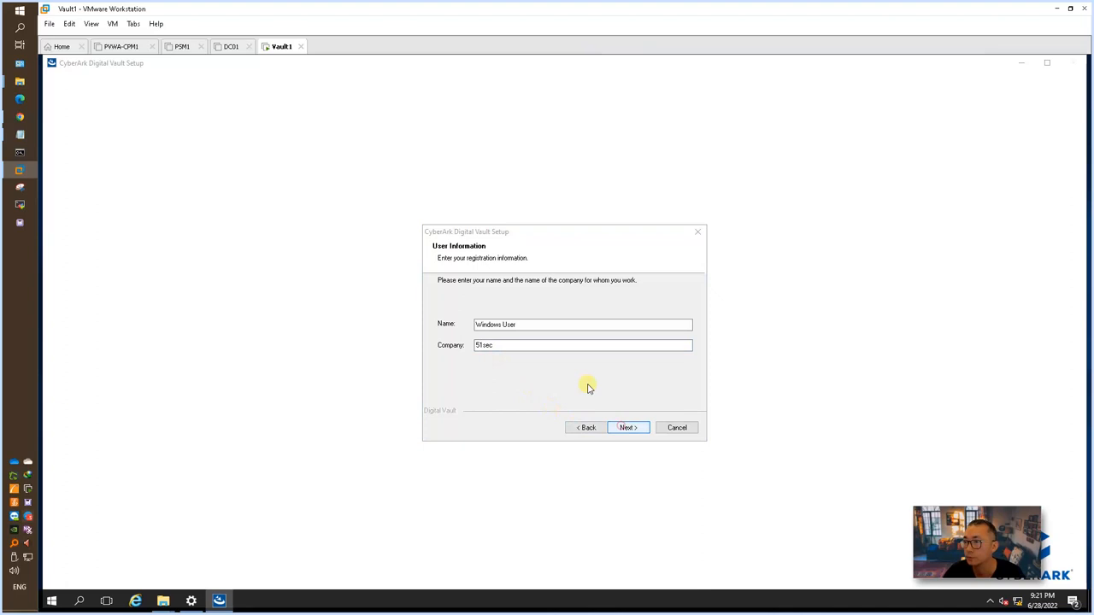
left_click(627, 427)
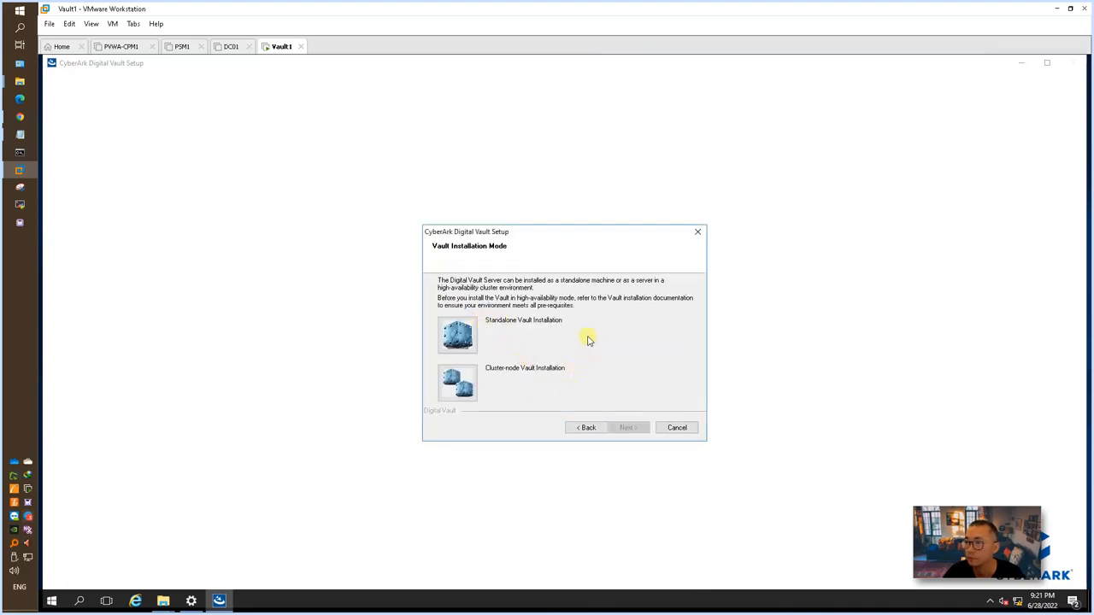
left_click(458, 333)
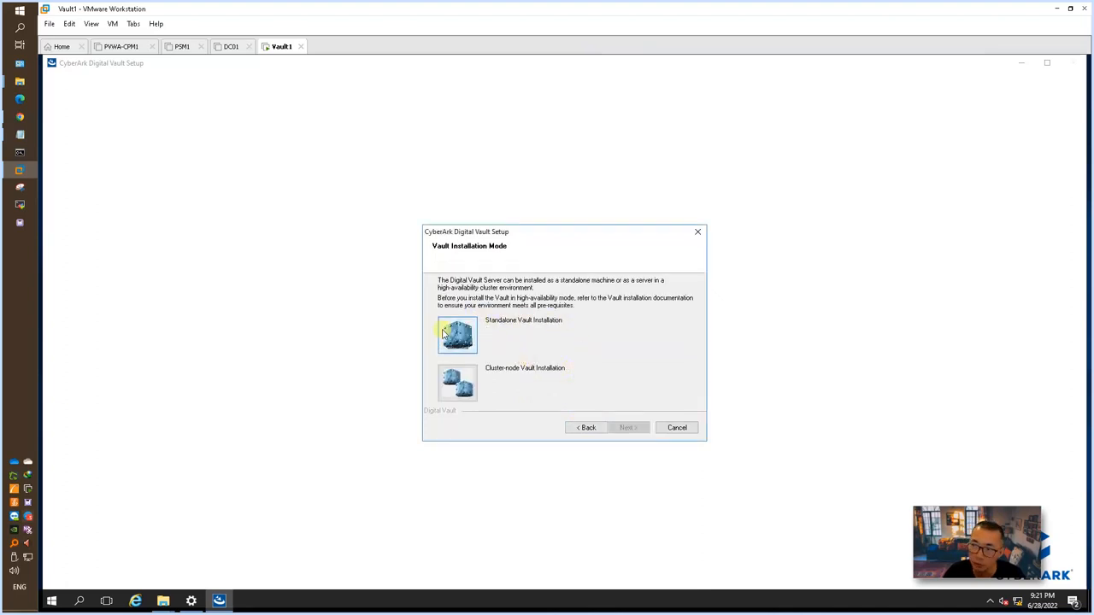
left_click(627, 427)
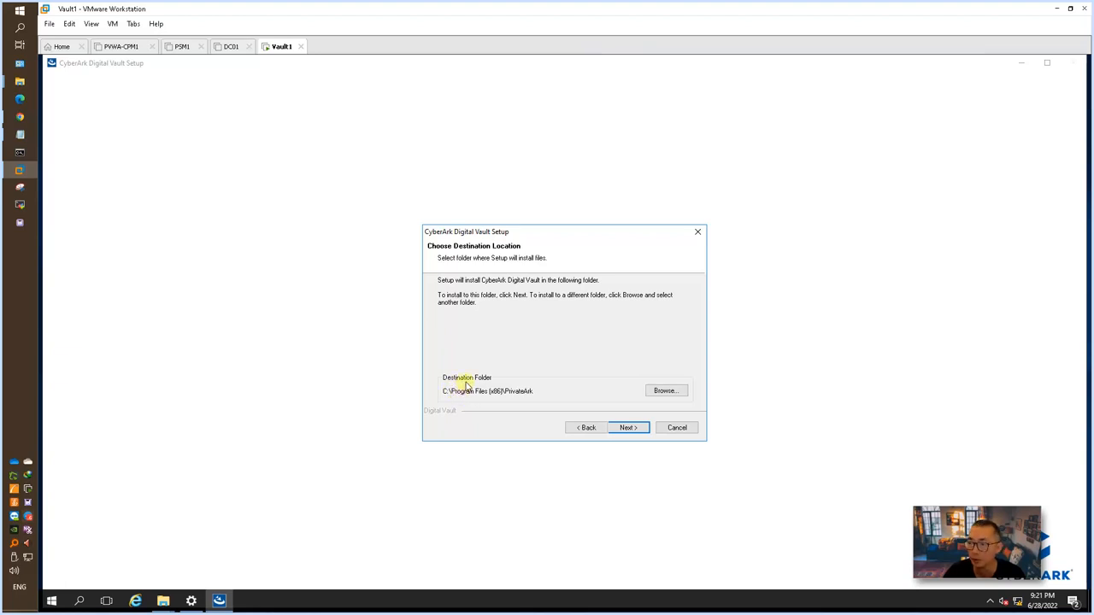
left_click(627, 427)
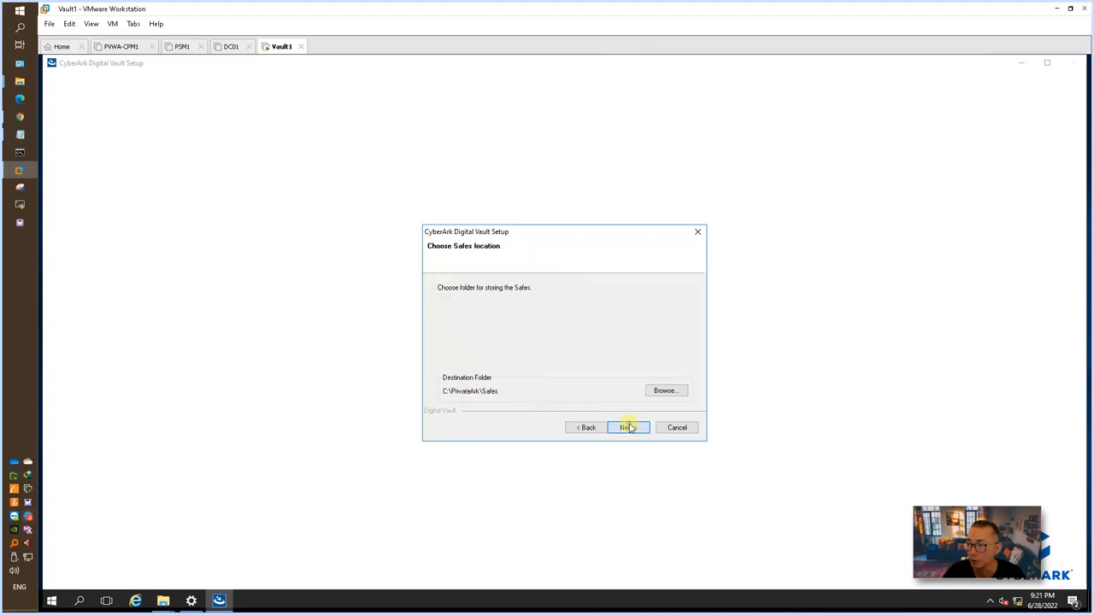
left_click(626, 428)
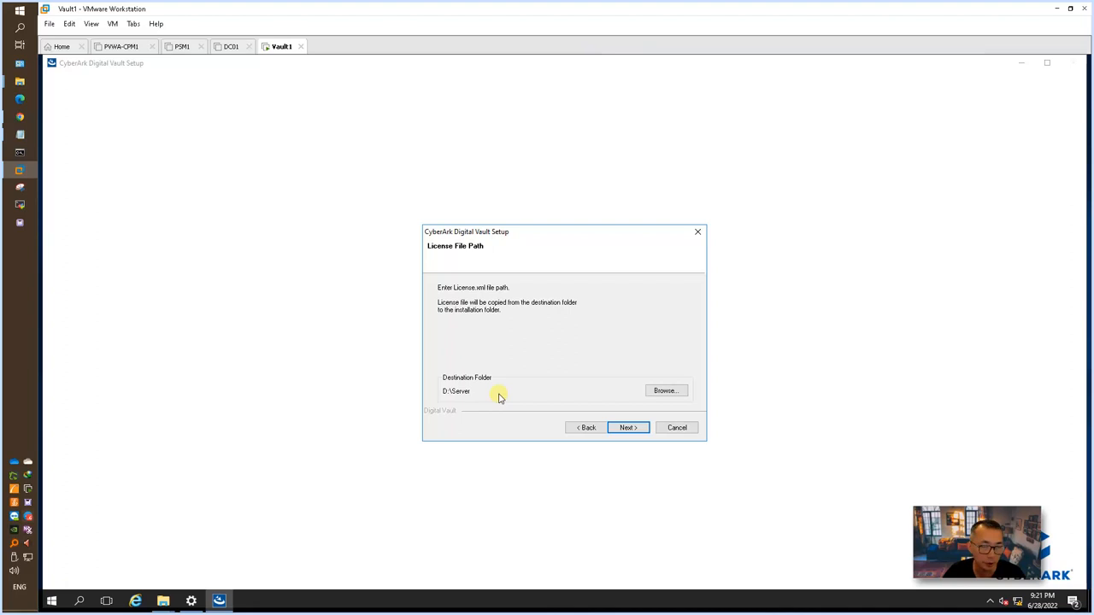
Set the licence path to C:\CyberArk Install\License and Operator Keys\License after a file-not-found warning
left_click(667, 390)
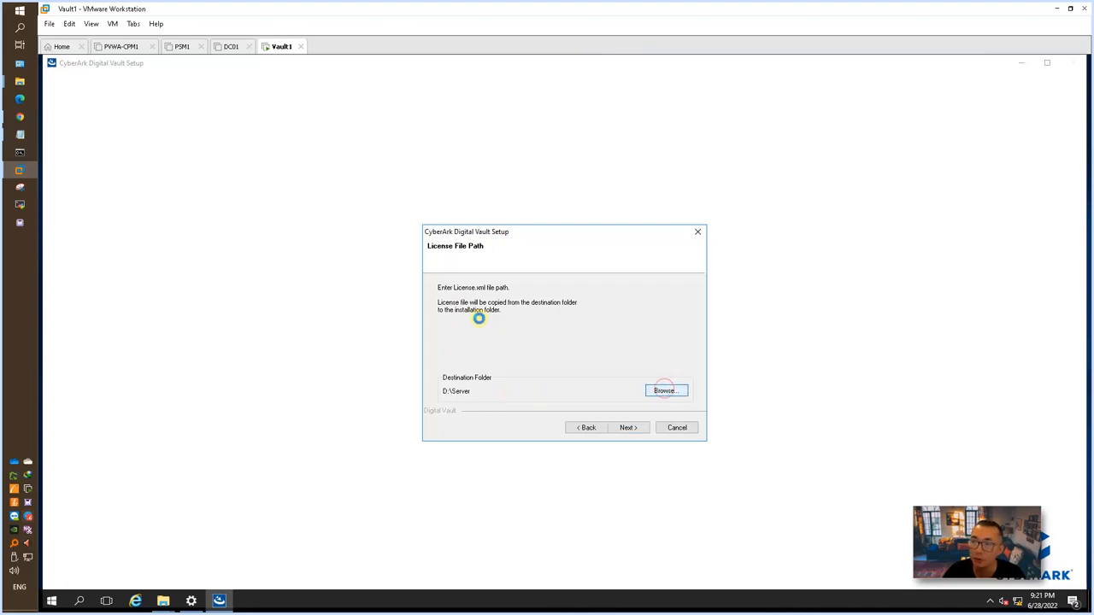
left_click(667, 390)
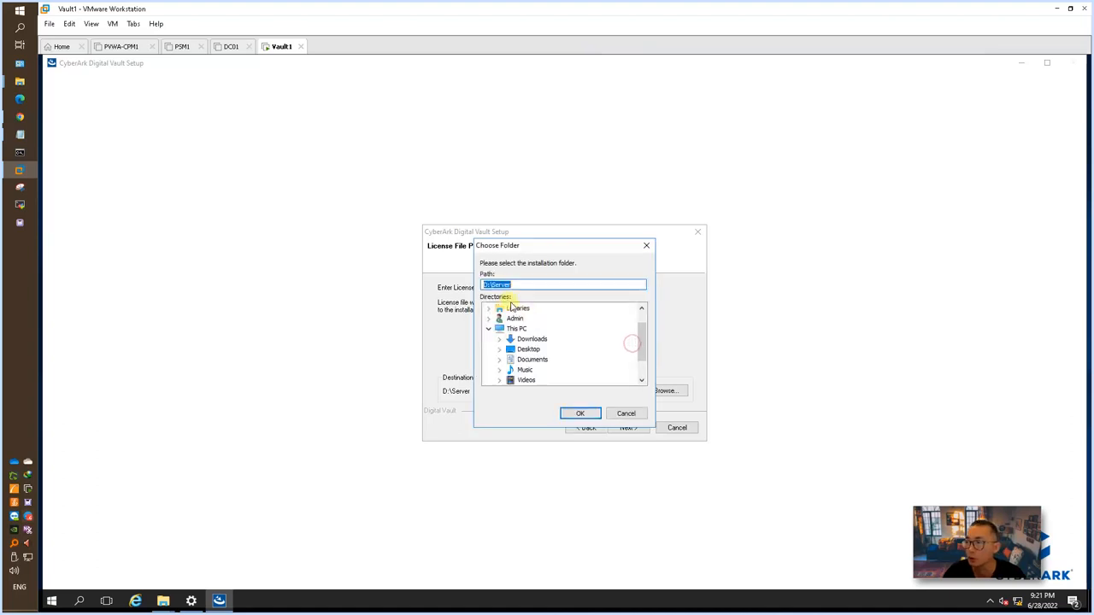
scroll("down", 3)
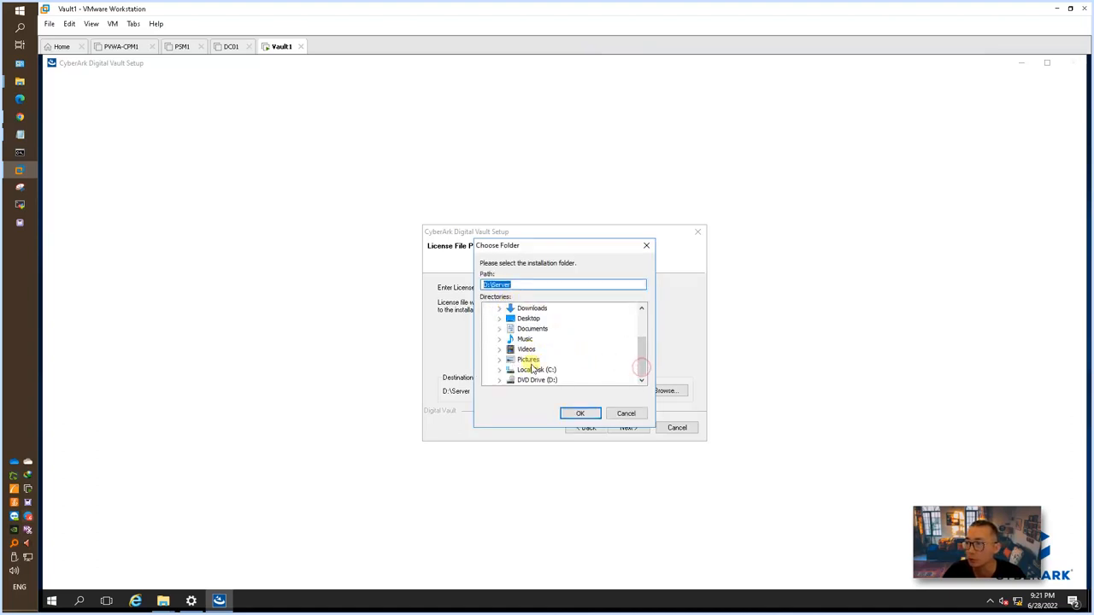
left_click(499, 318)
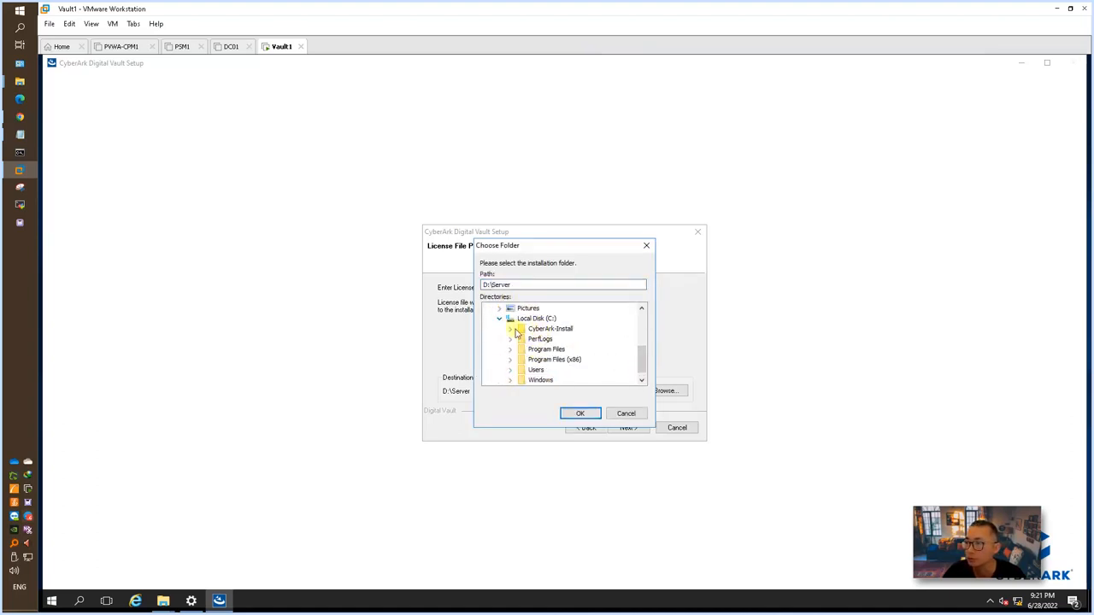
left_click(509, 329)
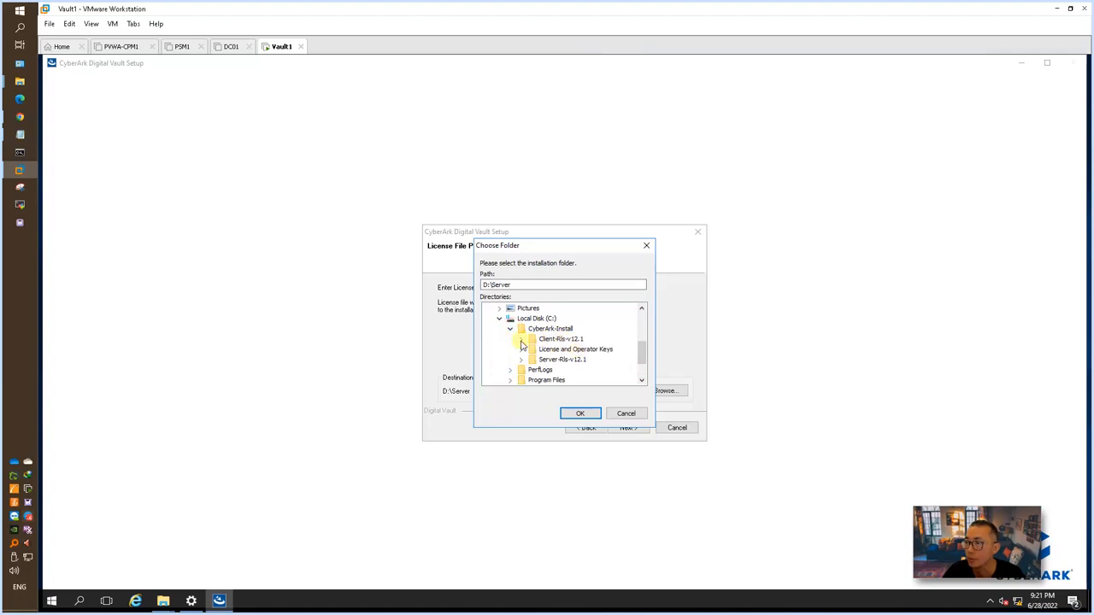
left_click(522, 348)
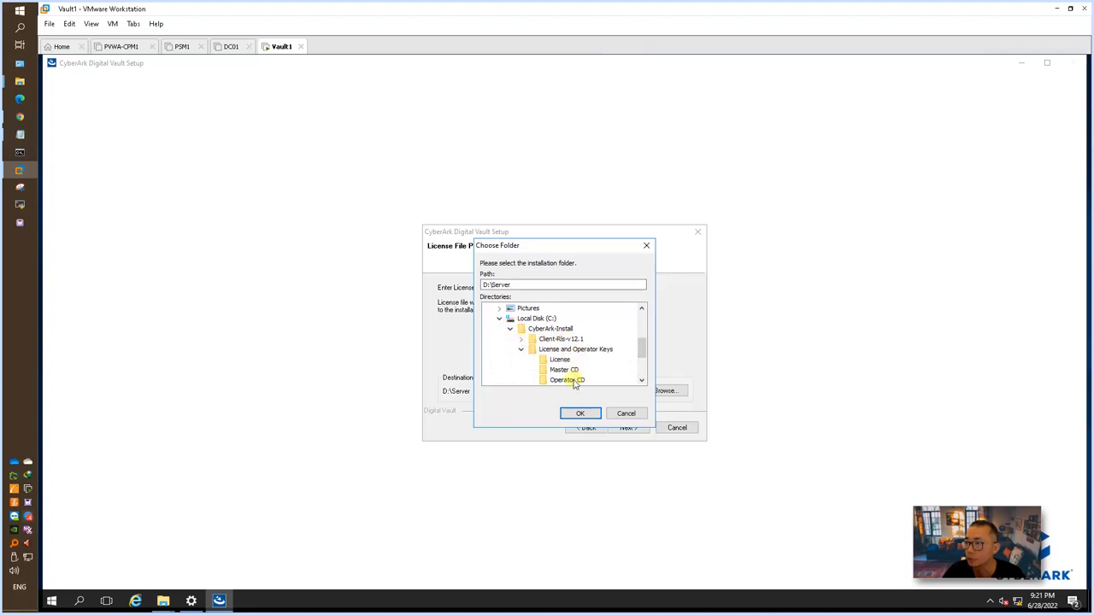
left_click(567, 380)
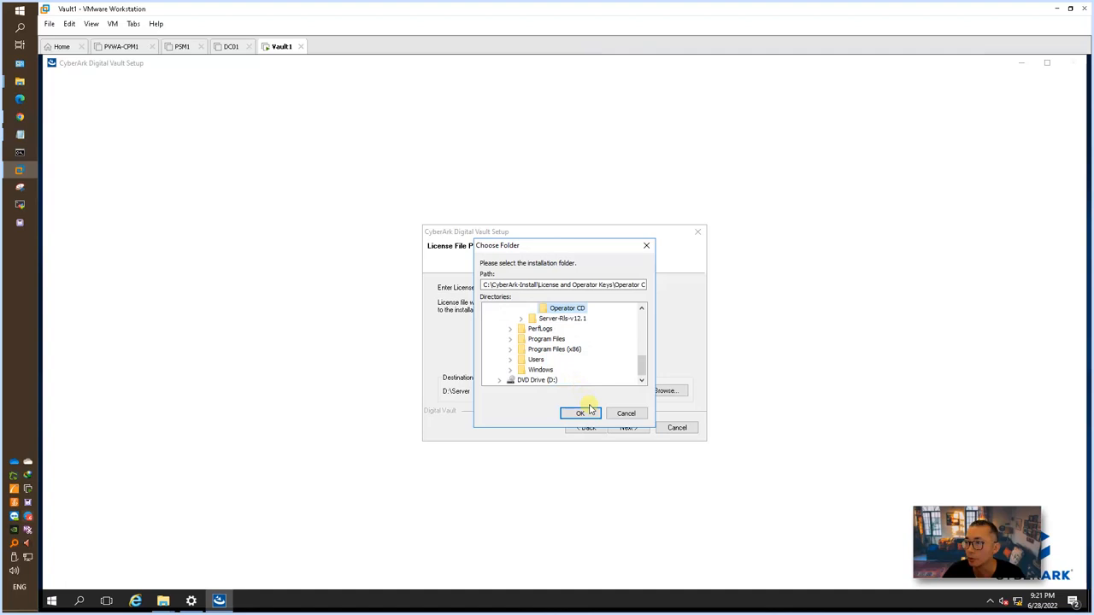
left_click(581, 412)
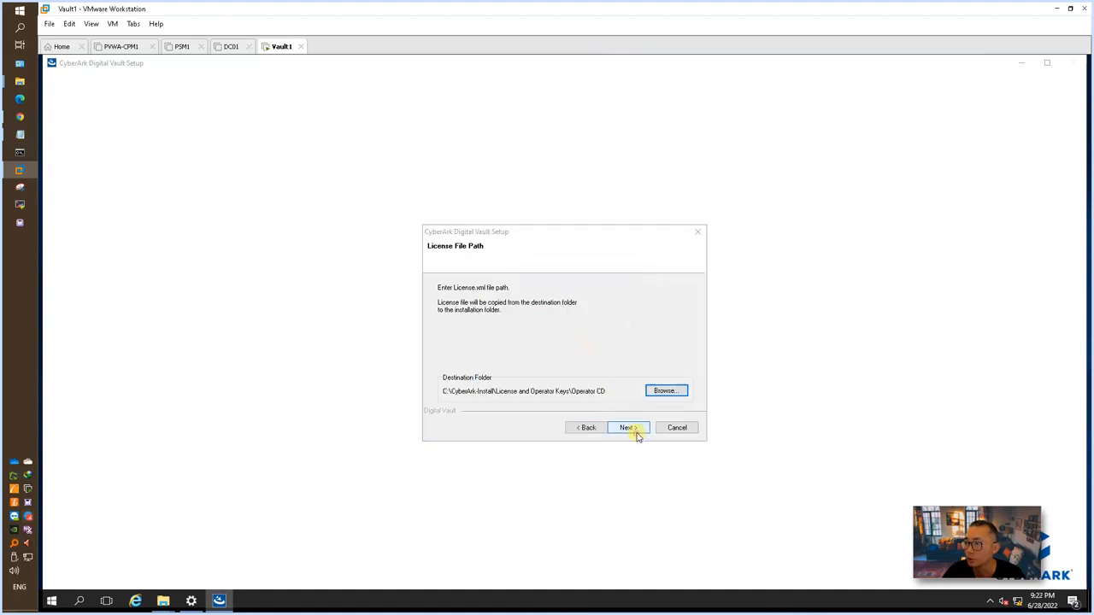
left_click(628, 427)
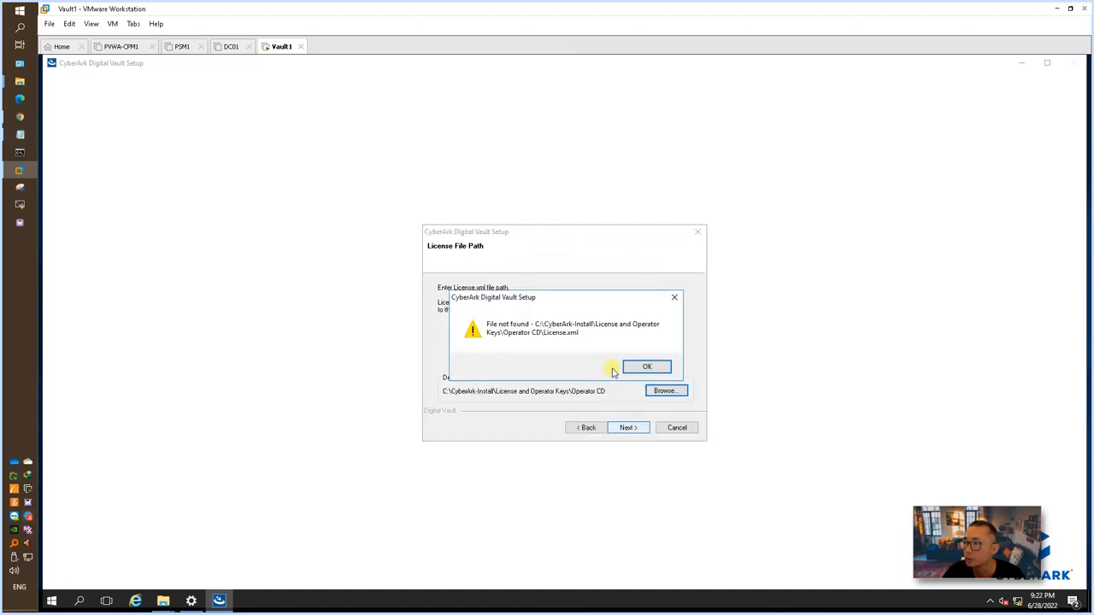
left_click(646, 366)
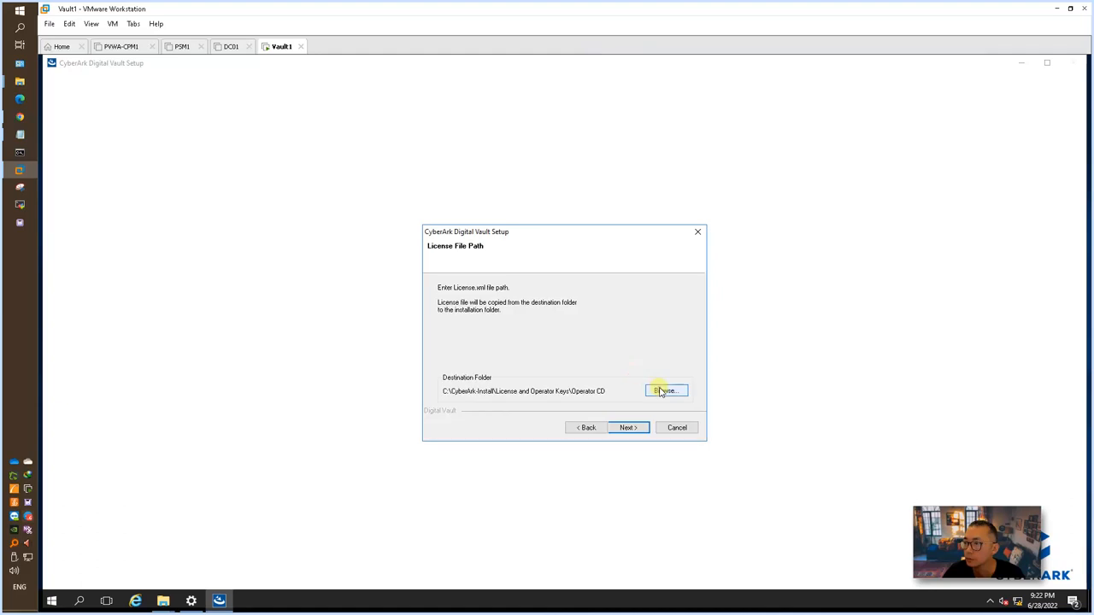
left_click(666, 390)
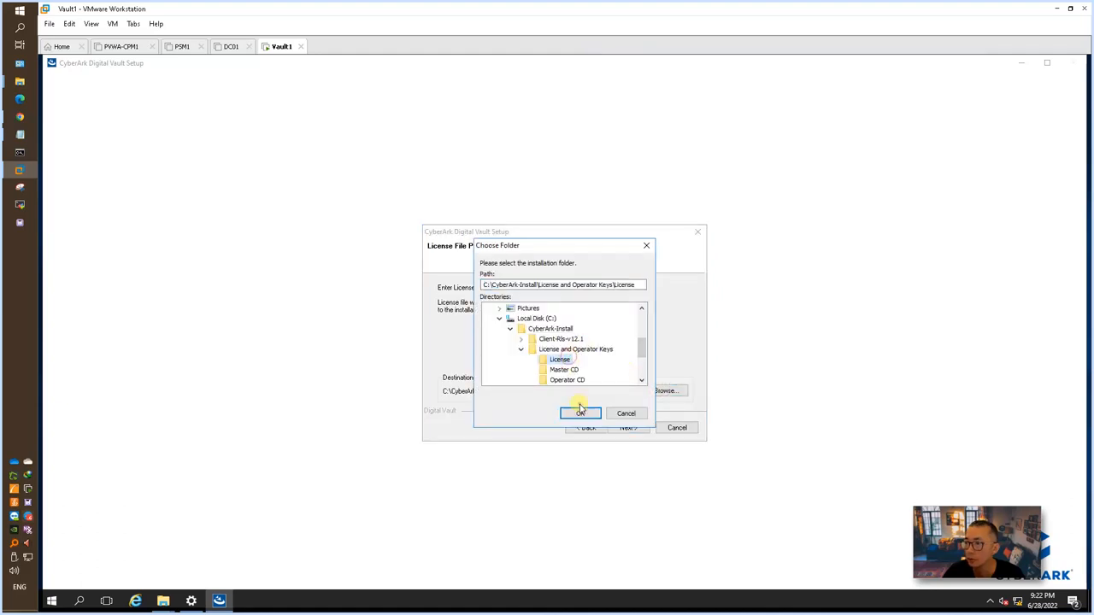
left_click(581, 412)
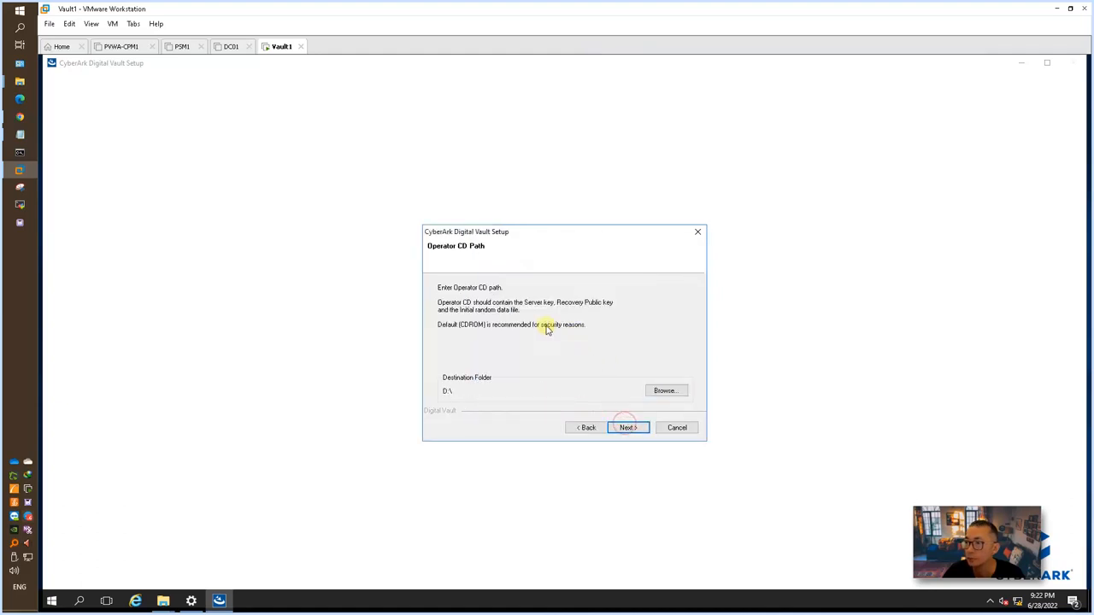
Set the operator CD path to the License and Operator Keys\Operator CD folder and continue
left_click(627, 427)
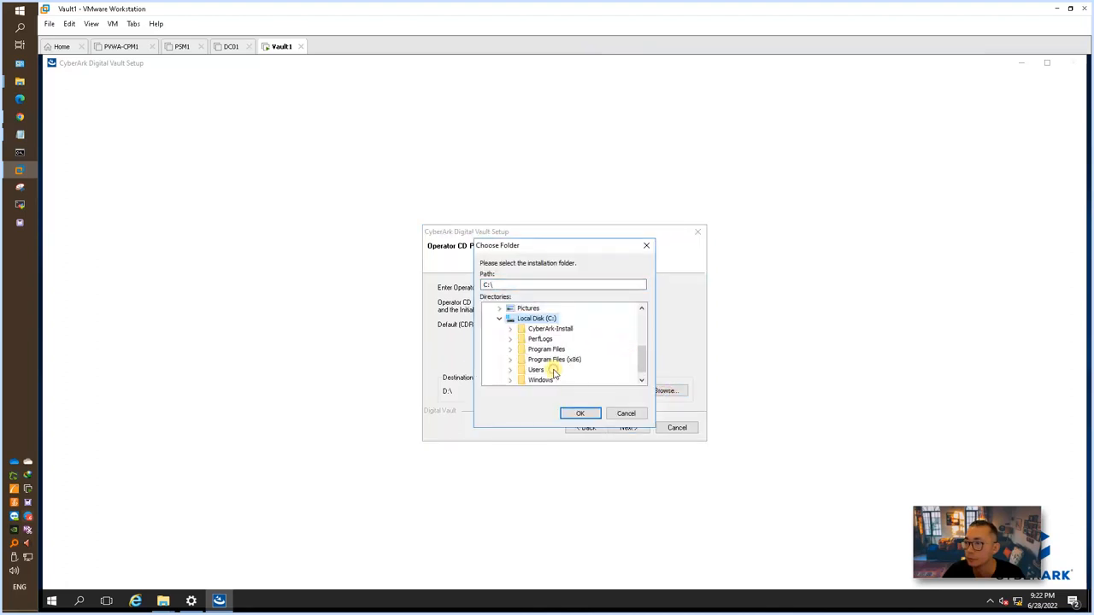
left_click(550, 328)
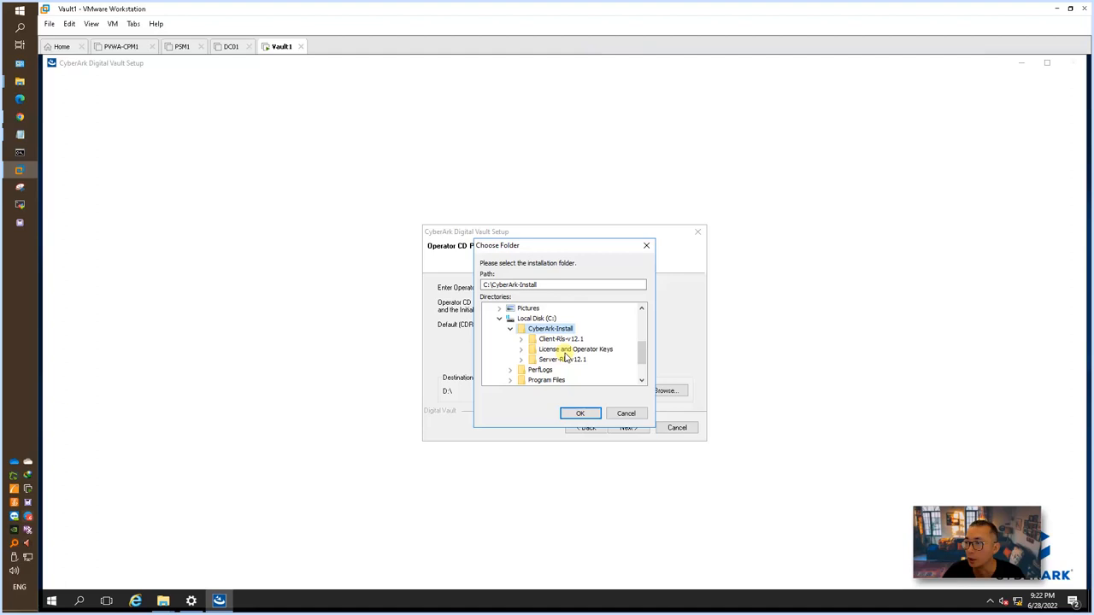
left_click(519, 348)
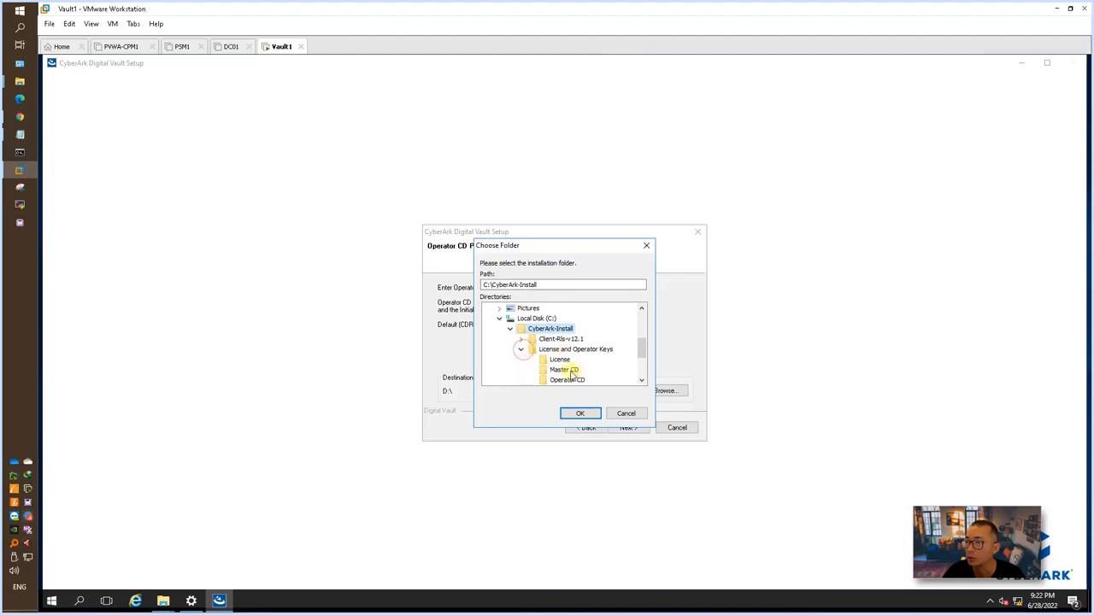
left_click(581, 412)
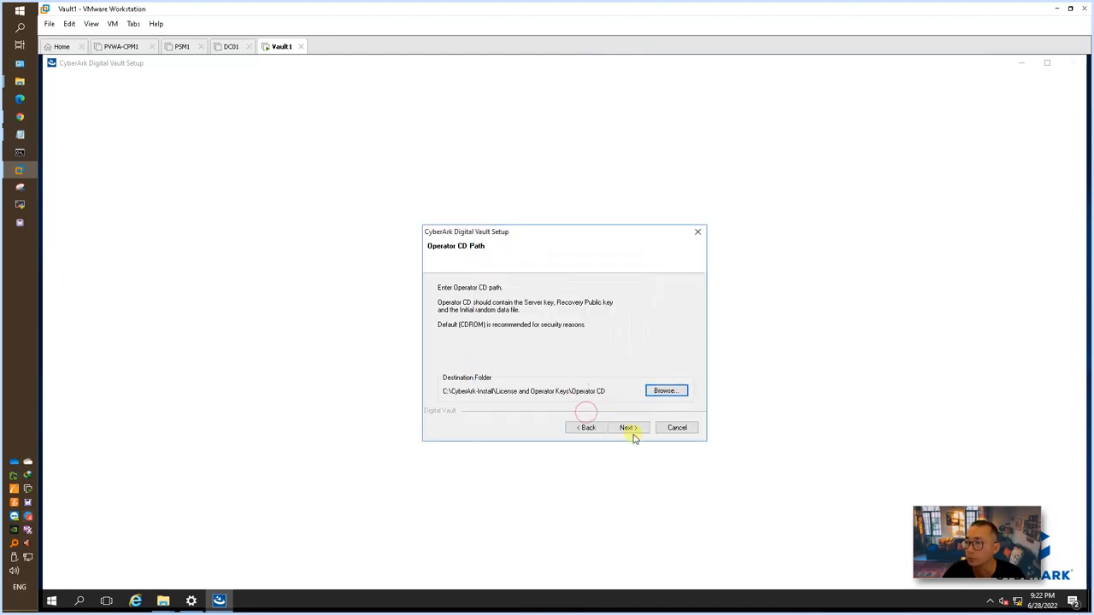
left_click(627, 427)
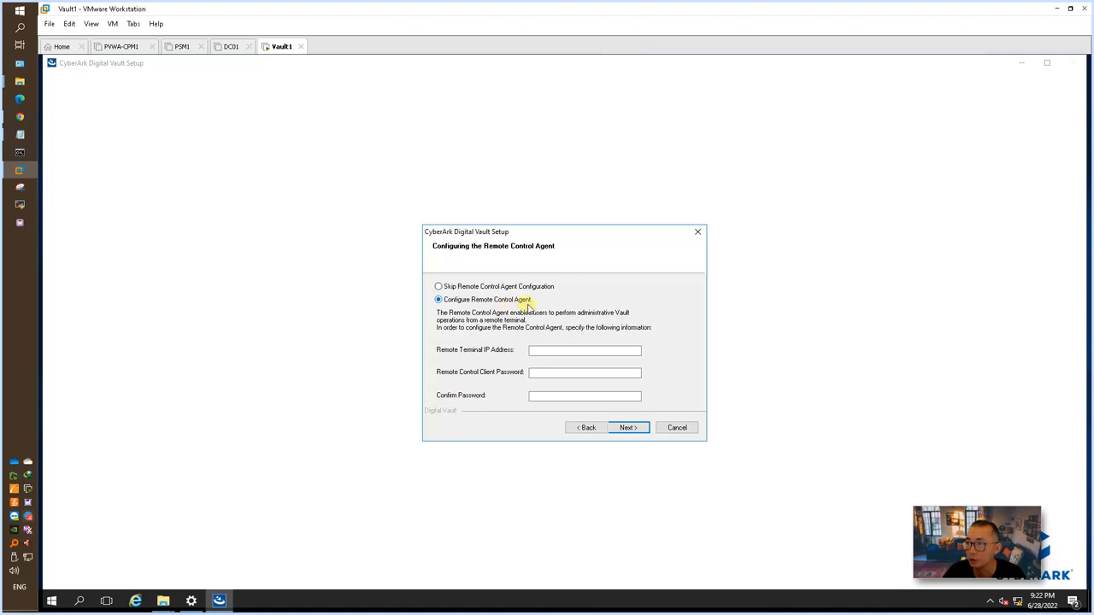
mouse_move(266, 506)
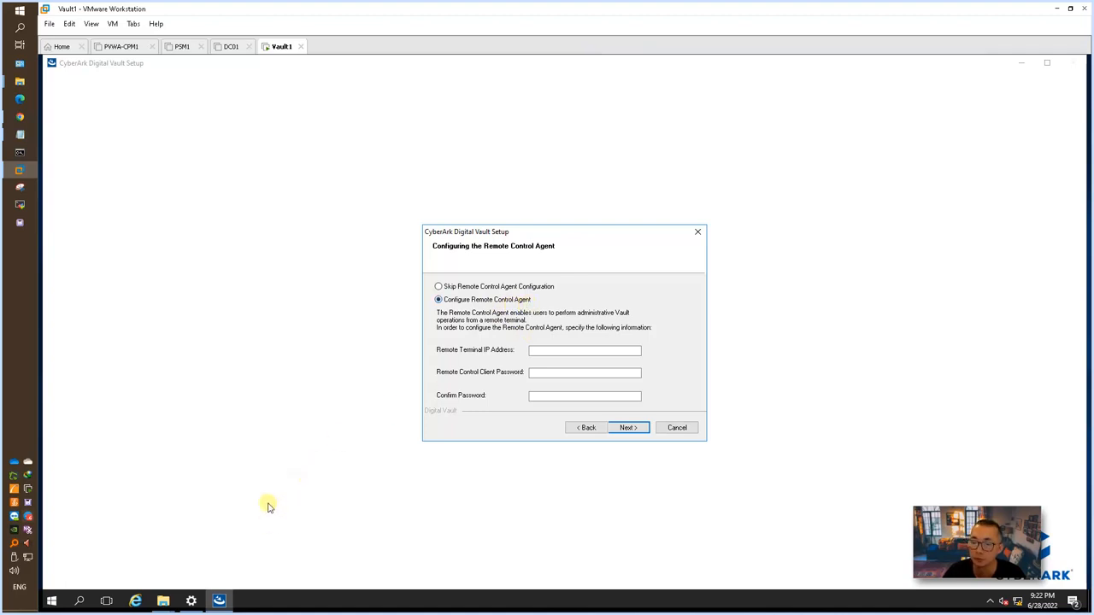
mouse_move(274, 571)
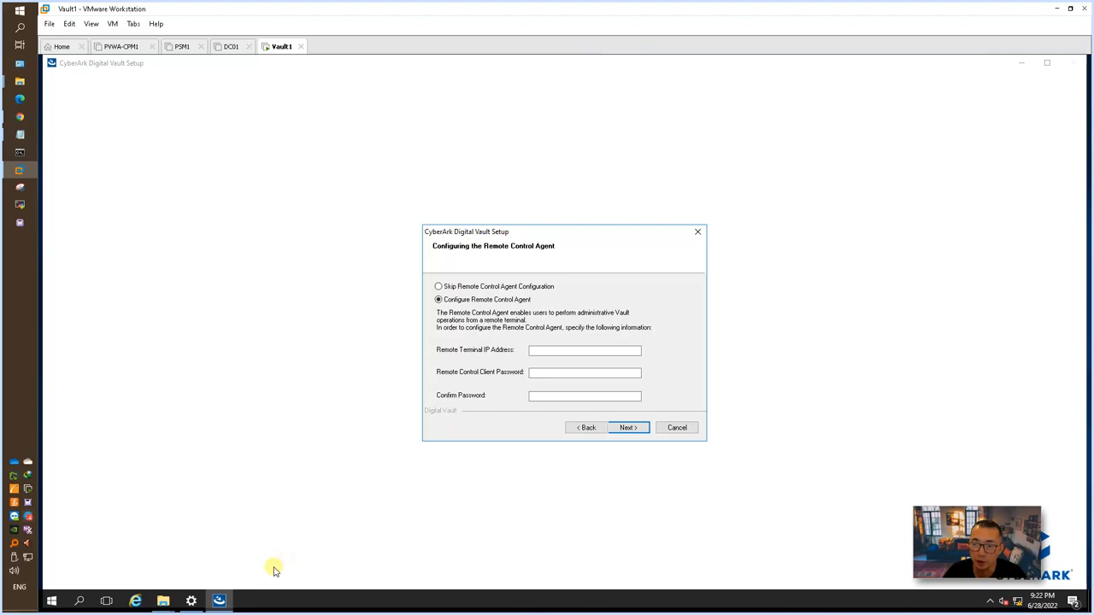
mouse_move(499, 308)
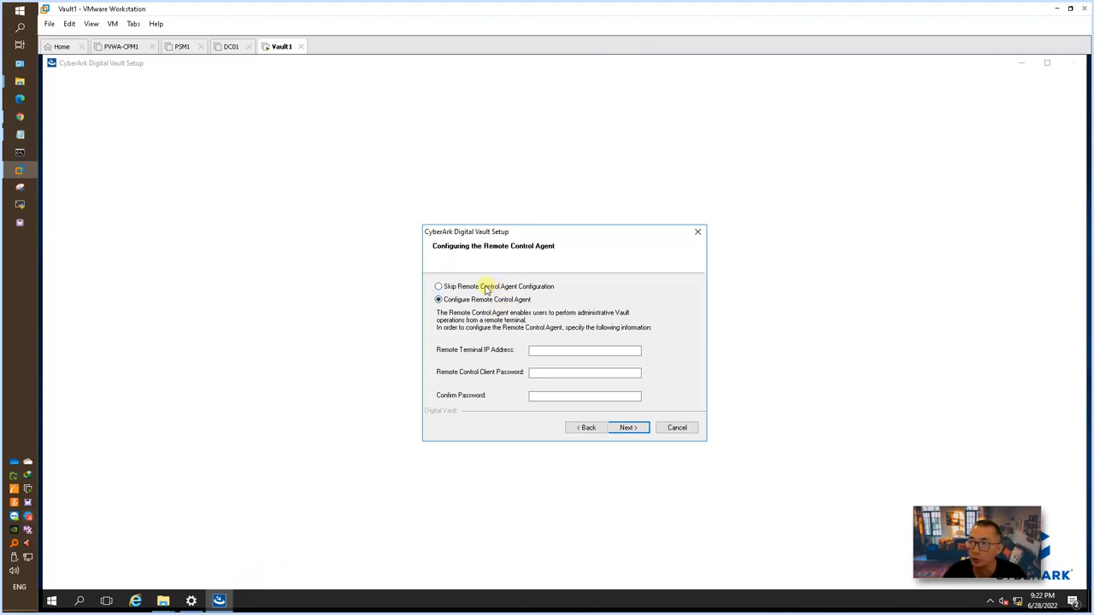
mouse_move(218, 521)
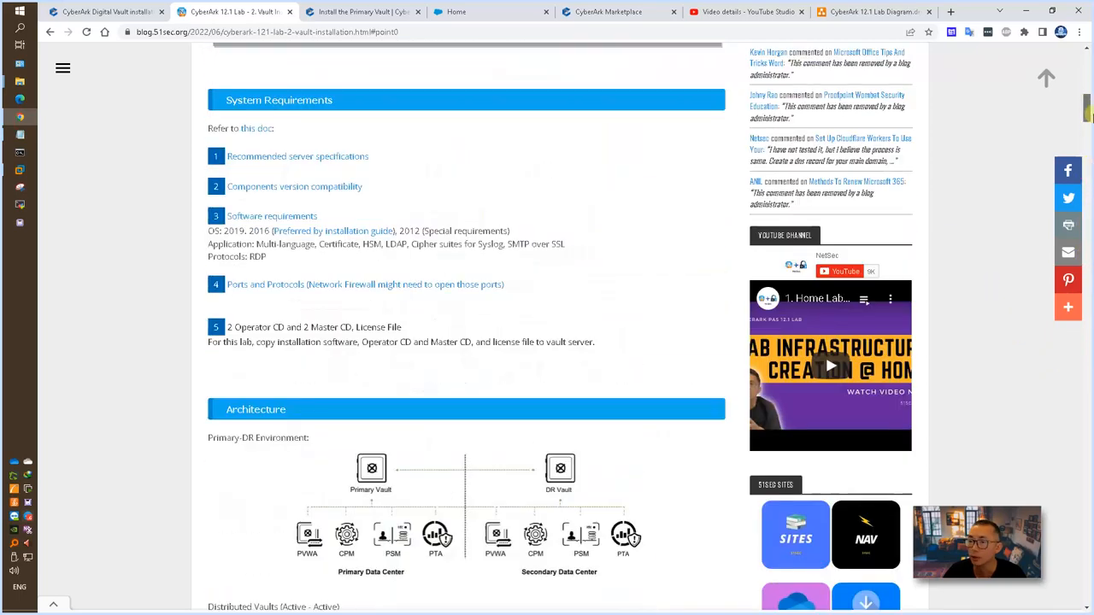
Configure the Remote Control Agent with terminal address 192.168.111.23 and a client password
scroll("up", 3)
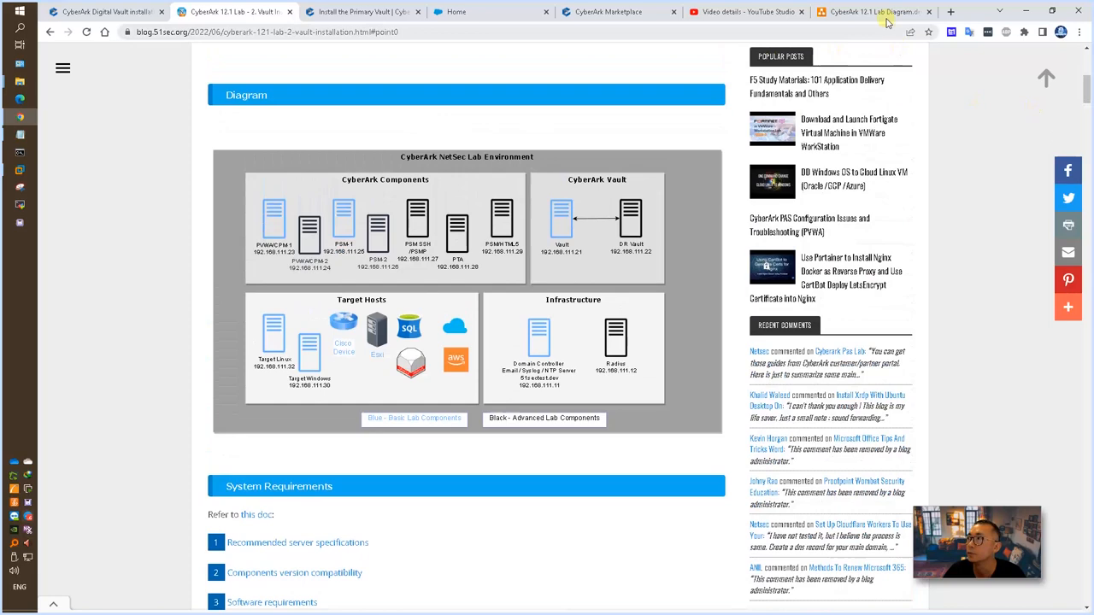
left_click(871, 10)
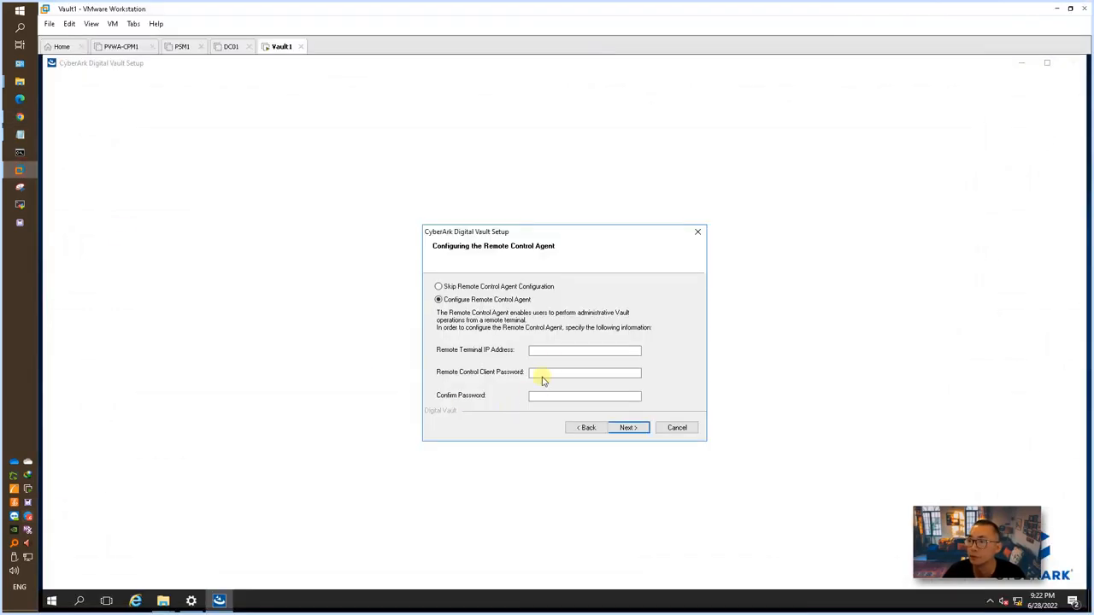
type("192.168.11.23")
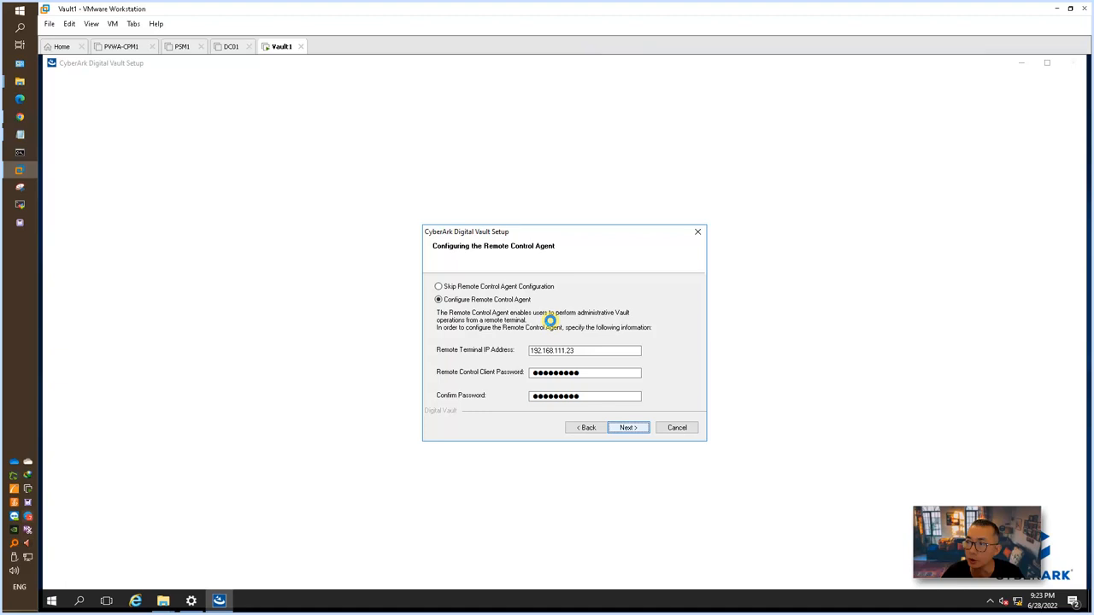
left_click(627, 427)
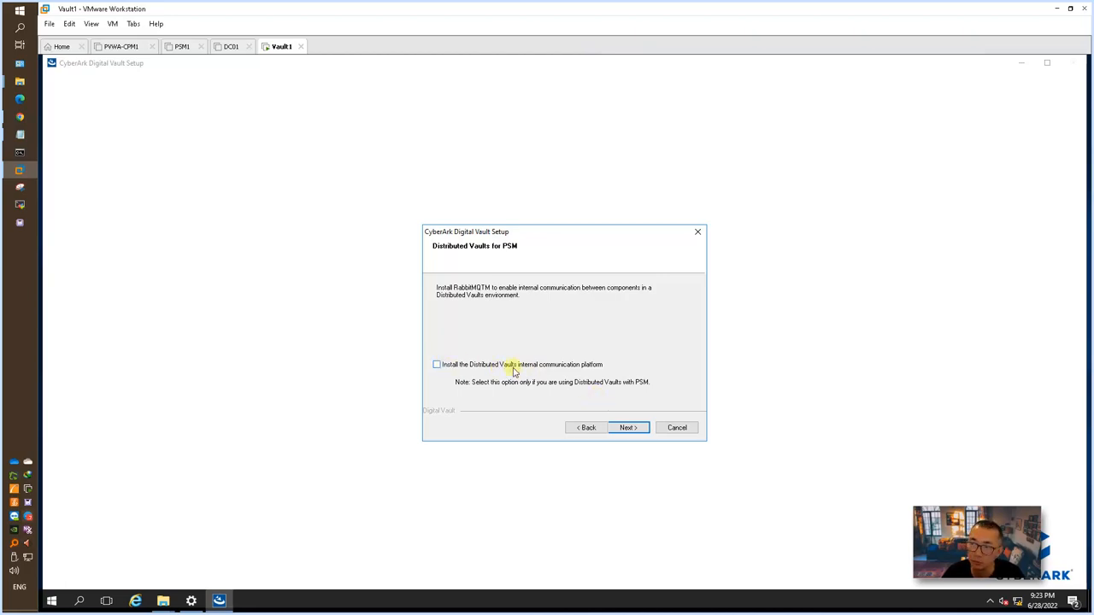
Skip distributed vaults, choose 'Do not harden the machine', accept the program folder until CACert errors
left_click(629, 428)
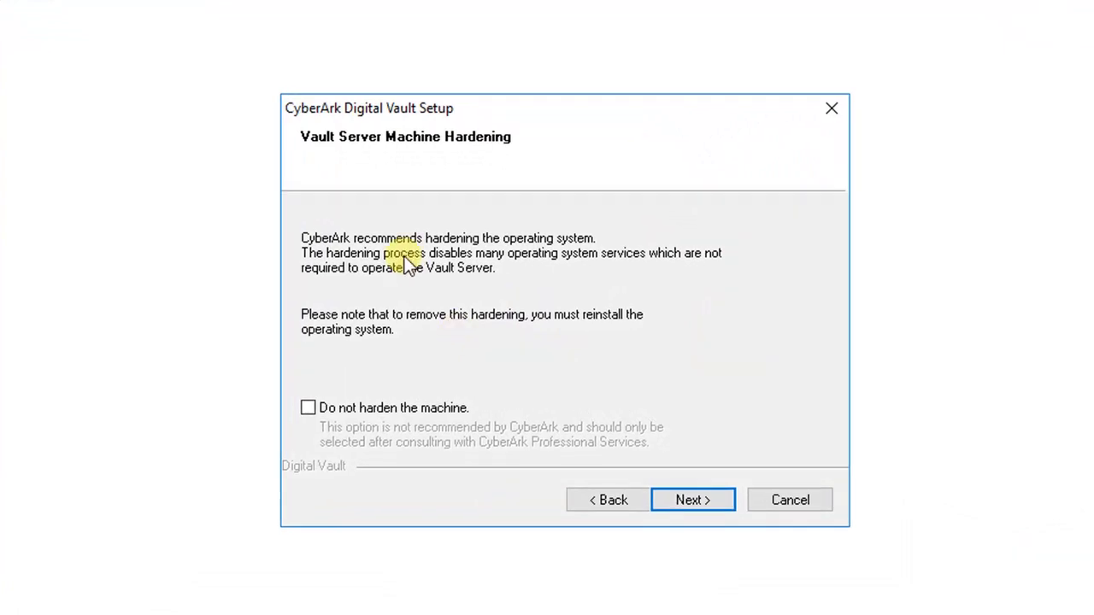
mouse_move(431, 419)
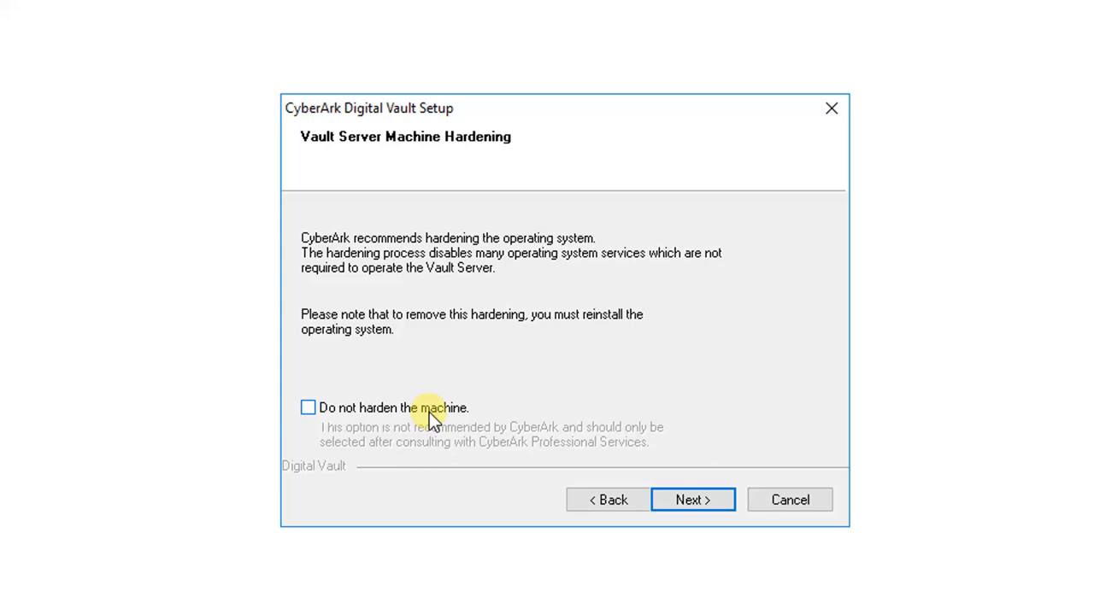
left_click(307, 407)
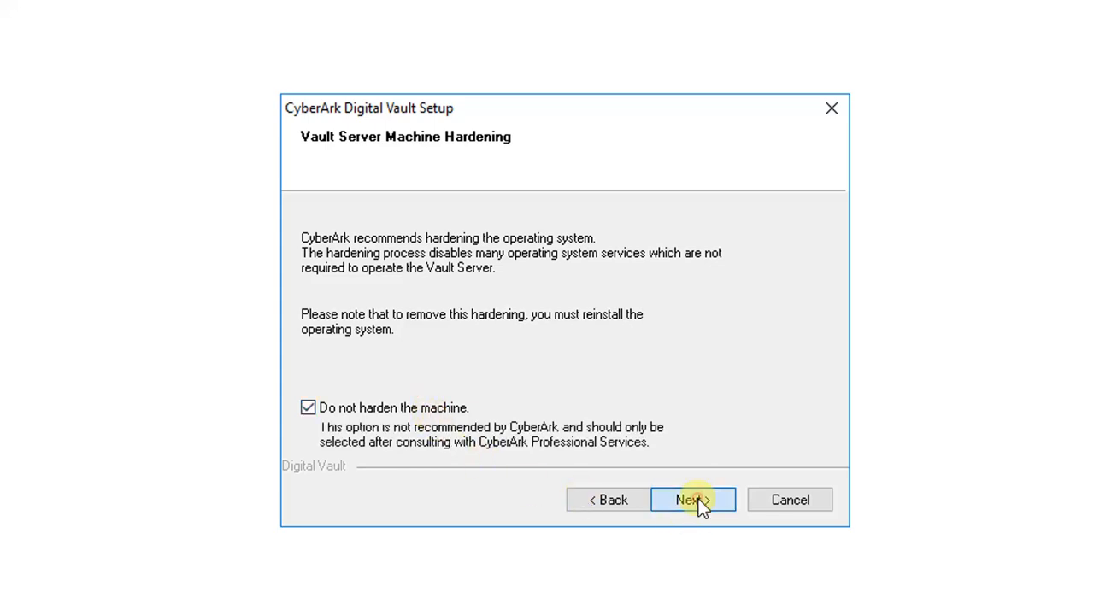
left_click(692, 499)
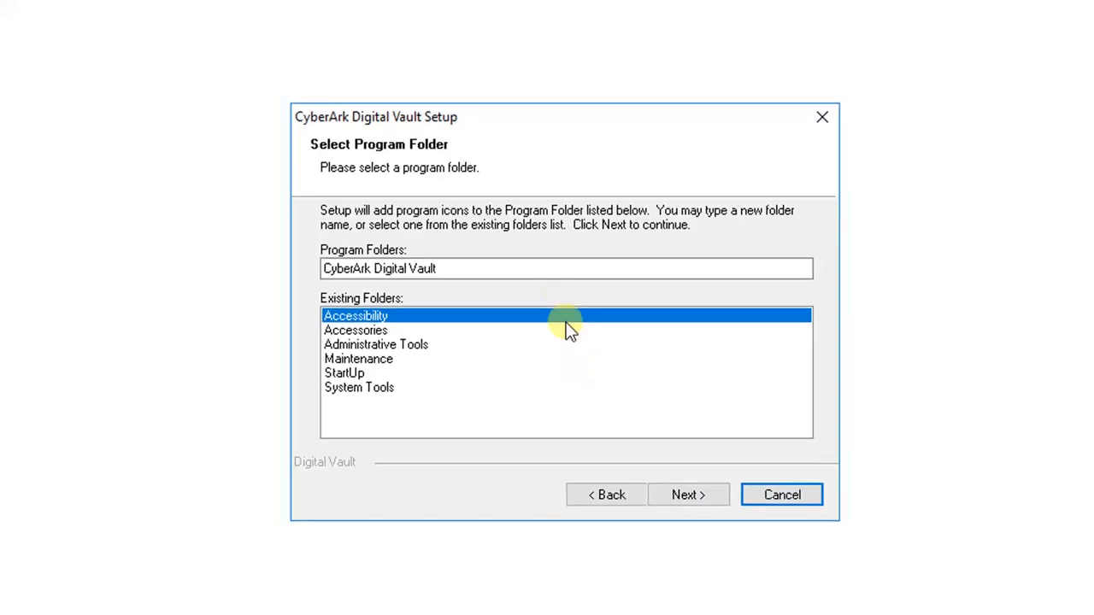
left_click(687, 496)
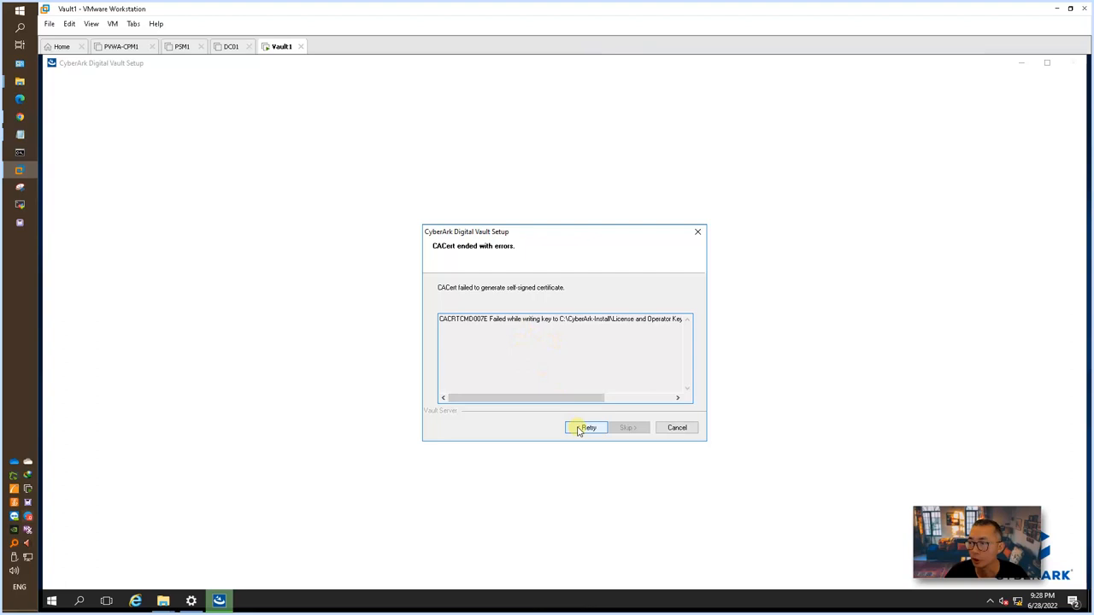
Retry certificate generation and clear the Operator CD folder's Read-only attribute for subfolders and files
left_click(588, 427)
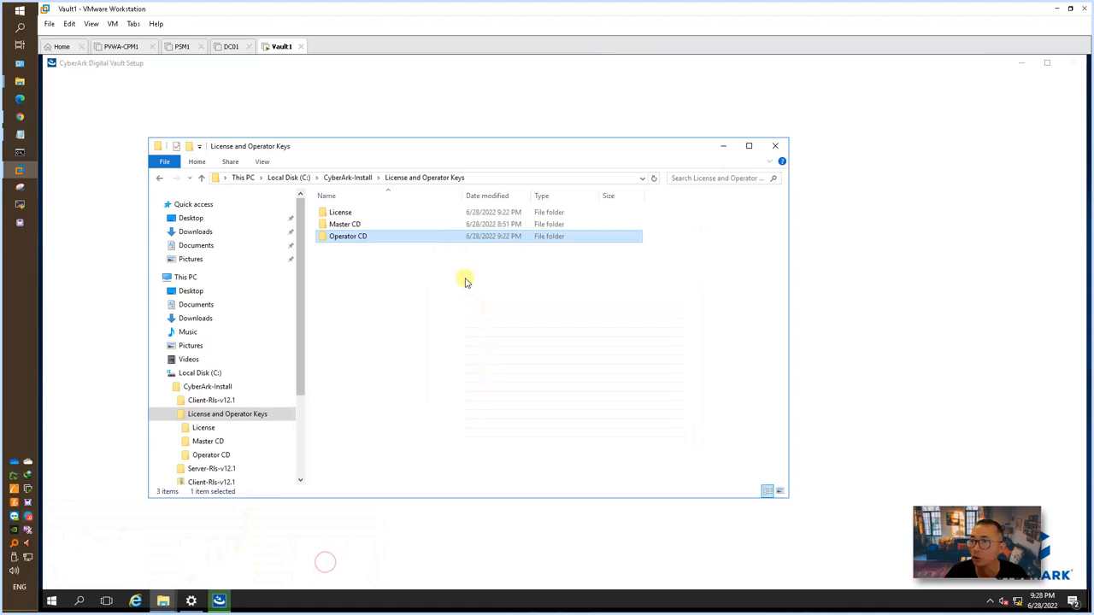
right_click(348, 236)
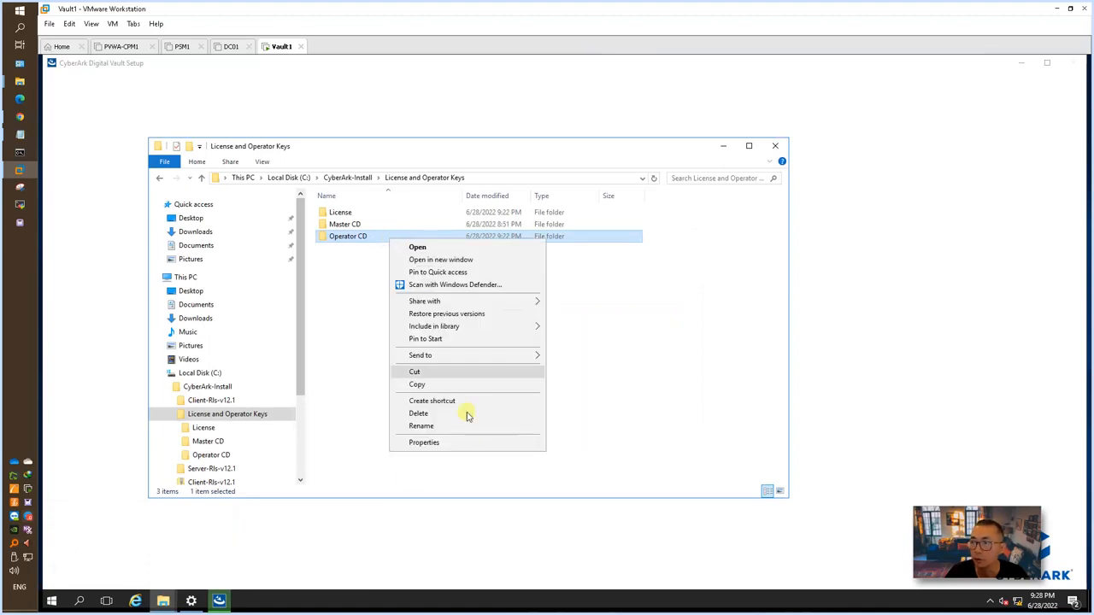
left_click(424, 441)
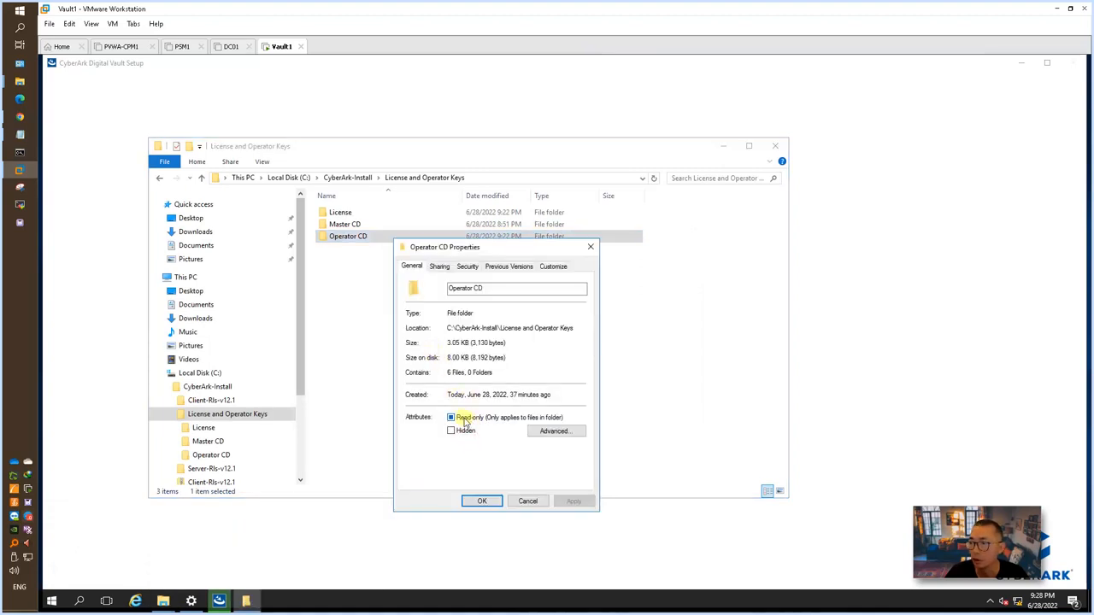
left_click(451, 417)
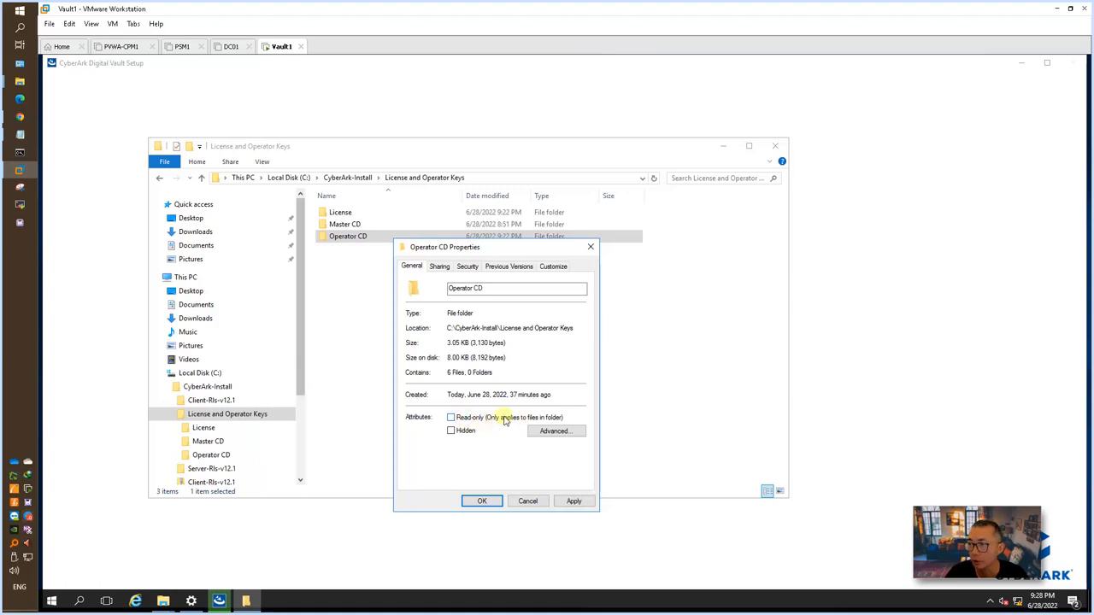
left_click(575, 501)
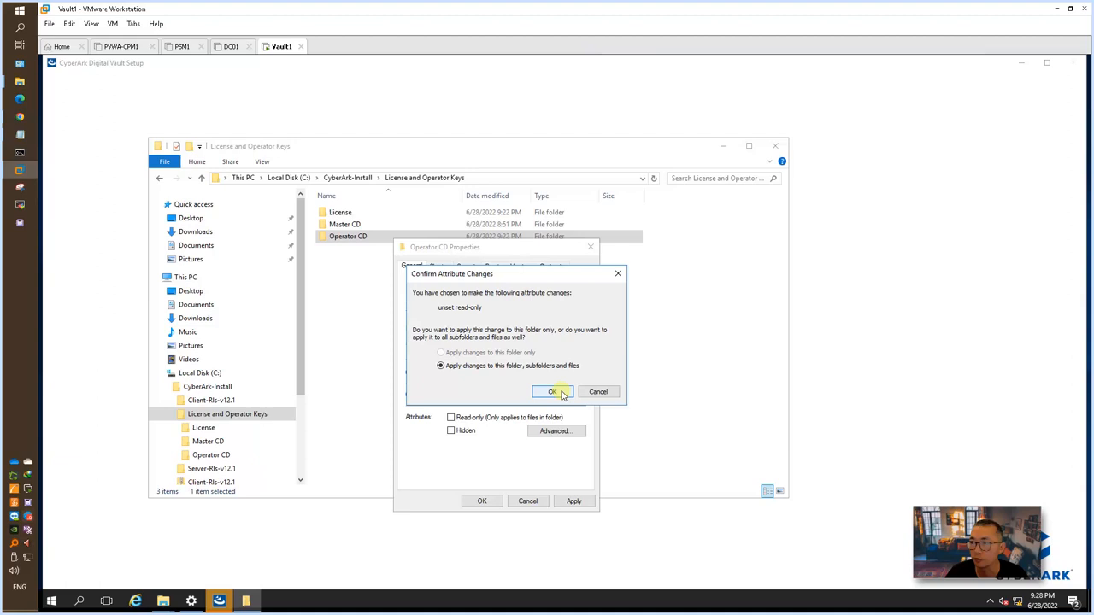
left_click(552, 391)
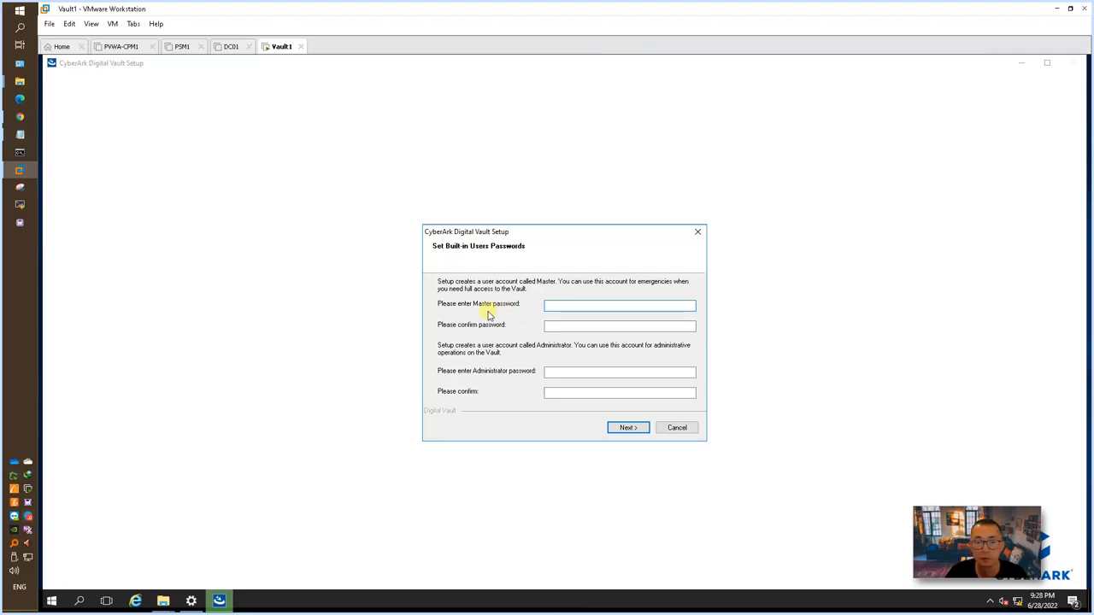
Enter and confirm the Master and Administrator passwords, reaching Setup Complete
left_click(618, 304)
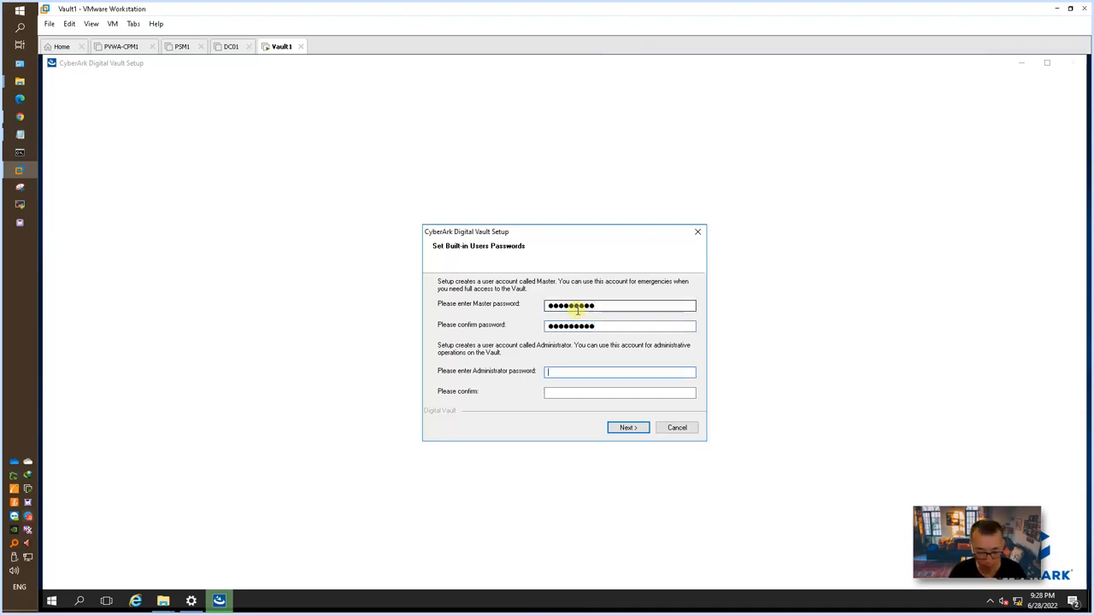
type("password")
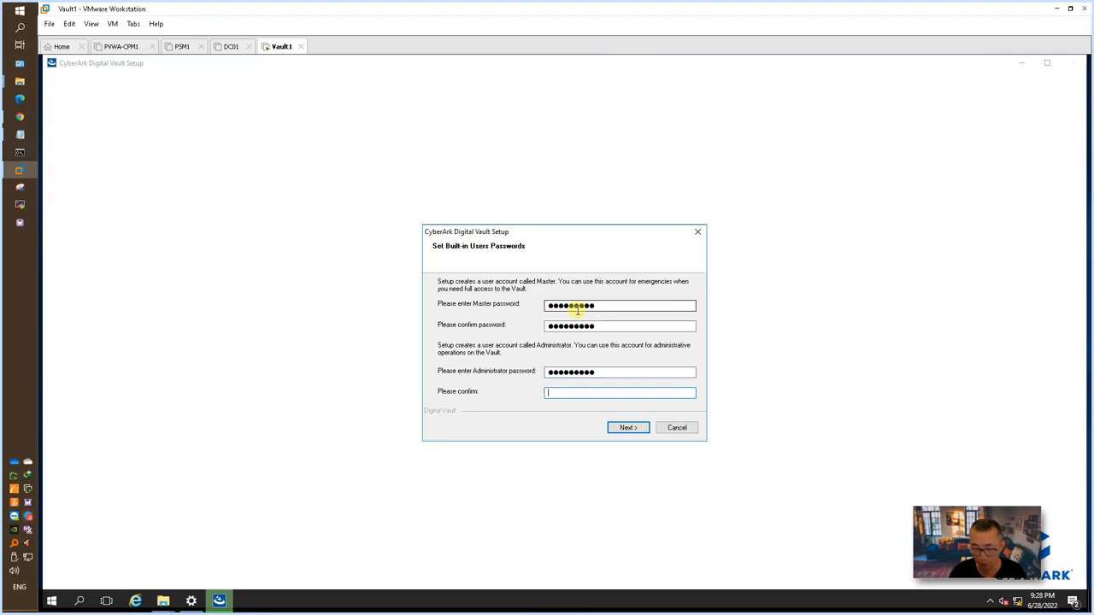
type("●●●●●●●●●")
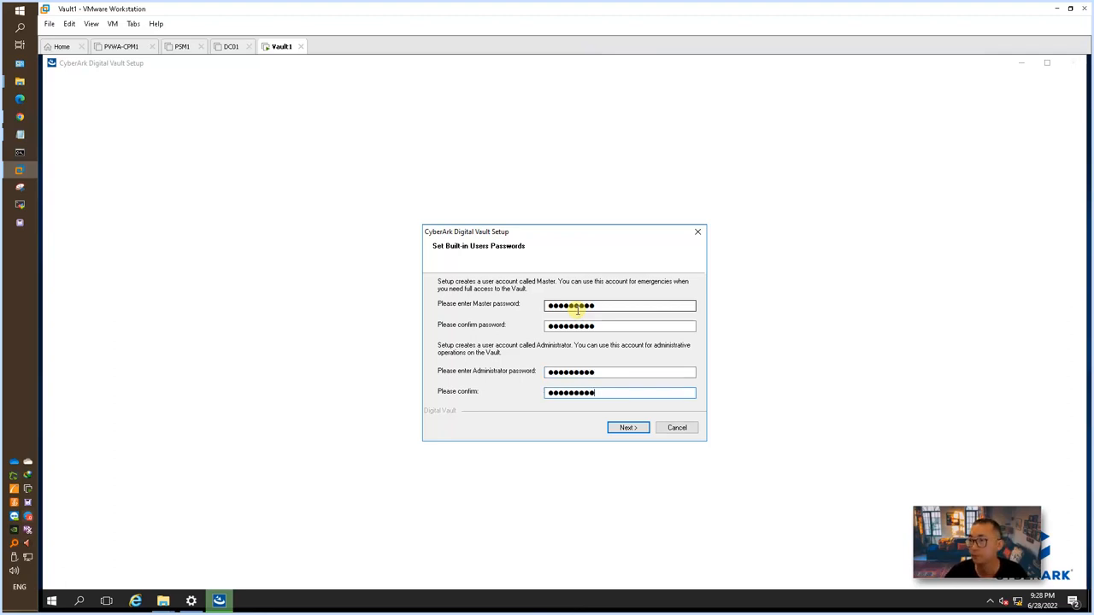
left_click(627, 427)
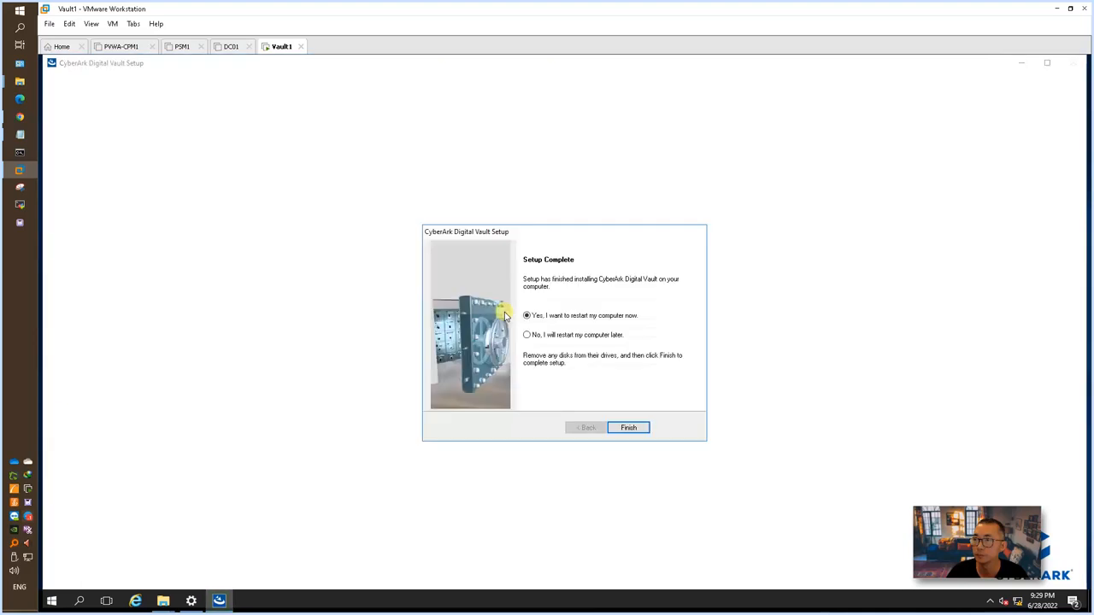
mouse_move(571, 345)
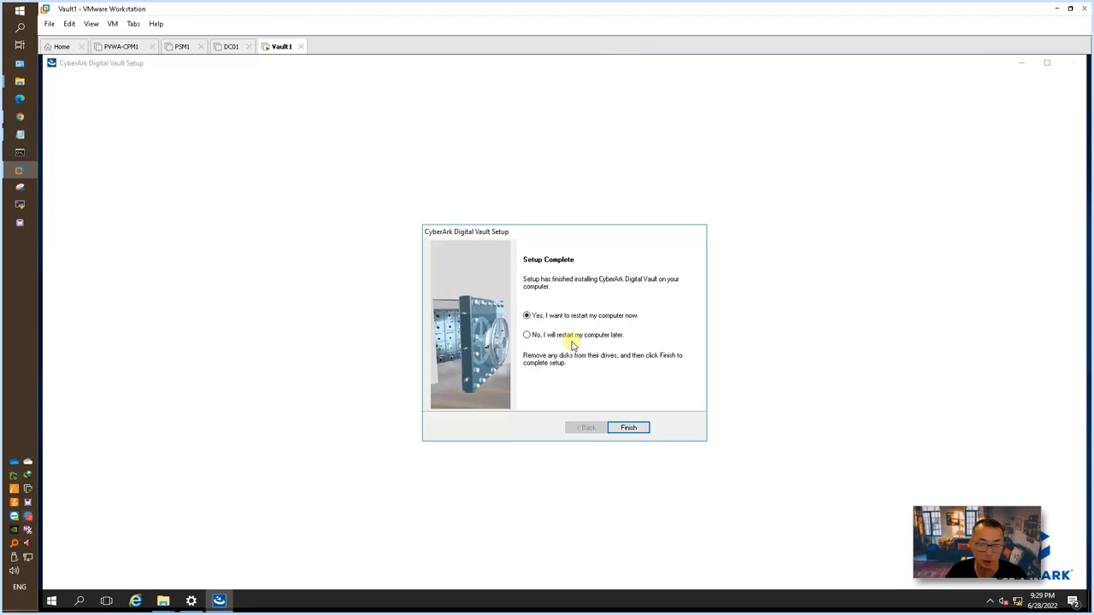
Finish setup restarting later, then browse to Cyberark-Install > Client-Rls-v12.1 > Client setup program
left_click(527, 333)
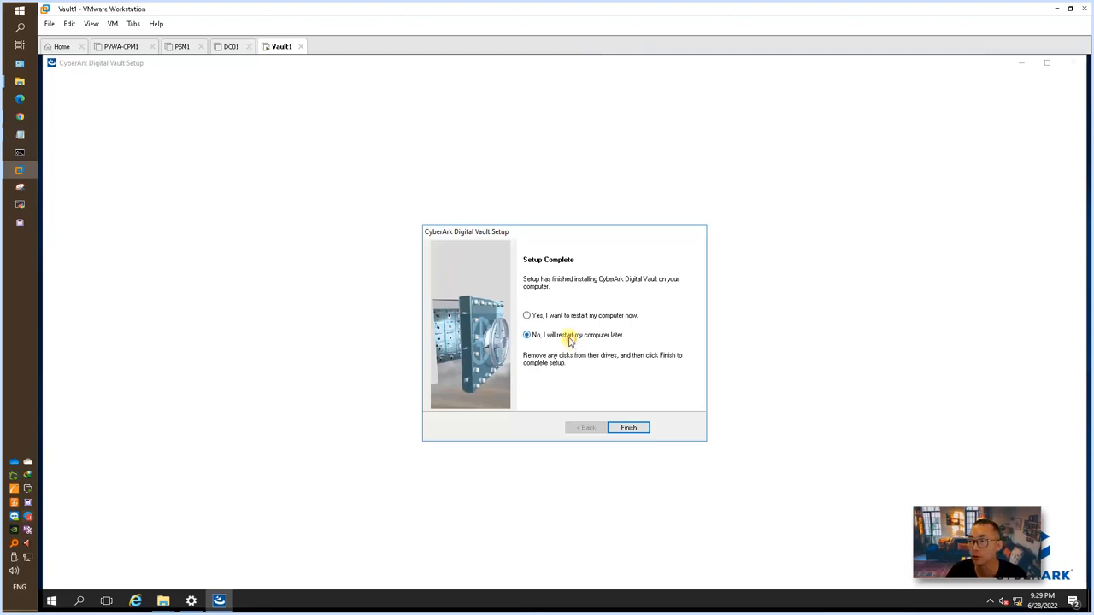
left_click(629, 427)
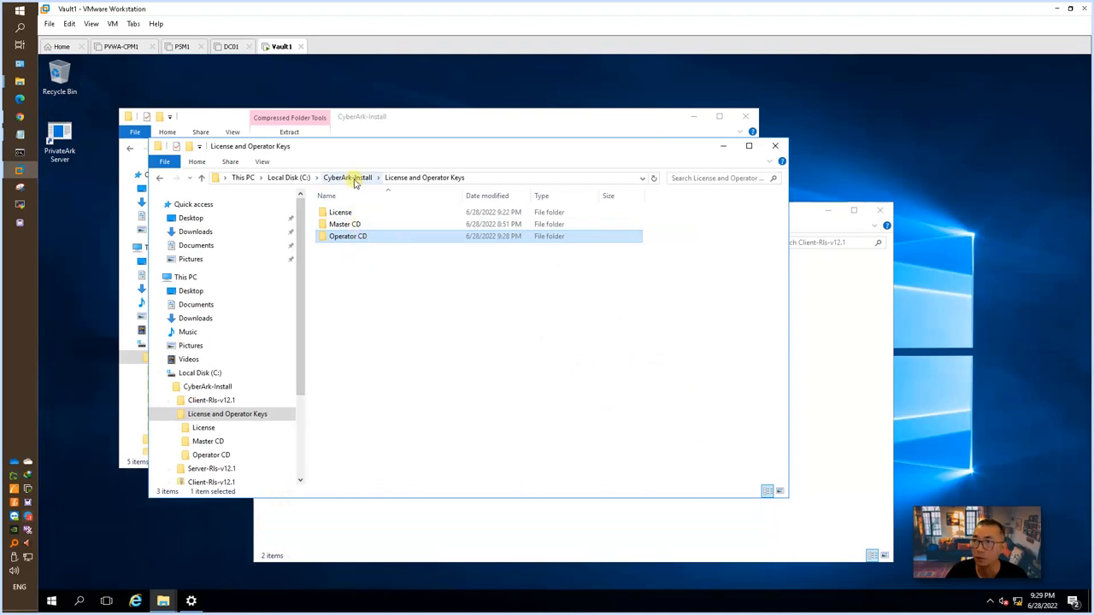
left_click(347, 176)
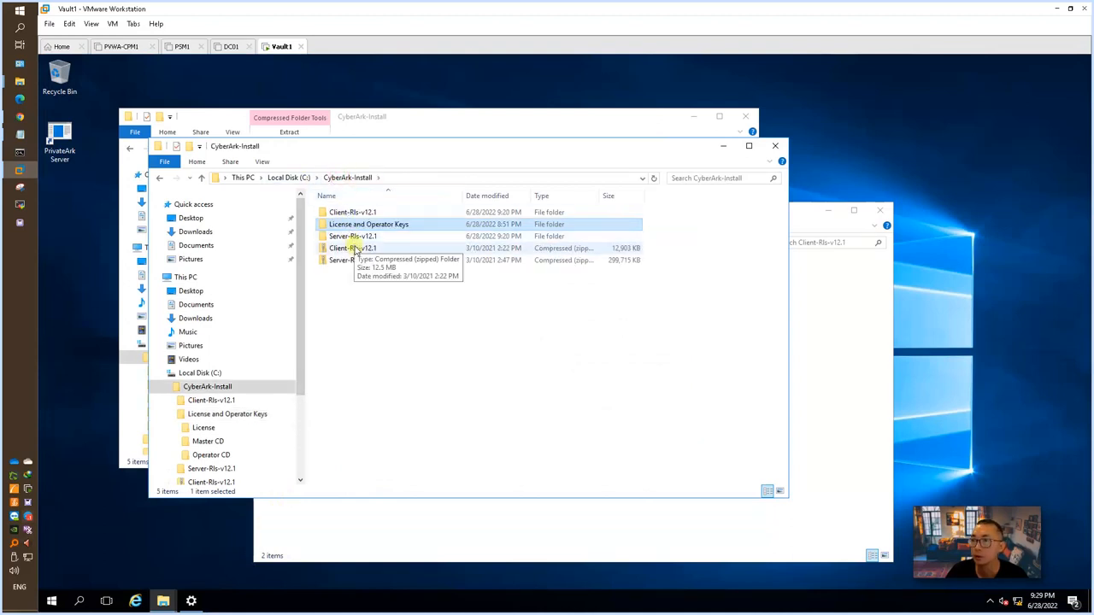
double_click(352, 212)
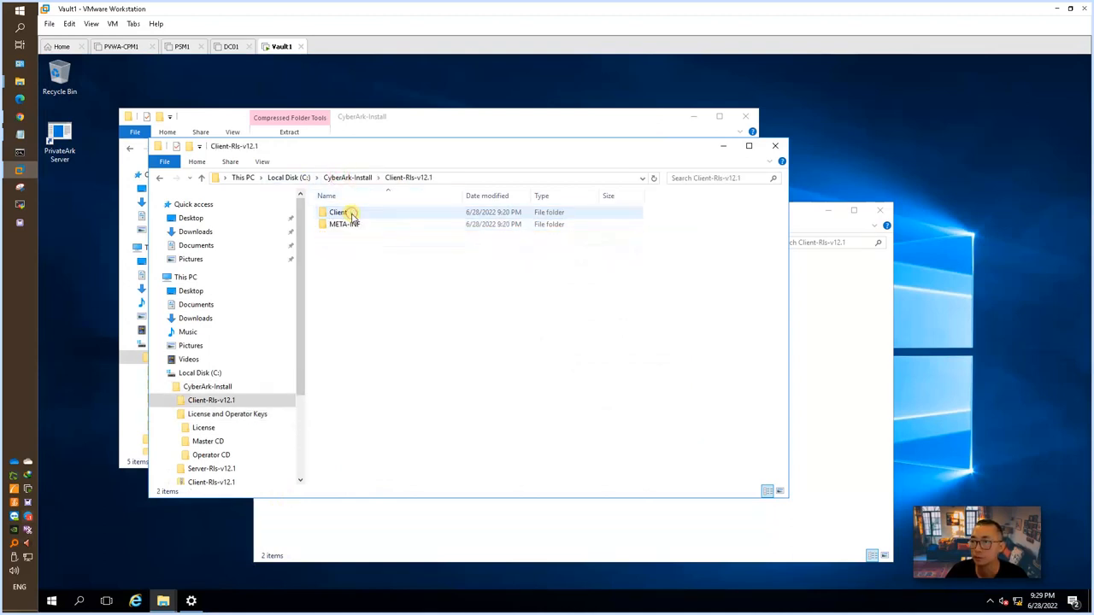
double_click(338, 212)
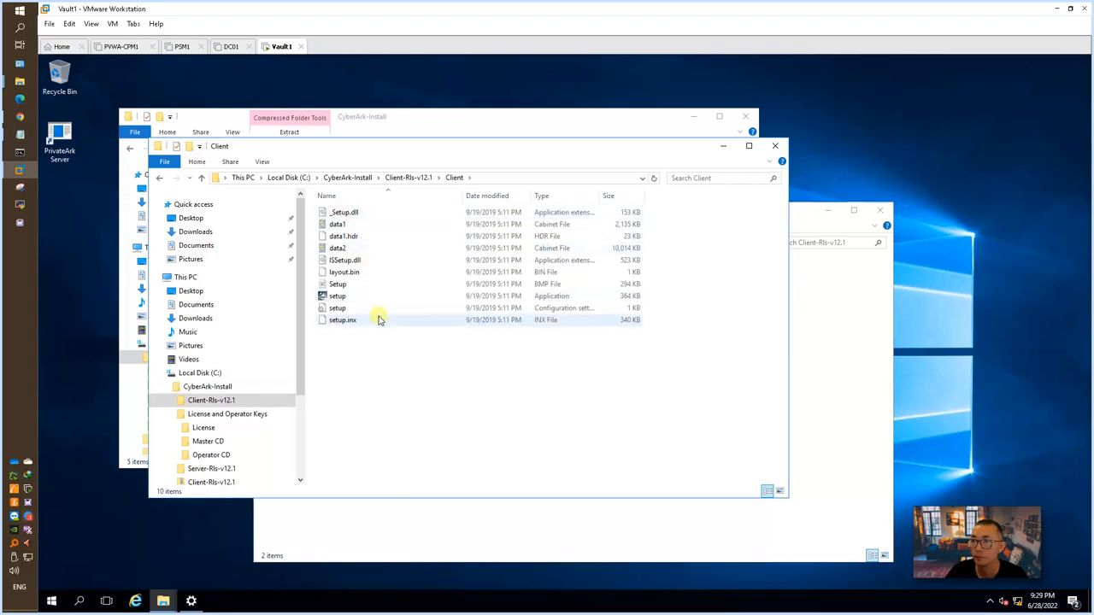
right_click(338, 296)
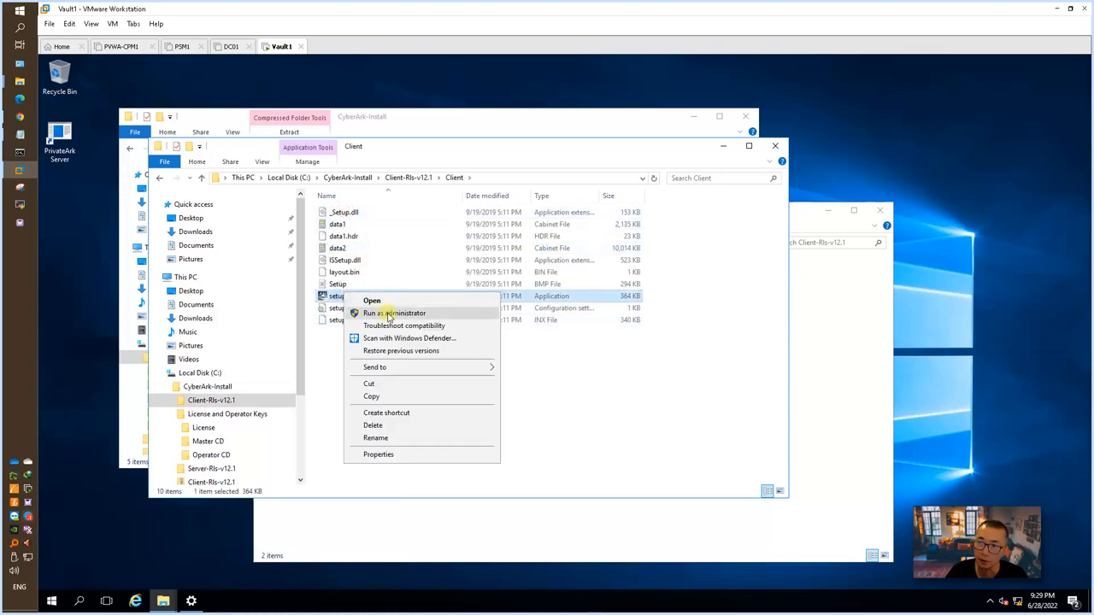
Run the PrivateArk Client setup as administrator, accepting registration and the default program folder
left_click(393, 313)
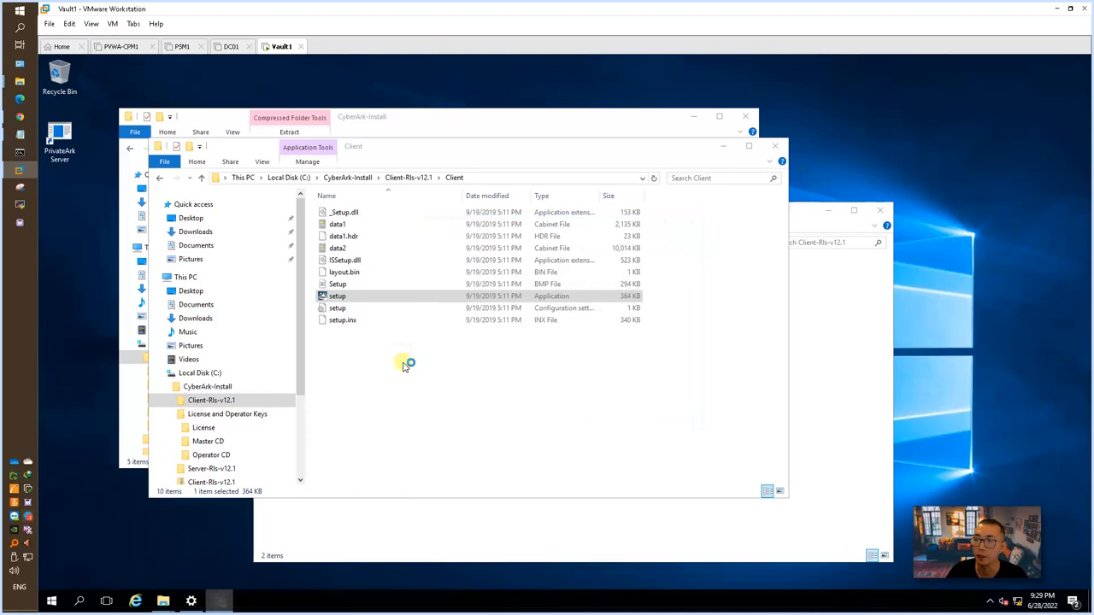
double_click(338, 295)
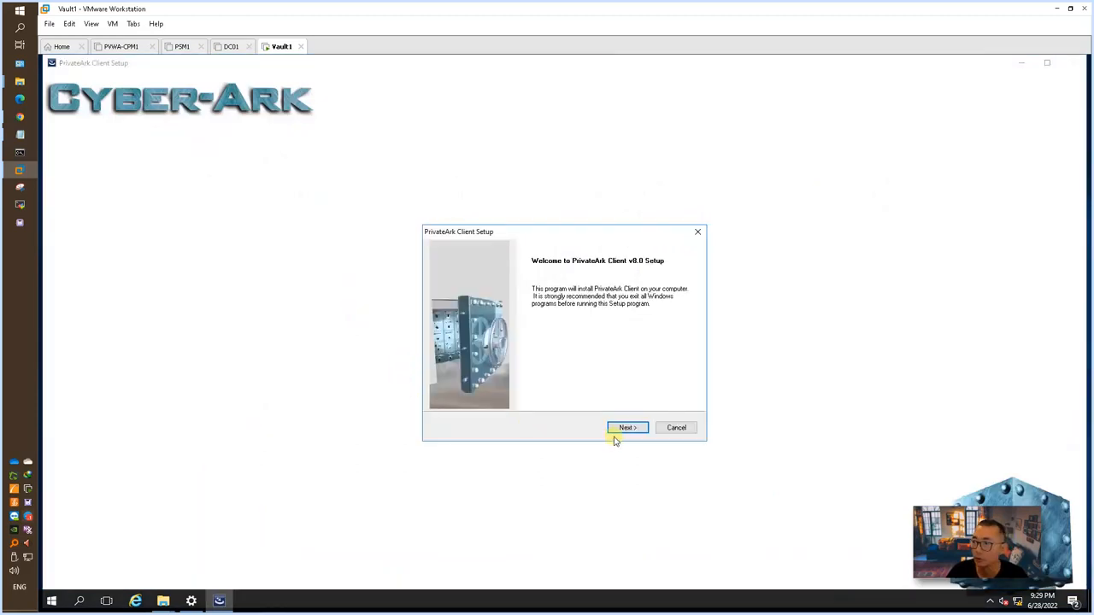
left_click(627, 428)
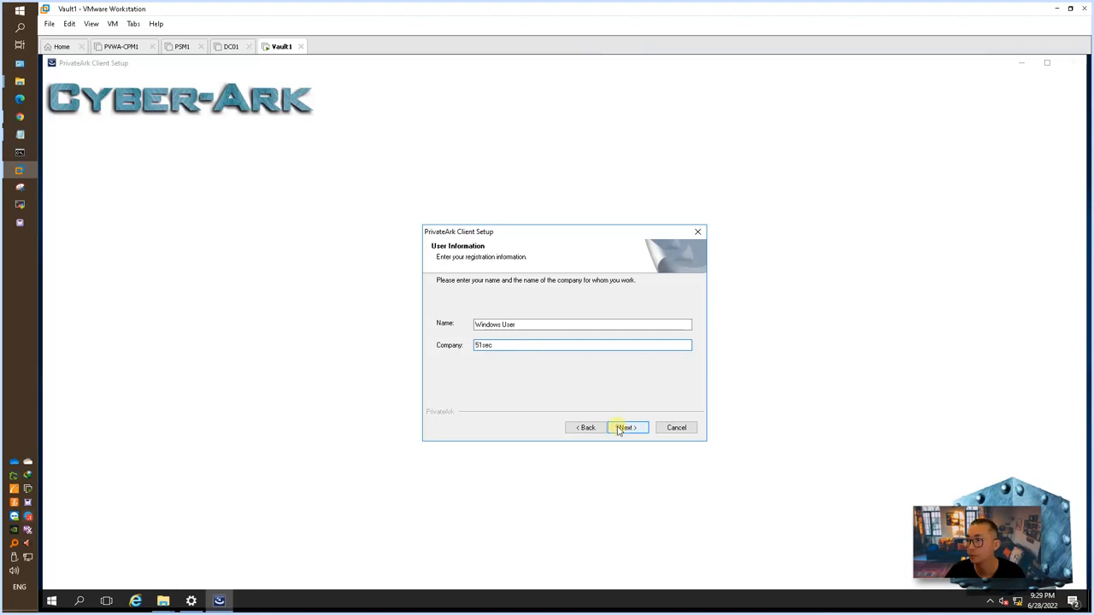
left_click(625, 427)
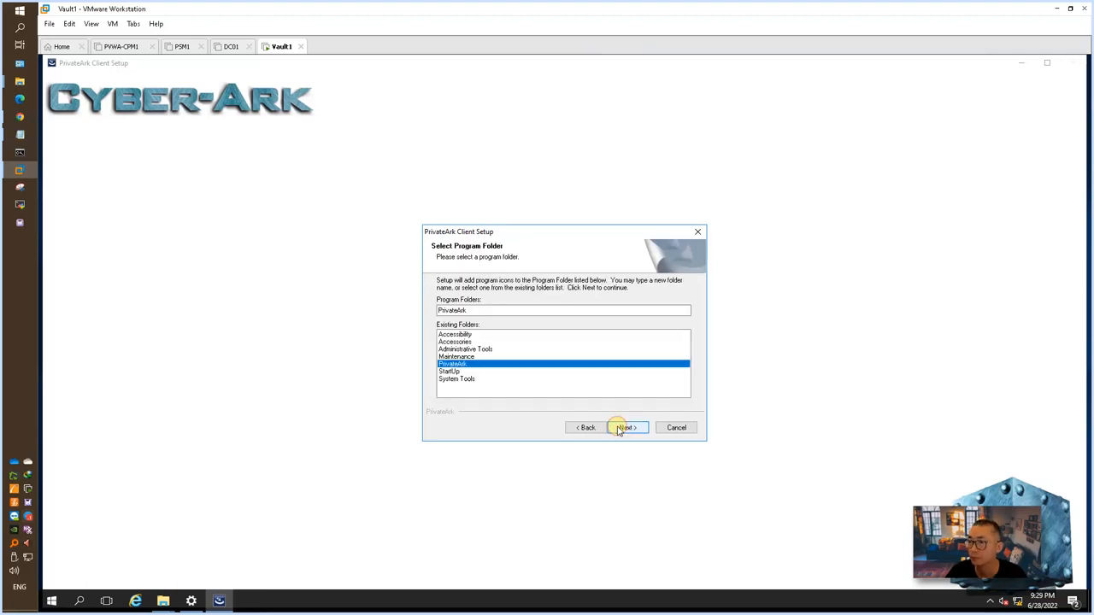
left_click(622, 427)
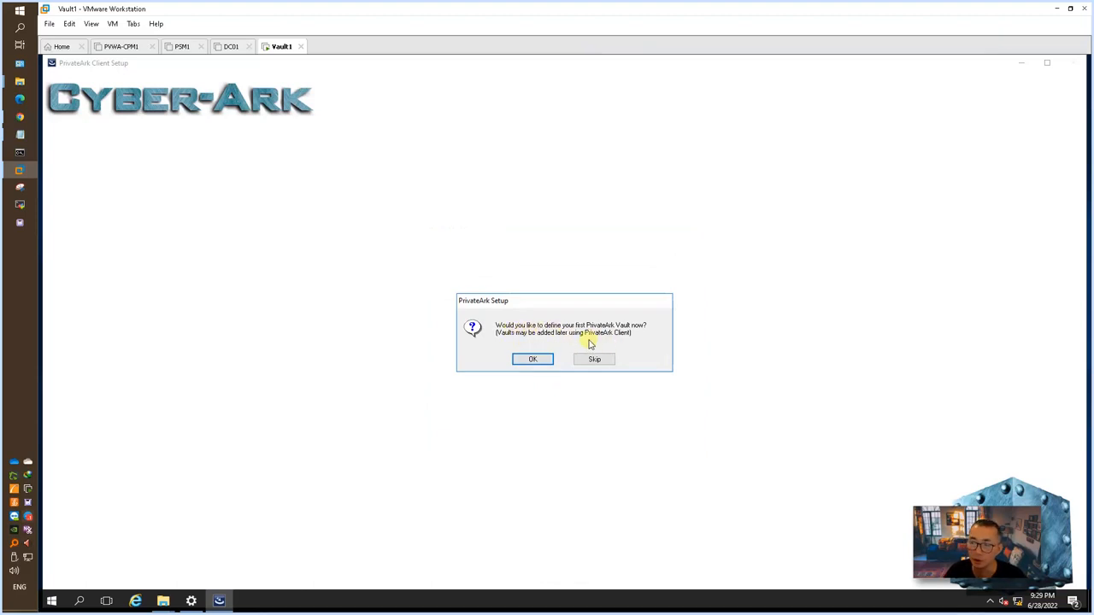
Define vault server 'vault' at 192.168.111.21 with user administrator, dismiss the proxy warning and finish
left_click(533, 359)
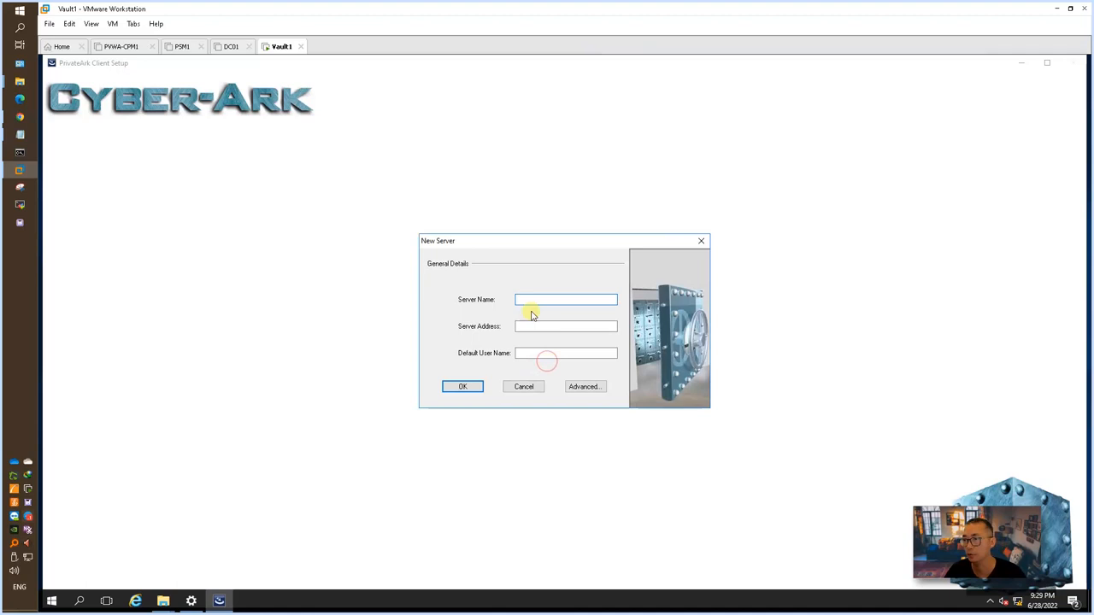
type("vault")
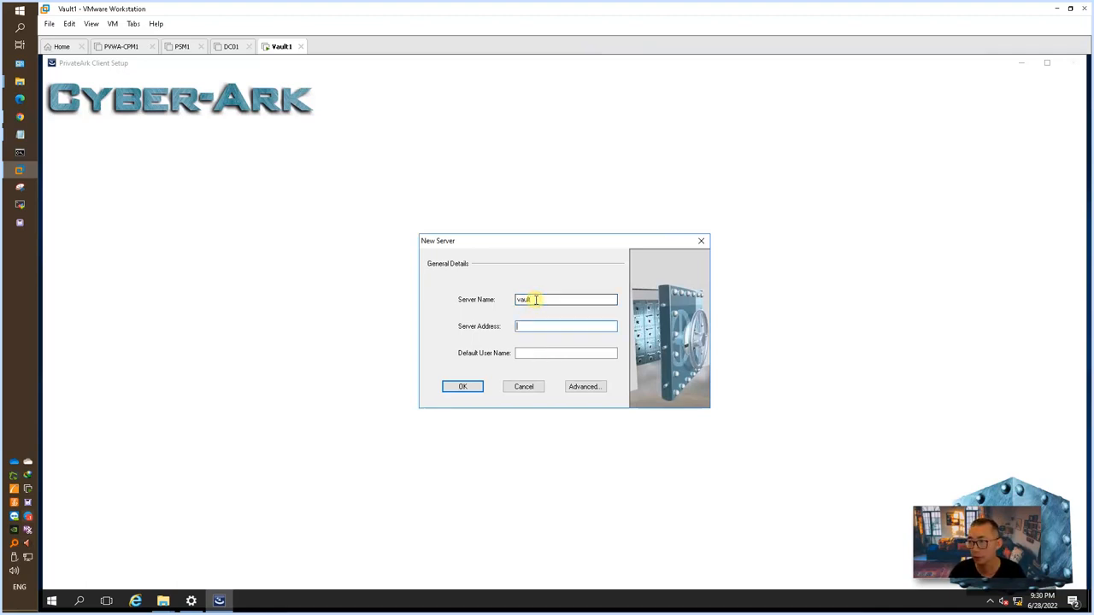
type("administrator")
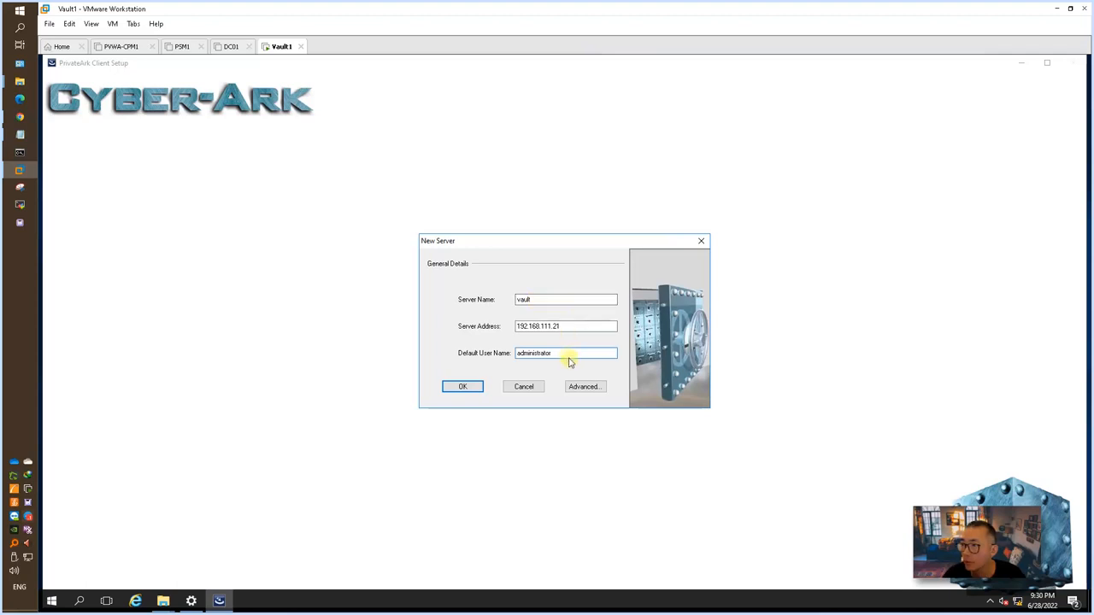
left_click(461, 386)
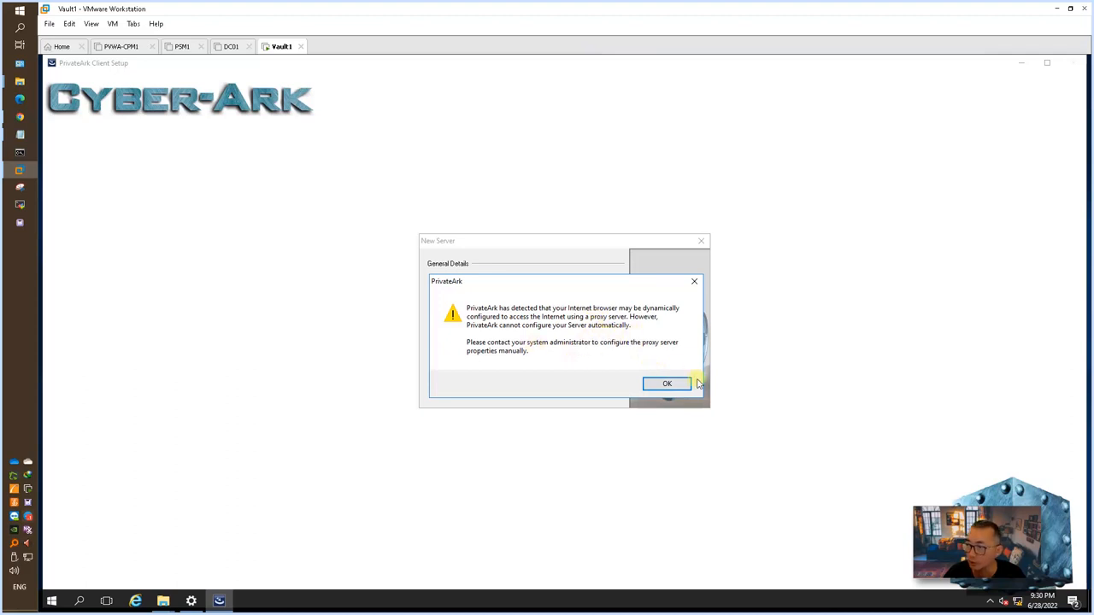
left_click(666, 383)
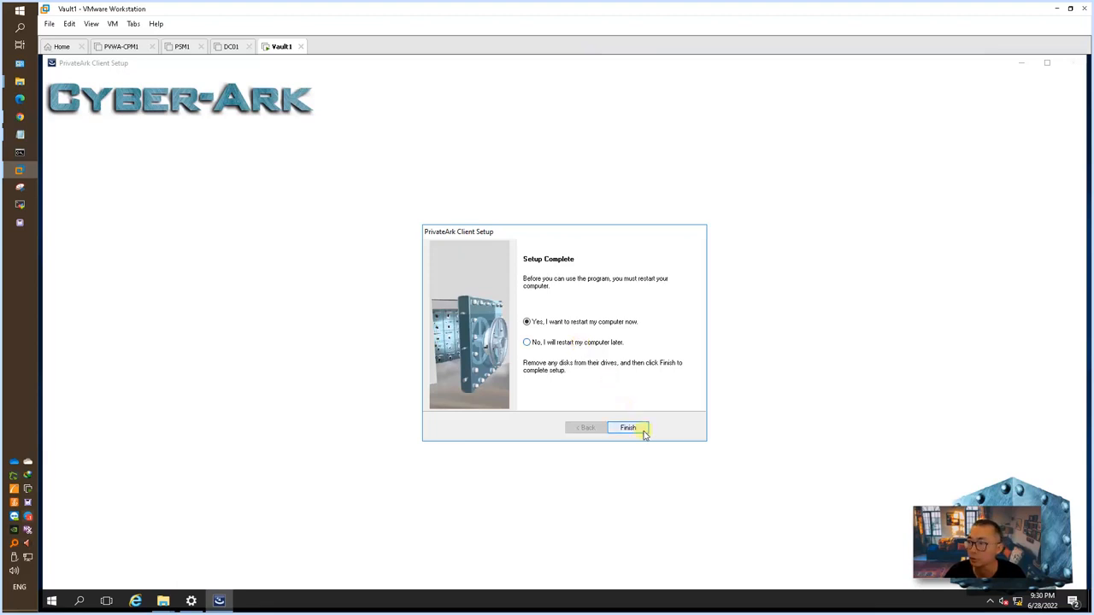
left_click(627, 428)
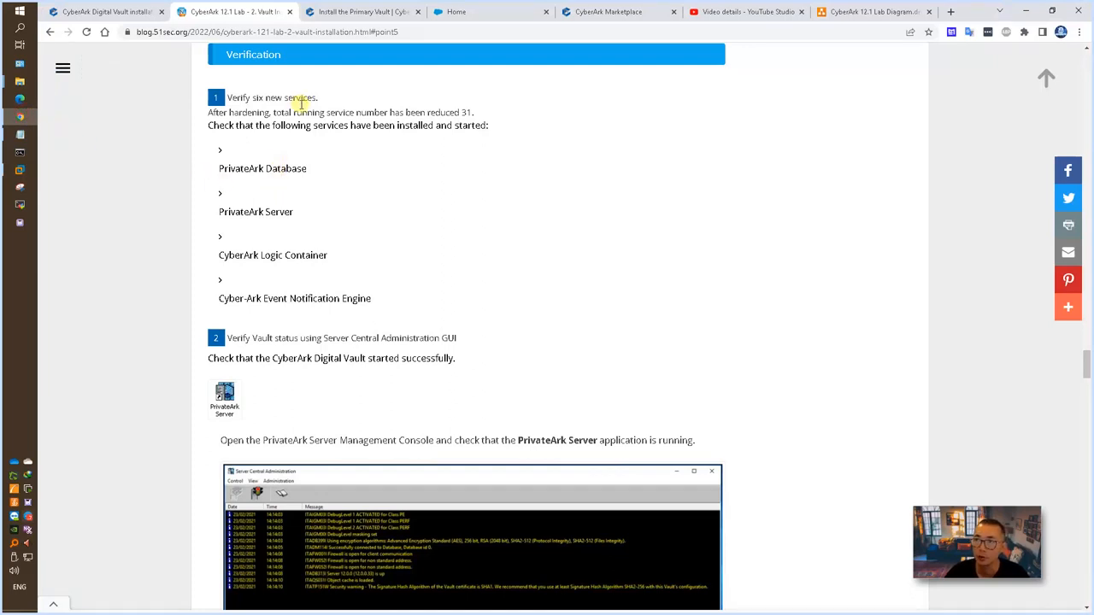
mouse_move(314, 181)
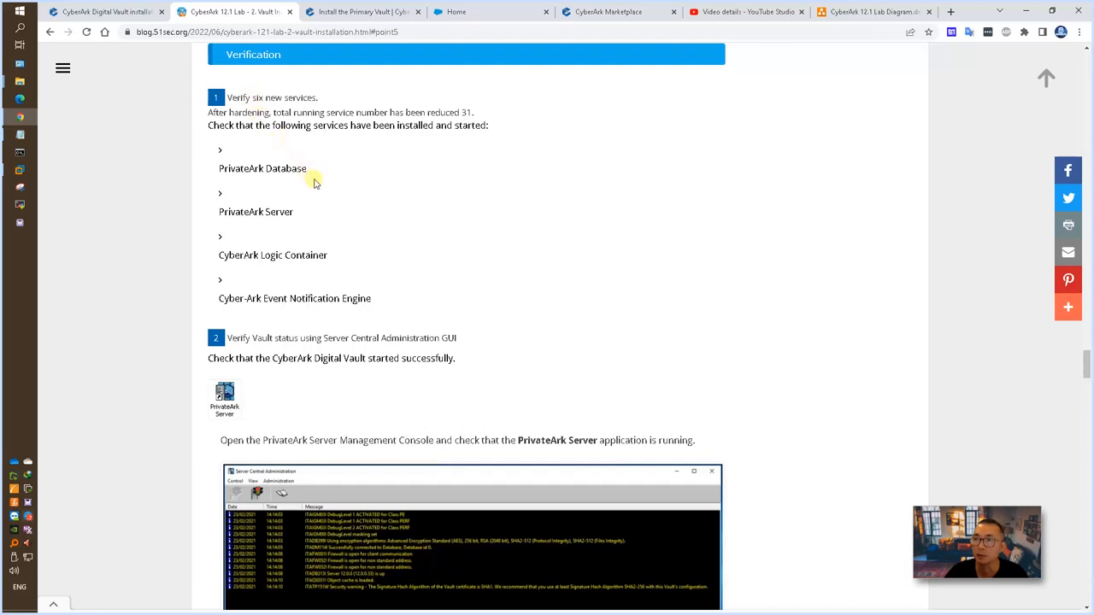
mouse_move(345, 305)
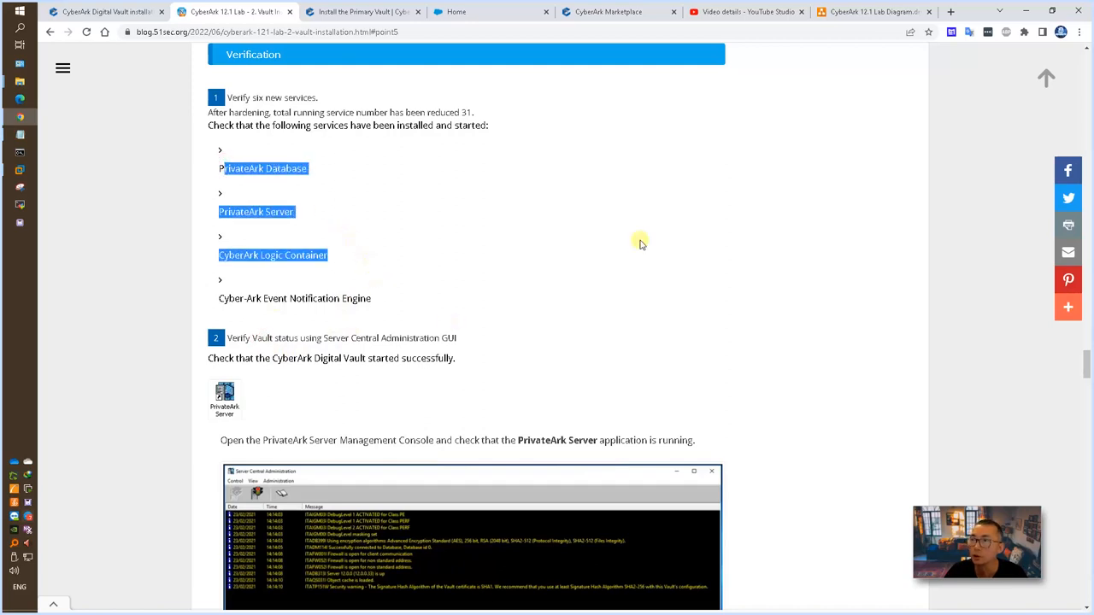
mouse_move(135, 354)
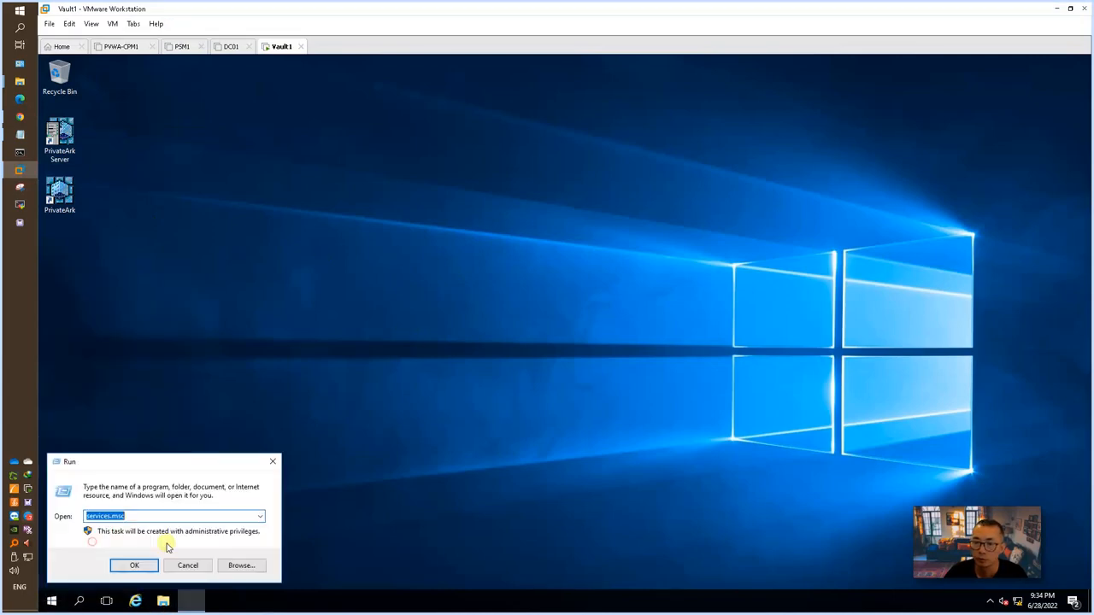
Verify CyberArk Logic Container, Event Notification Engine, PrivateArk Database and Remote Control Agent services are running
left_click(133, 564)
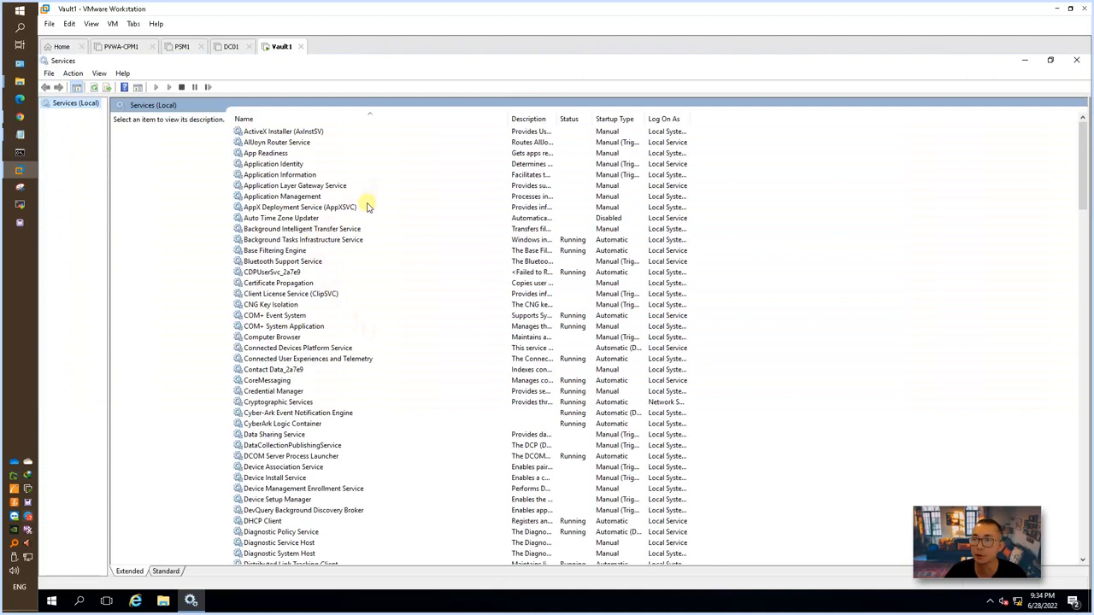
mouse_move(271, 417)
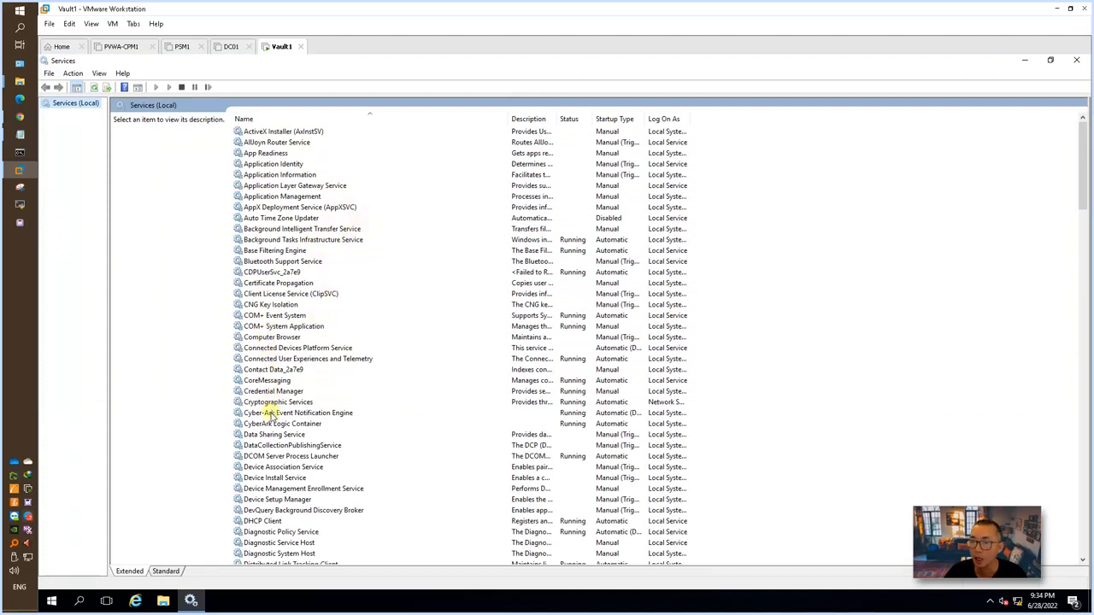
left_click(282, 424)
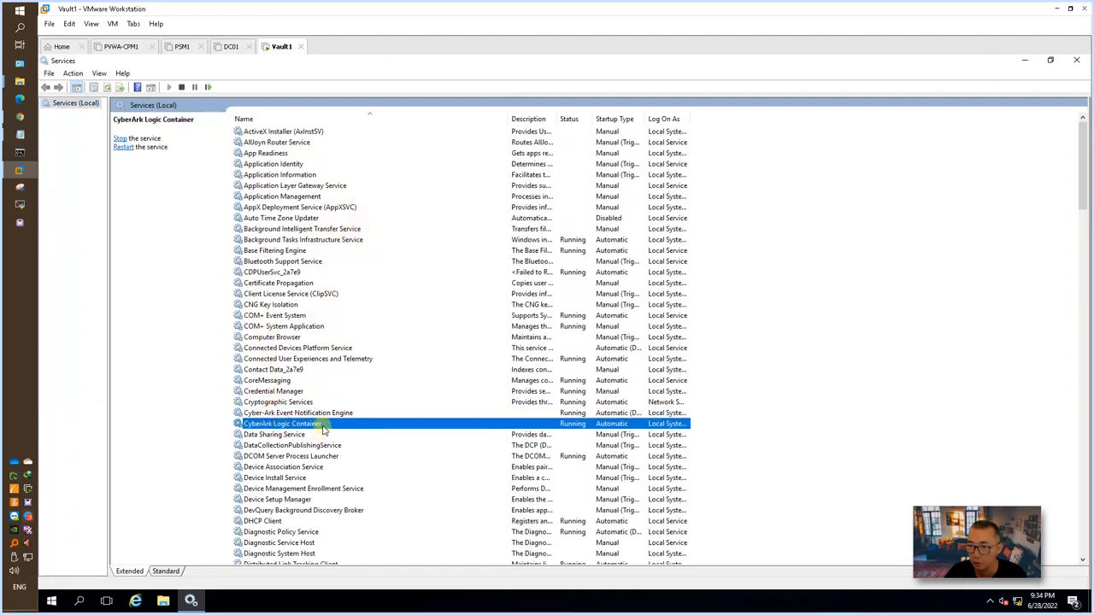
left_click(297, 411)
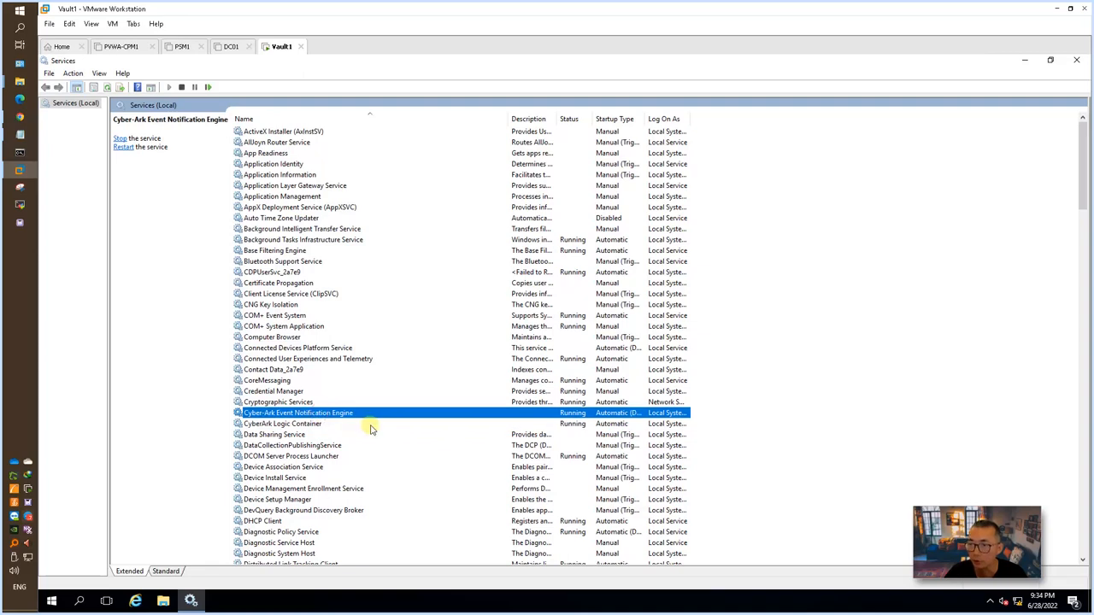
scroll("down", 3)
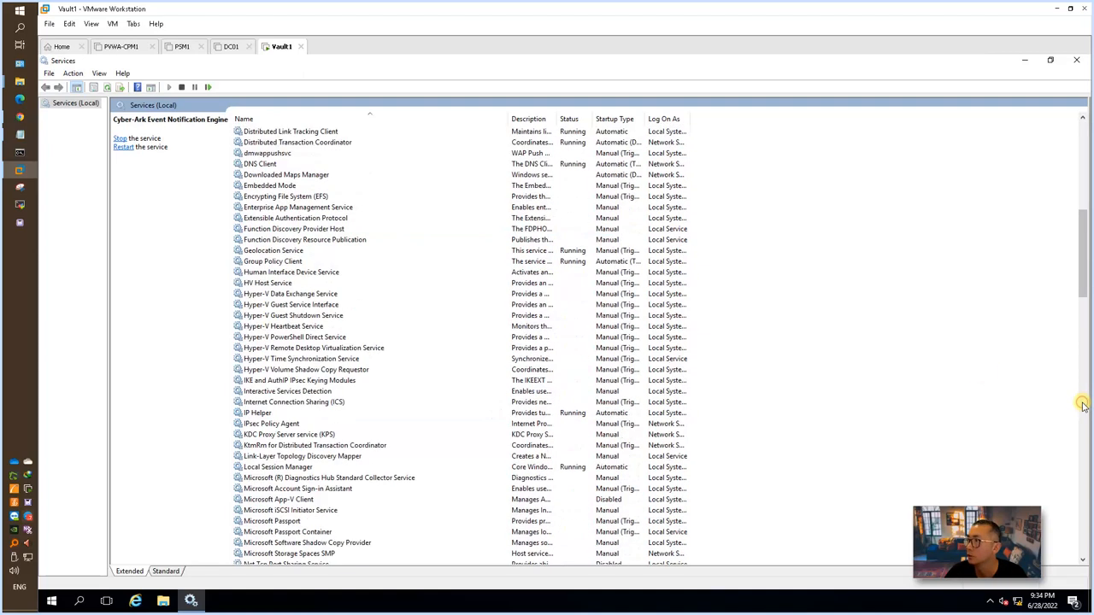
scroll("down", 3)
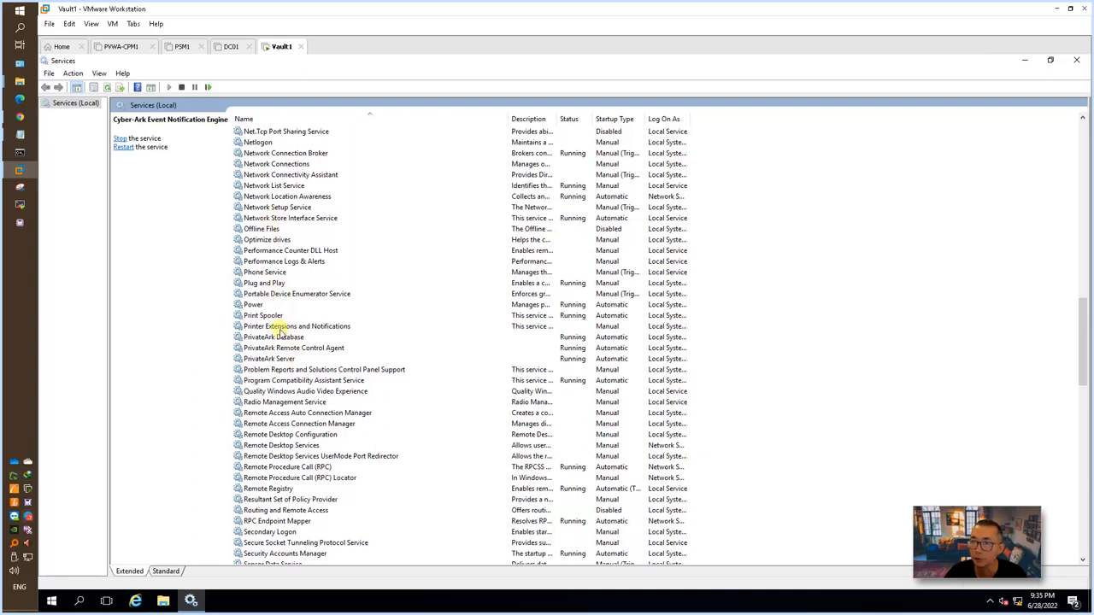
left_click(274, 337)
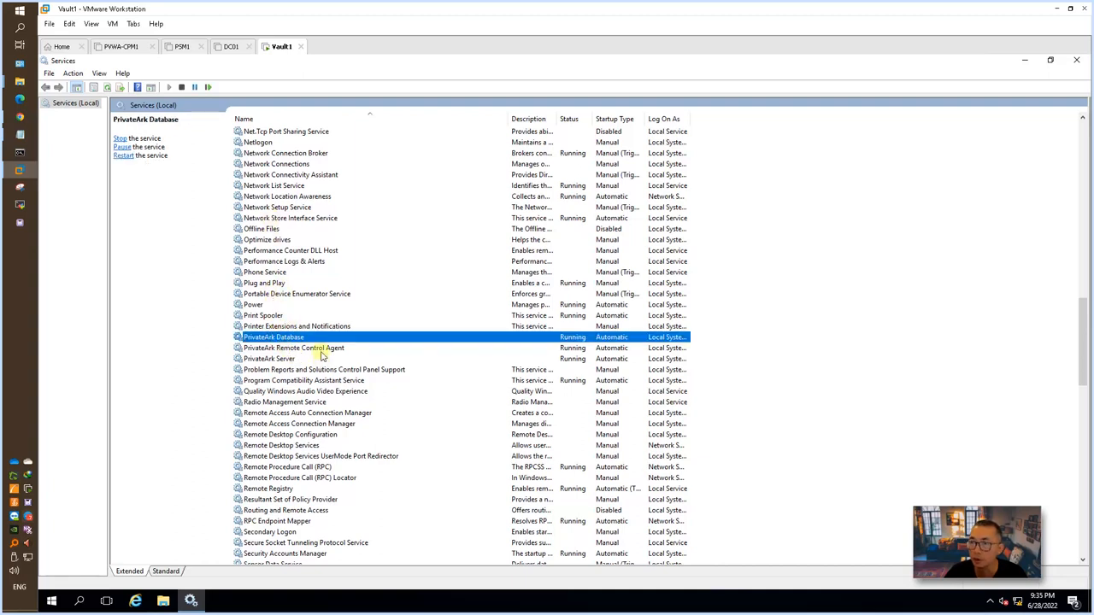
left_click(294, 349)
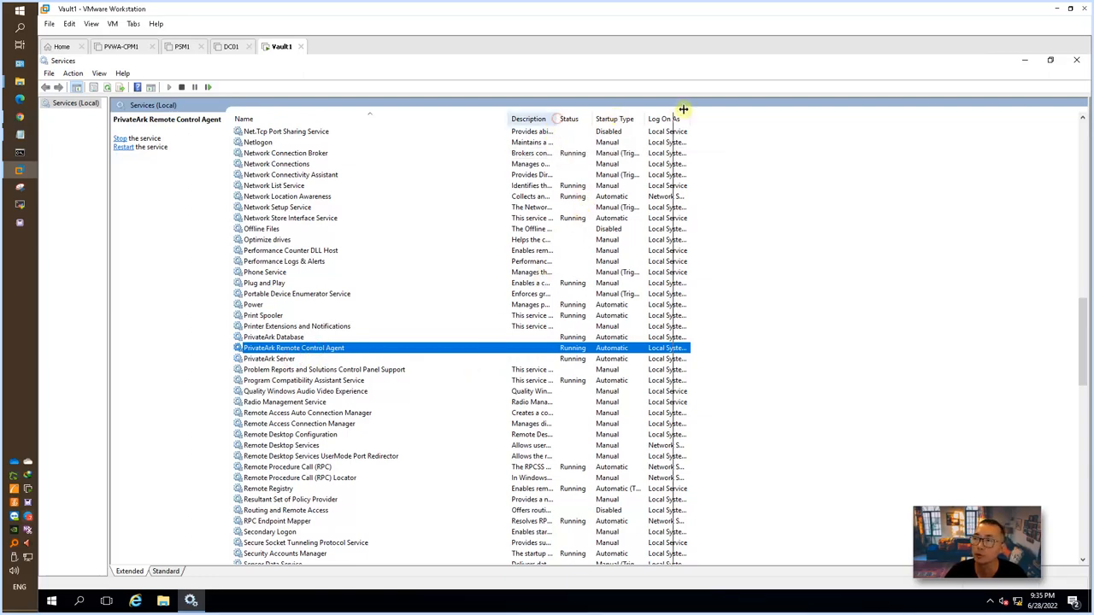
left_click_drag(555, 120, 684, 120)
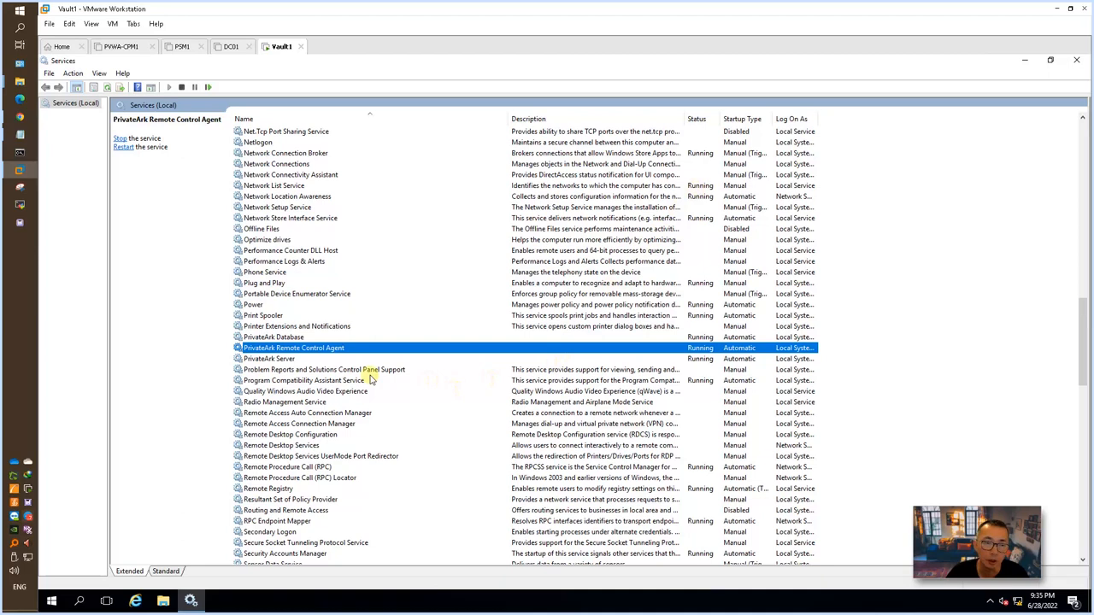
mouse_move(523, 366)
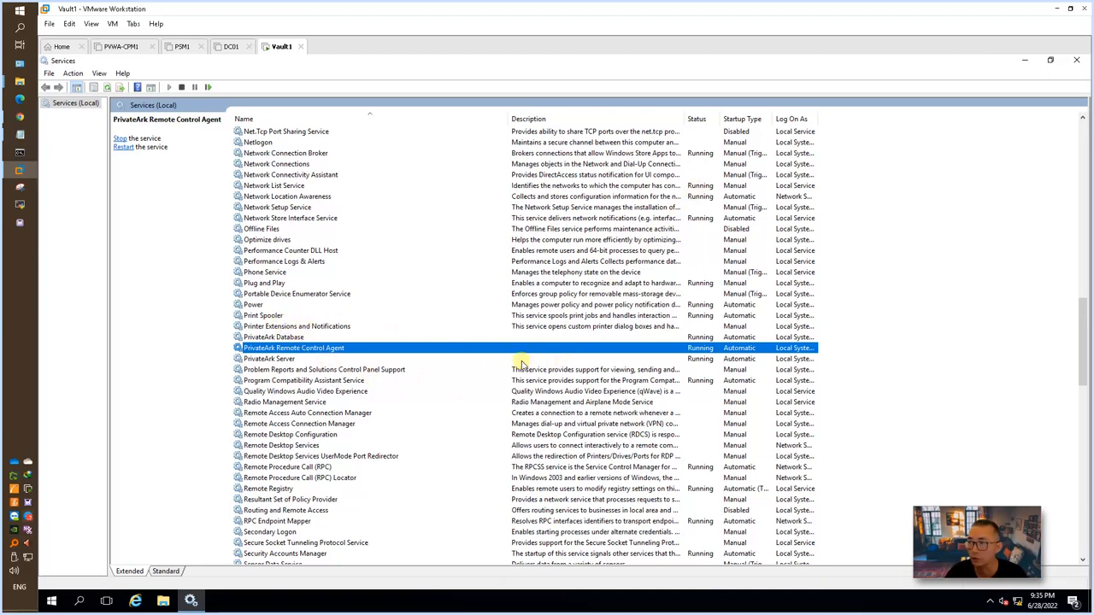
mouse_move(434, 328)
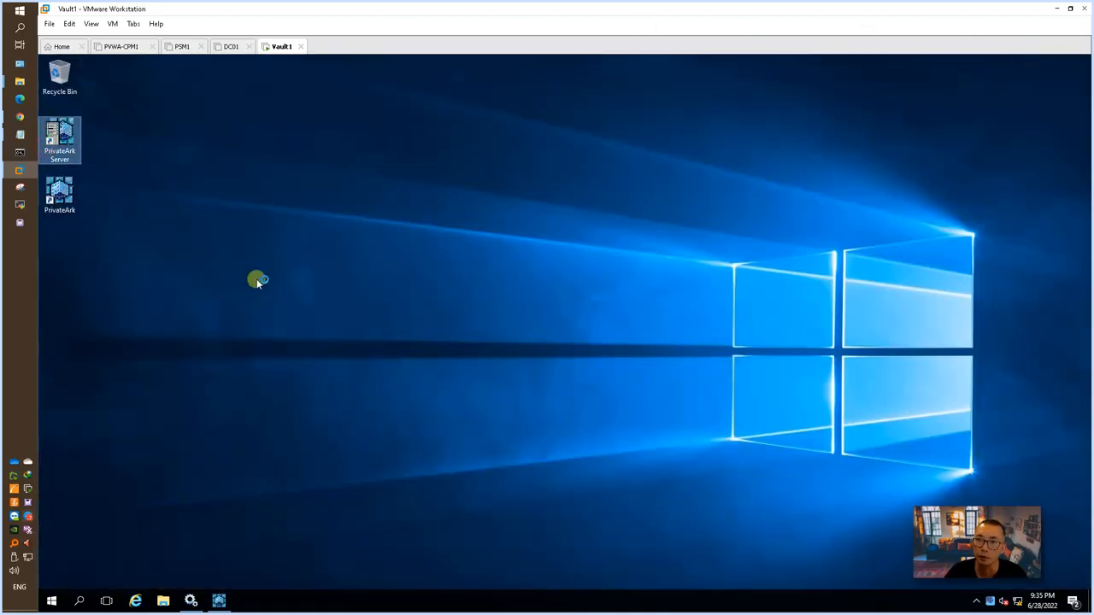
Check the PrivateArk Server Central Administration log shows Server 12.1.0 is up, then close it
double_click(60, 140)
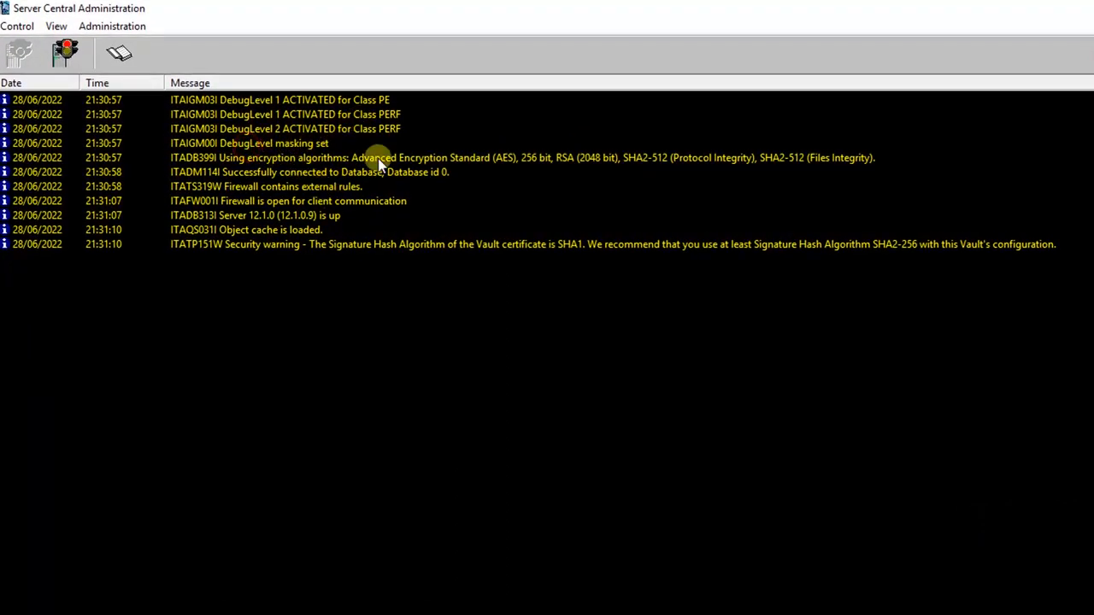
mouse_move(332, 187)
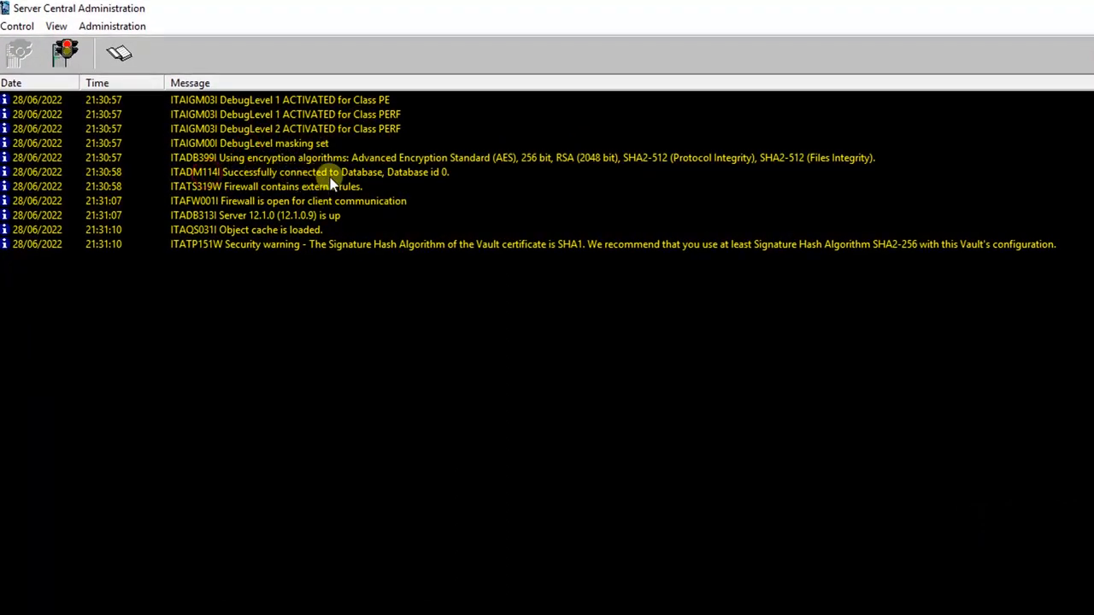
mouse_move(458, 181)
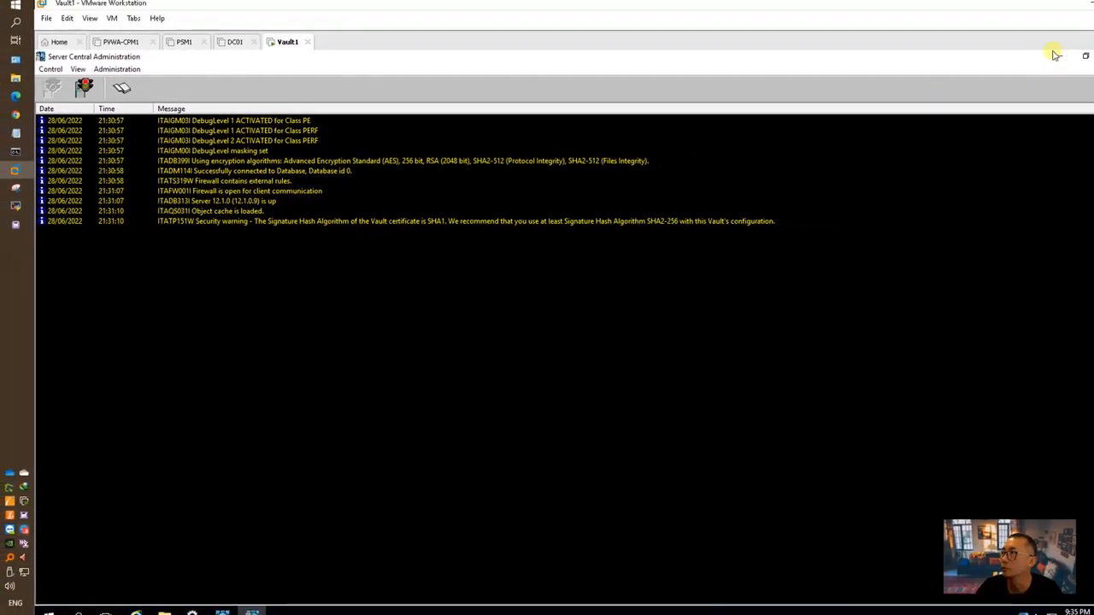
left_click(1055, 53)
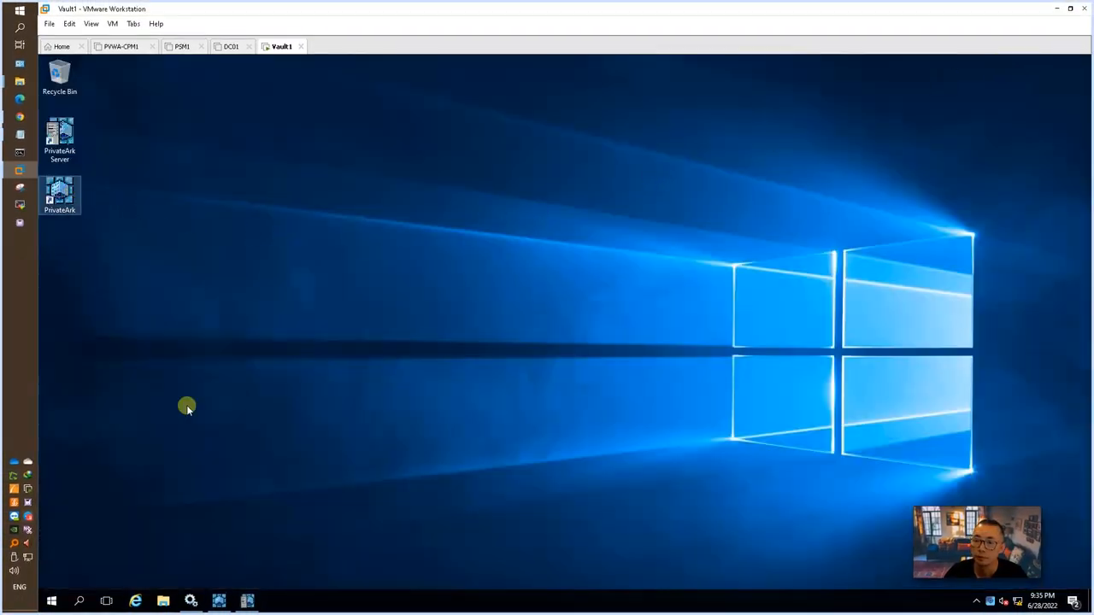
Log into the PrivateArk client to list the Notification Engine, System and VaultInternal safes, then return to the blog
left_click(218, 602)
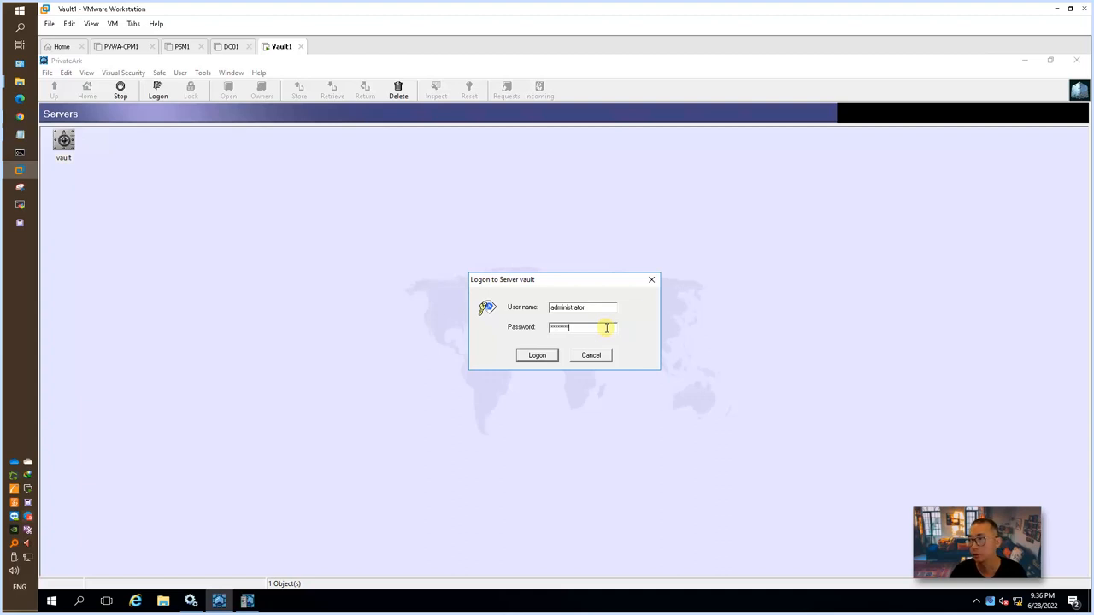
left_click(537, 356)
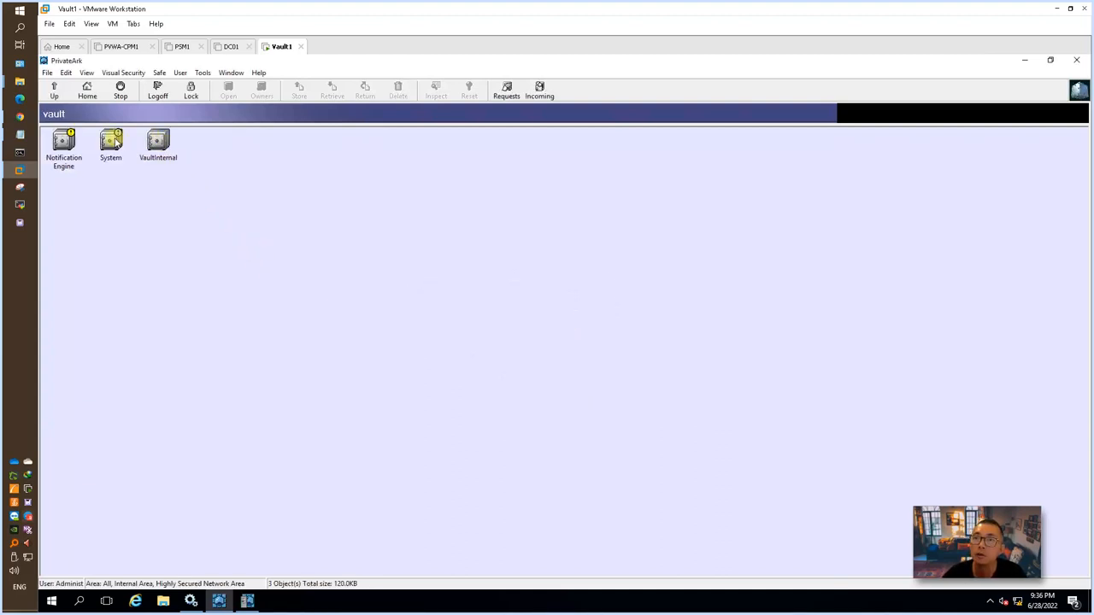
left_click(63, 140)
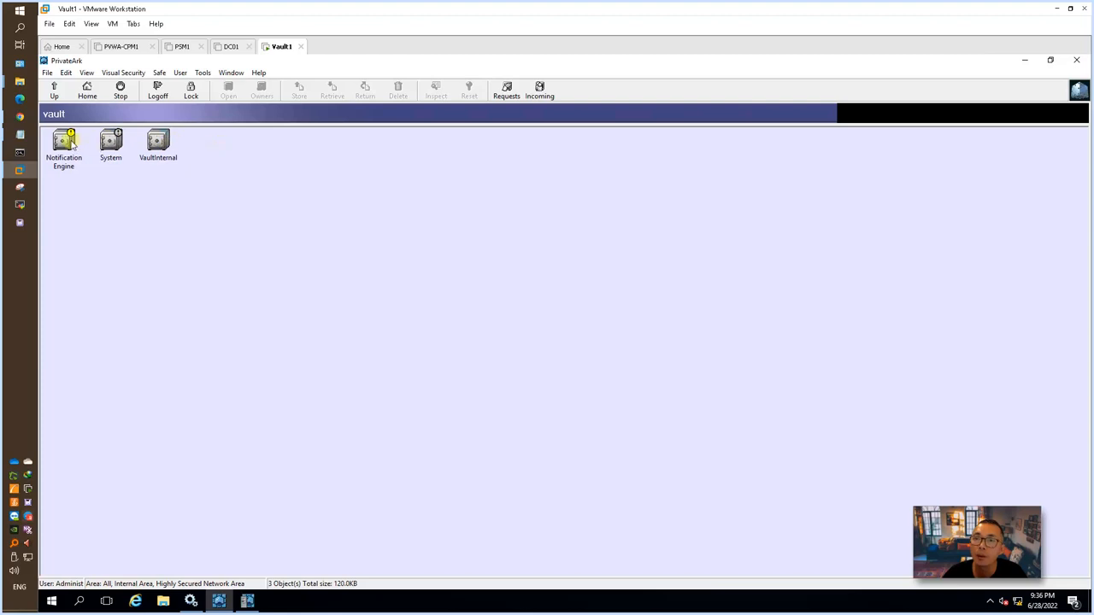
left_click(110, 145)
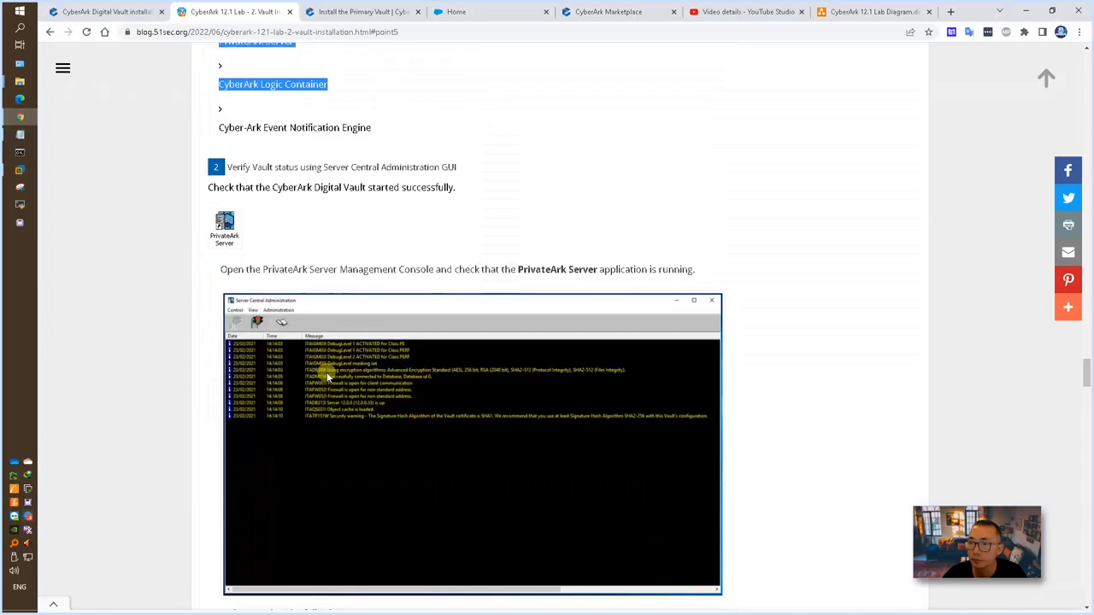
scroll("down", 3)
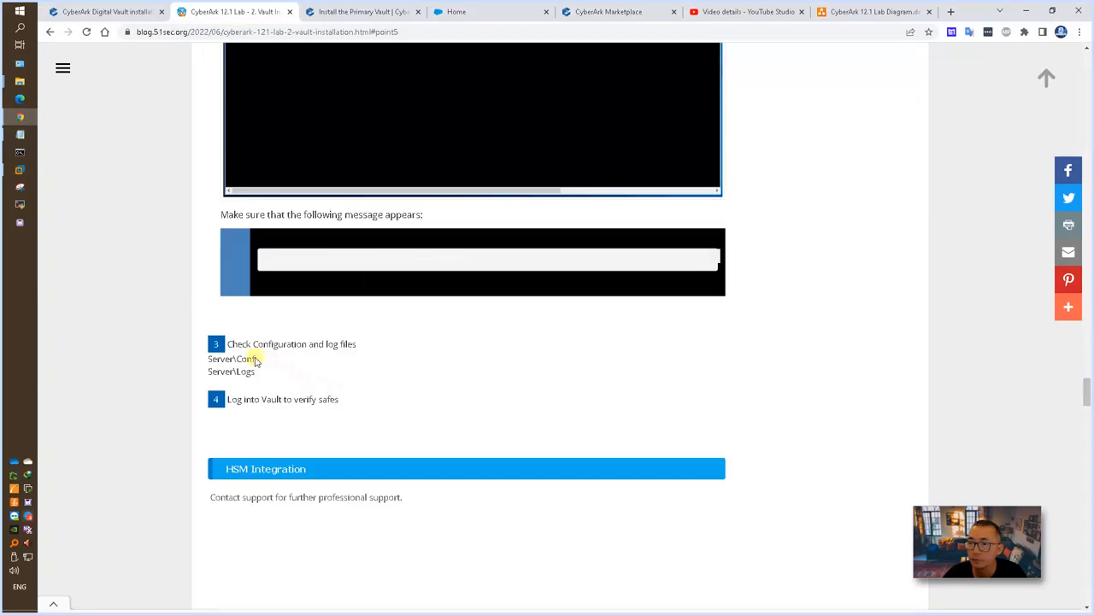
mouse_move(351, 403)
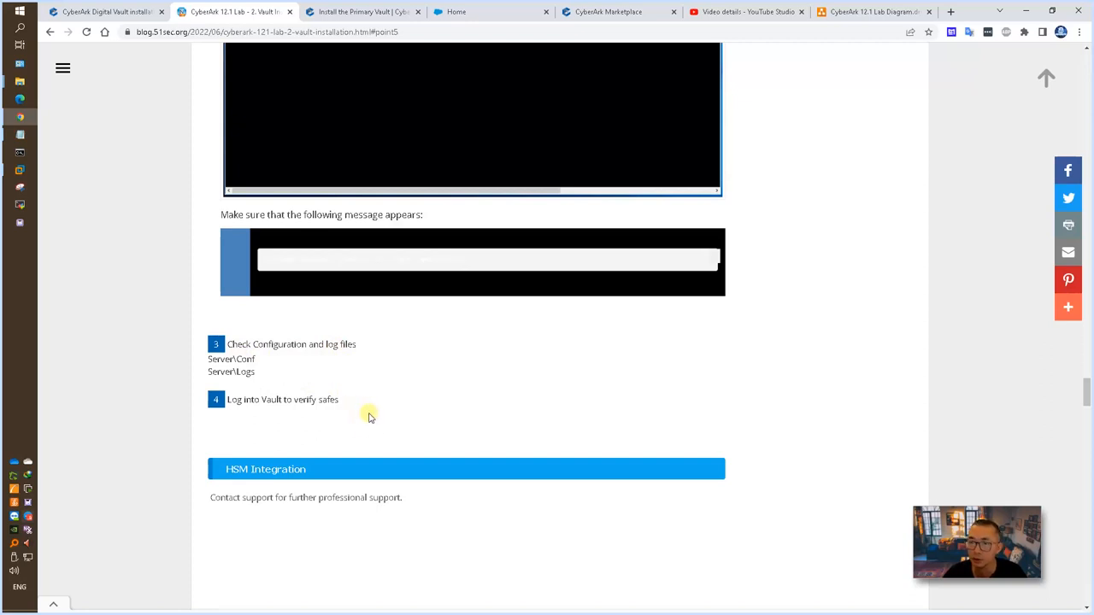
mouse_move(772, 217)
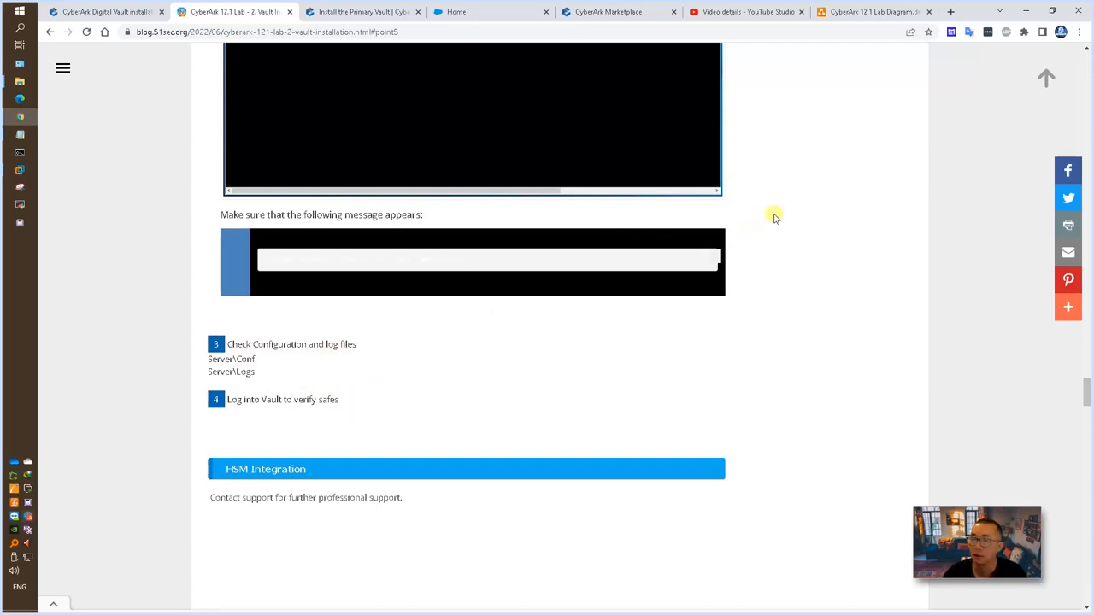
scroll("down", 3)
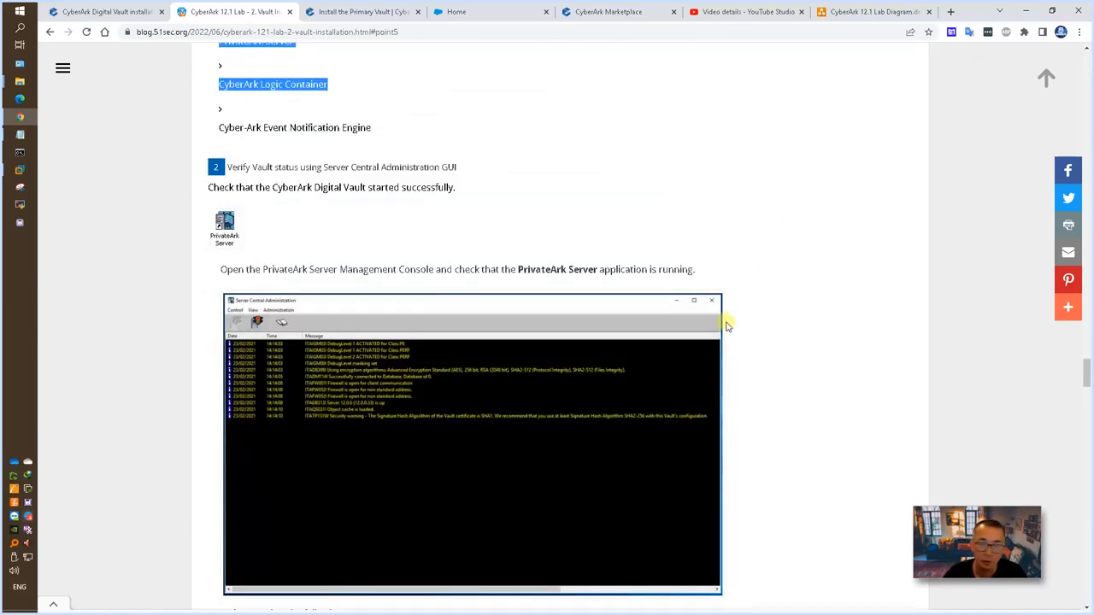
mouse_move(721, 287)
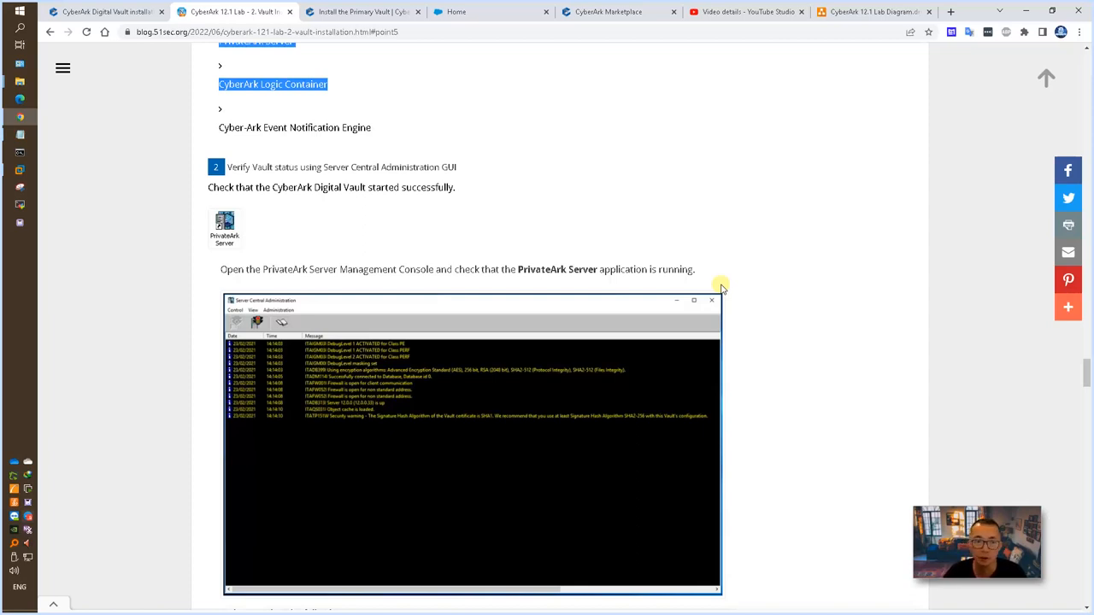
mouse_move(725, 263)
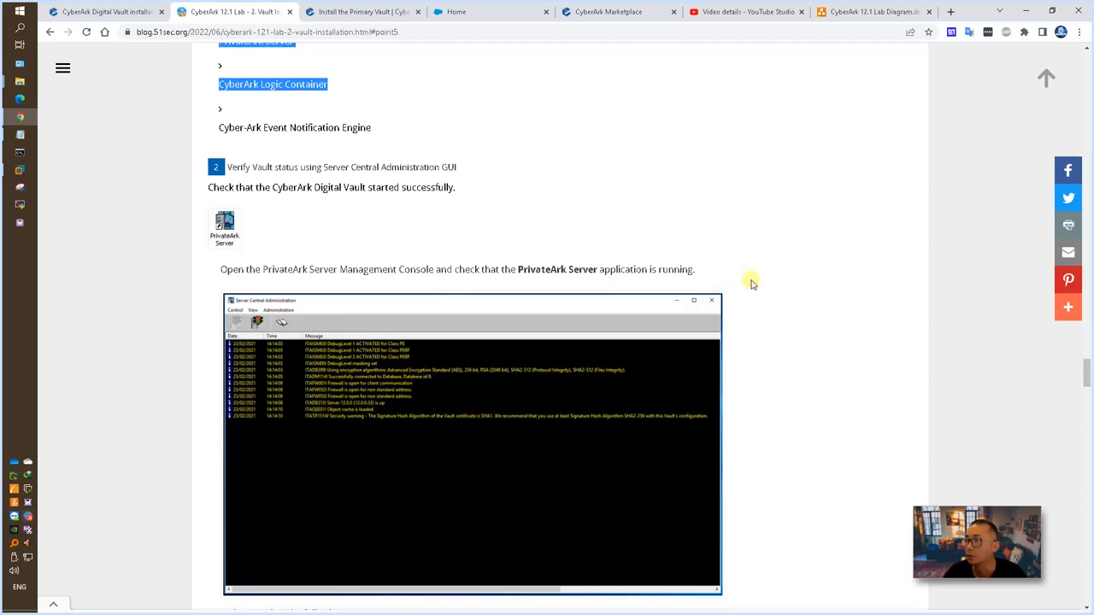
Return to the diagrams.net lab diagram showing the Vault at 192.168.111.21
left_click(871, 11)
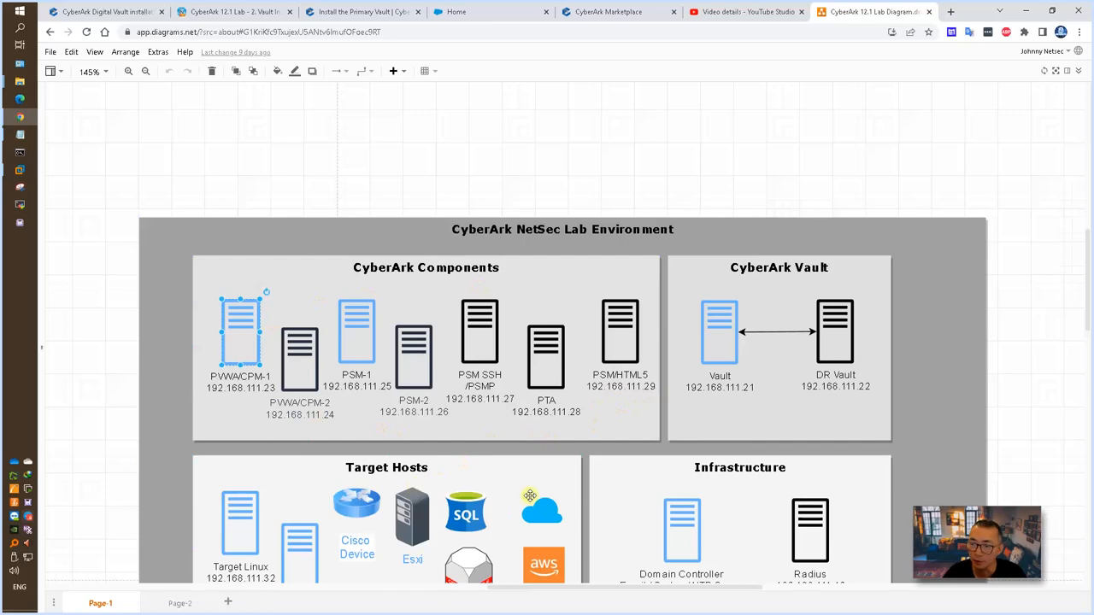
scroll("down", 3)
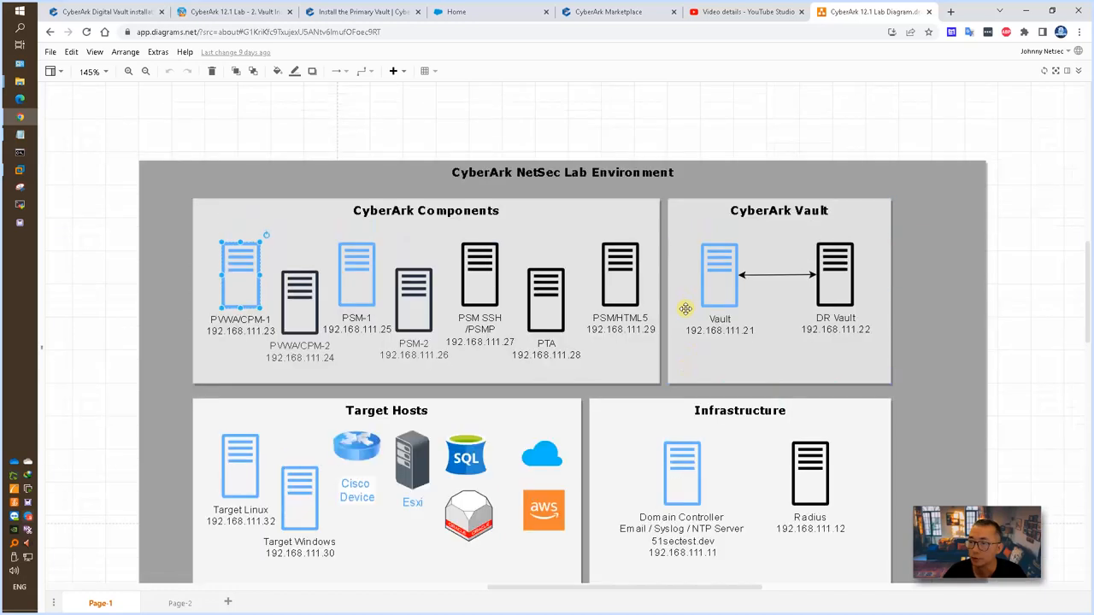
mouse_move(550, 342)
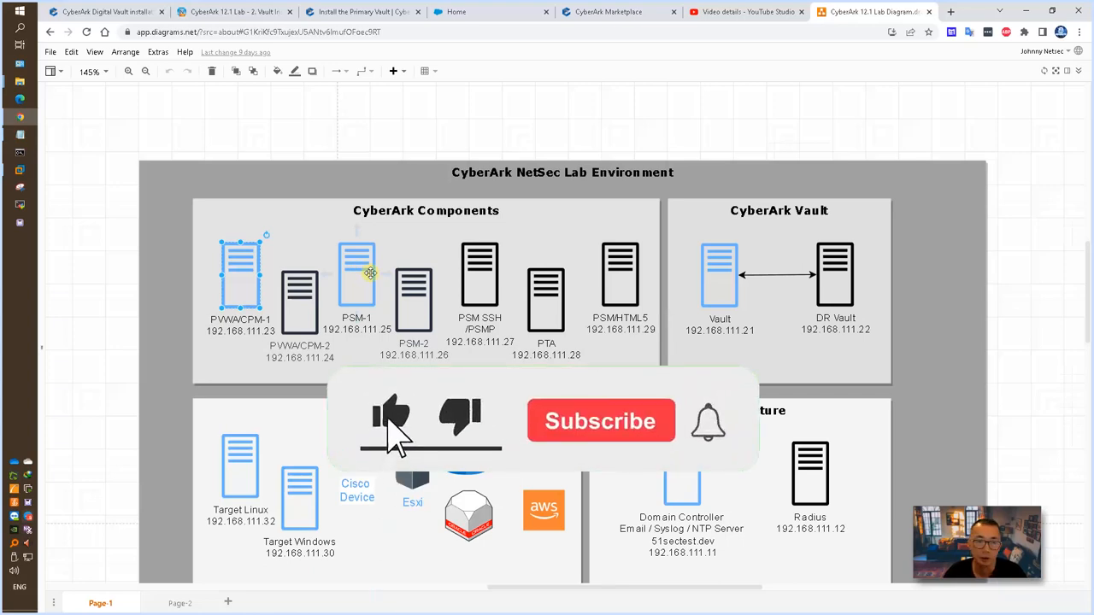
left_click(600, 421)
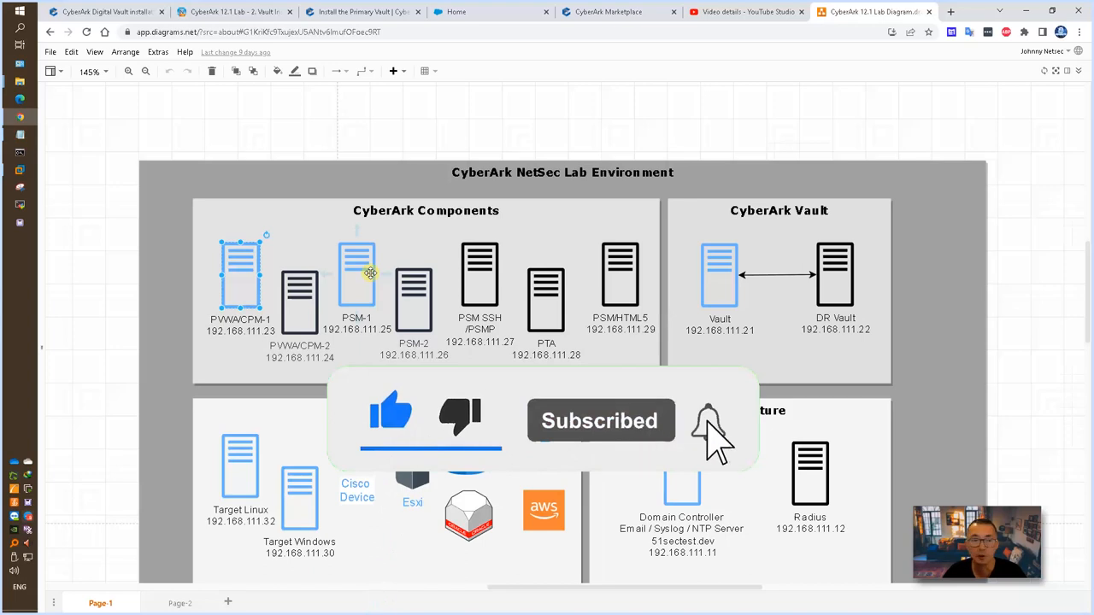